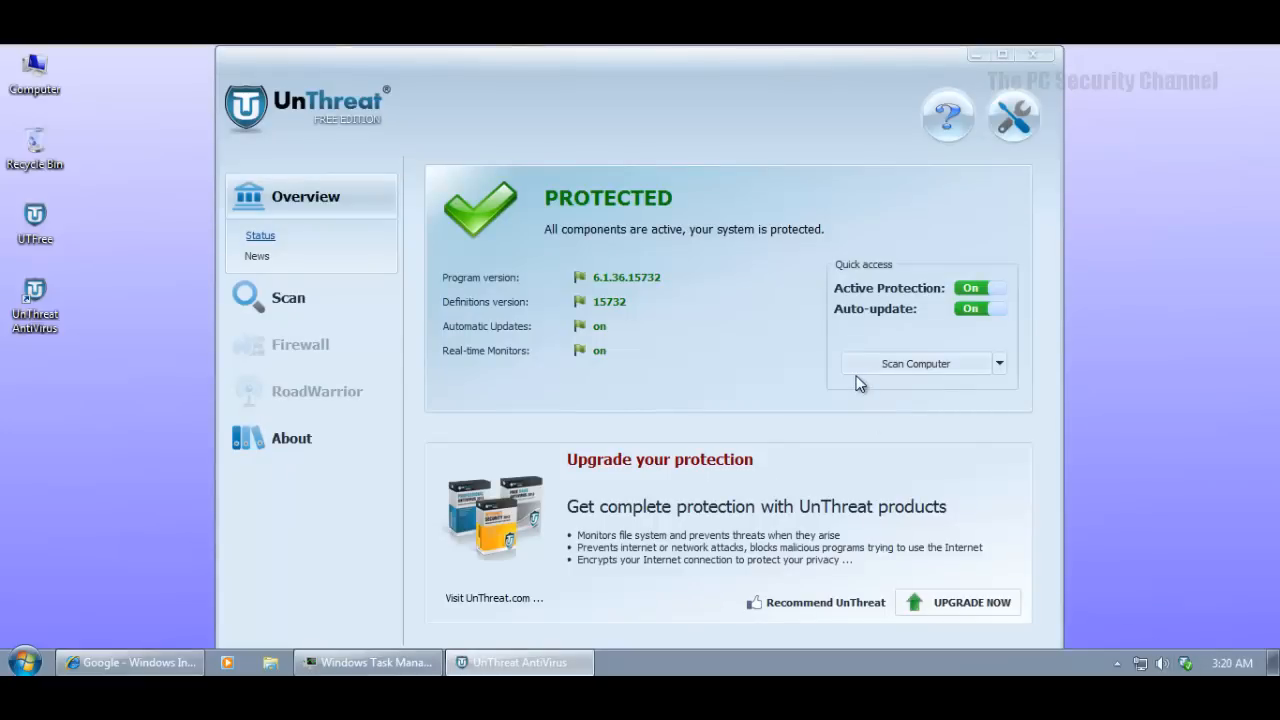
{"action": "mouse_move", "coordinate": [623, 81]}
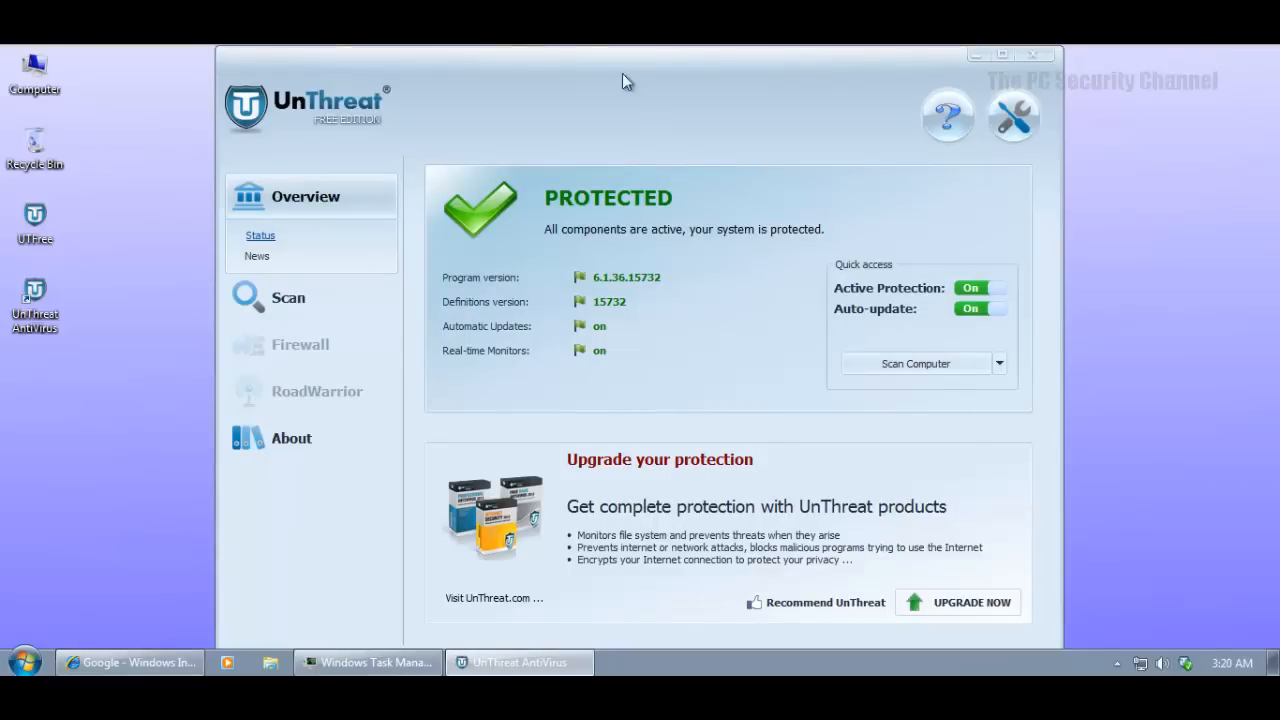
{"action": "mouse_move", "coordinate": [588, 67]}
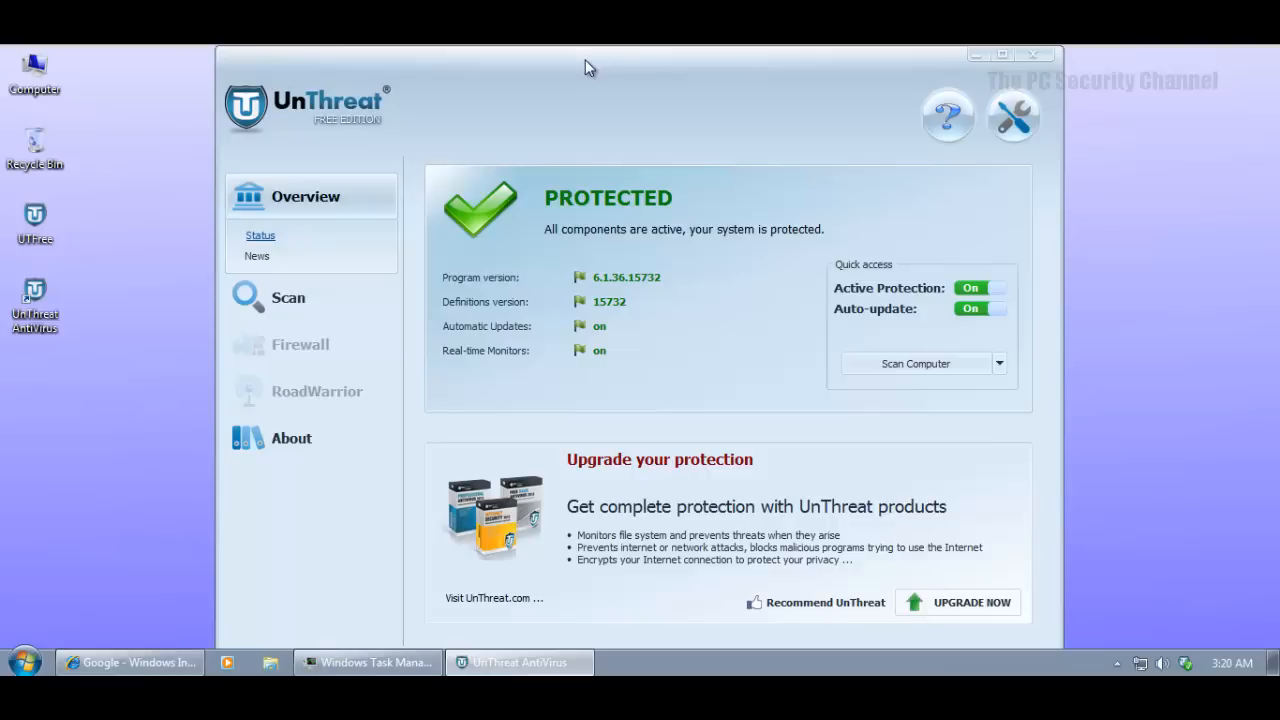
{"action": "mouse_move", "coordinate": [435, 110]}
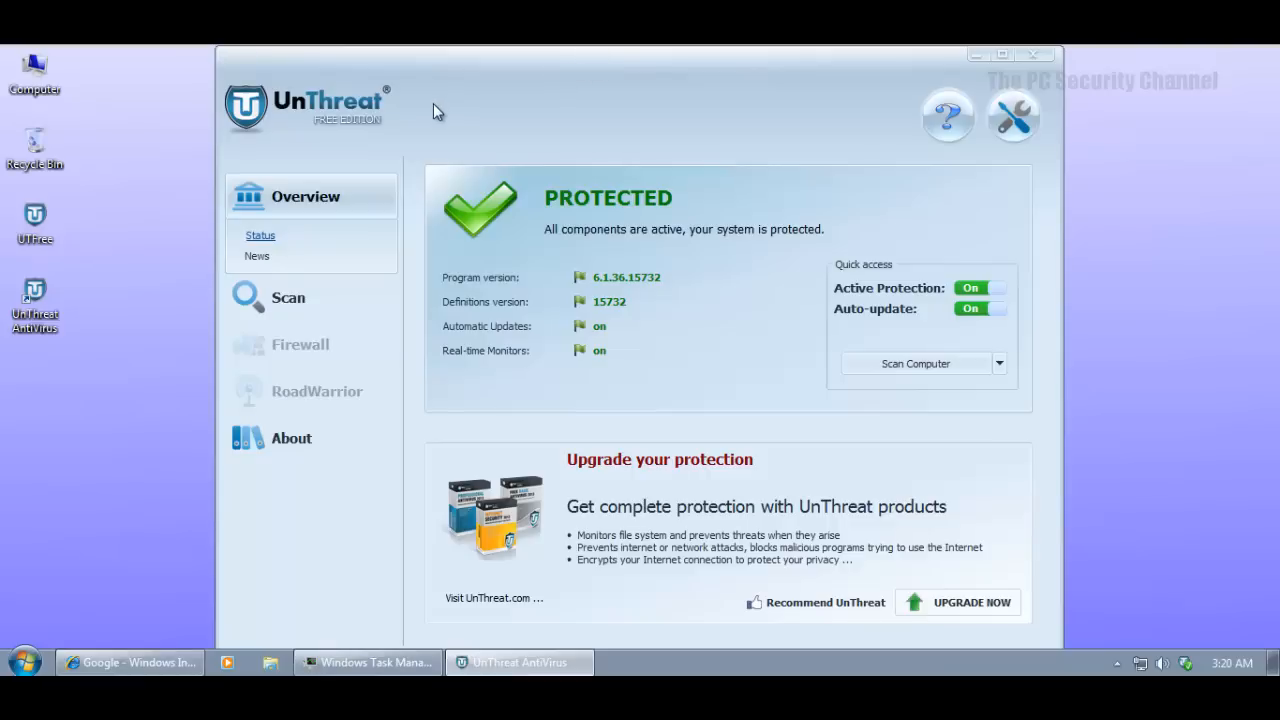
{"action": "mouse_move", "coordinate": [470, 116]}
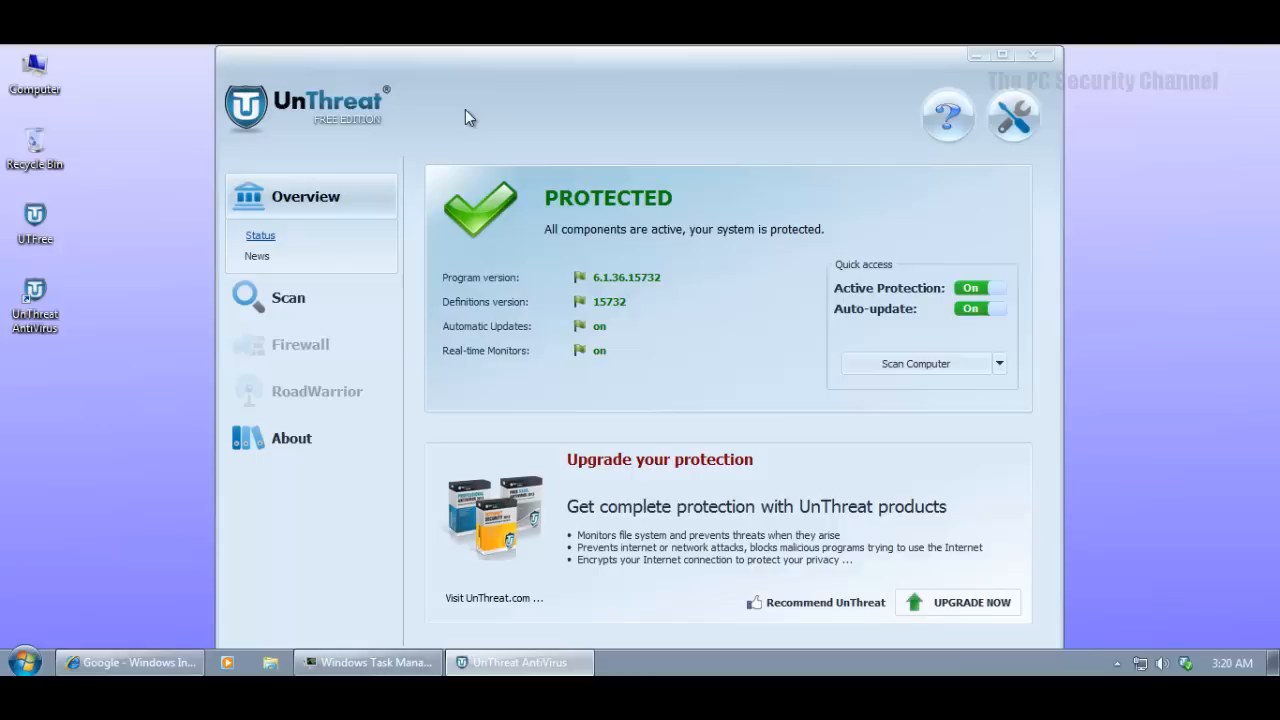
{"action": "mouse_move", "coordinate": [519, 102]}
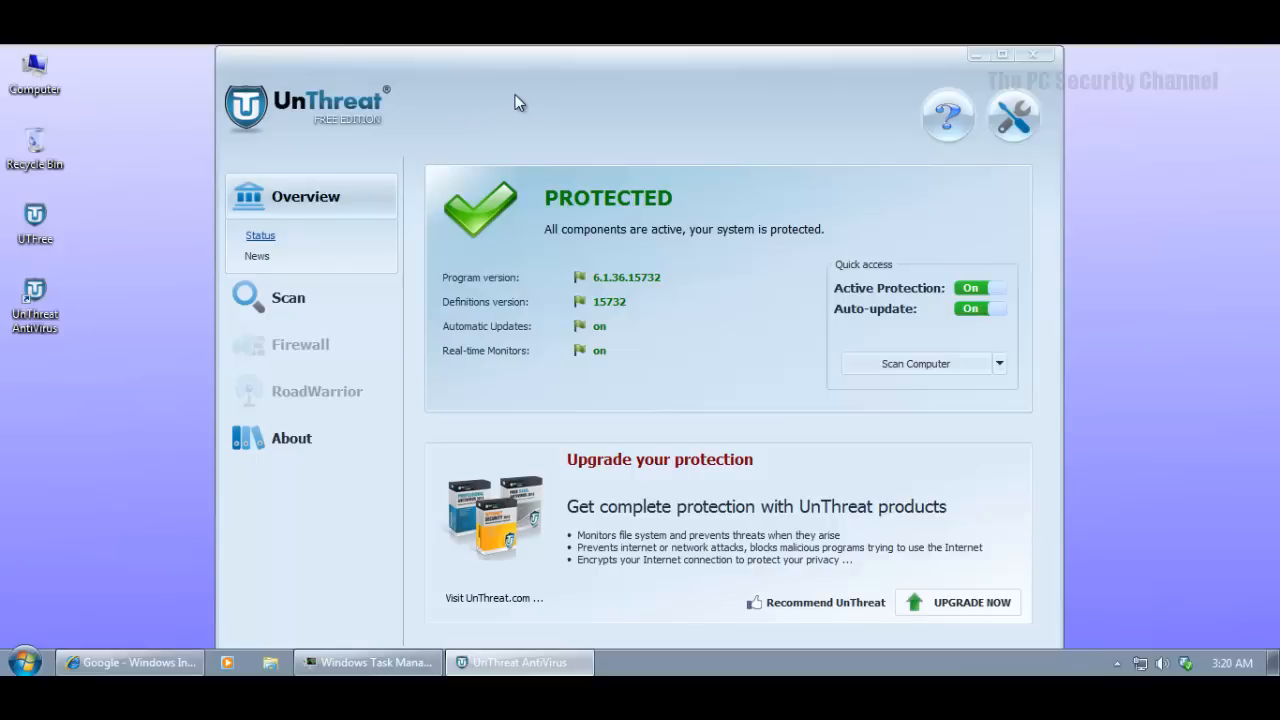
{"action": "mouse_move", "coordinate": [547, 307]}
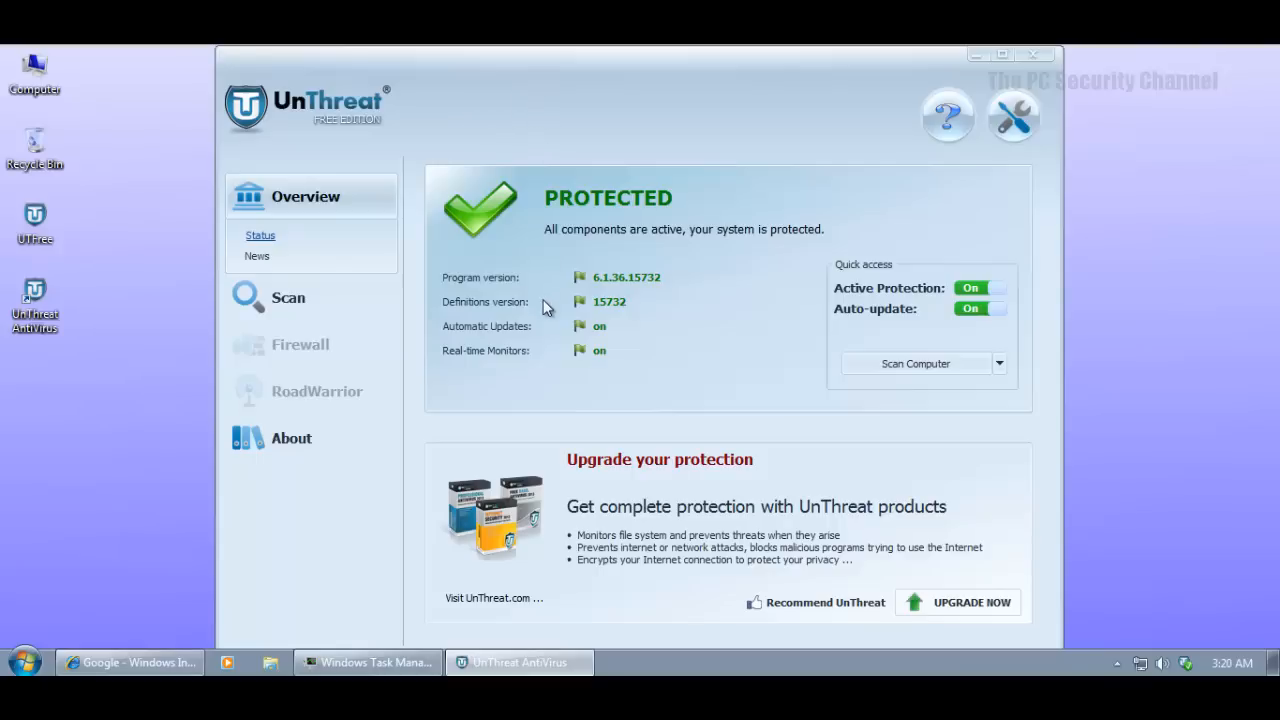
{"action": "mouse_move", "coordinate": [370, 254]}
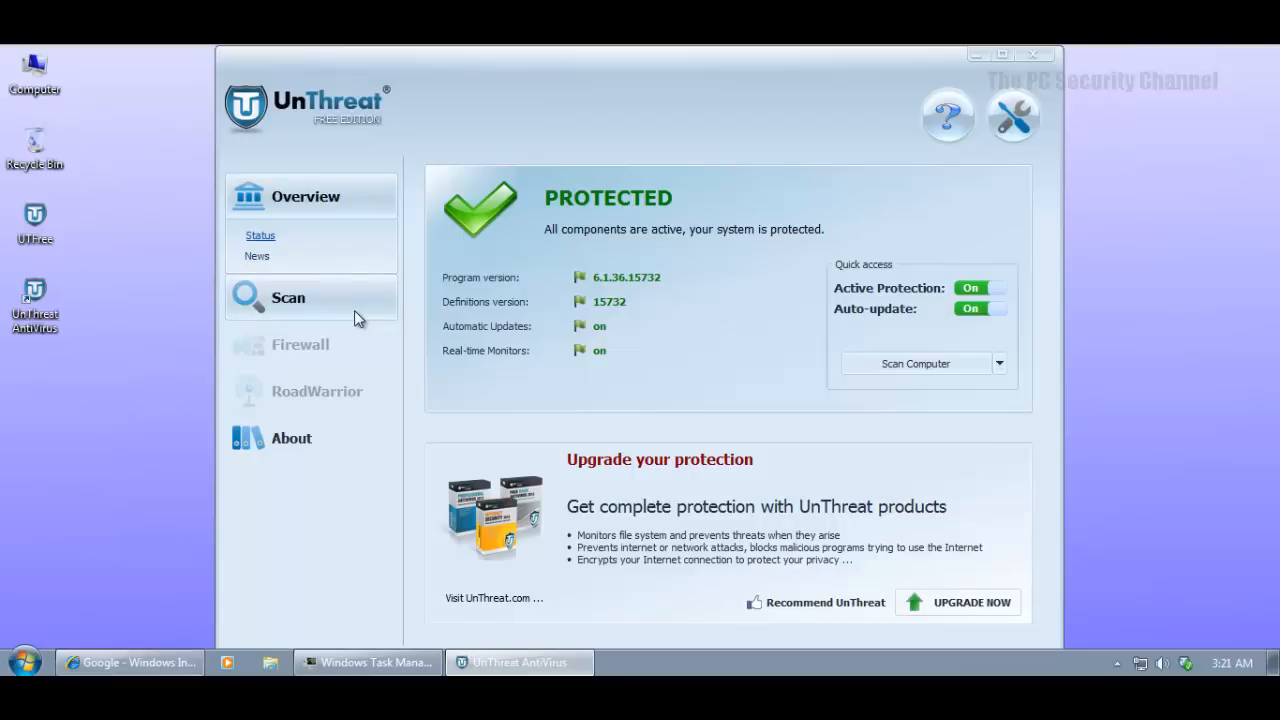
{"action": "mouse_move", "coordinate": [340, 262]}
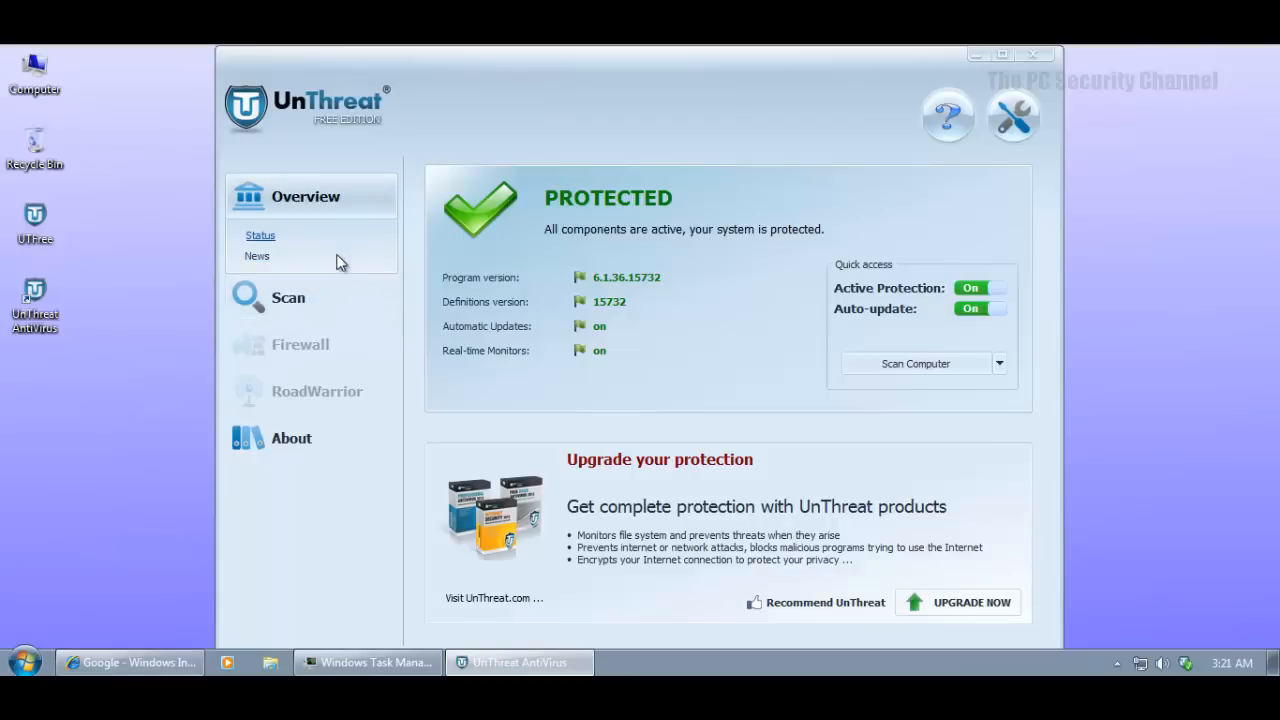
{"action": "mouse_move", "coordinate": [650, 280]}
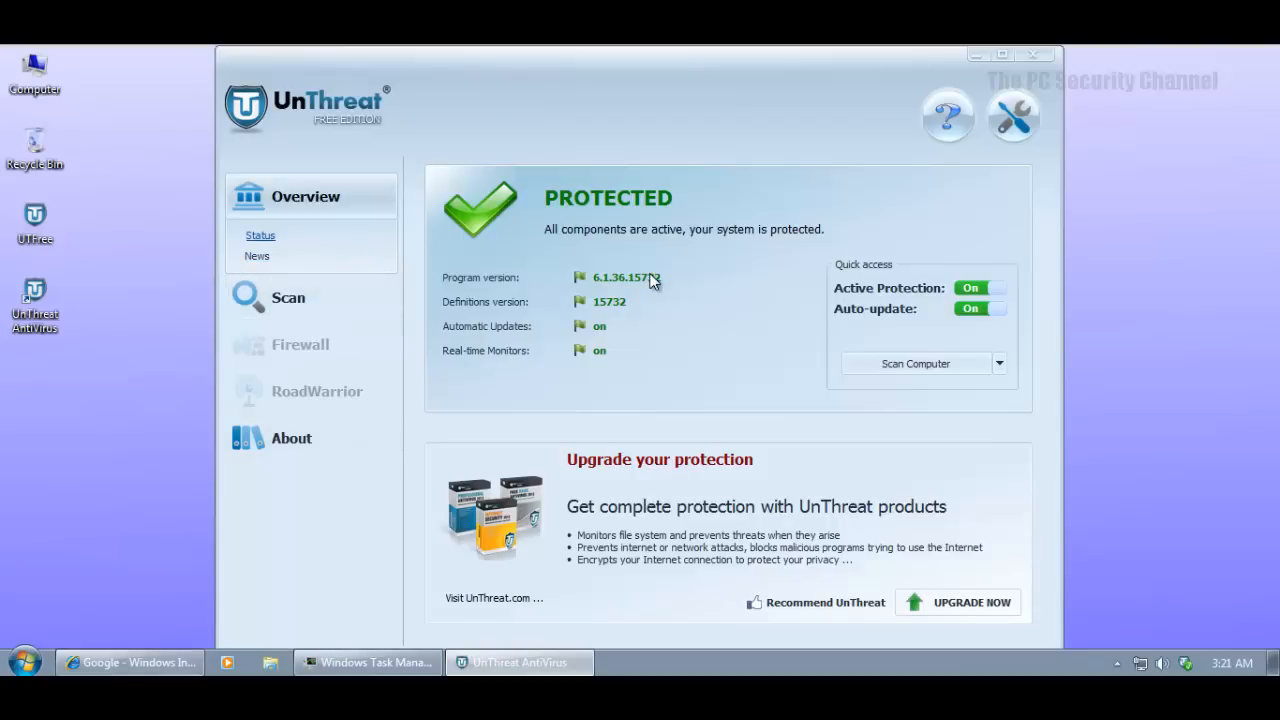
{"action": "mouse_move", "coordinate": [510, 275]}
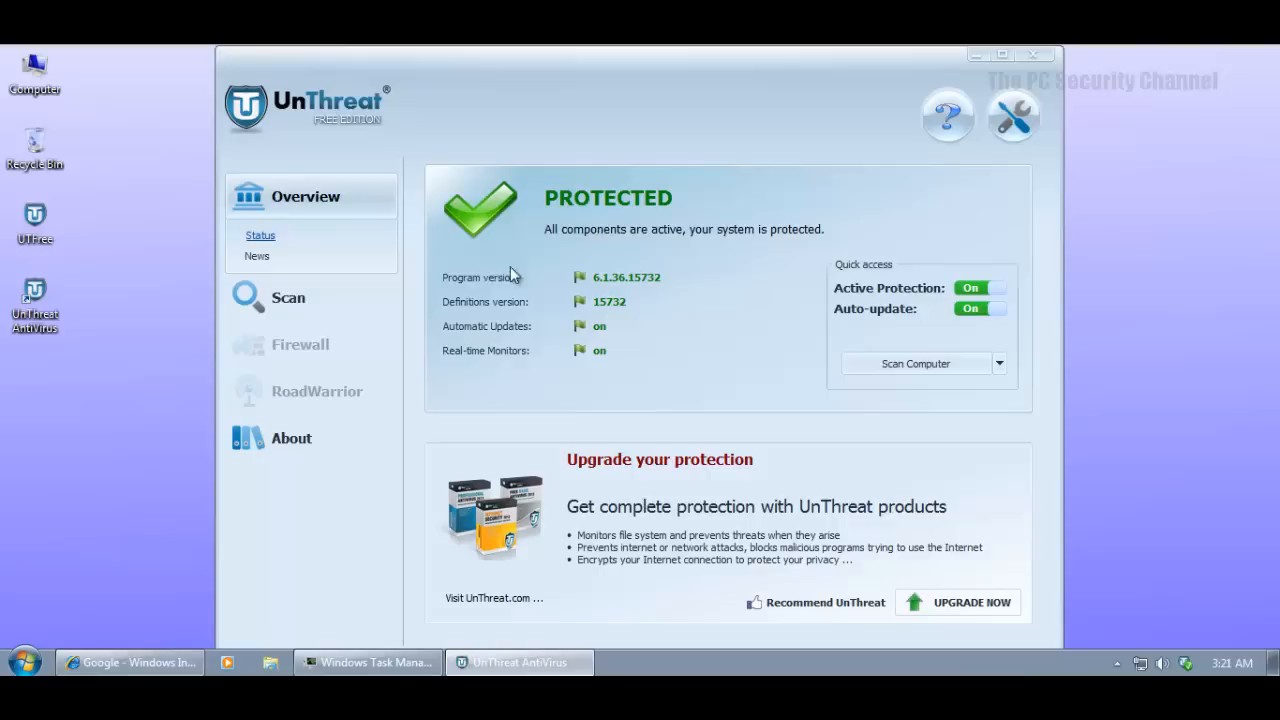
{"action": "mouse_move", "coordinate": [315, 400]}
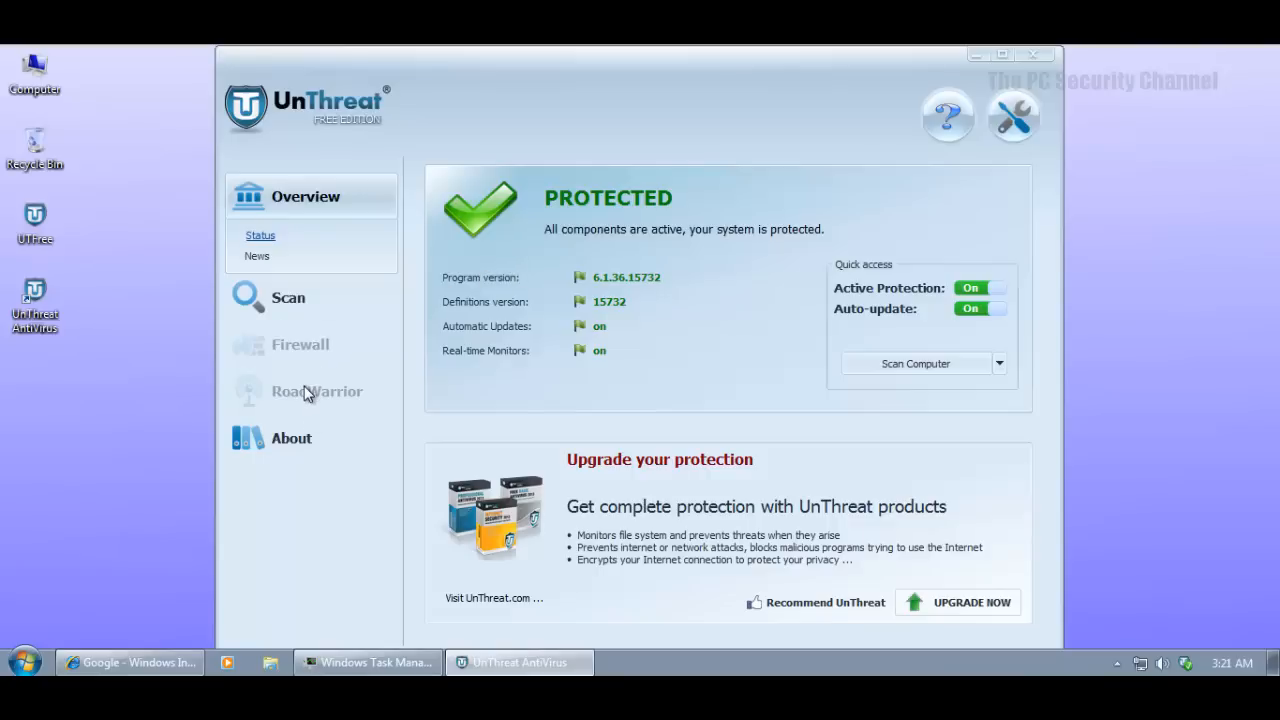
{"action": "mouse_move", "coordinate": [758, 207]}
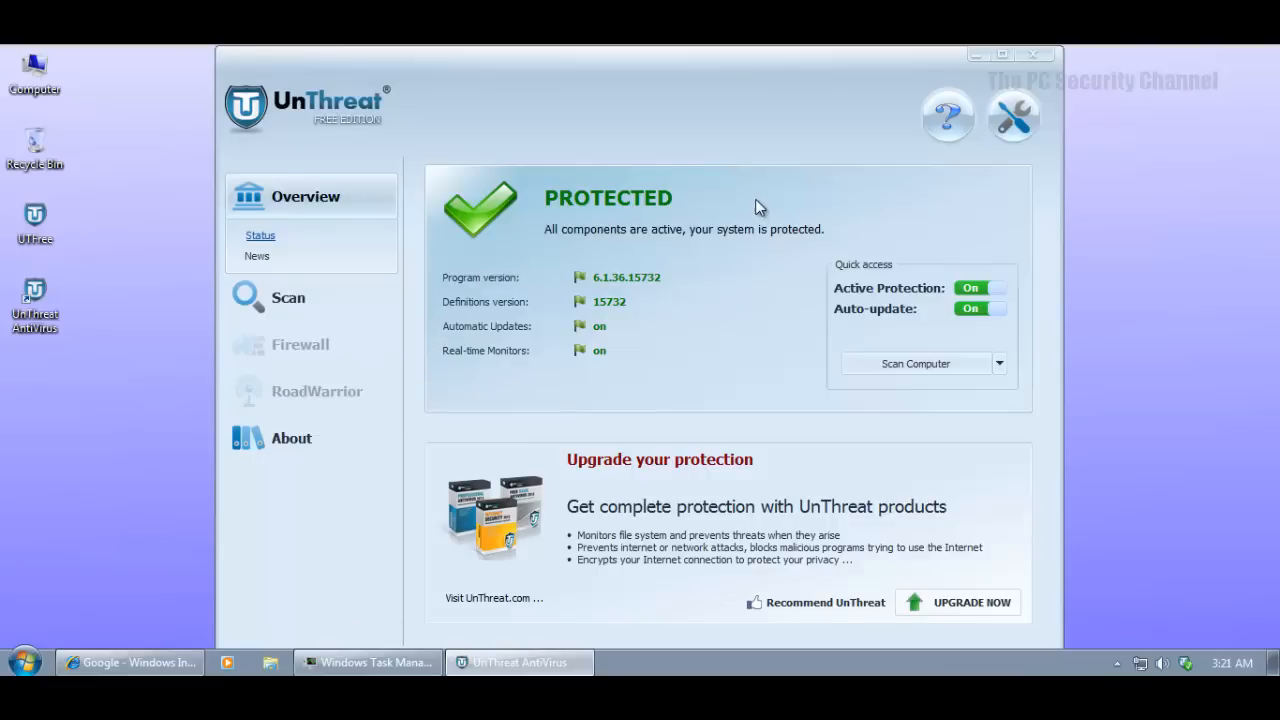
{"action": "mouse_move", "coordinate": [910, 351]}
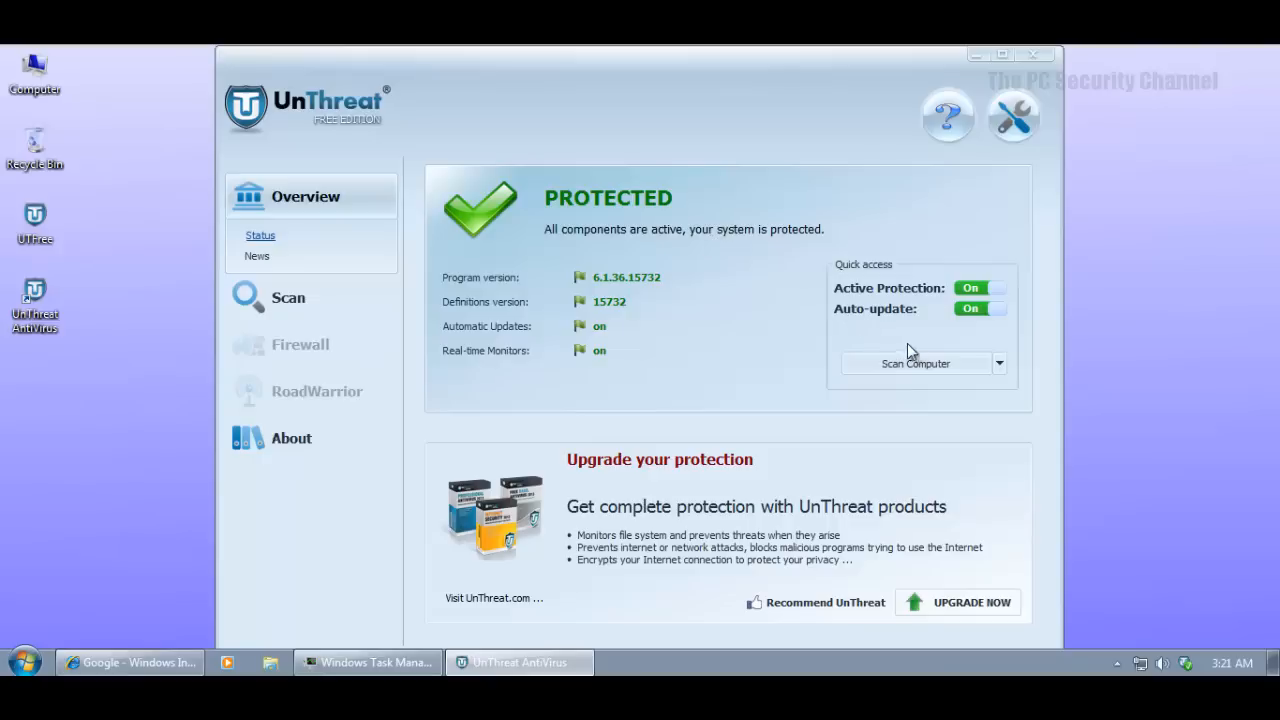
Browse UnThreat's settings: Active Protection, its Advanced page, then back to Active Protection.
{"action": "left_click", "coordinate": [1012, 116]}
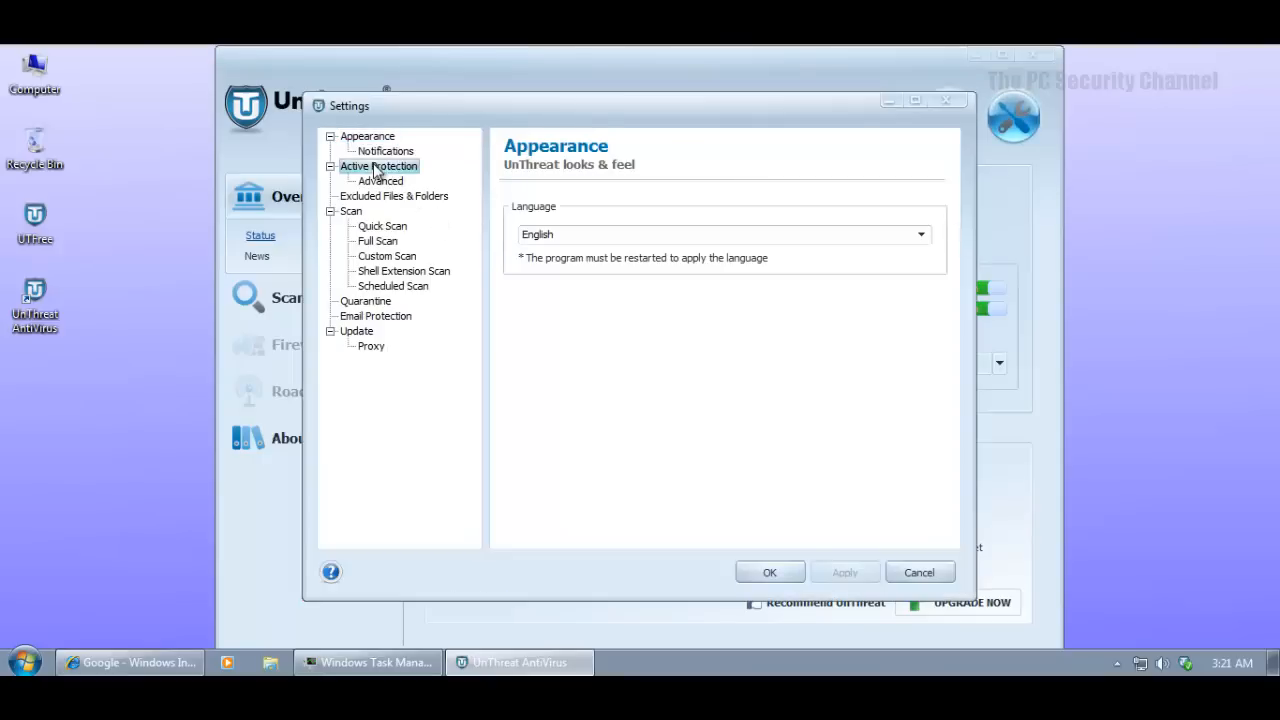
{"action": "left_click", "coordinate": [378, 166]}
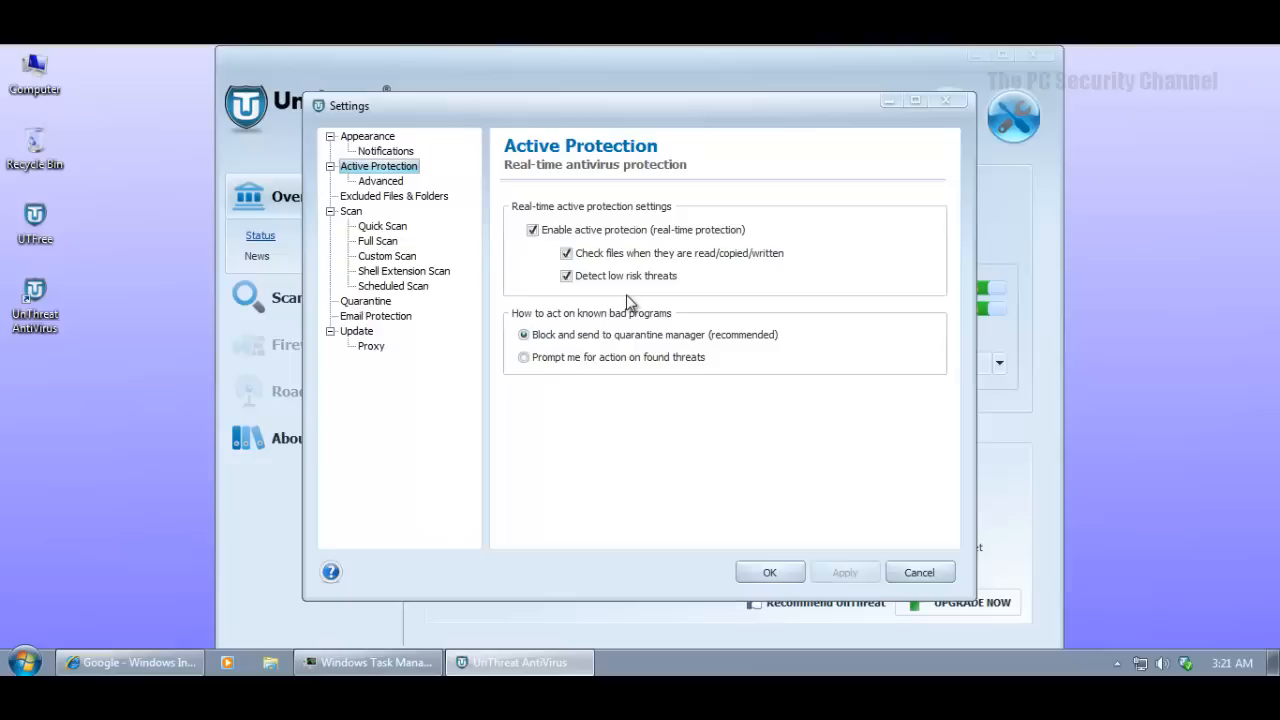
{"action": "left_click", "coordinate": [380, 181]}
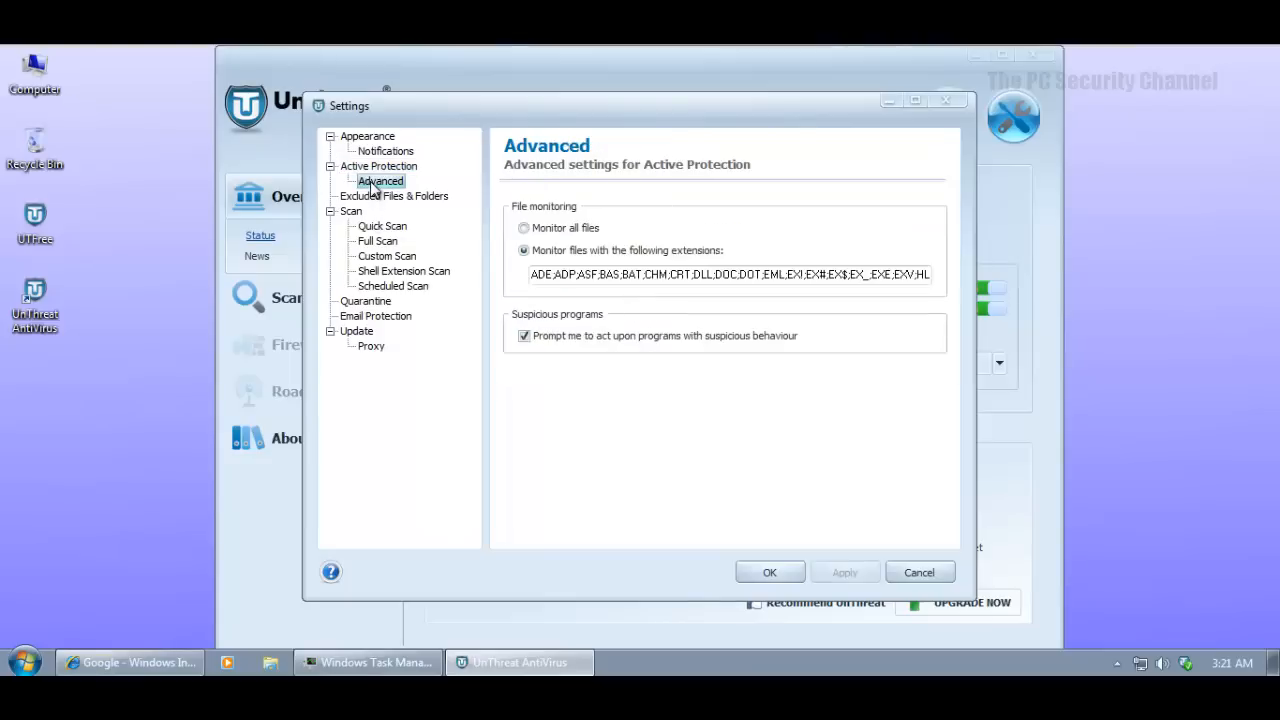
{"action": "mouse_move", "coordinate": [547, 357]}
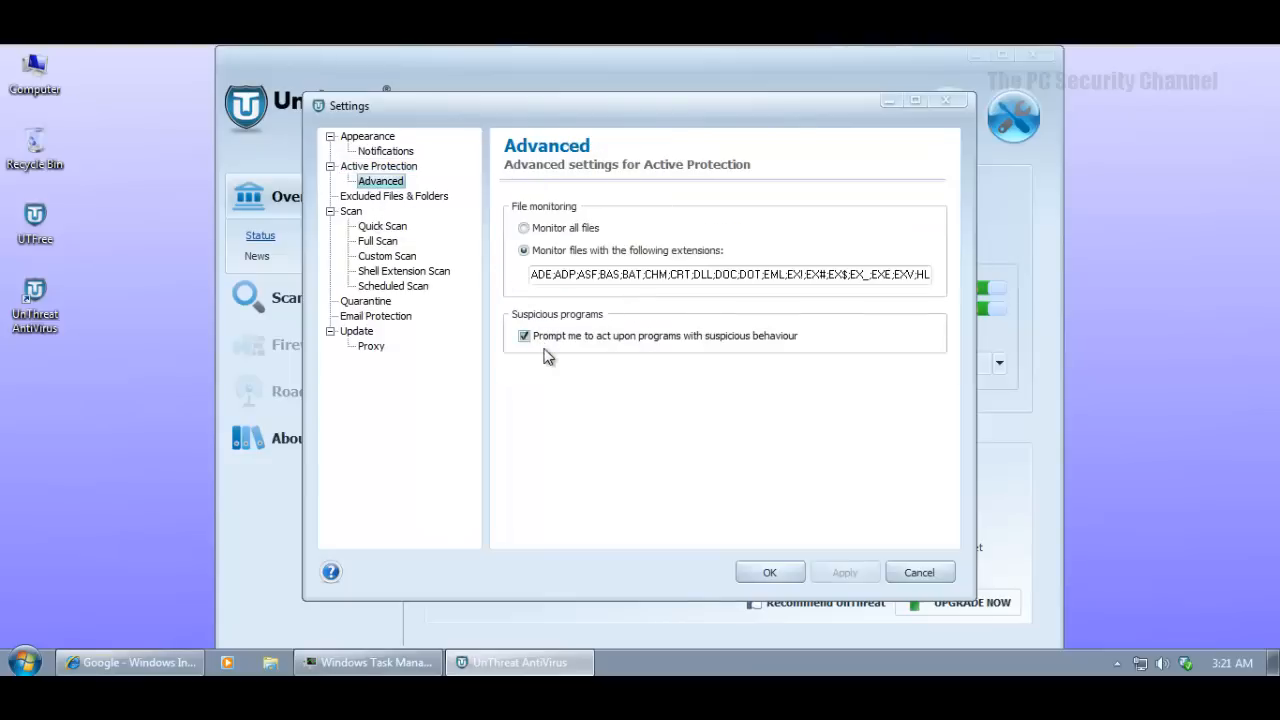
{"action": "mouse_move", "coordinate": [790, 335]}
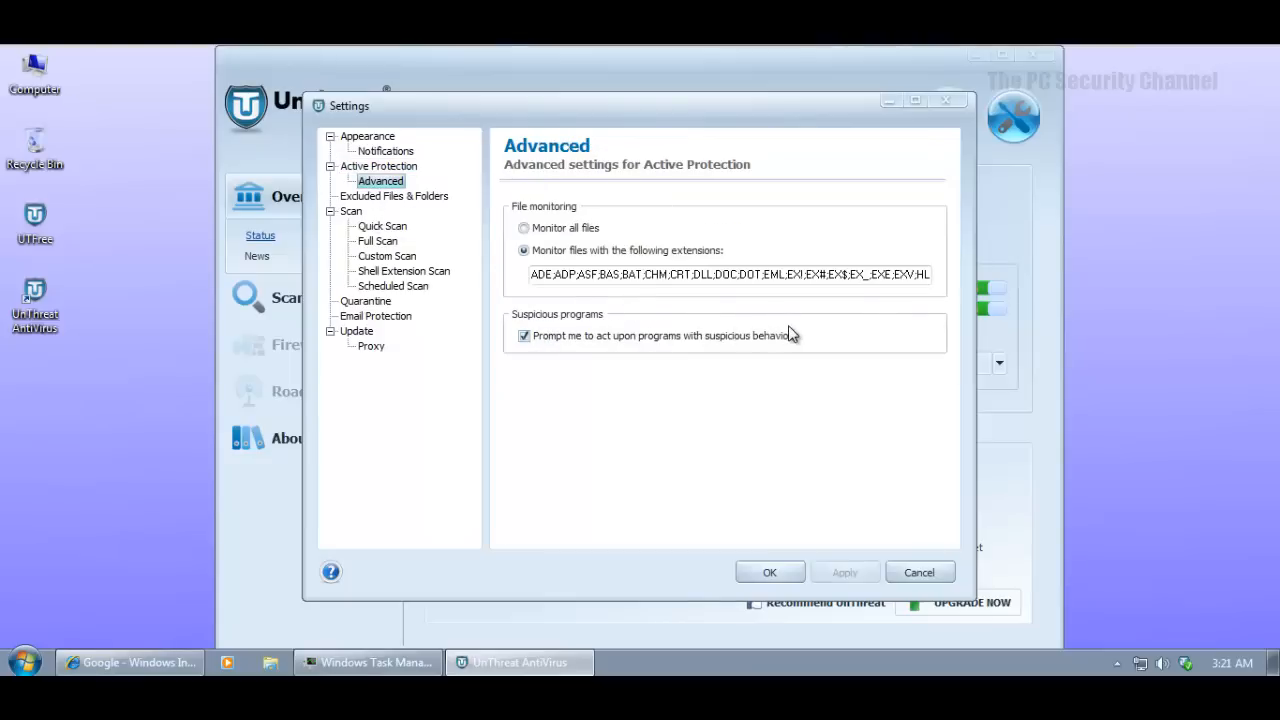
{"action": "mouse_move", "coordinate": [584, 371]}
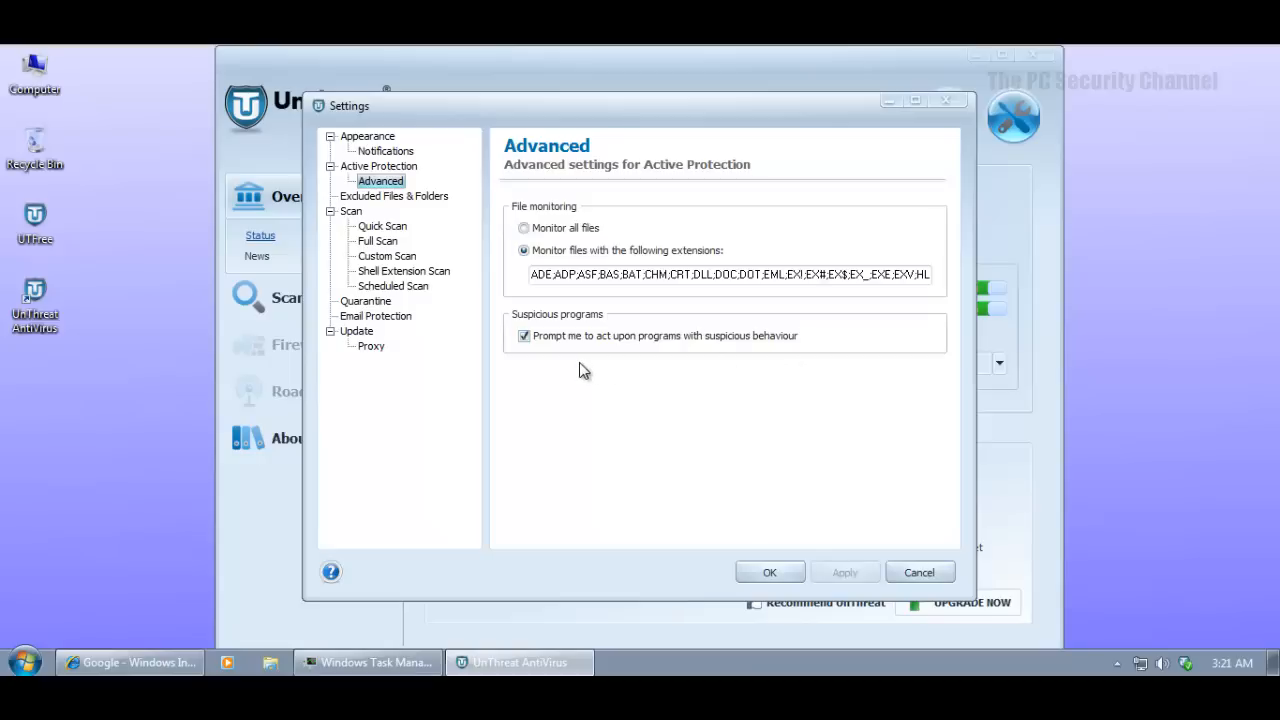
{"action": "mouse_move", "coordinate": [623, 252]}
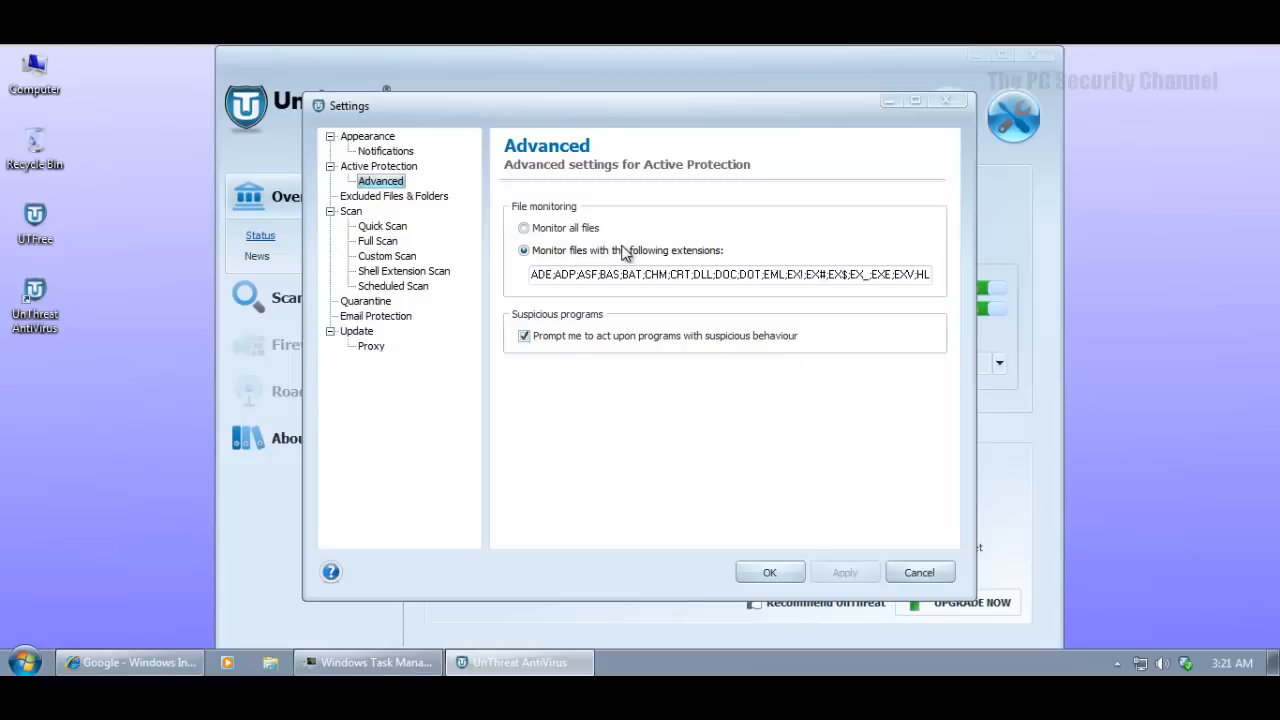
{"action": "mouse_move", "coordinate": [620, 369]}
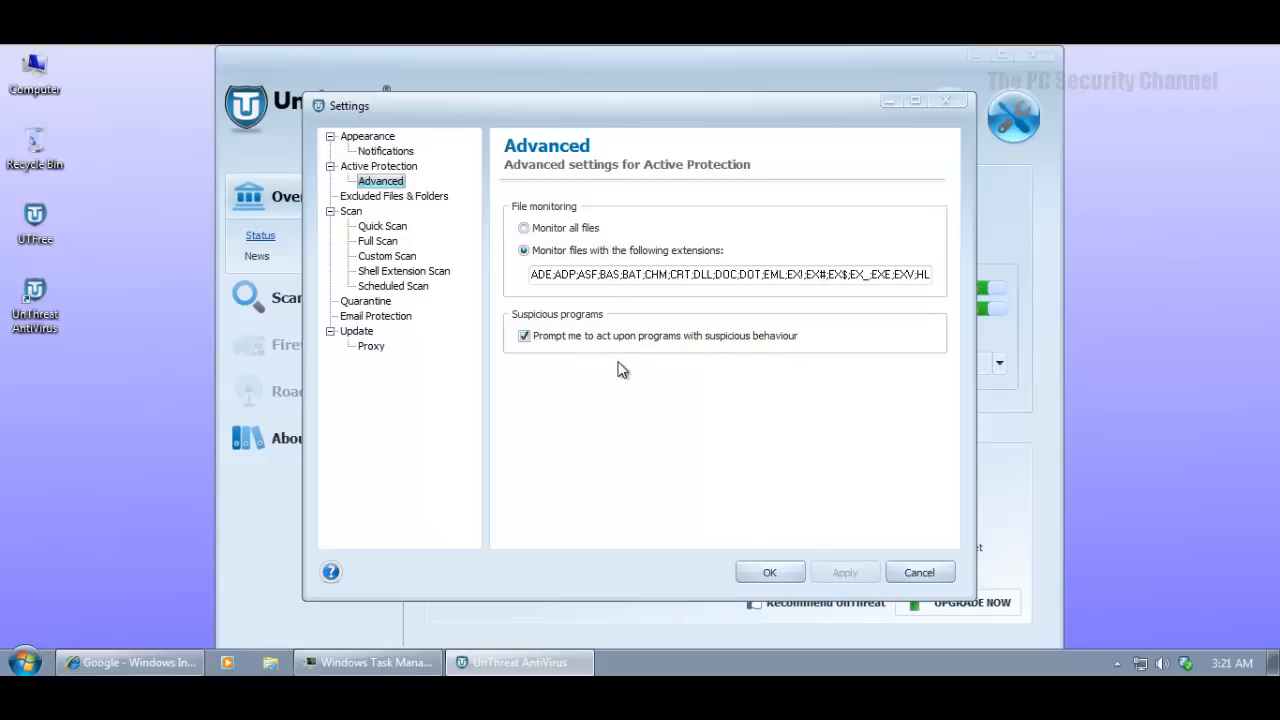
{"action": "mouse_move", "coordinate": [595, 340]}
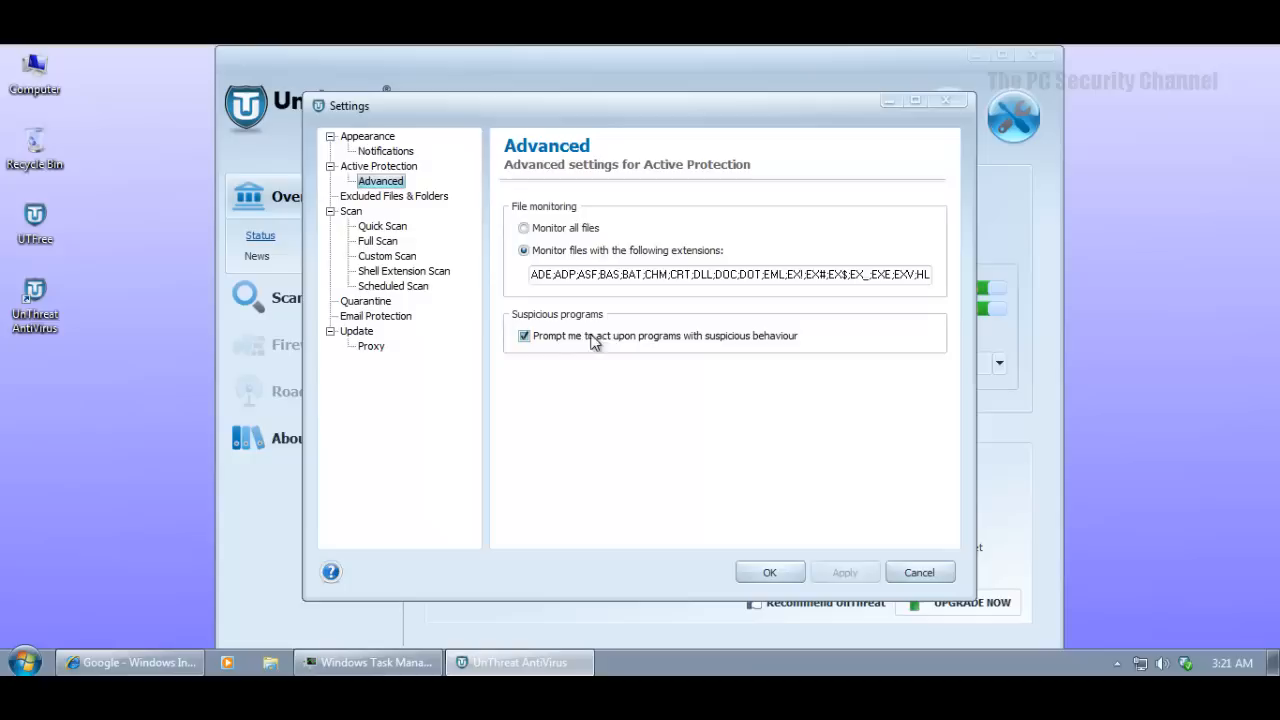
{"action": "left_click", "coordinate": [378, 165]}
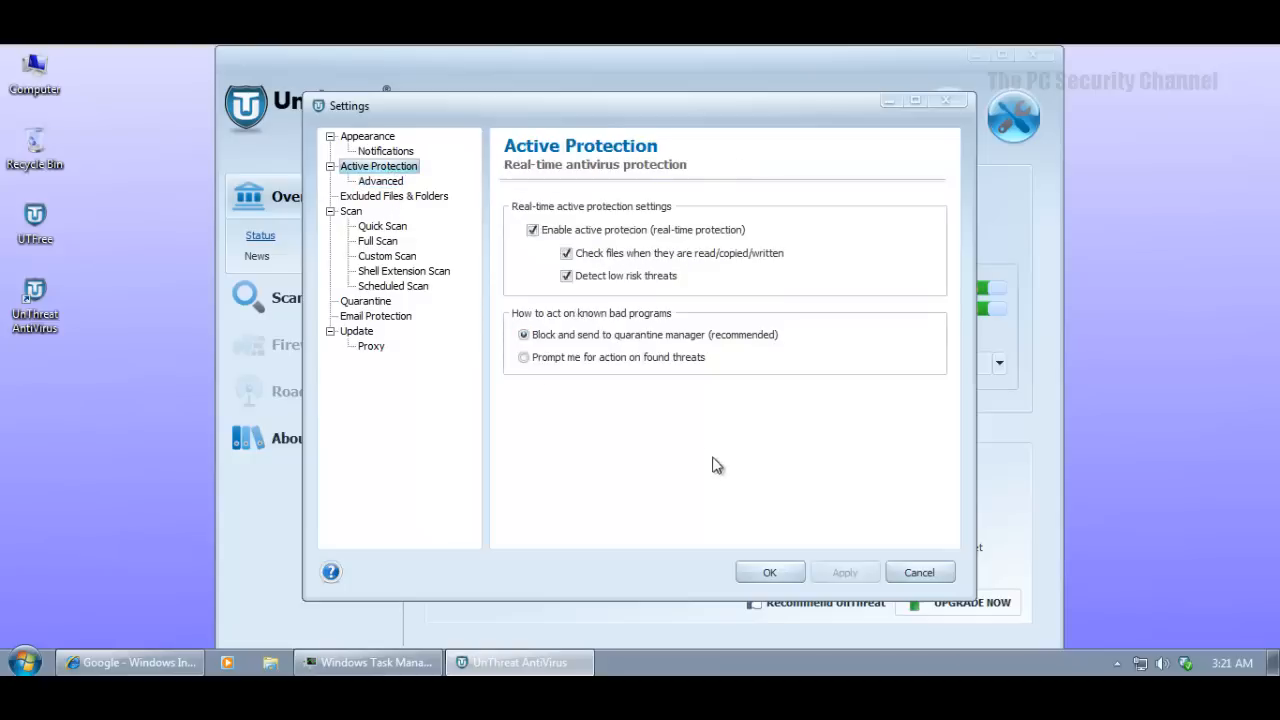
Close the settings and review the Overview showing Protected with definitions 15746.
{"action": "left_click", "coordinate": [769, 572]}
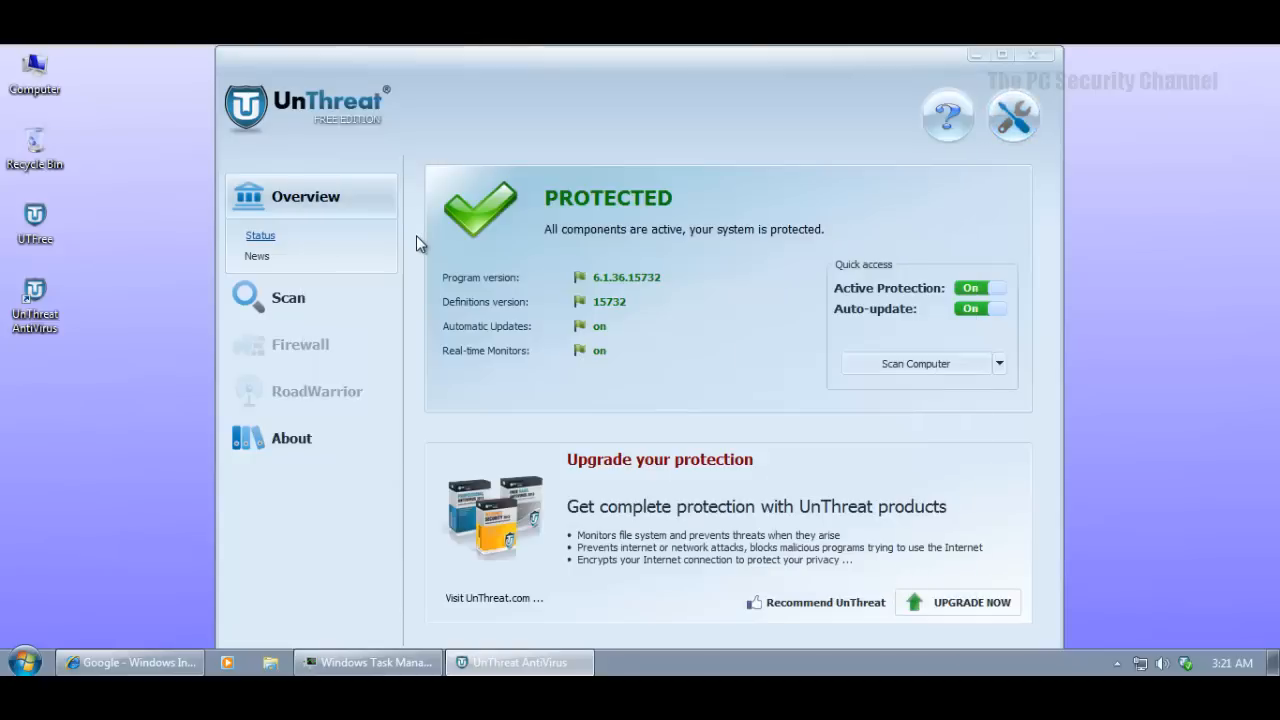
{"action": "mouse_move", "coordinate": [583, 245]}
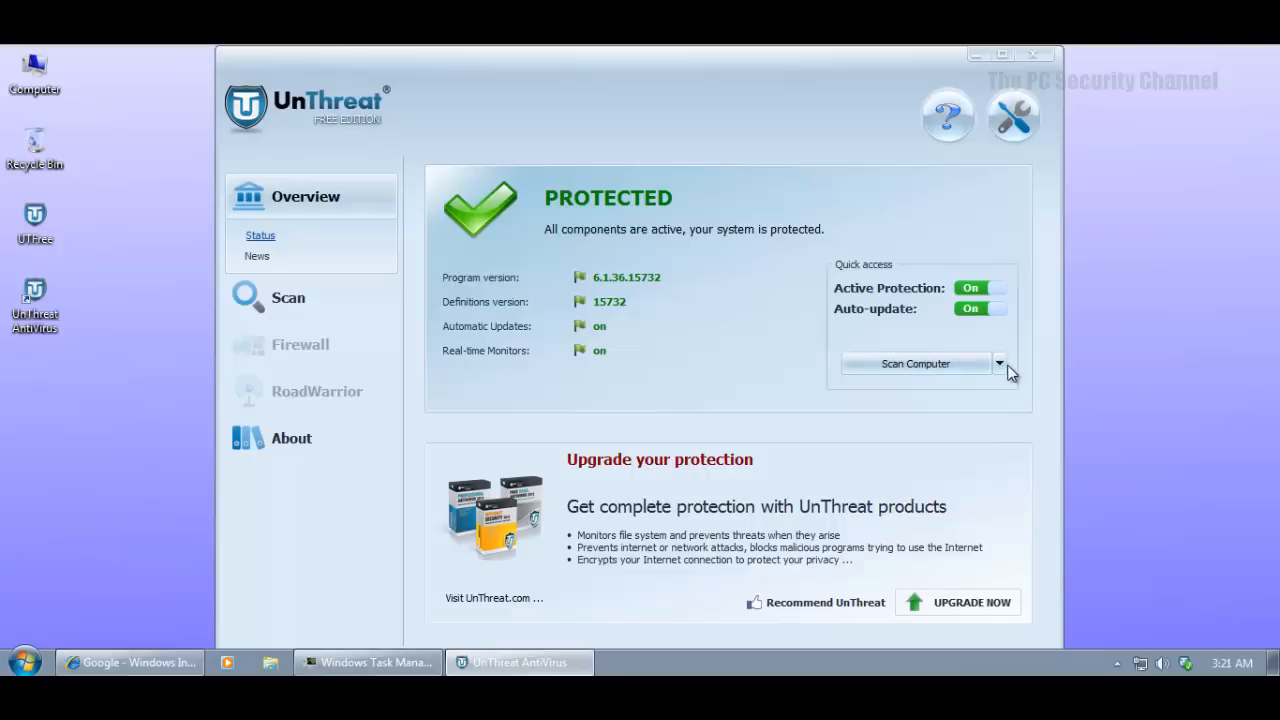
{"action": "left_click", "coordinate": [999, 363]}
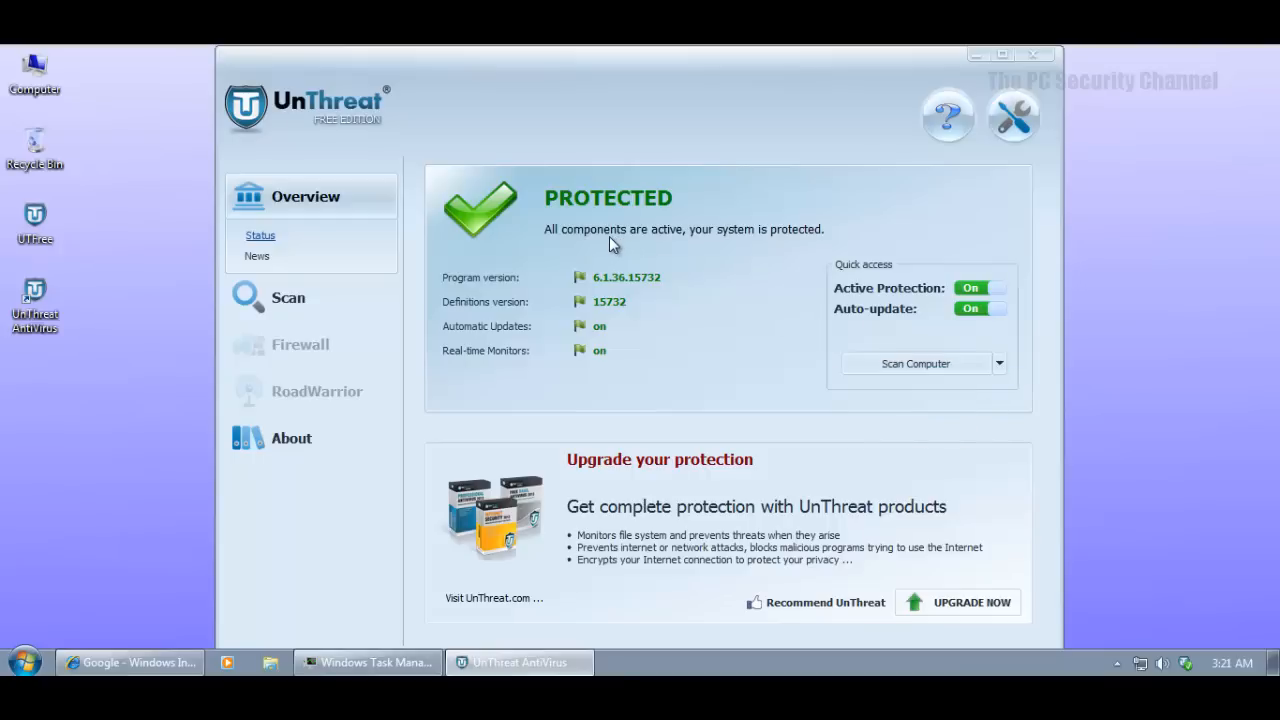
{"action": "left_click", "coordinate": [288, 297]}
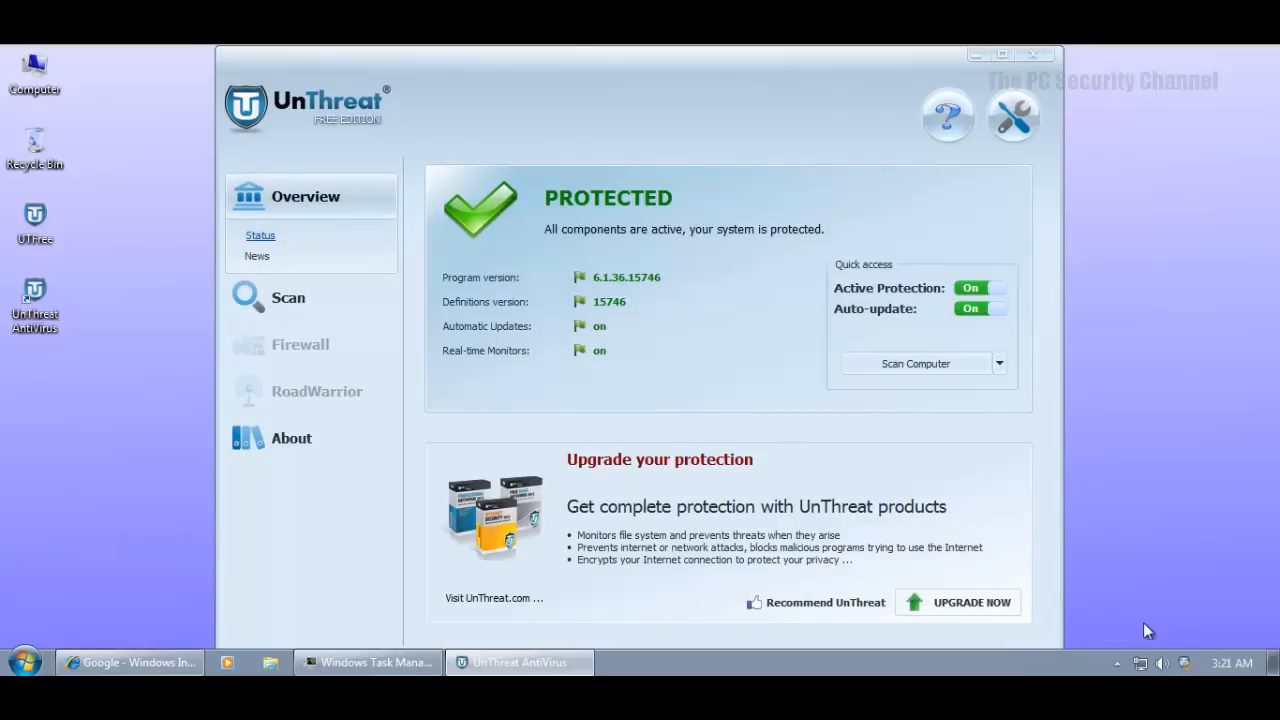
{"action": "mouse_move", "coordinate": [773, 450]}
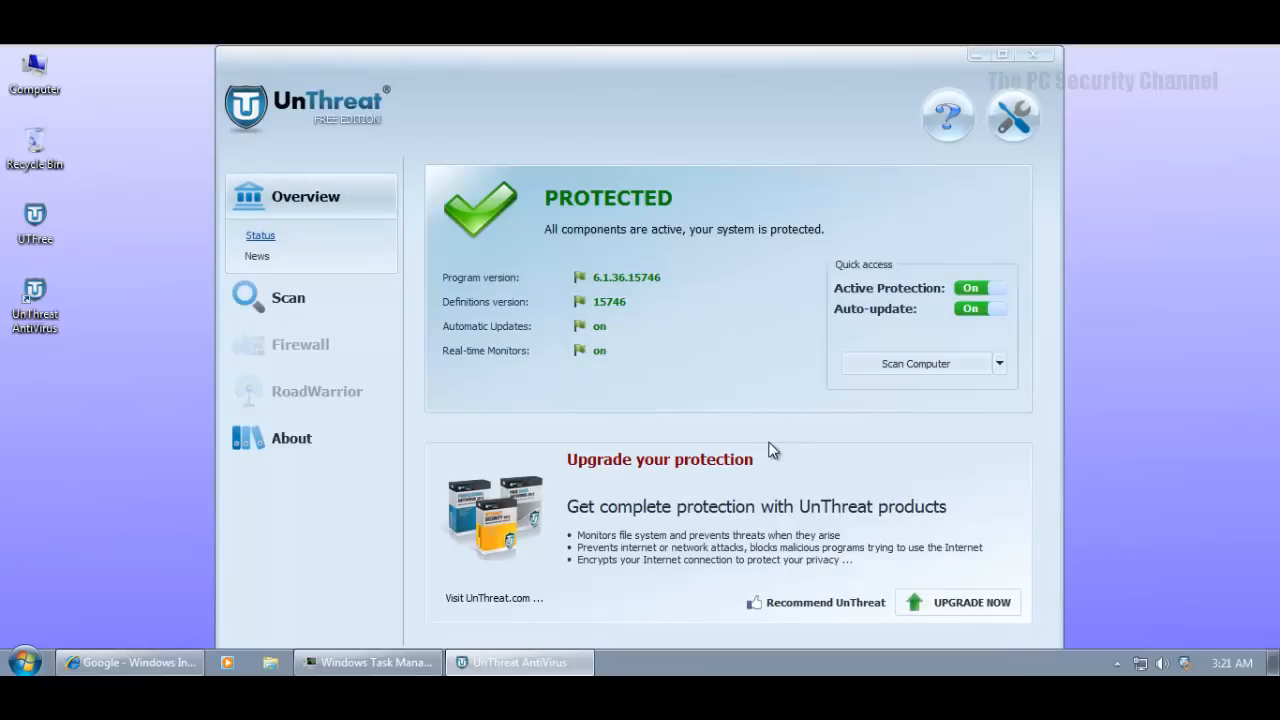
{"action": "mouse_move", "coordinate": [655, 297]}
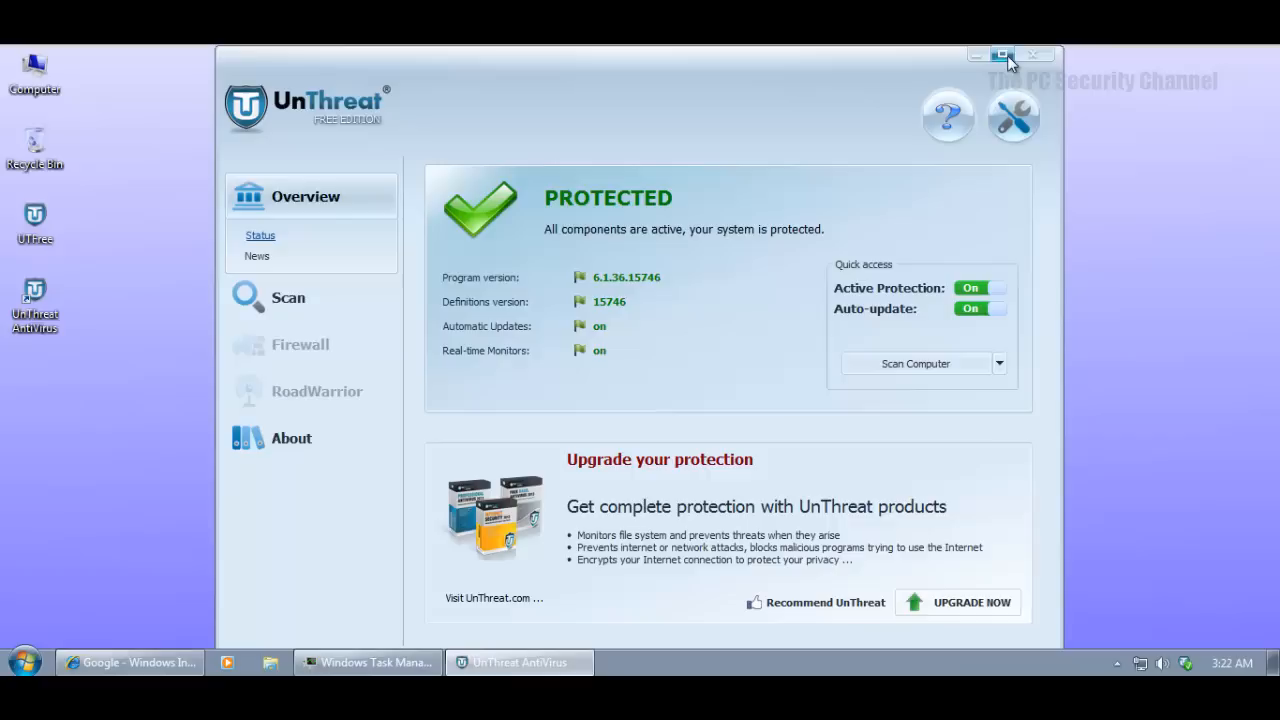
{"action": "mouse_move", "coordinate": [1030, 72]}
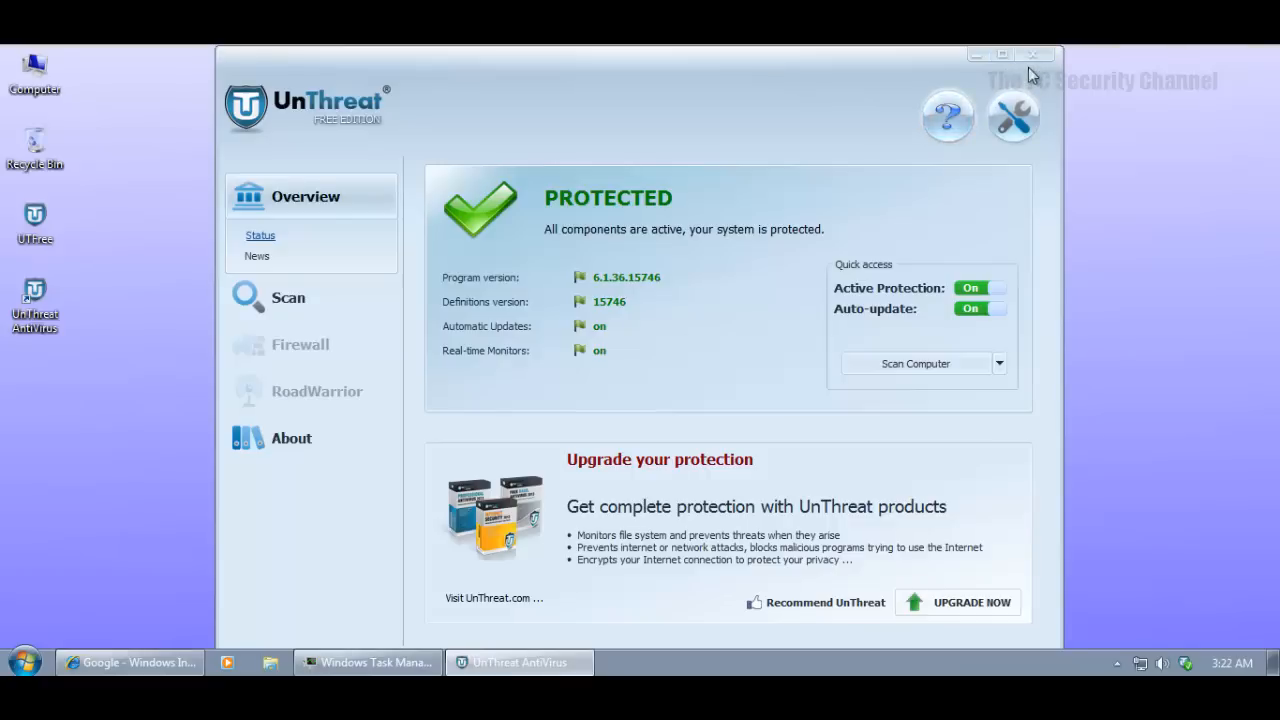
{"action": "mouse_move", "coordinate": [1036, 54]}
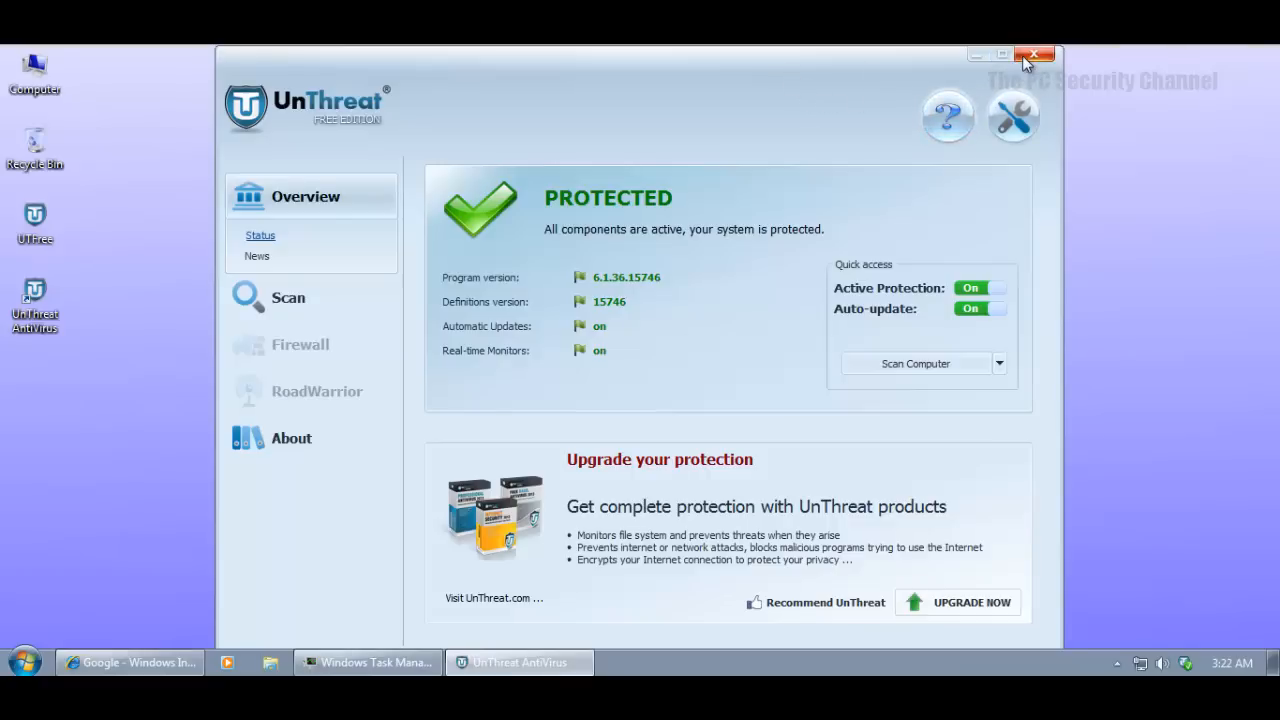
Close UnThreat and open its install folder C:\Program Files\UnThreat AntiVirus via the desktop shortcut.
{"action": "left_click", "coordinate": [1035, 54]}
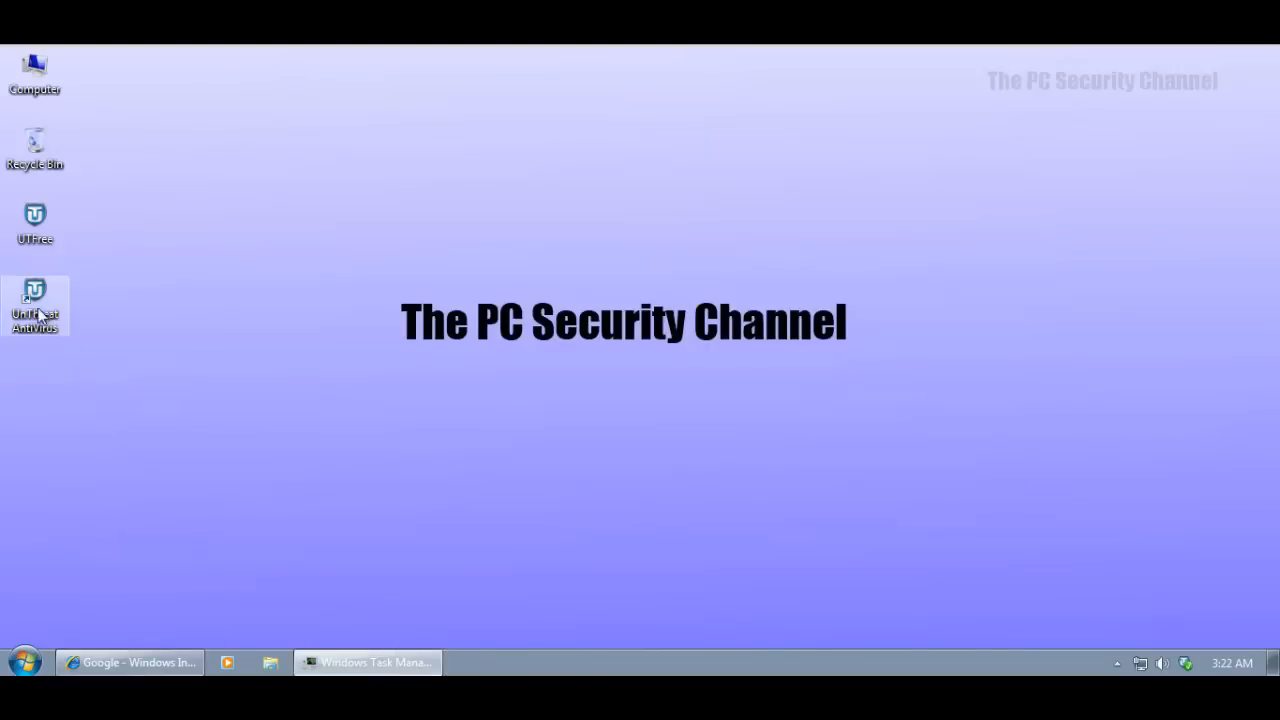
{"action": "right_click", "coordinate": [34, 305]}
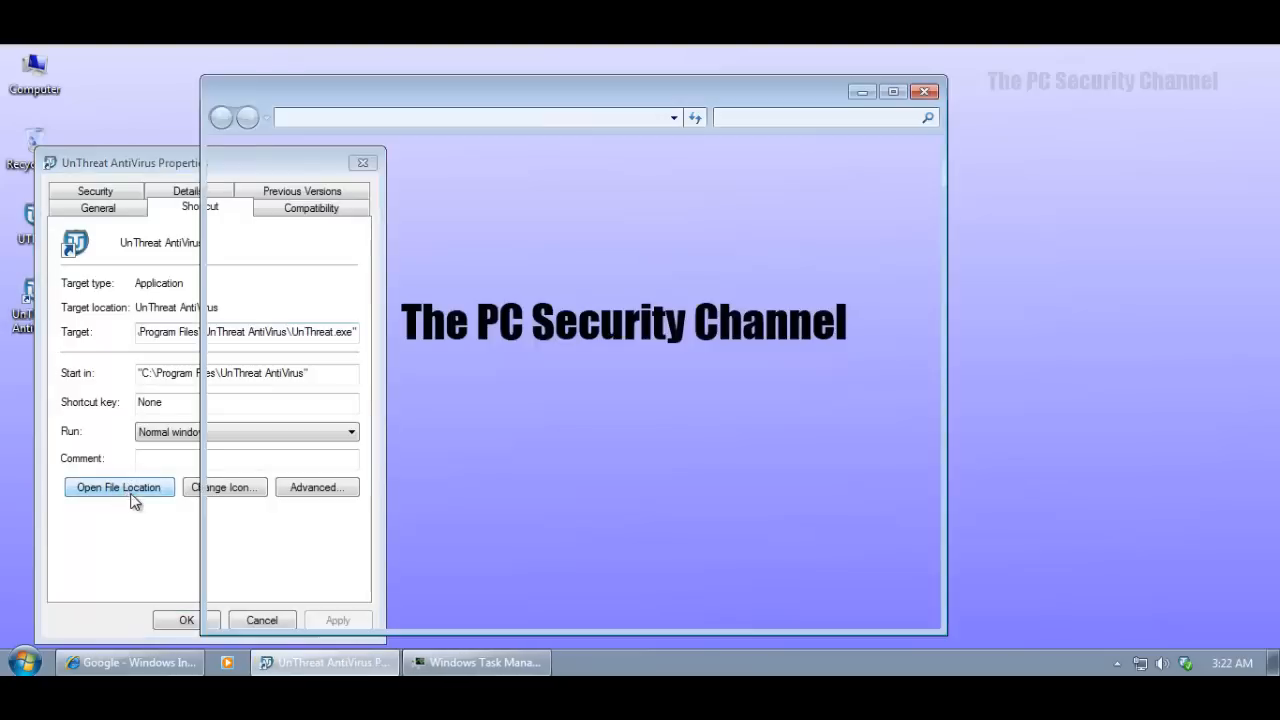
{"action": "left_click", "coordinate": [118, 487]}
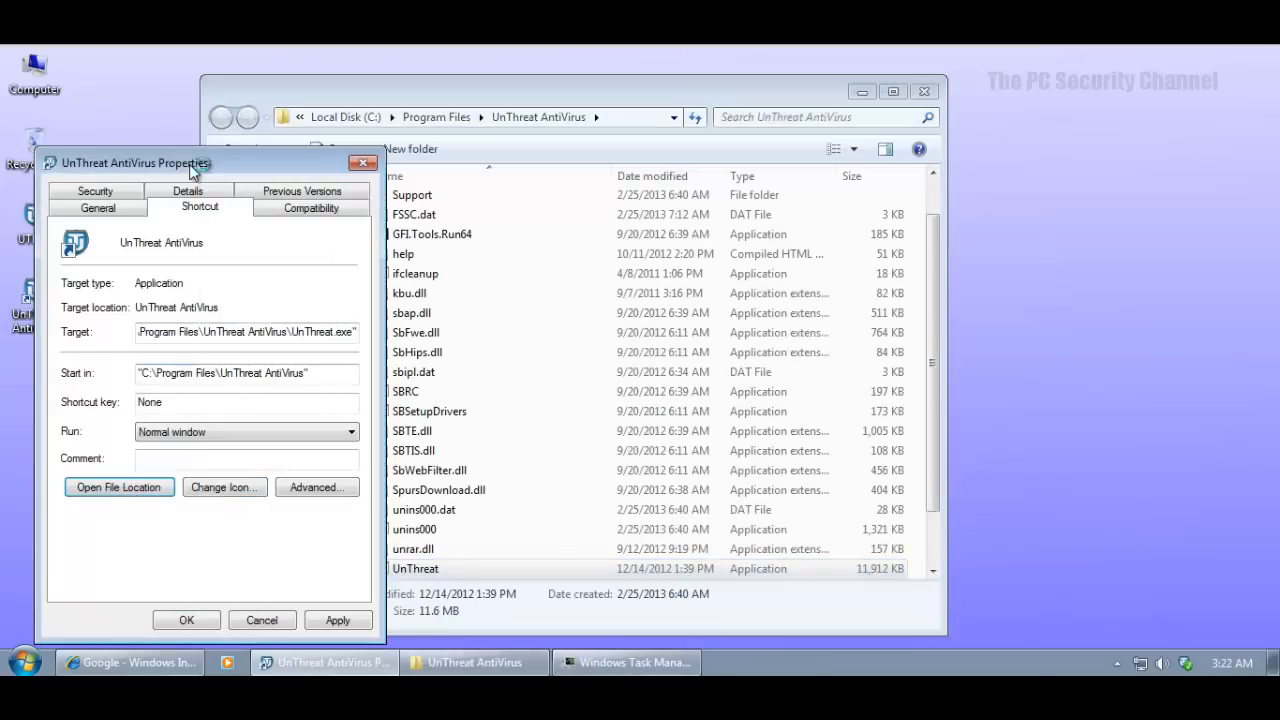
{"action": "left_click", "coordinate": [362, 162]}
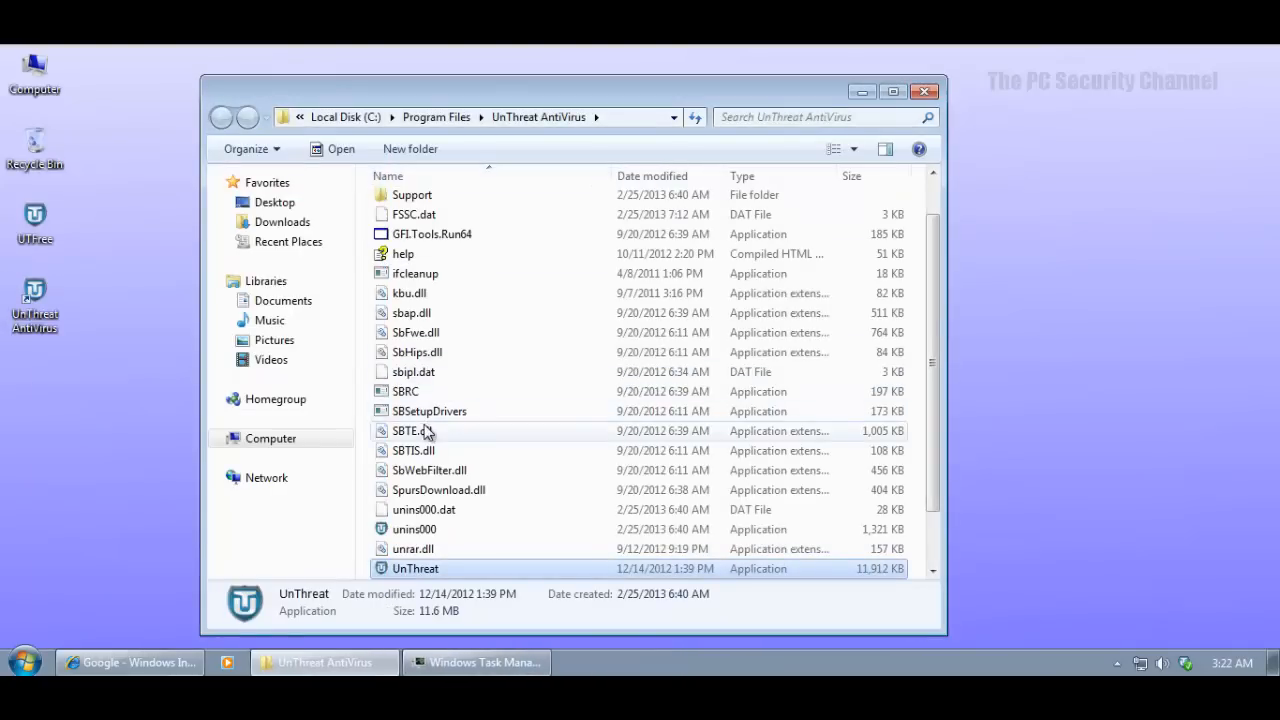
{"action": "mouse_move", "coordinate": [470, 458]}
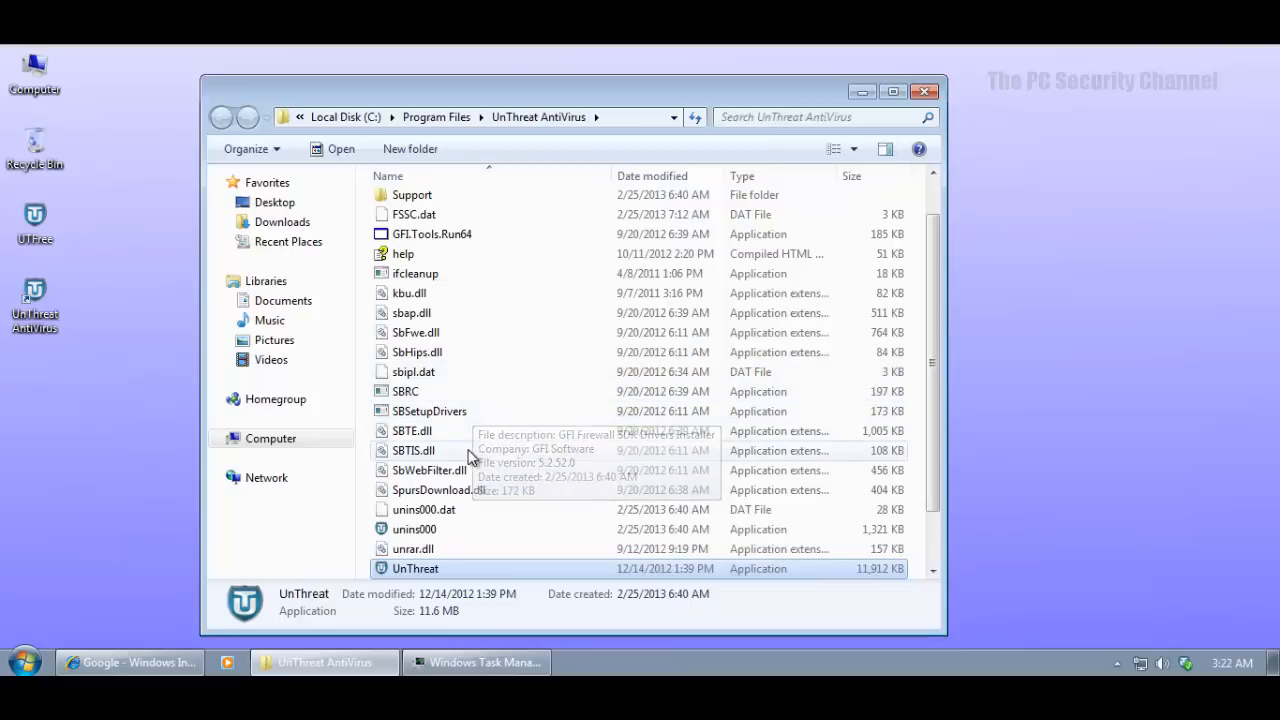
{"action": "left_click", "coordinate": [414, 450]}
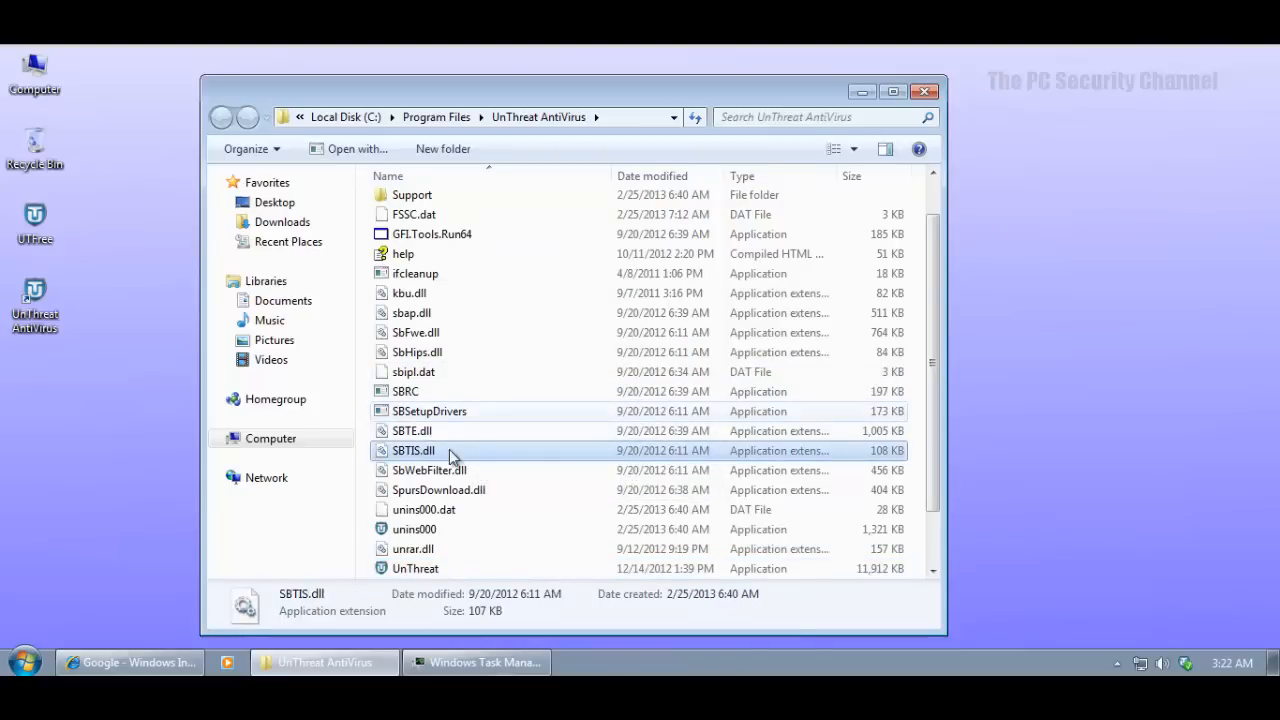
Inspect vipre.dll's Digital Signatures and Details, revealing a GFI Software VIPRE component.
{"action": "scroll", "scroll_direction": "down", "scroll_amount": 3}
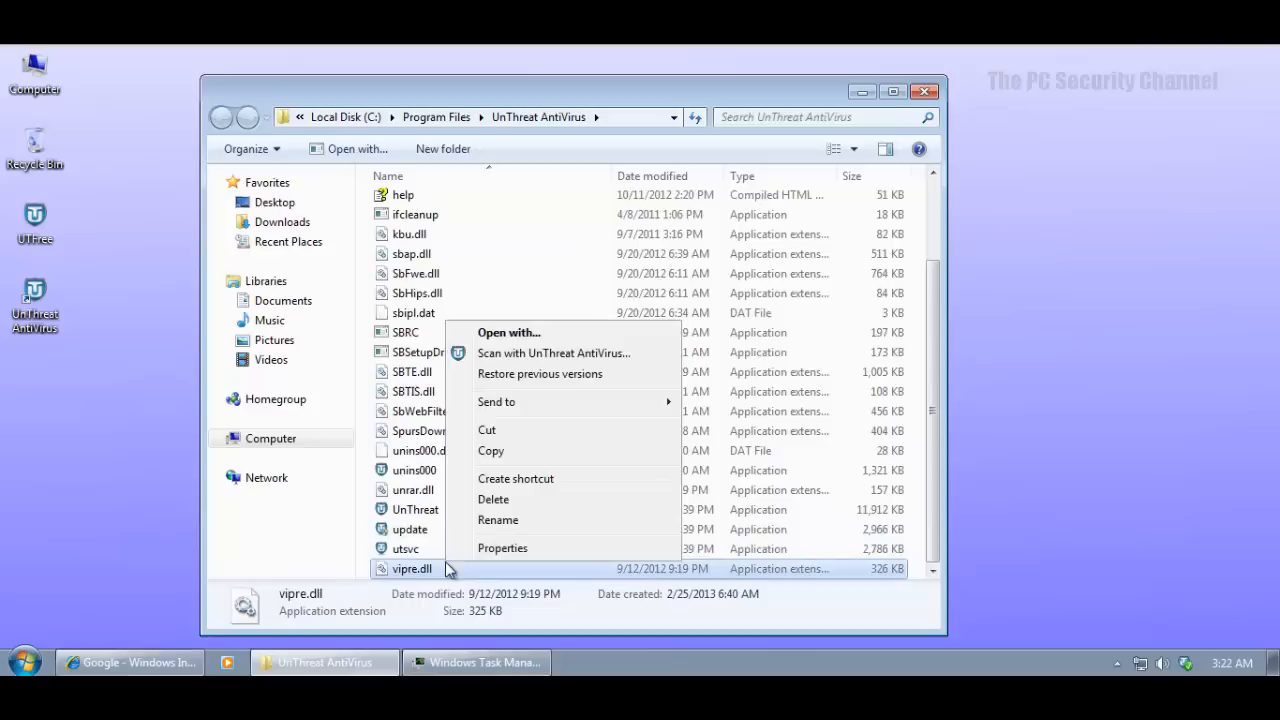
{"action": "left_click", "coordinate": [501, 547]}
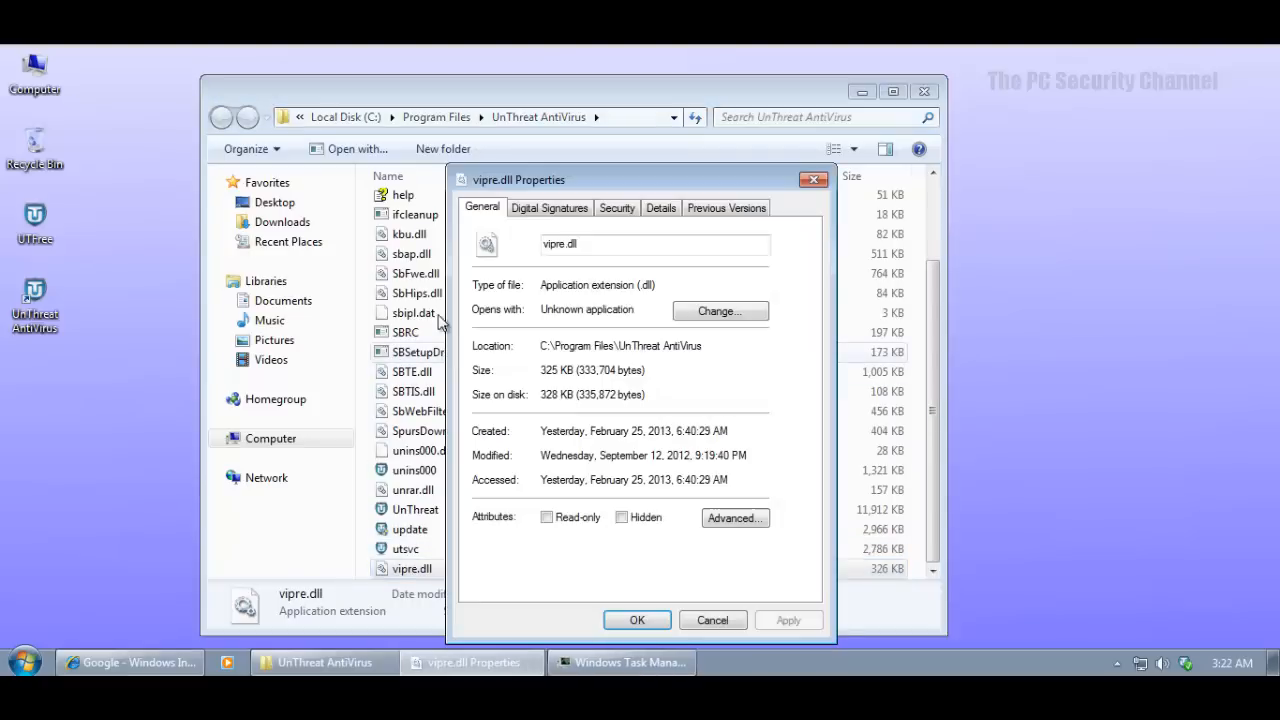
{"action": "left_click", "coordinate": [549, 208]}
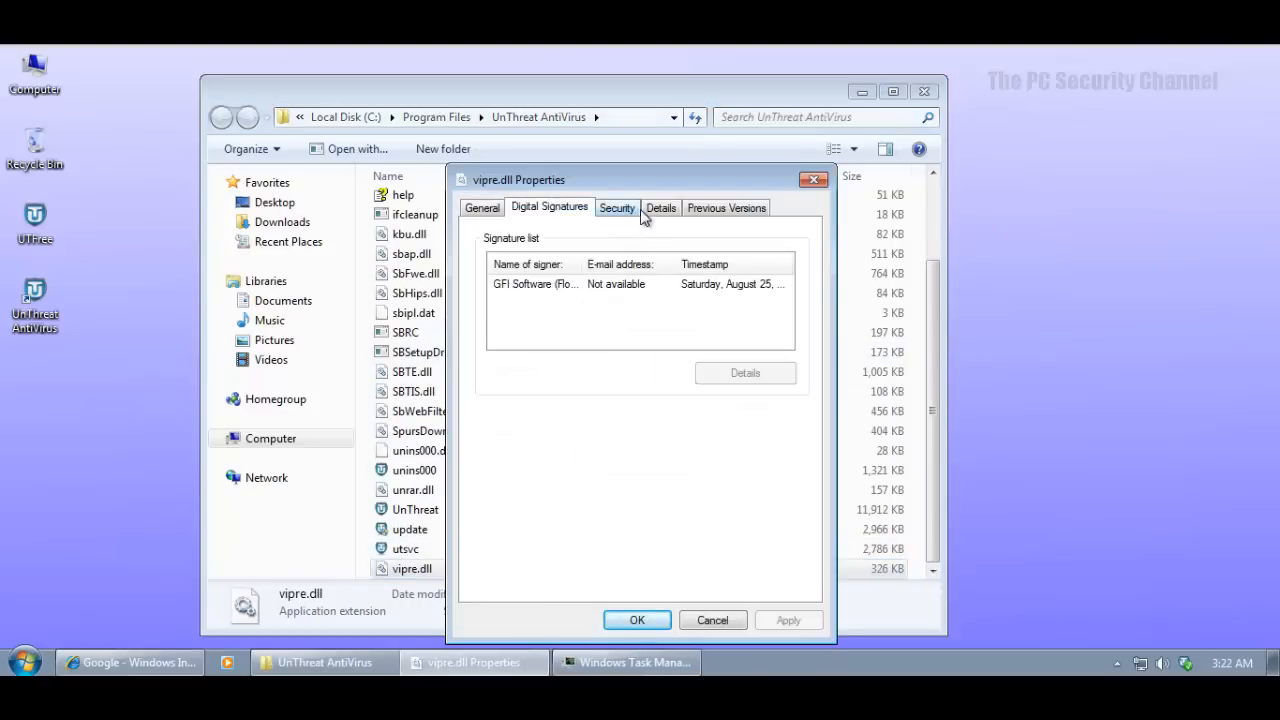
{"action": "left_click", "coordinate": [660, 207]}
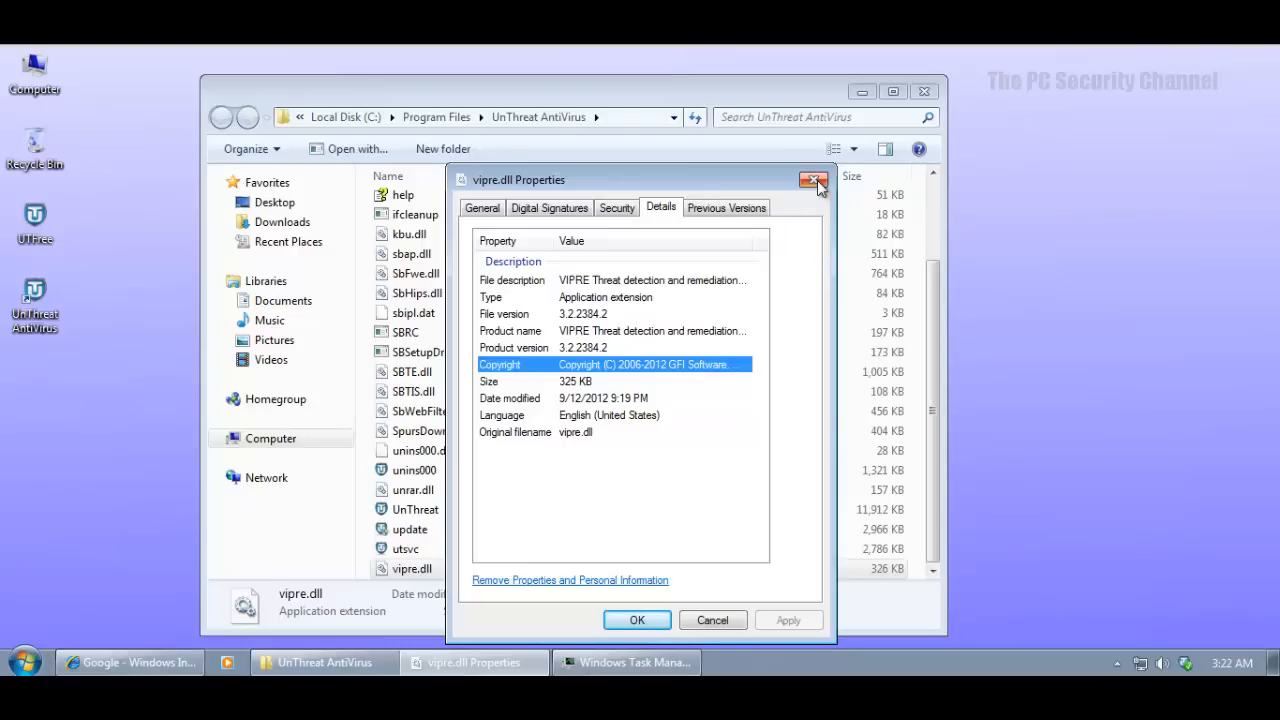
{"action": "left_click", "coordinate": [814, 180]}
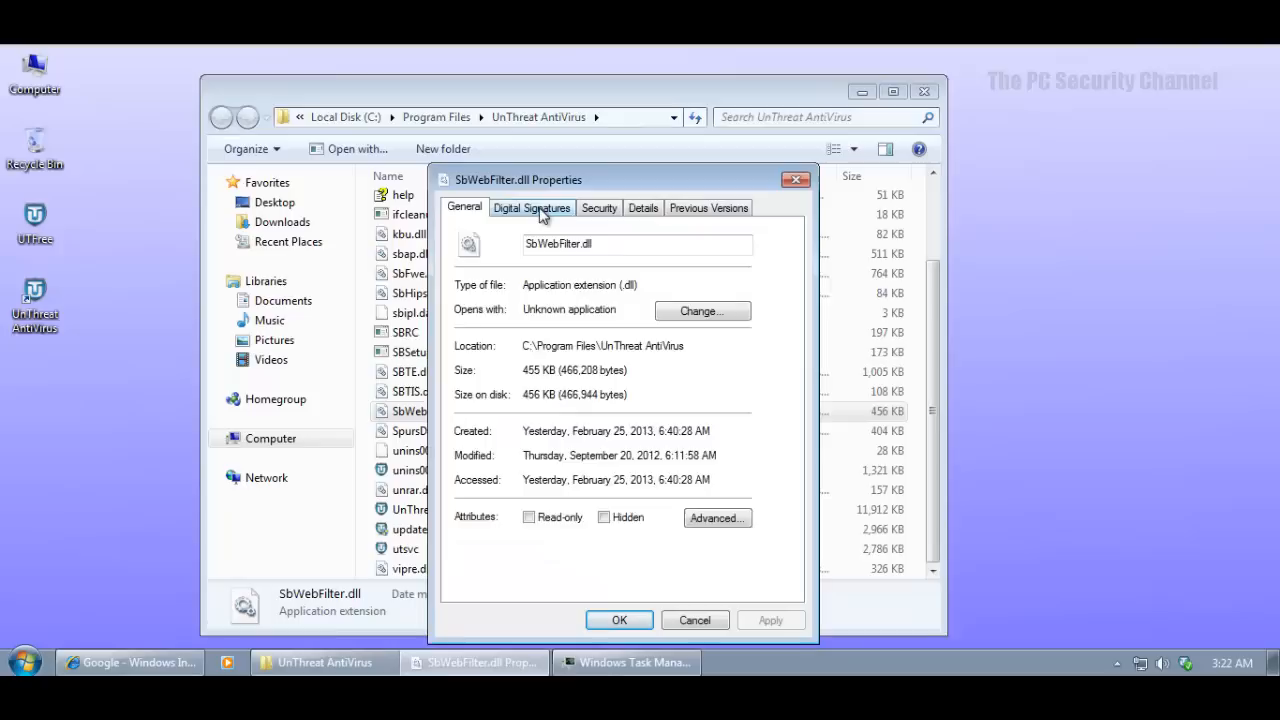
Check SbWebFilter.dll's signatures and the properties of GFI.Tools.Run64.
{"action": "left_click", "coordinate": [531, 207]}
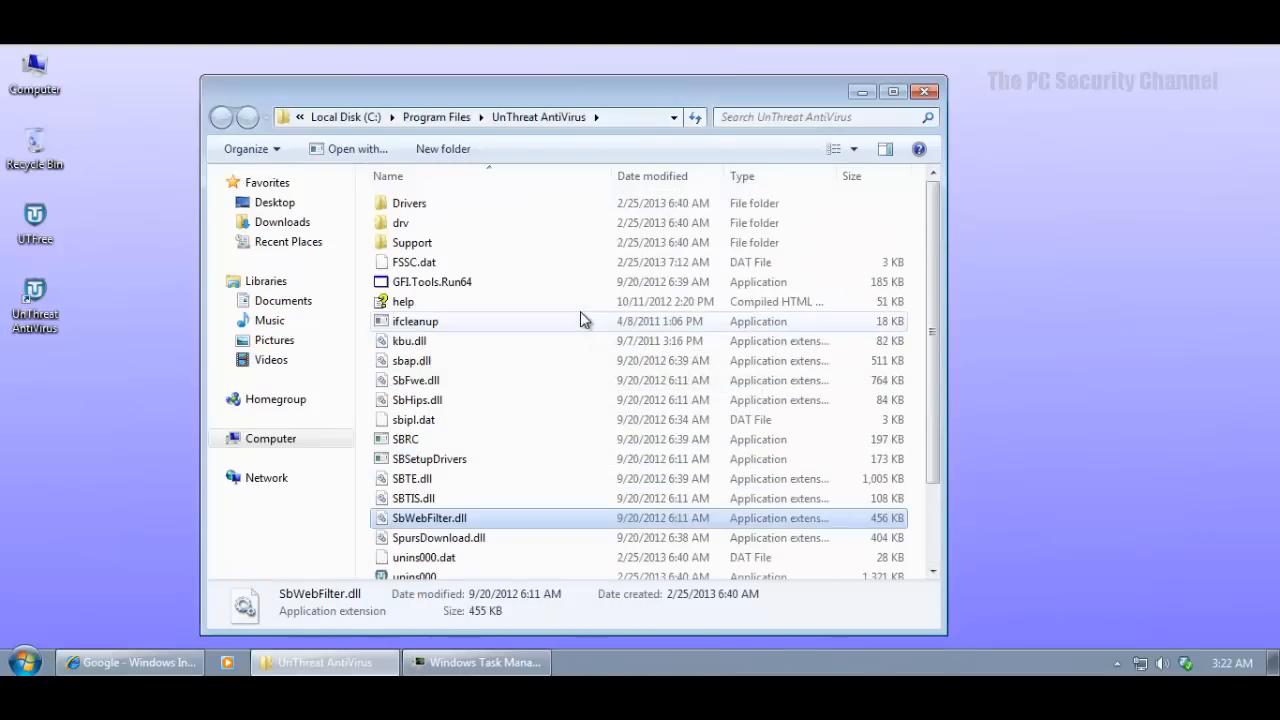
{"action": "right_click", "coordinate": [431, 281]}
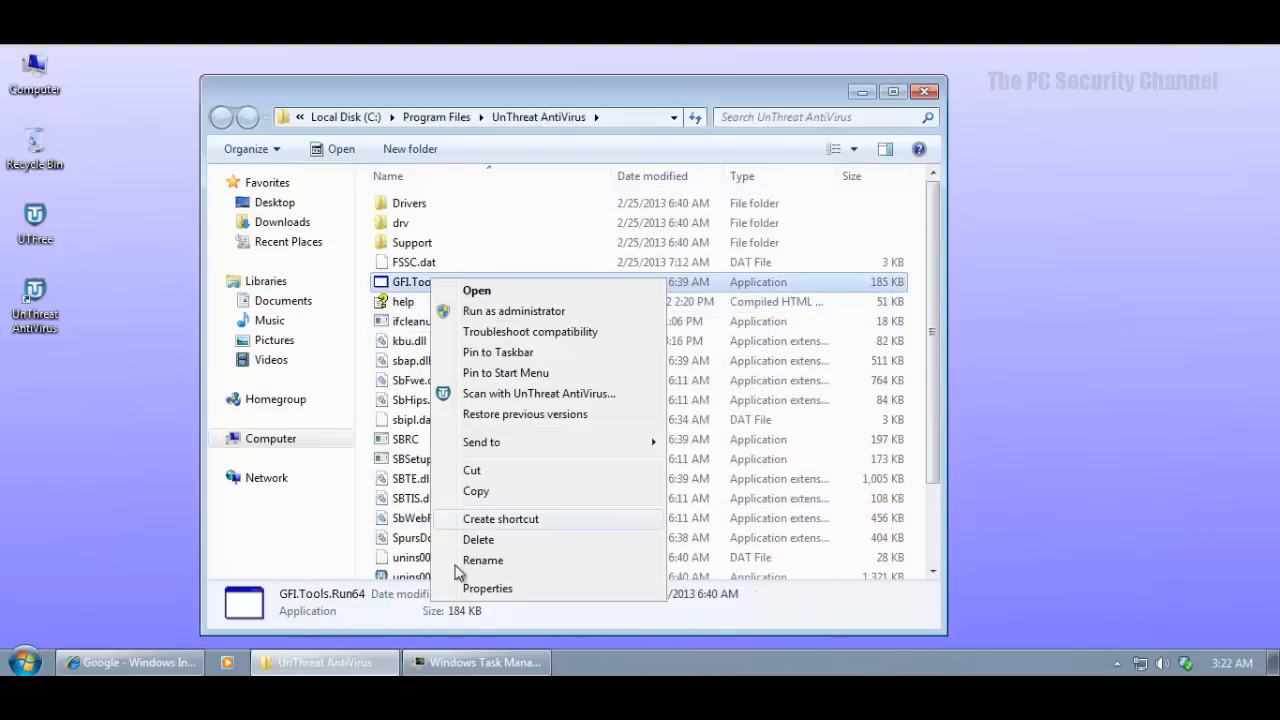
{"action": "left_click", "coordinate": [488, 588]}
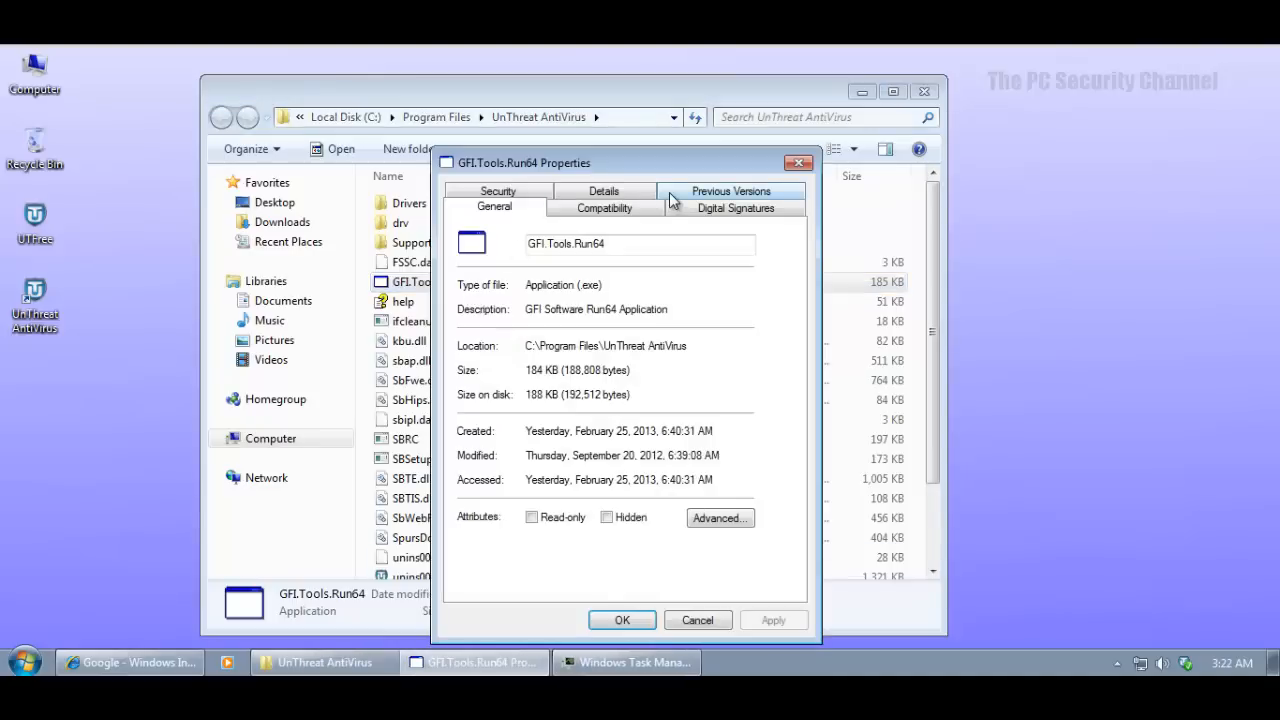
{"action": "left_click", "coordinate": [697, 620]}
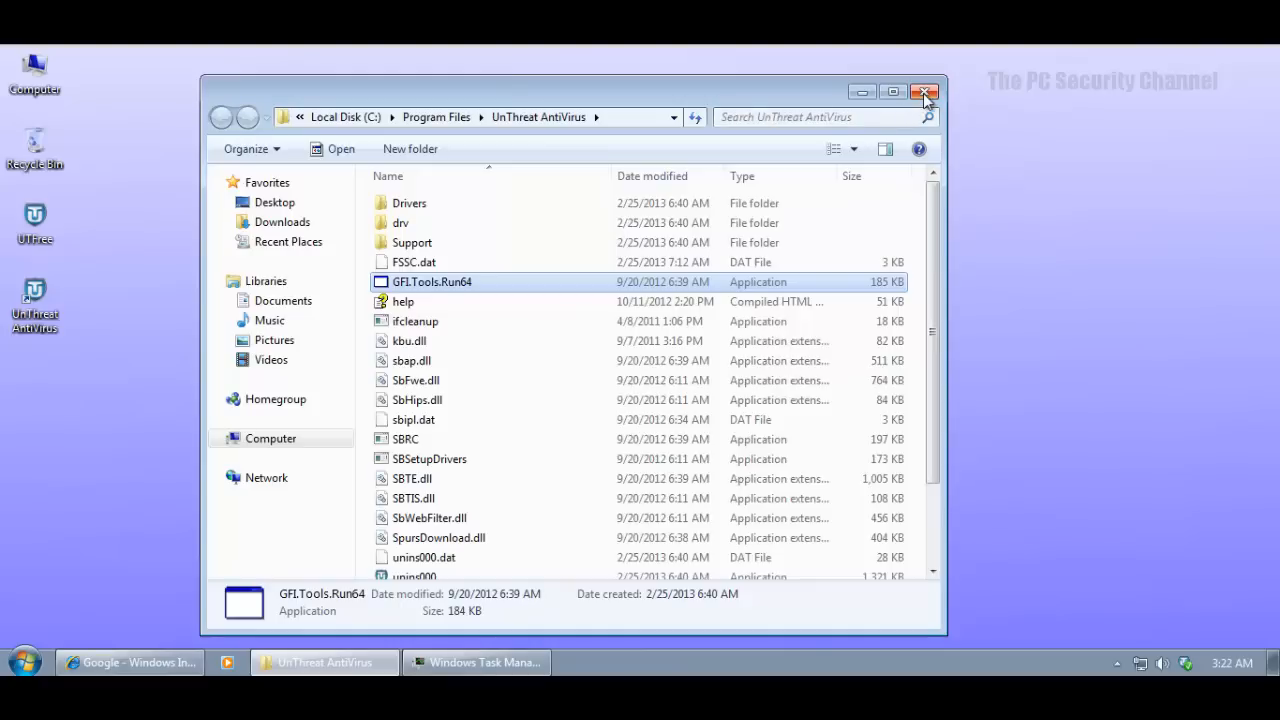
Close the install folder window and bring Internet Explorer's Google page back.
{"action": "left_click", "coordinate": [923, 92]}
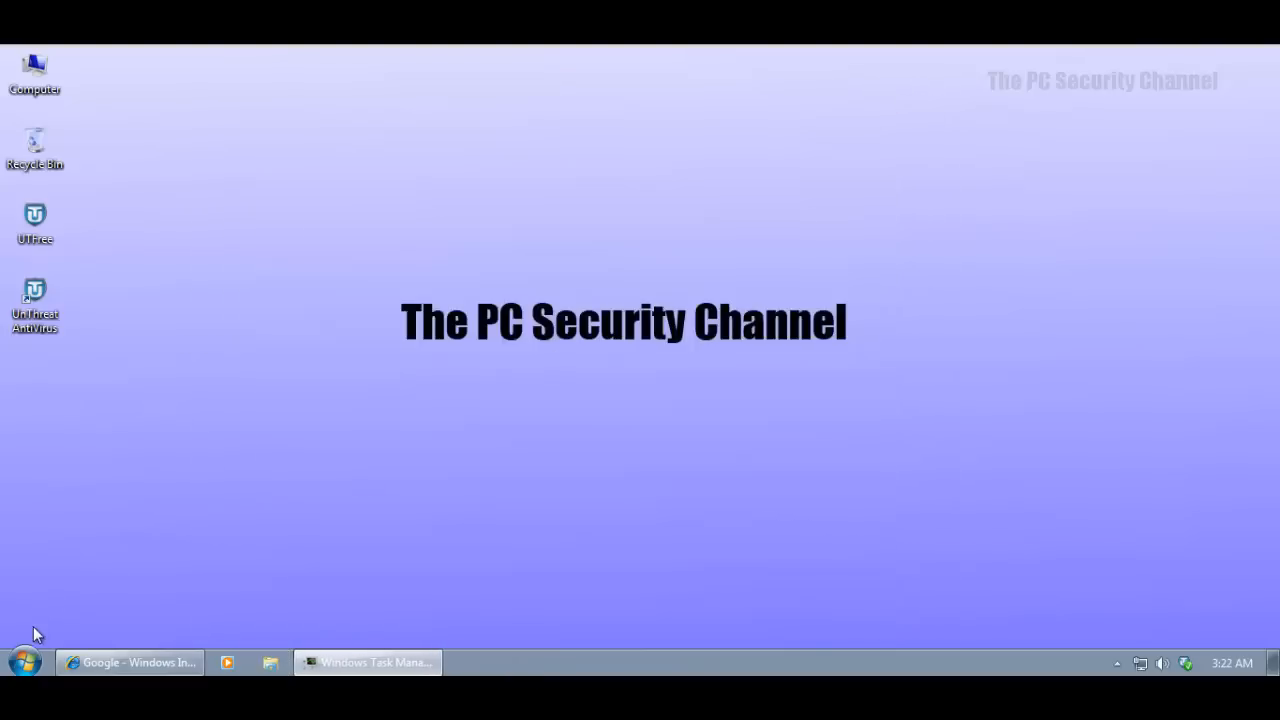
{"action": "left_click", "coordinate": [130, 662]}
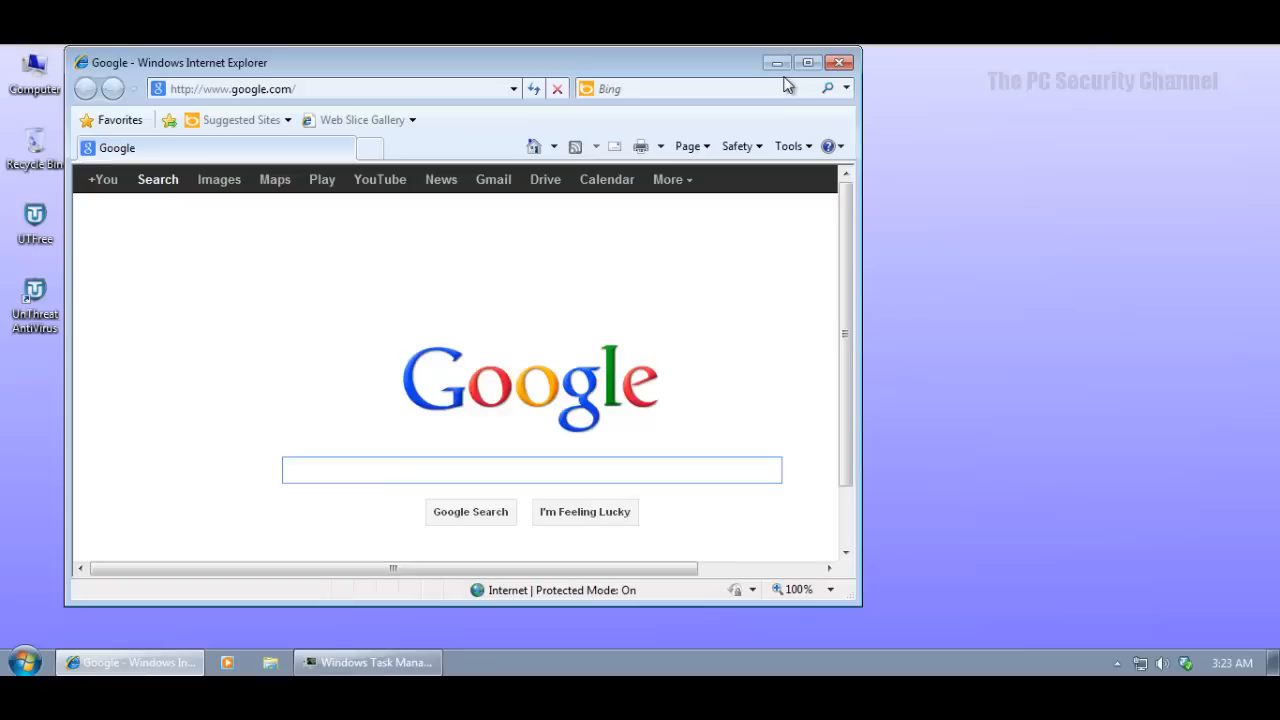
{"action": "mouse_move", "coordinate": [745, 133]}
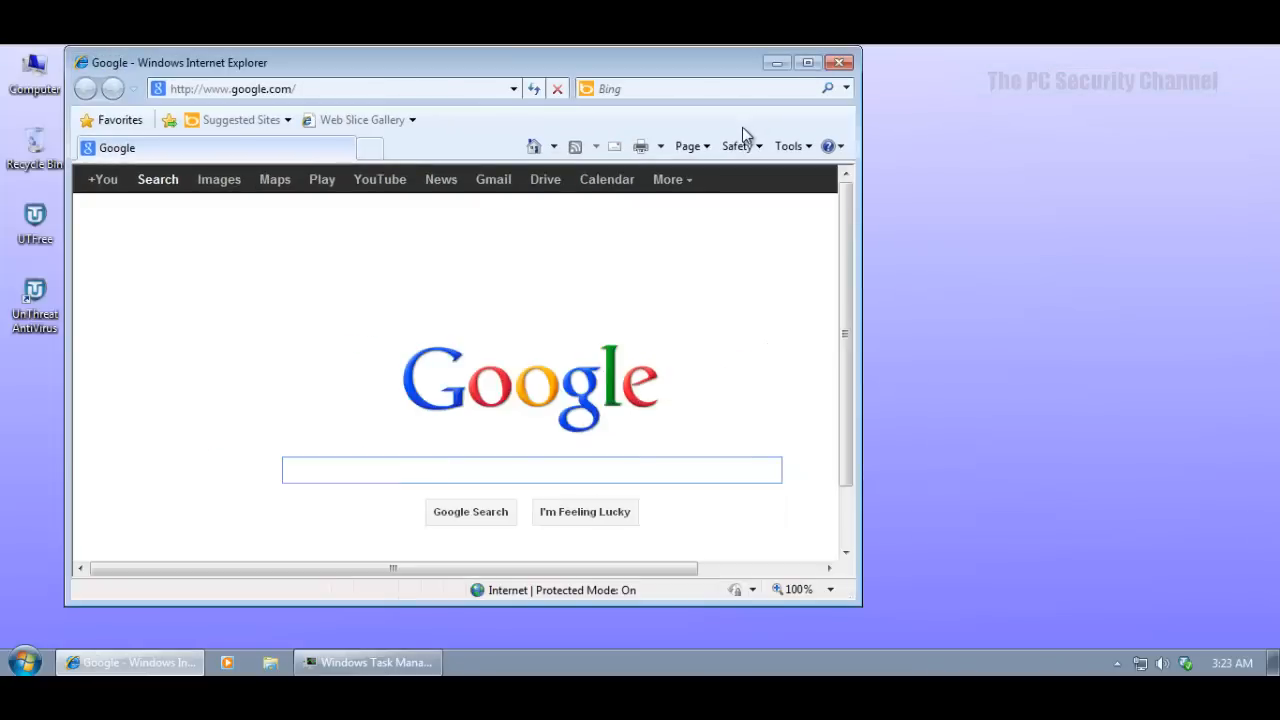
{"action": "mouse_move", "coordinate": [678, 583]}
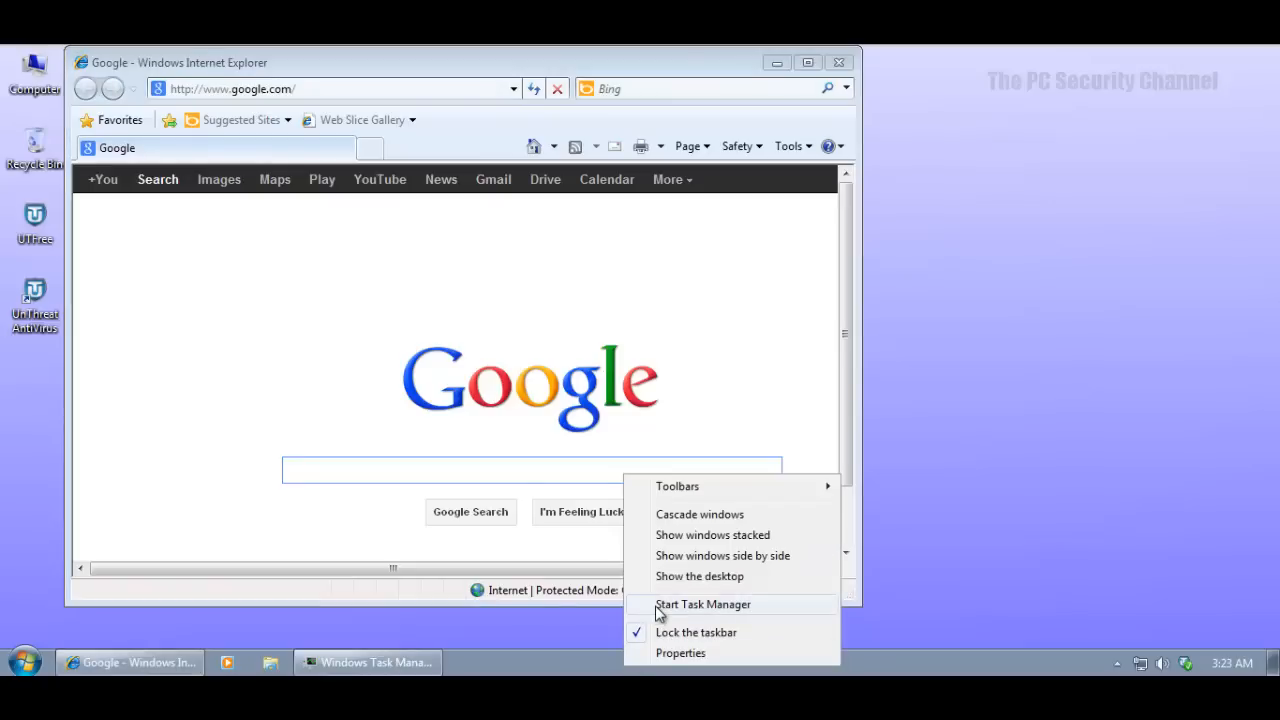
Review Task Manager's Processes list for UnThreat.exe and utsvc.exe, then close it.
{"action": "left_click", "coordinate": [703, 604]}
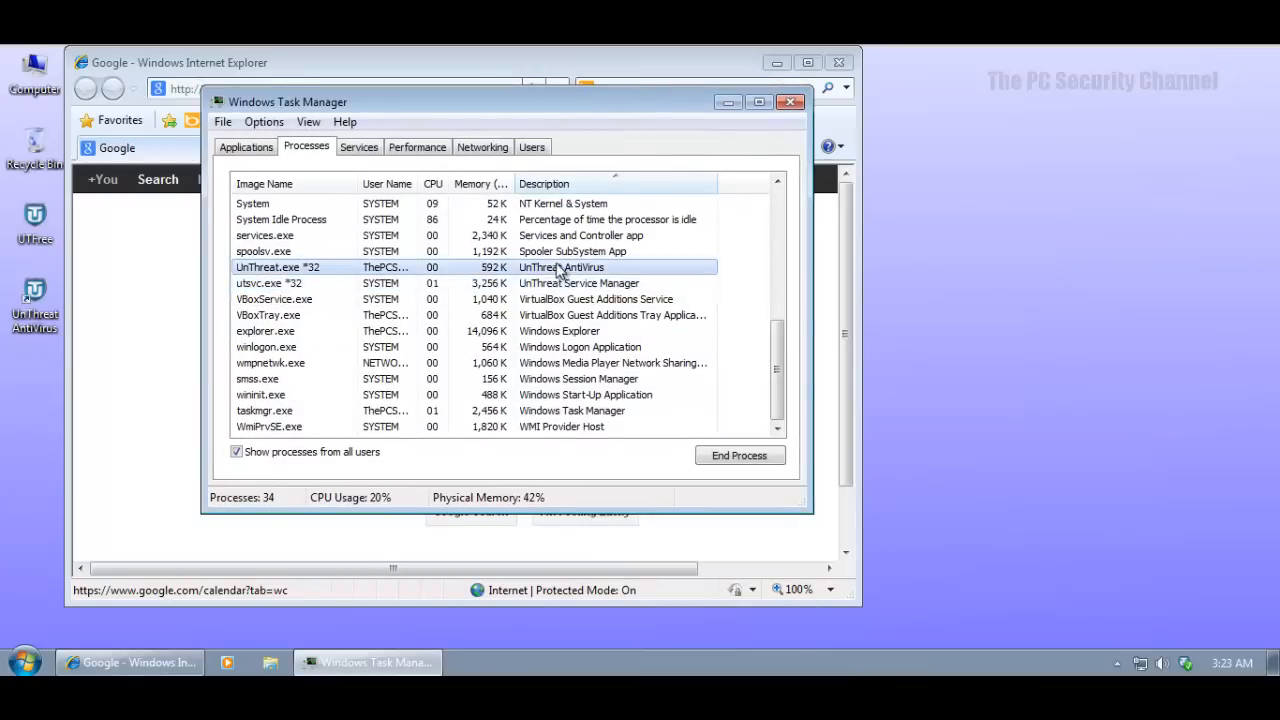
{"action": "scroll", "scroll_direction": "up", "scroll_amount": 3}
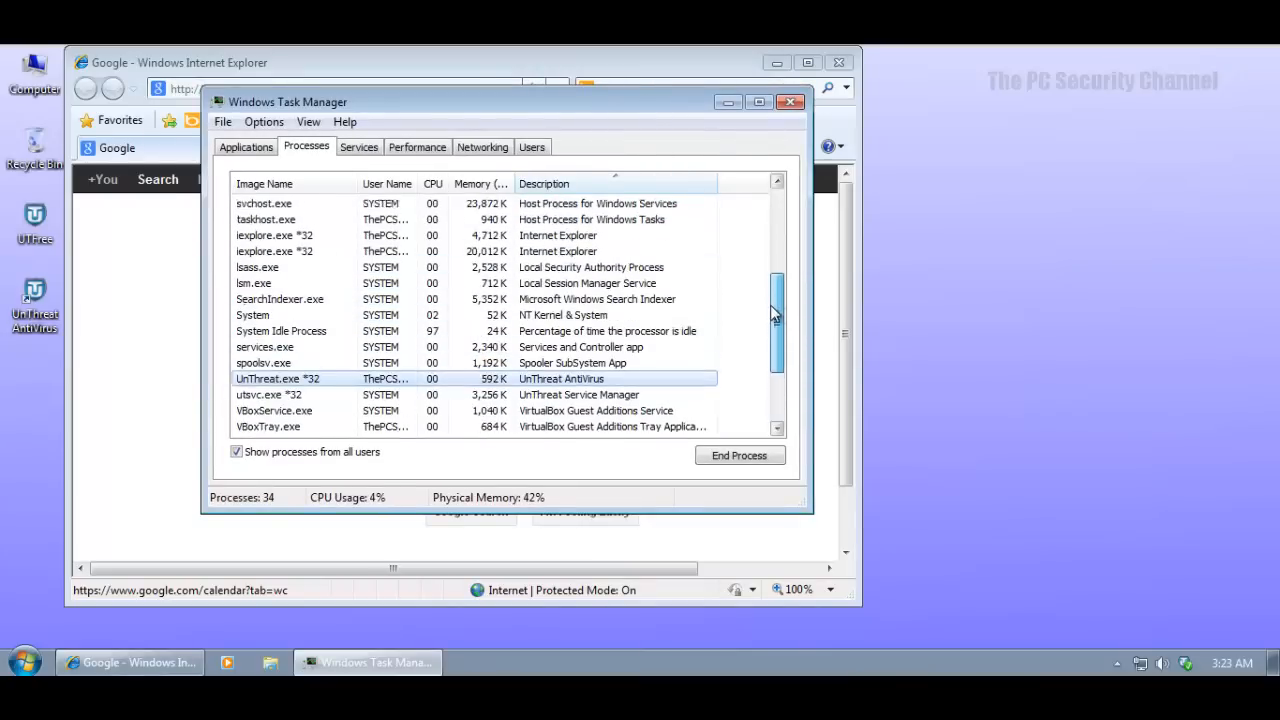
{"action": "scroll", "scroll_direction": "down", "scroll_amount": 3}
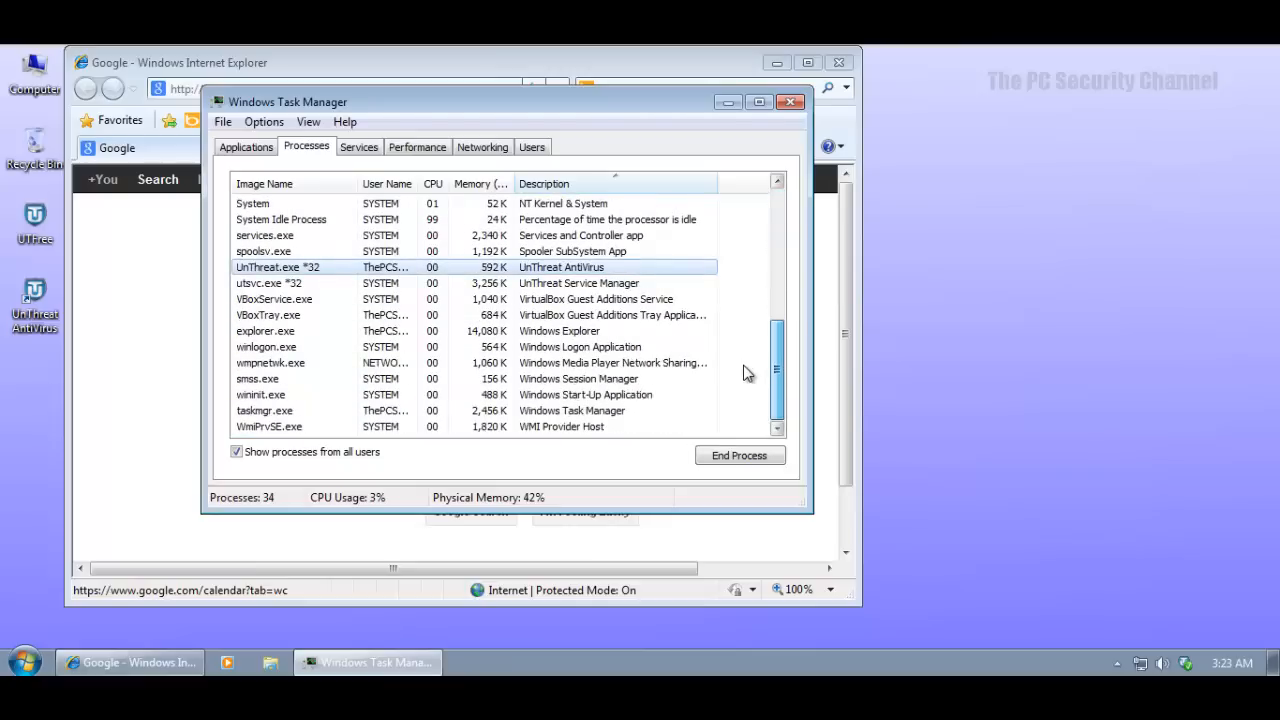
{"action": "left_click", "coordinate": [530, 283]}
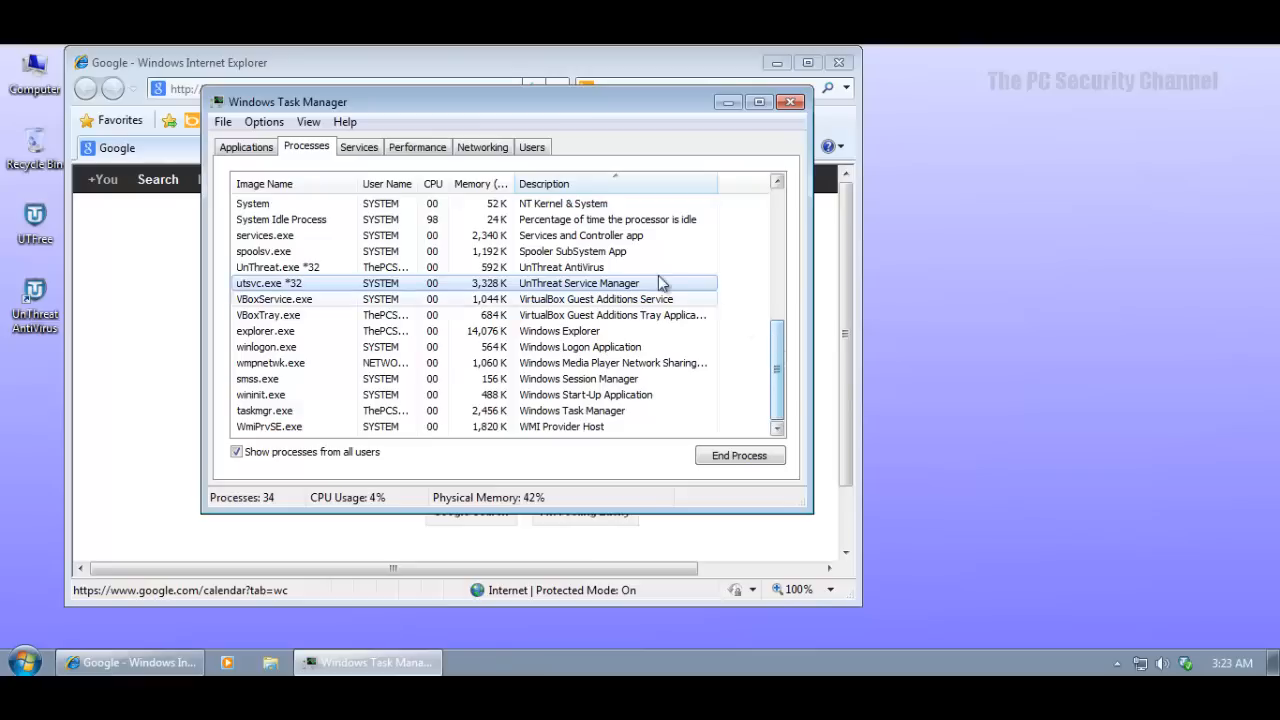
{"action": "left_click", "coordinate": [300, 267]}
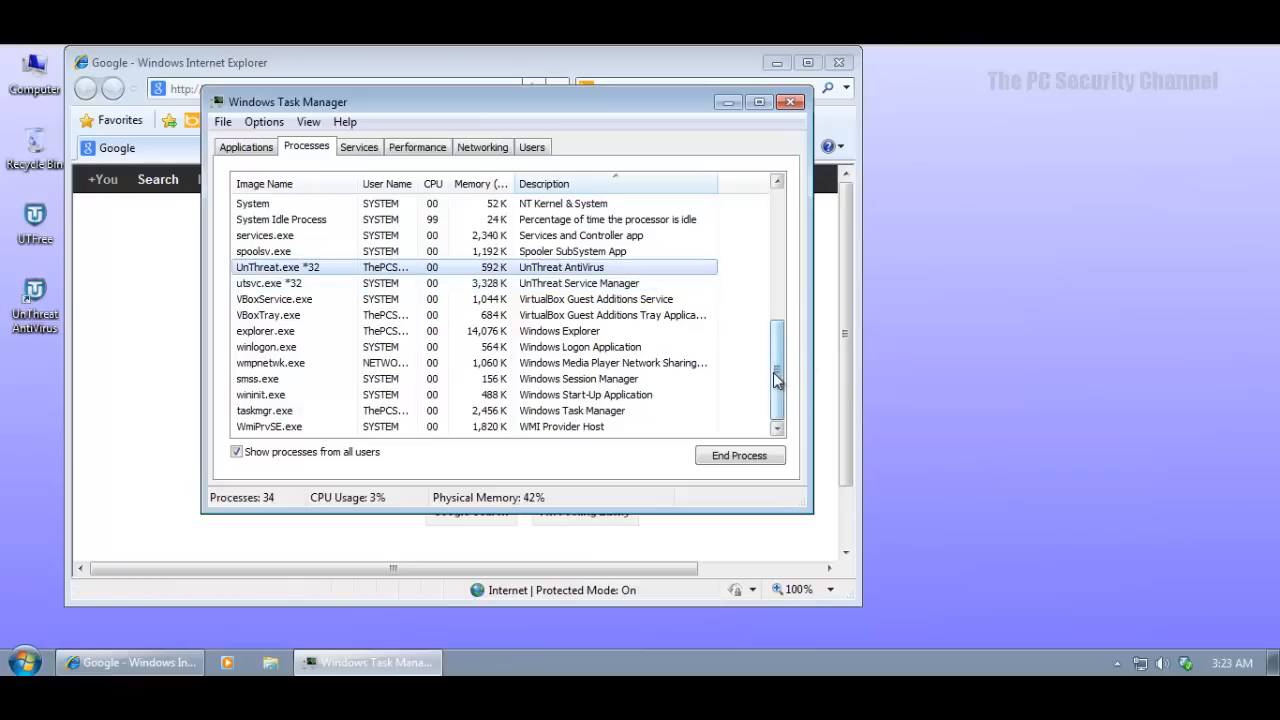
{"action": "scroll", "scroll_direction": "up", "scroll_amount": 3}
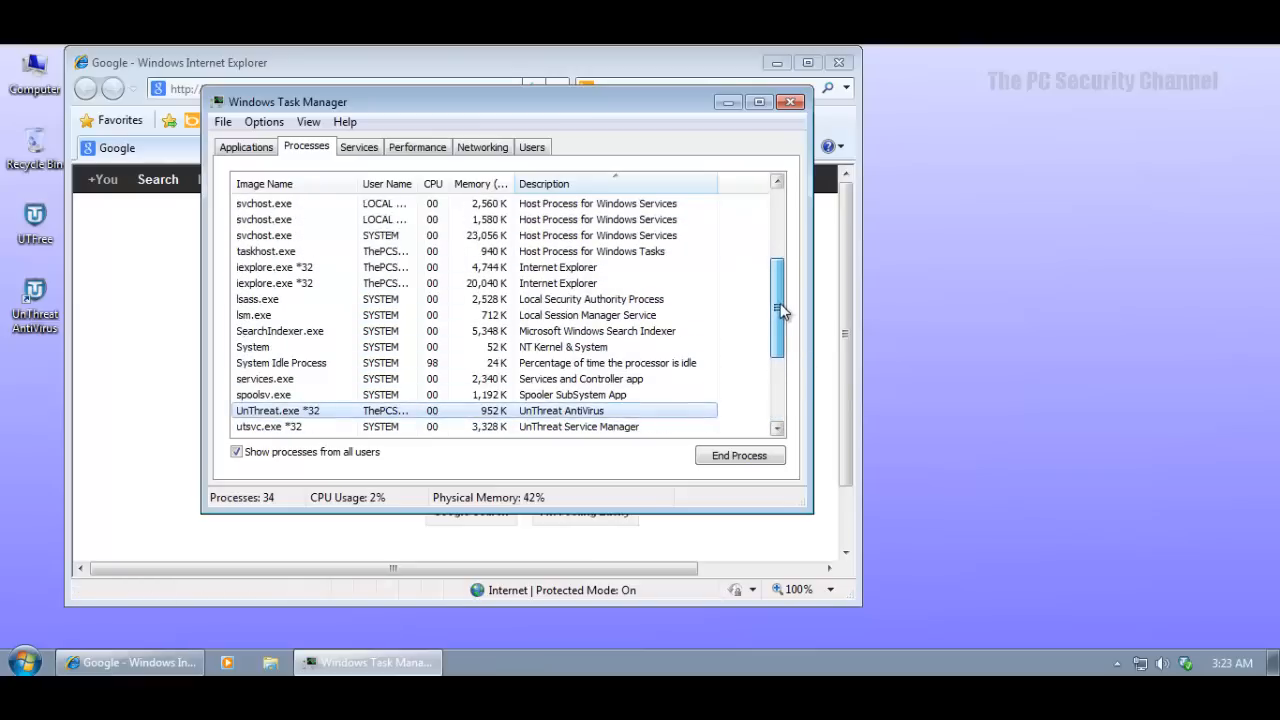
{"action": "scroll", "scroll_direction": "up", "scroll_amount": 3}
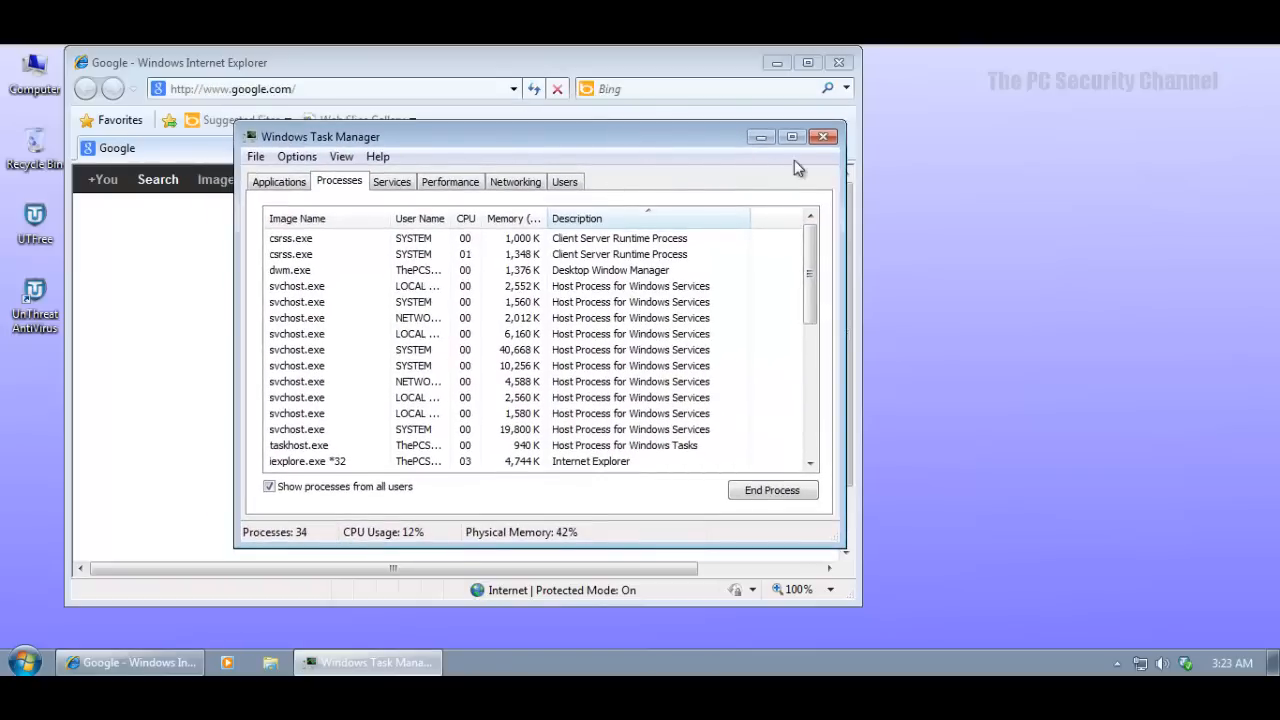
{"action": "left_click", "coordinate": [823, 137]}
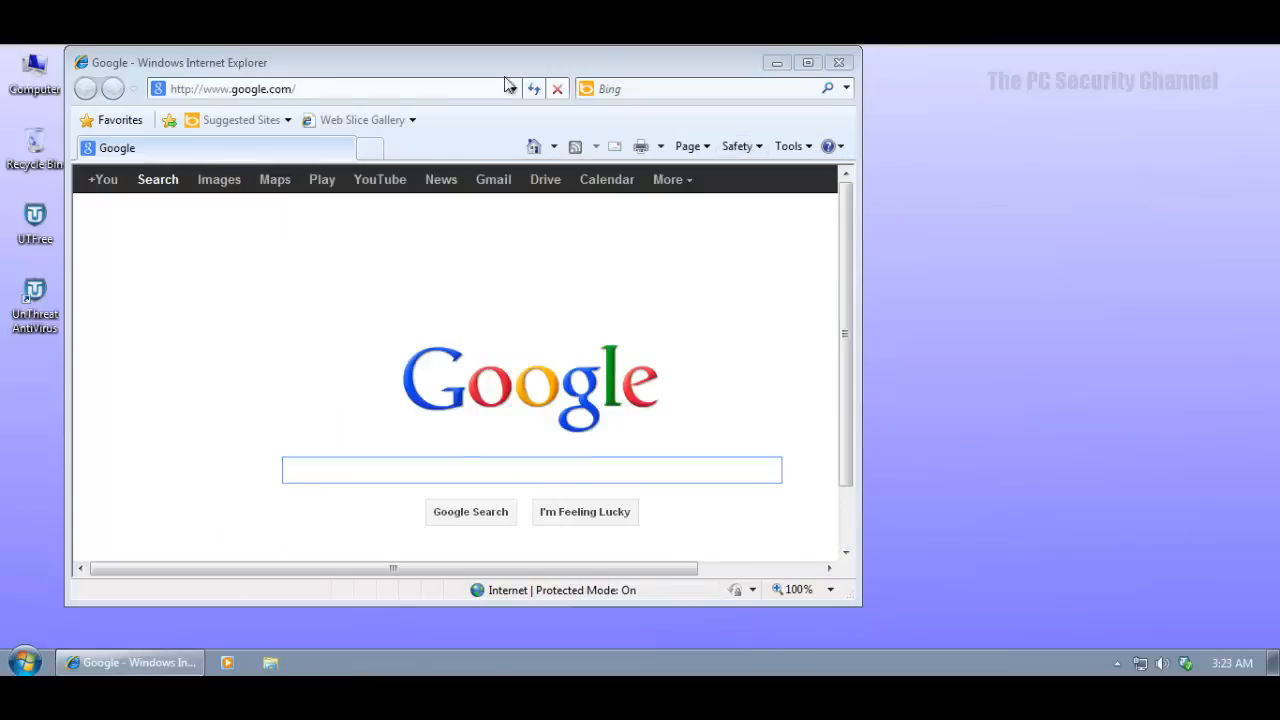
{"action": "mouse_move", "coordinate": [580, 78]}
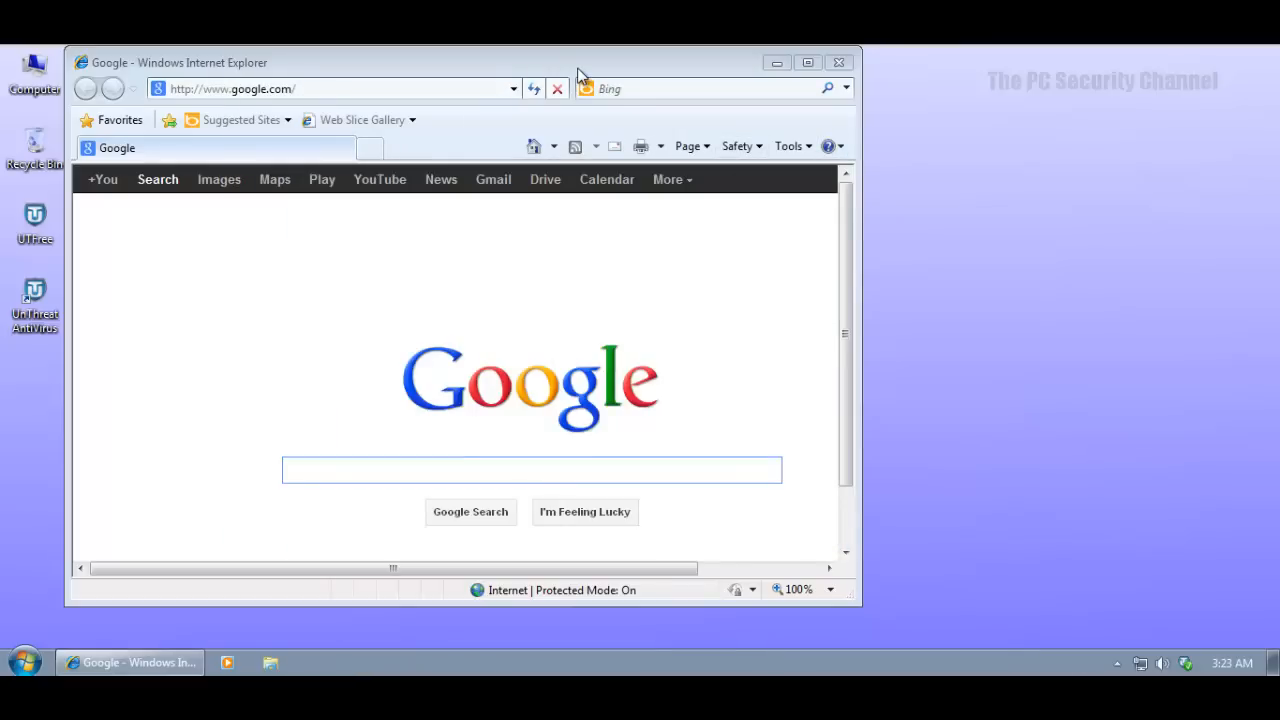
{"action": "mouse_move", "coordinate": [582, 80]}
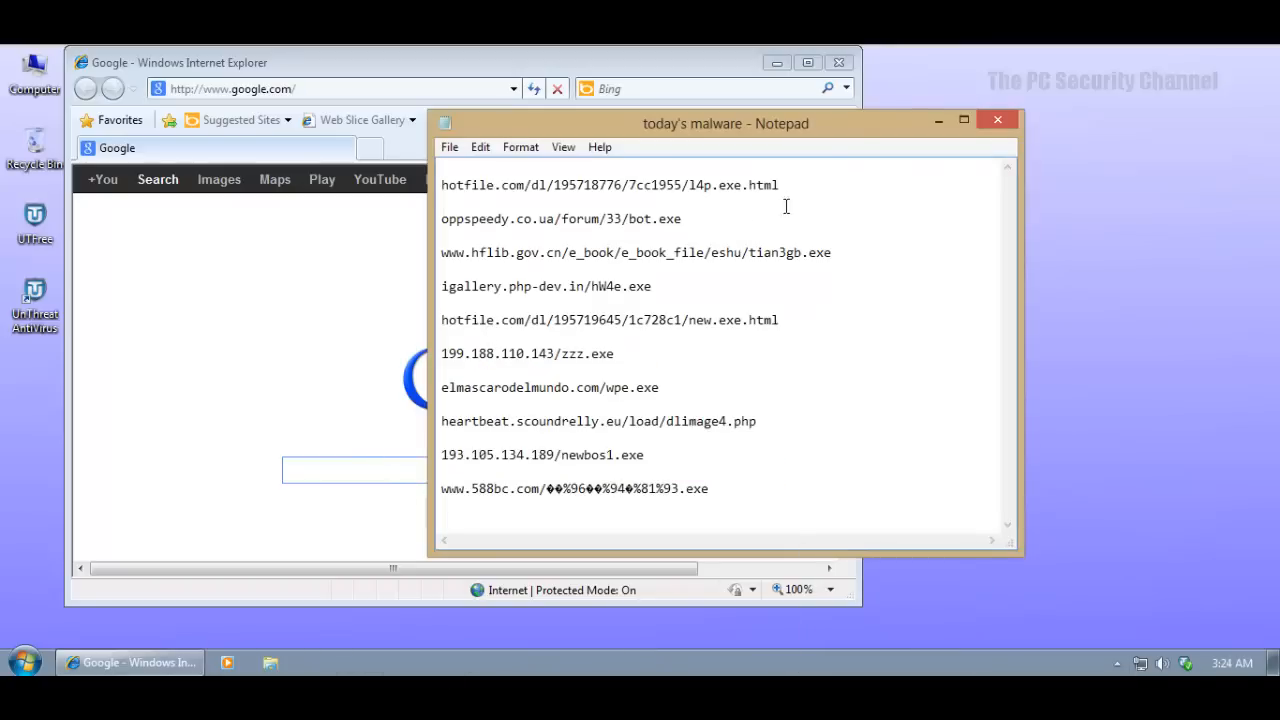
{"action": "triple_click", "coordinate": [610, 184]}
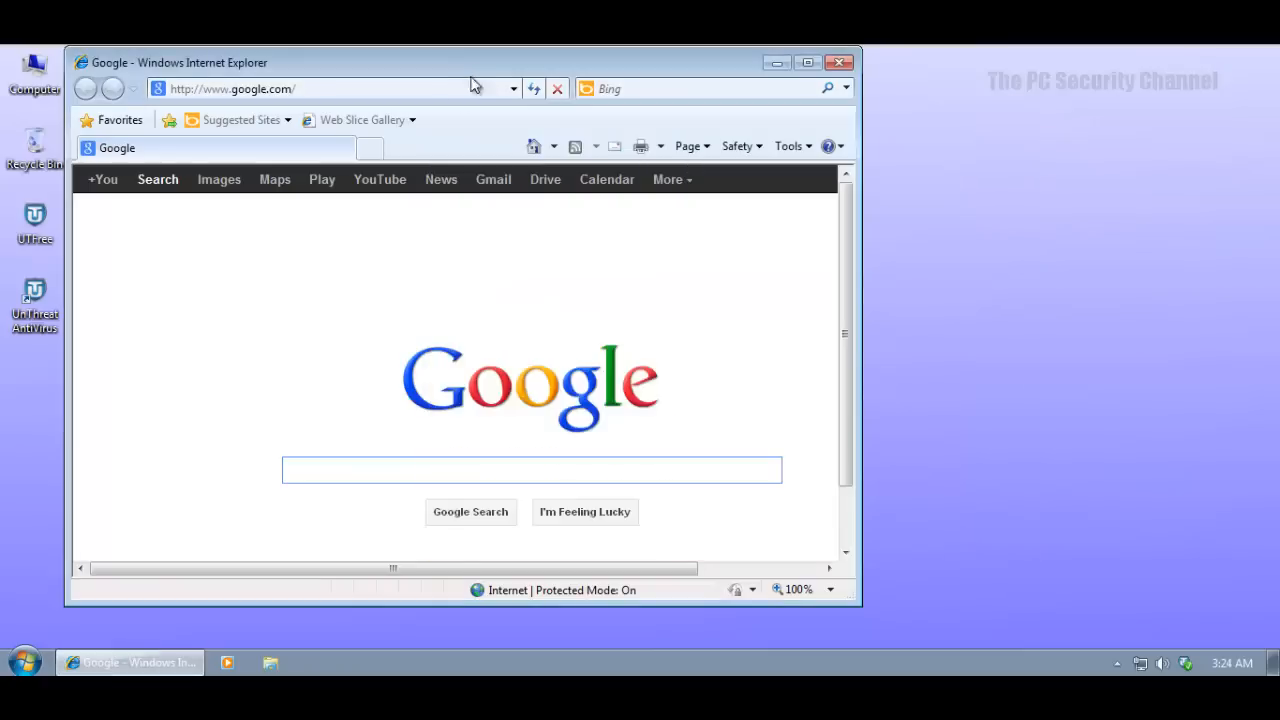
Try the hotfile link and oppspeedy bot.exe; UnThreat blocks each as Trojan.Win32.Generic!BT.
{"action": "left_click", "coordinate": [300, 88]}
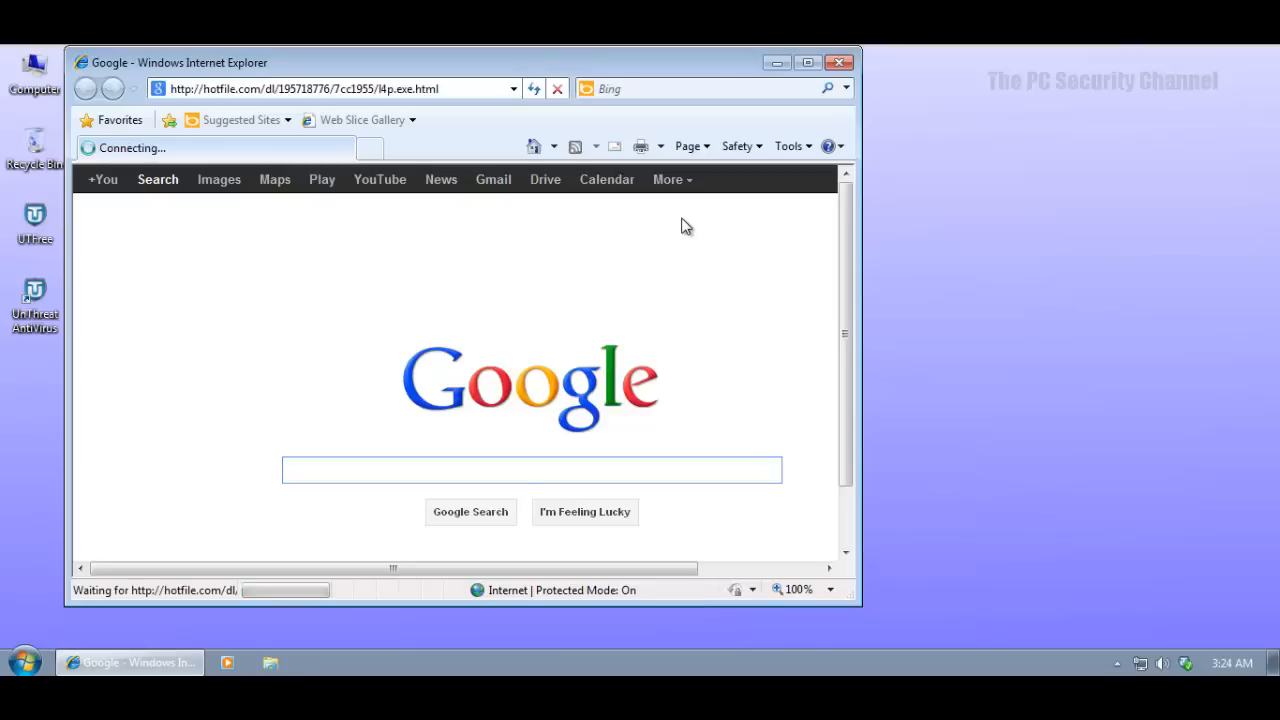
{"action": "mouse_move", "coordinate": [690, 227]}
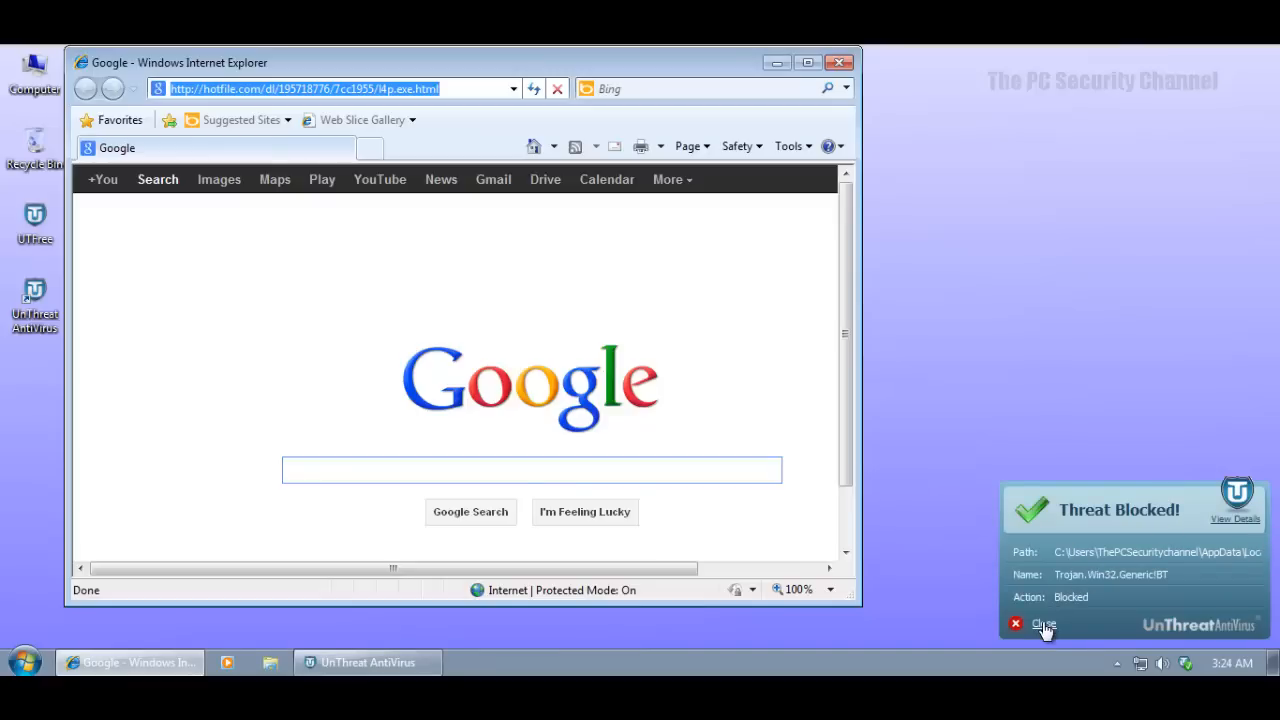
{"action": "left_click", "coordinate": [1043, 624]}
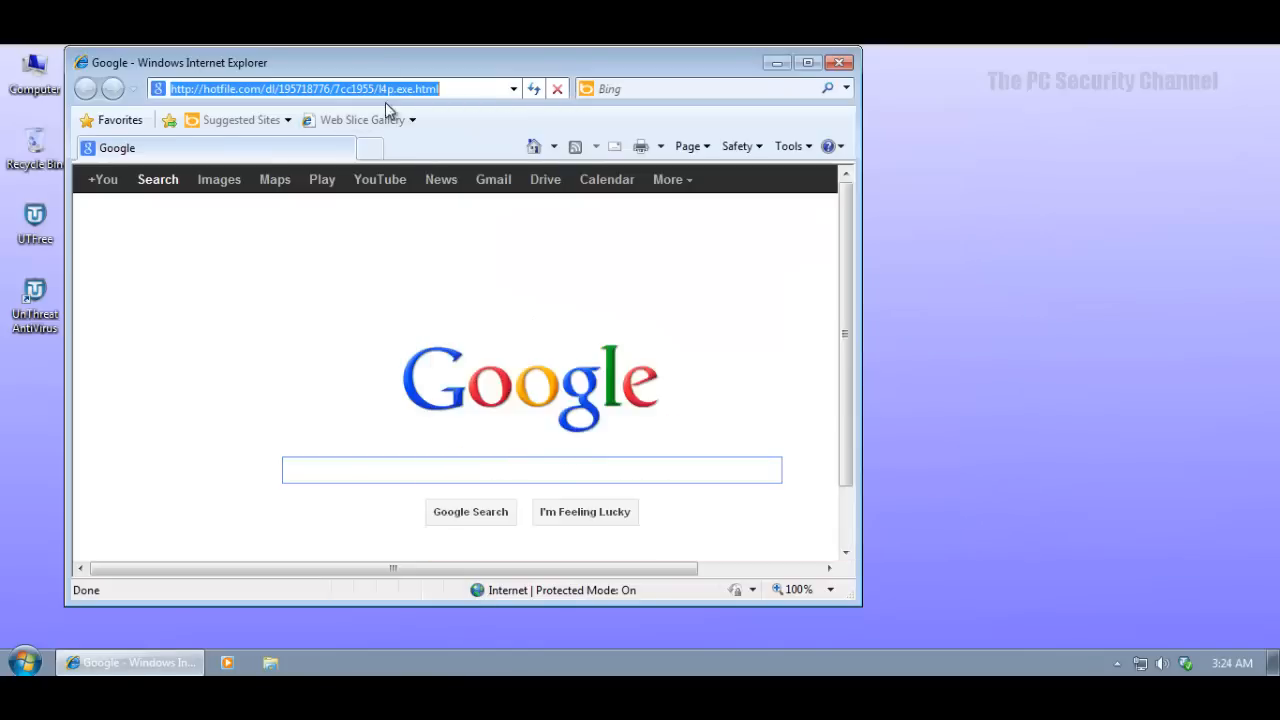
{"action": "key", "text": "Return"}
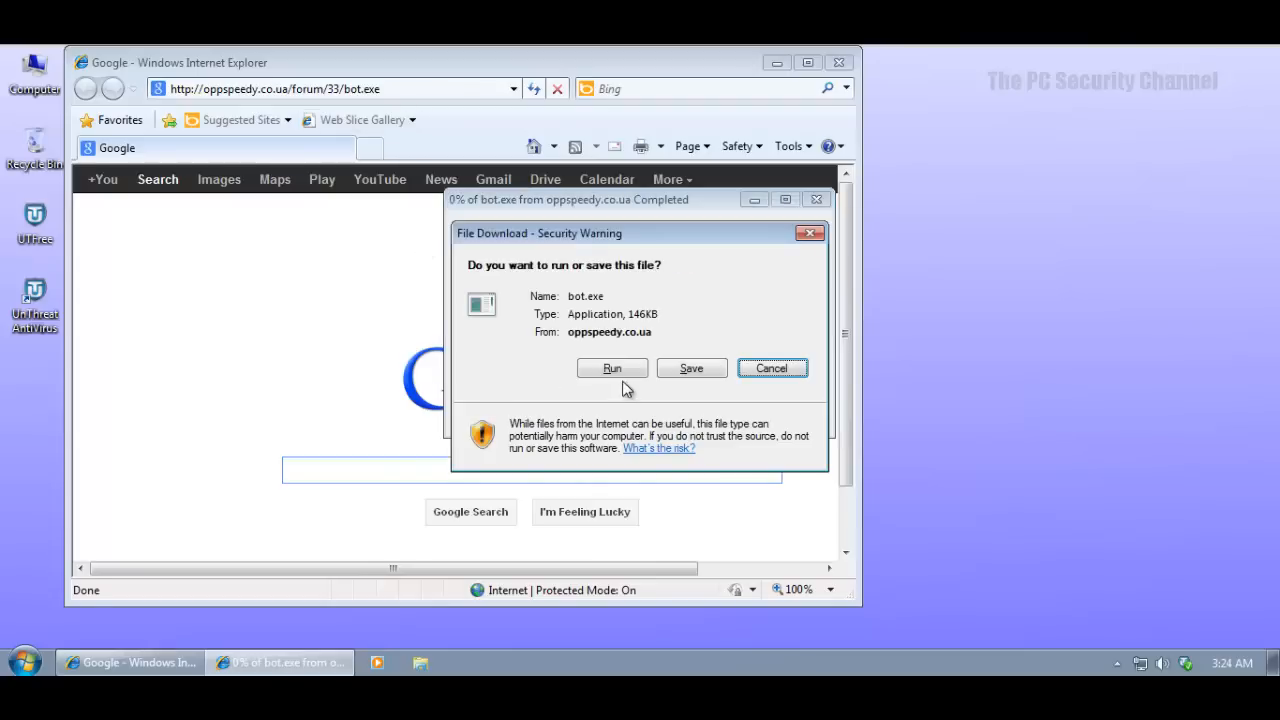
{"action": "left_click", "coordinate": [612, 368]}
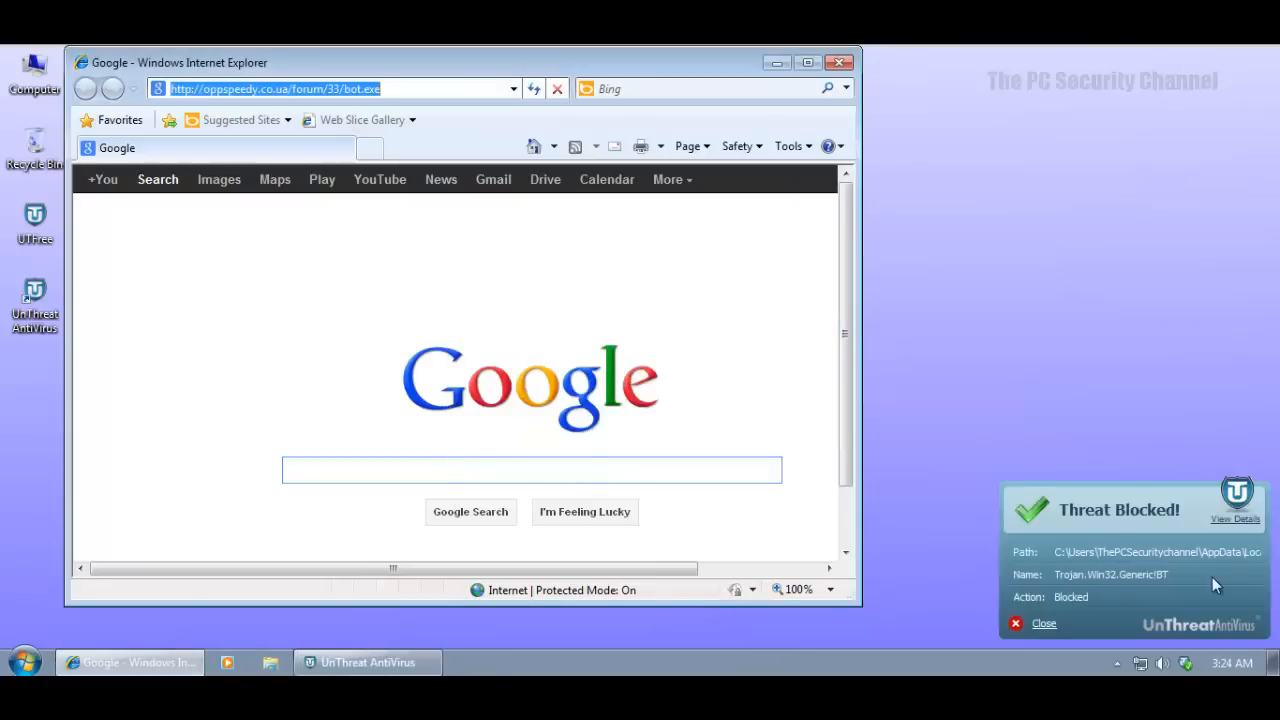
{"action": "left_click", "coordinate": [1043, 623]}
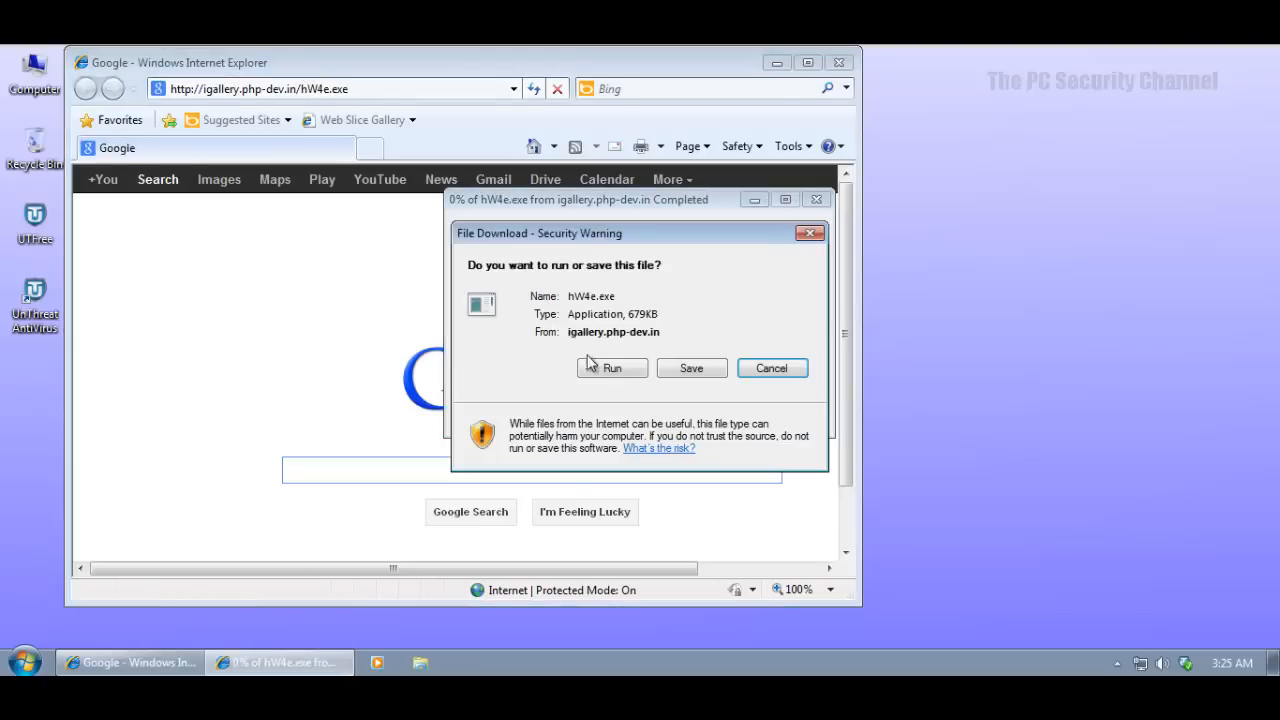
Run hW4e.exe and load the hotfile new.exe and wpe.exe download links.
{"action": "left_click", "coordinate": [612, 368]}
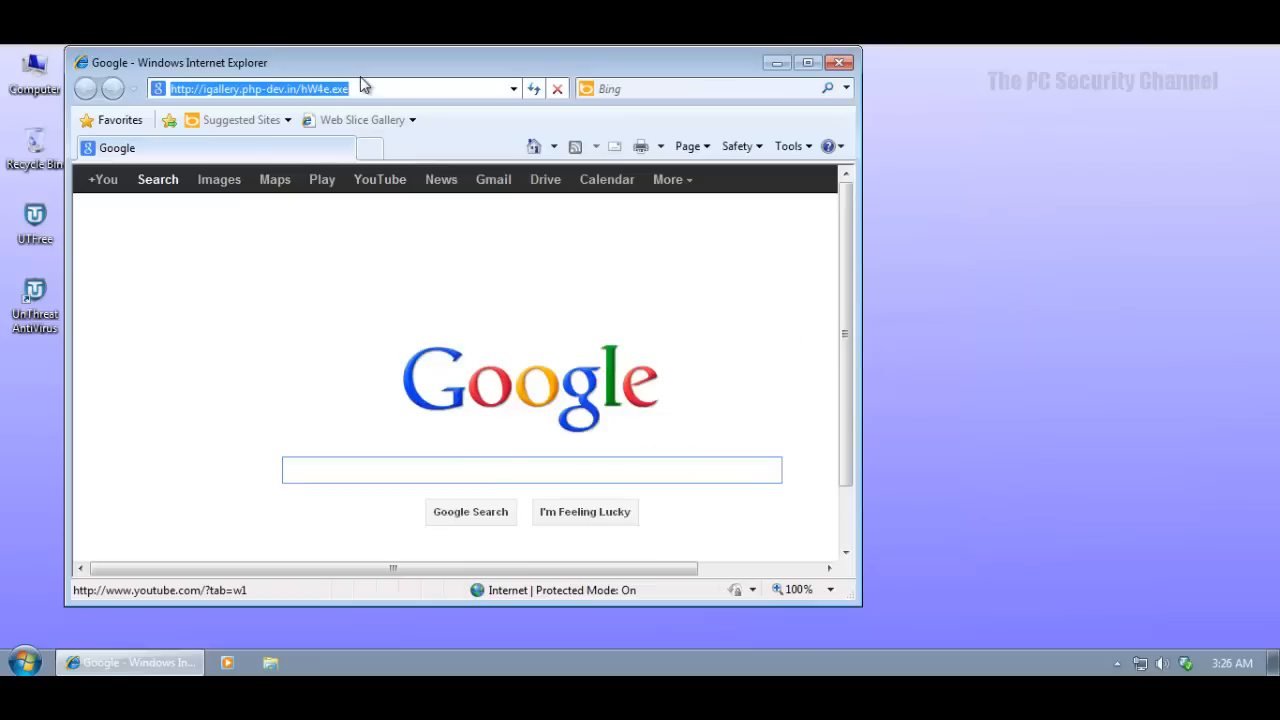
{"action": "type", "text": "hotfile.com/dl/195719645/1c728c1/new.exe.html"}
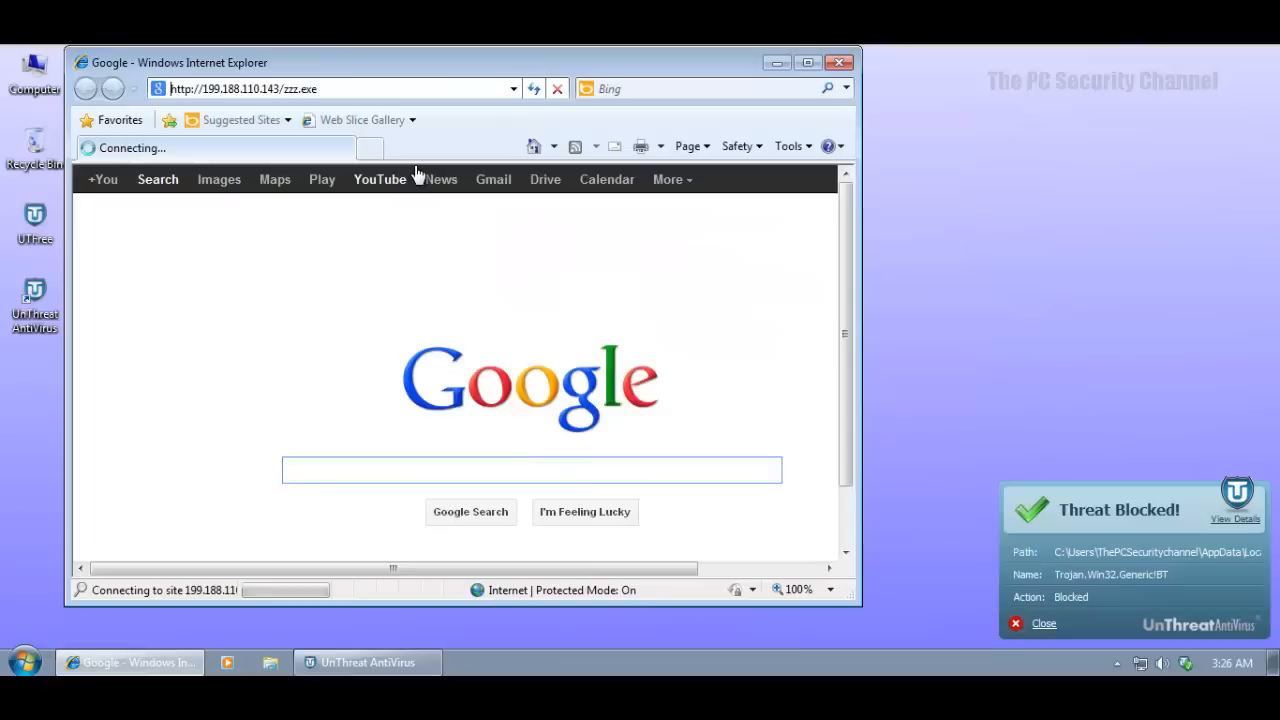
{"action": "mouse_move", "coordinate": [439, 179]}
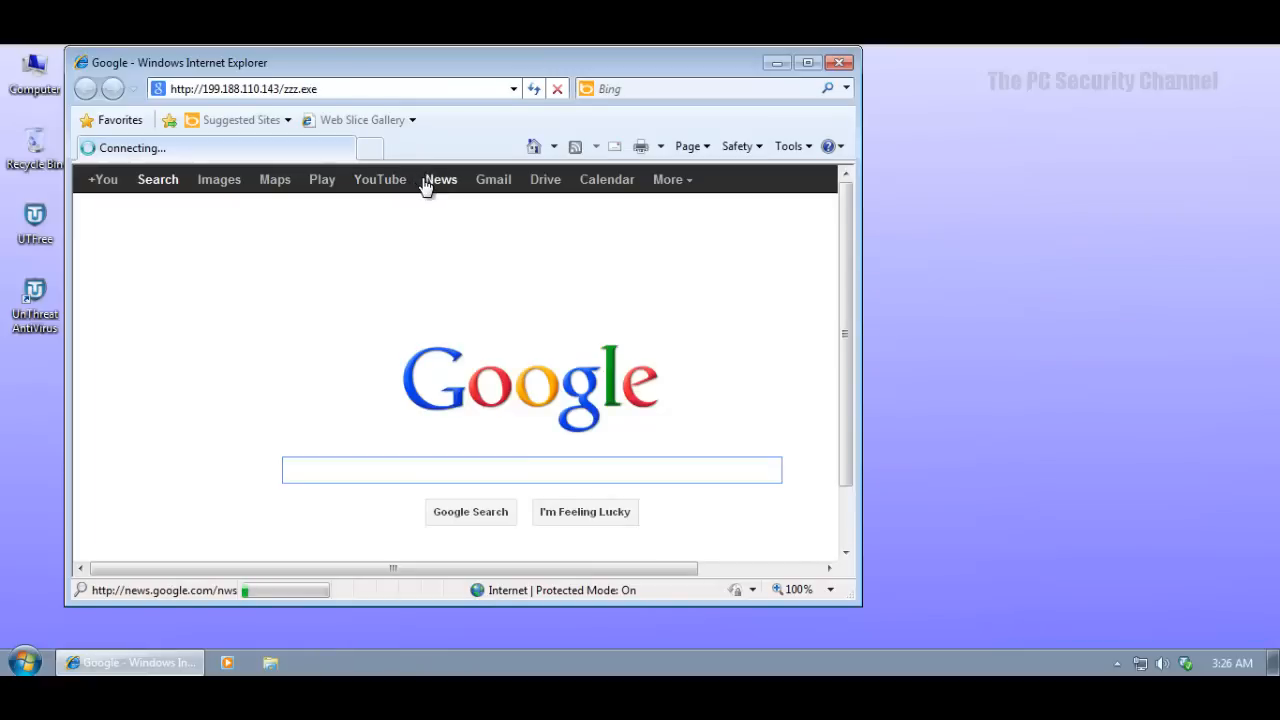
{"action": "mouse_move", "coordinate": [441, 213]}
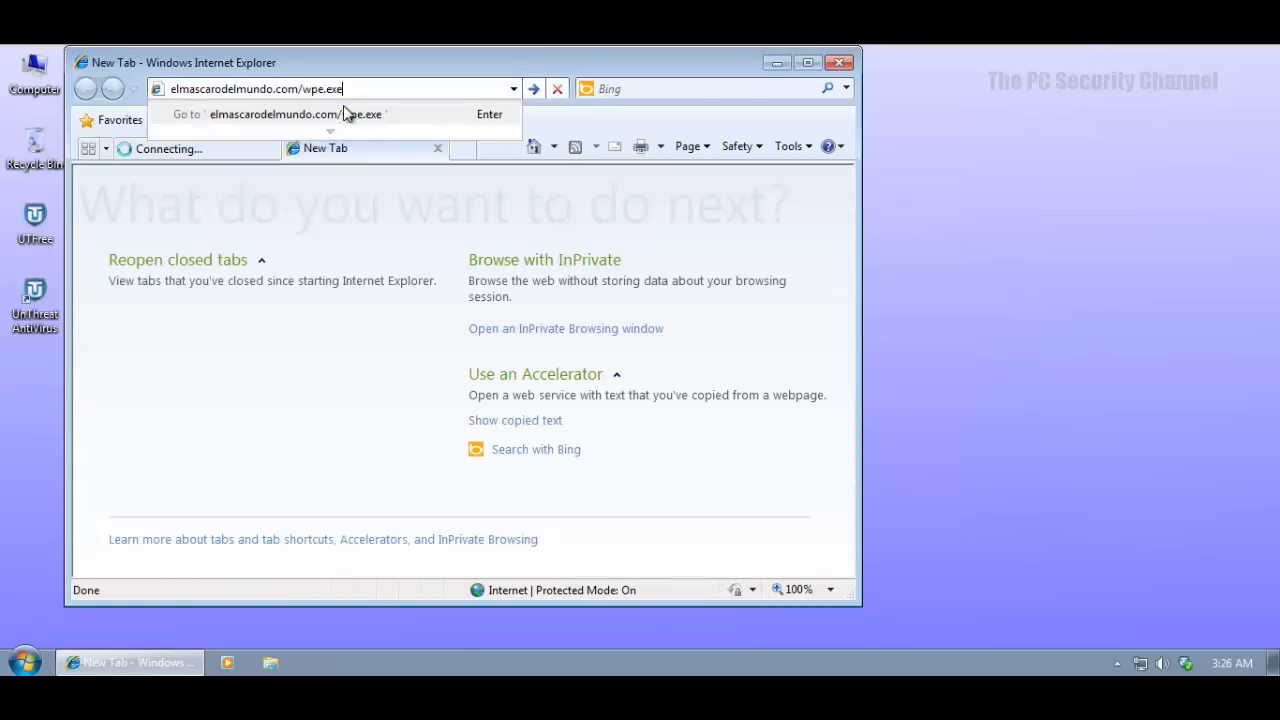
{"action": "key", "text": "Return"}
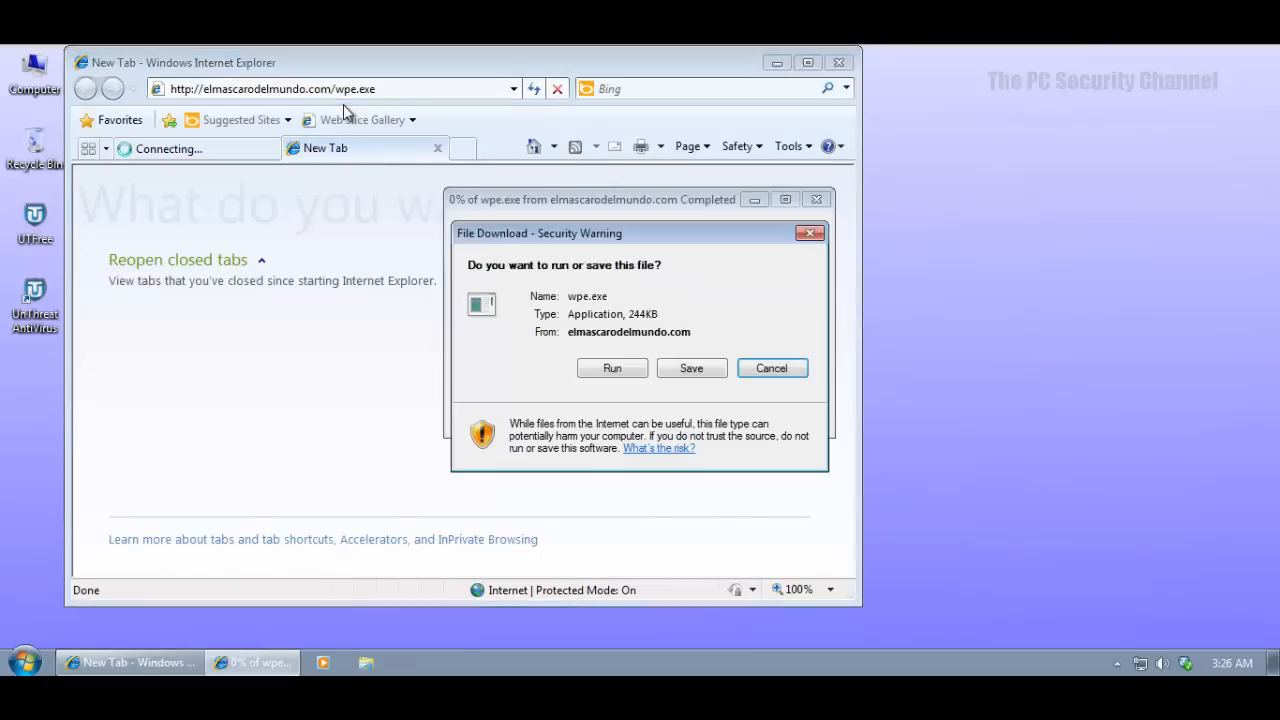
Run the wpe.exe and IamSexyBMP-facebook.com downloads from their File Download dialogs.
{"action": "left_click", "coordinate": [612, 368]}
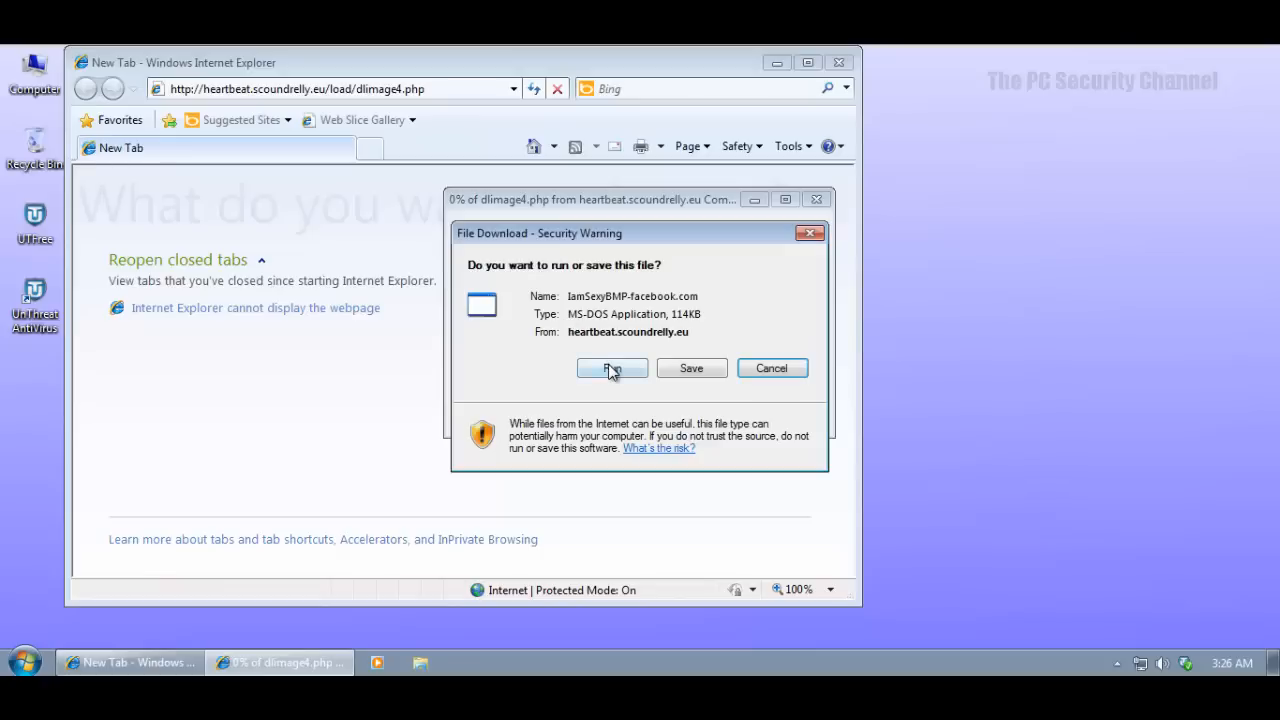
{"action": "left_click", "coordinate": [612, 368]}
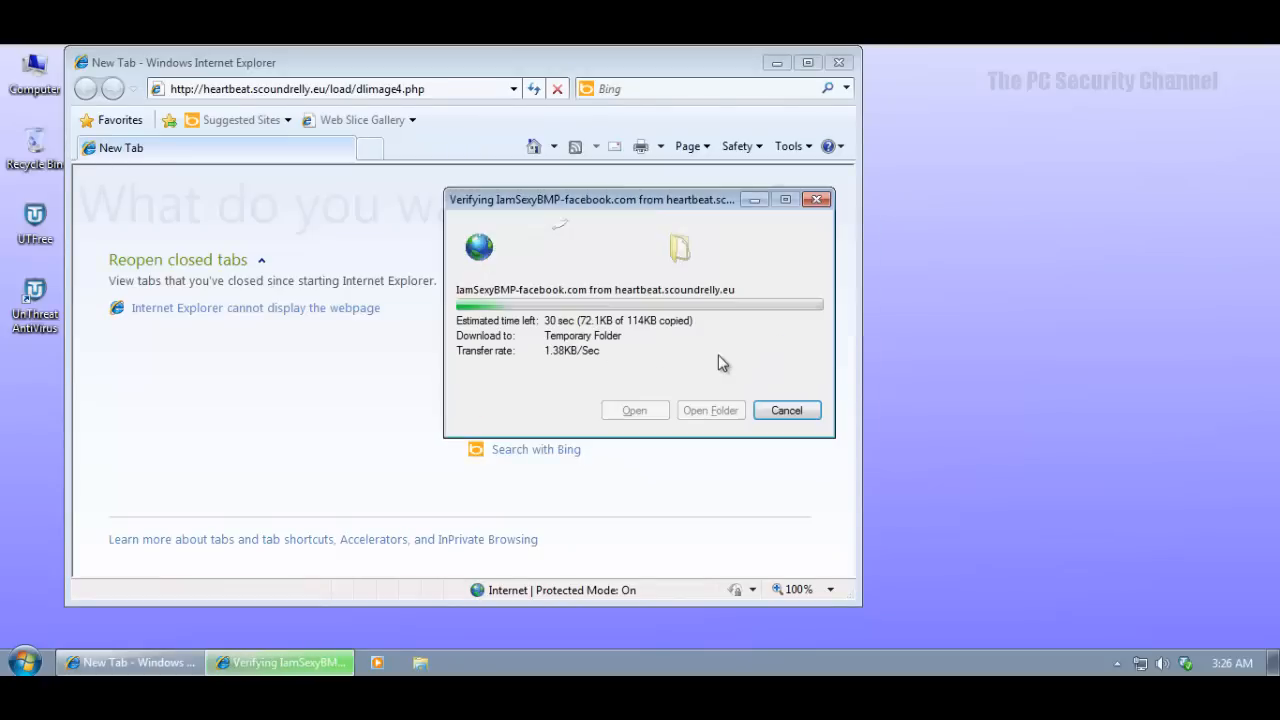
{"action": "left_click", "coordinate": [786, 410]}
{"action": "type", "text": "193.105.134.189/newbos1.exe"}
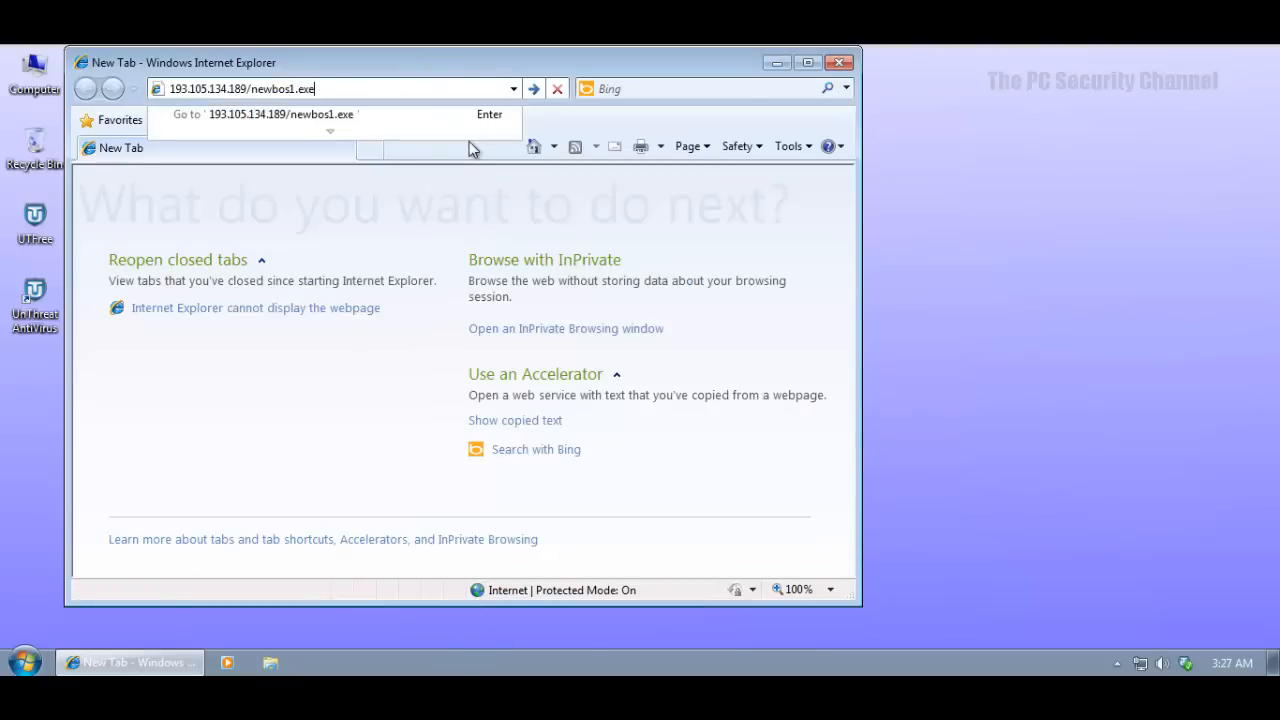
Download newbos1.exe and run it despite the unverified-publisher warning.
{"action": "key", "text": "Return"}
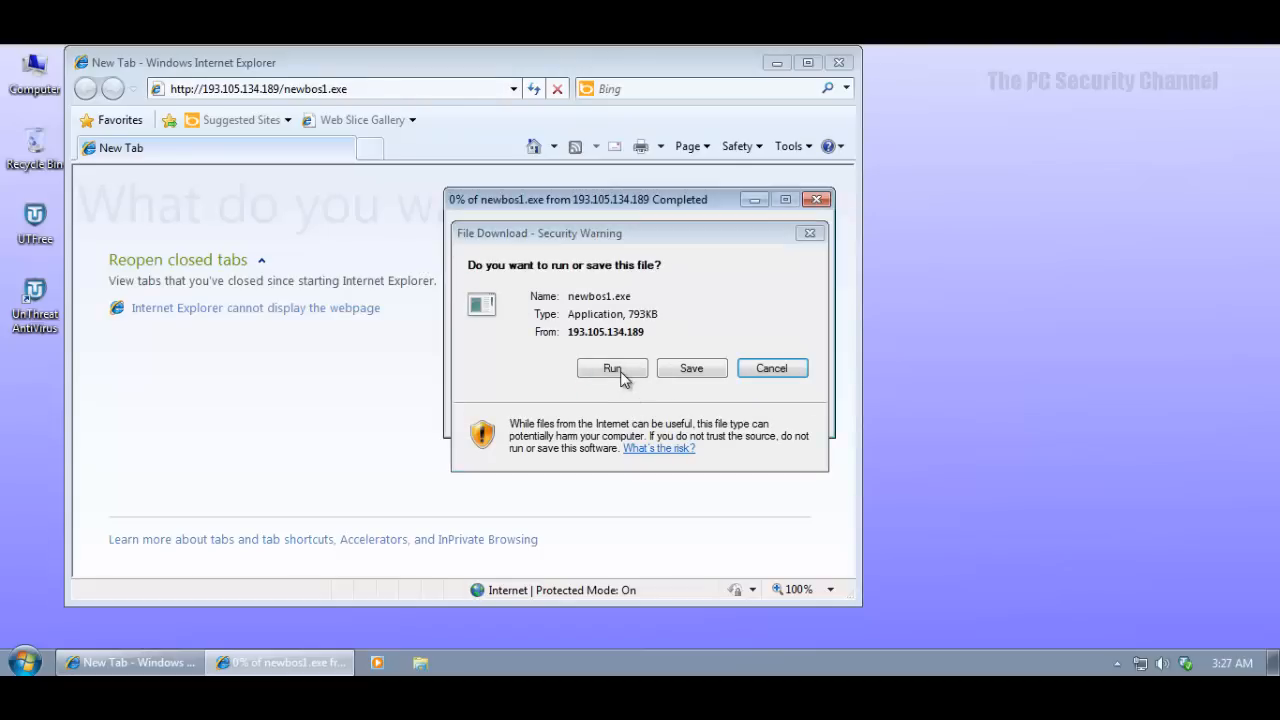
{"action": "left_click", "coordinate": [612, 368]}
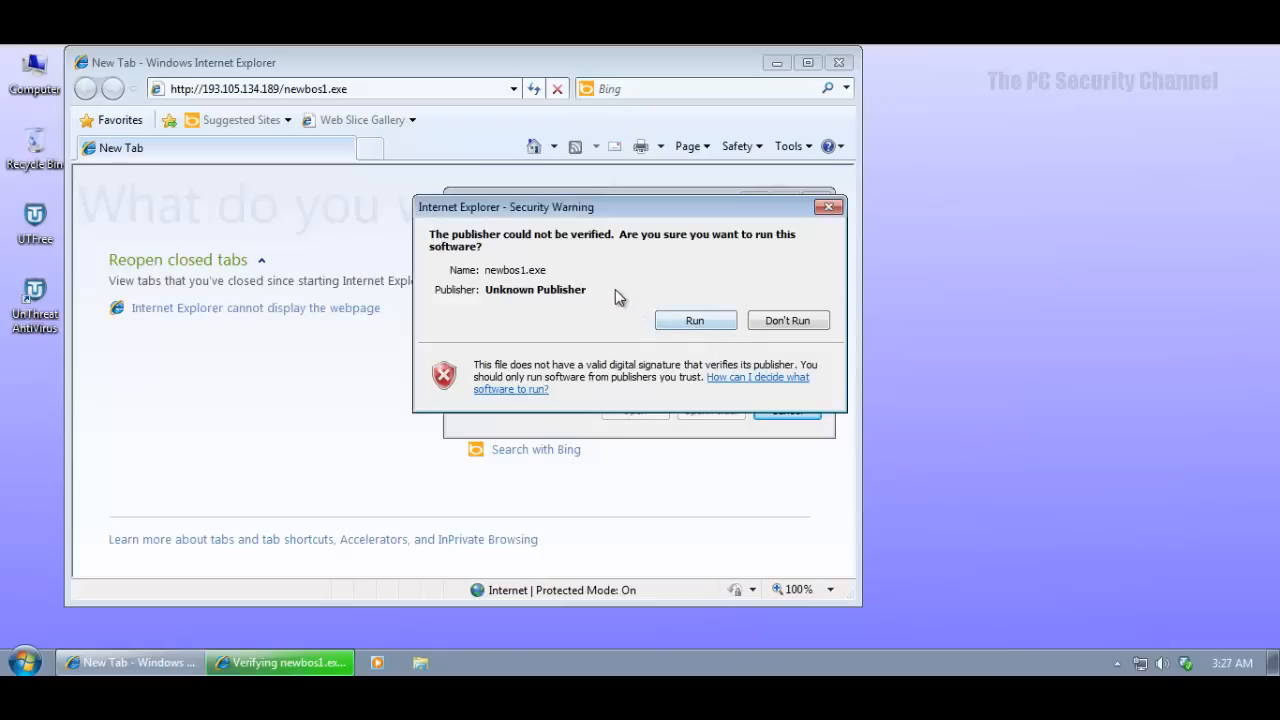
{"action": "left_click", "coordinate": [695, 320]}
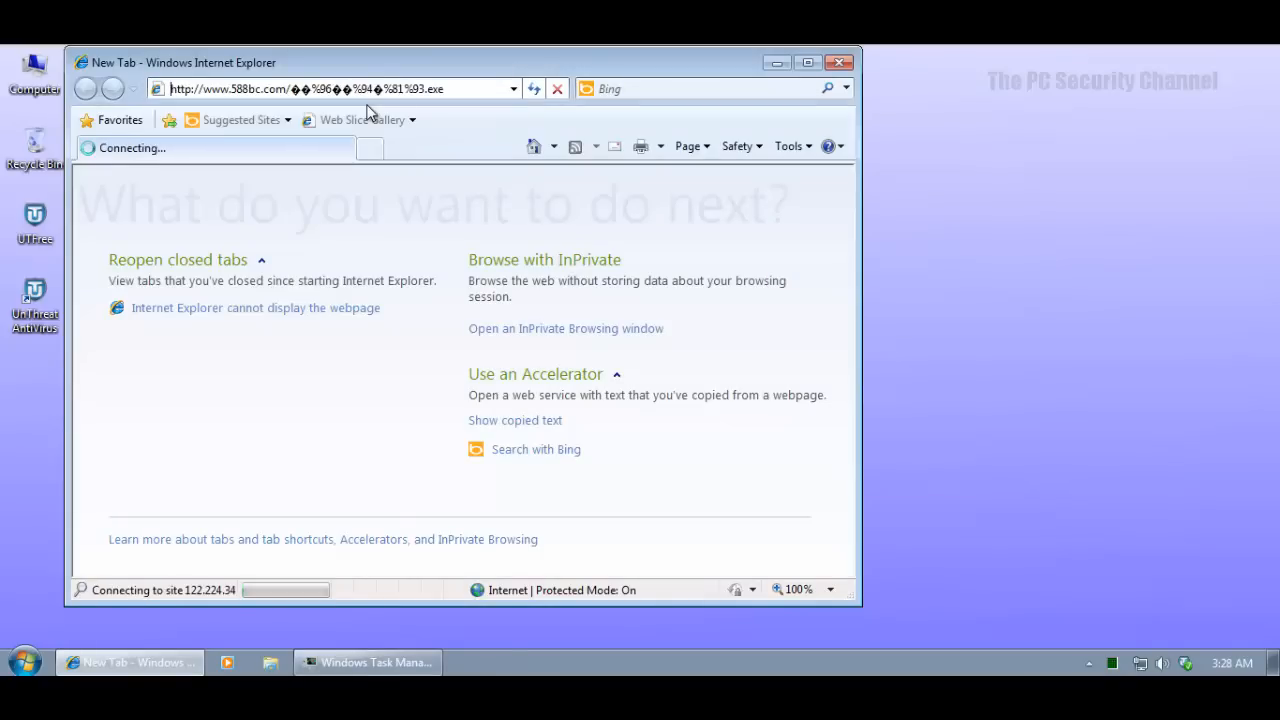
{"action": "mouse_move", "coordinate": [365, 120]}
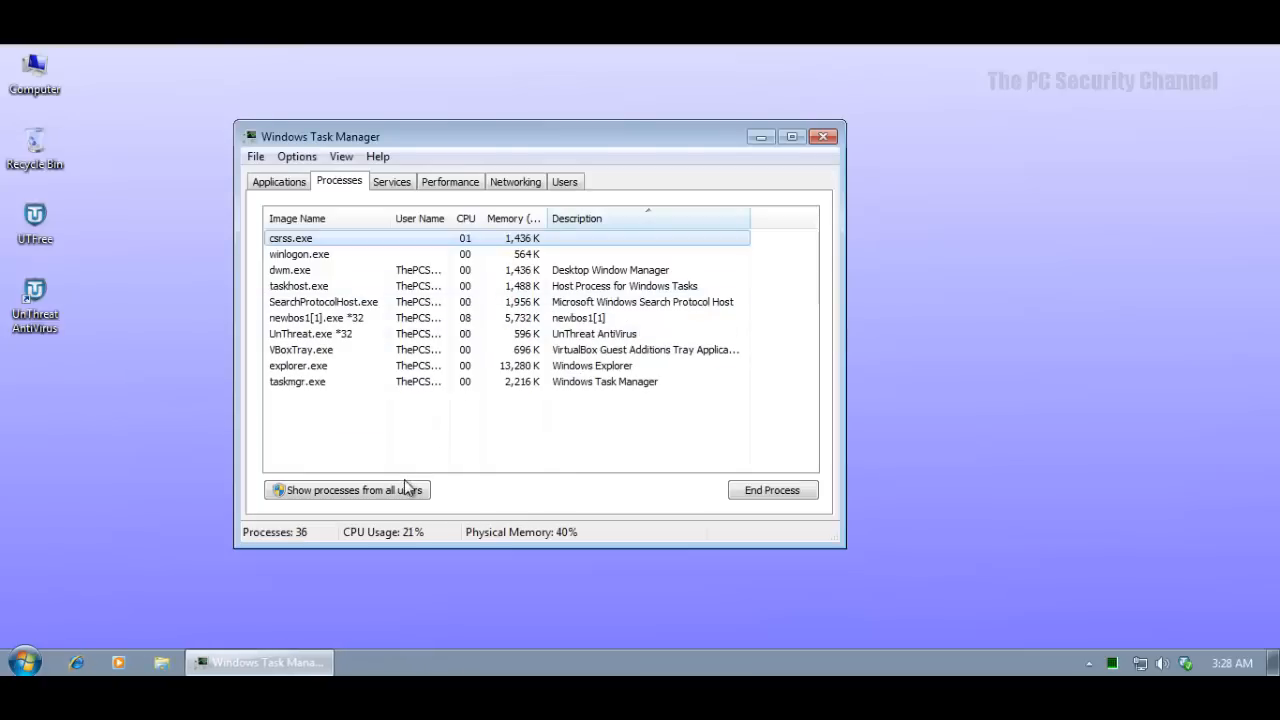
Show all users' processes sorted by CPU, revealing newbos1[1].exe running, then close Task Manager.
{"action": "left_click", "coordinate": [823, 137]}
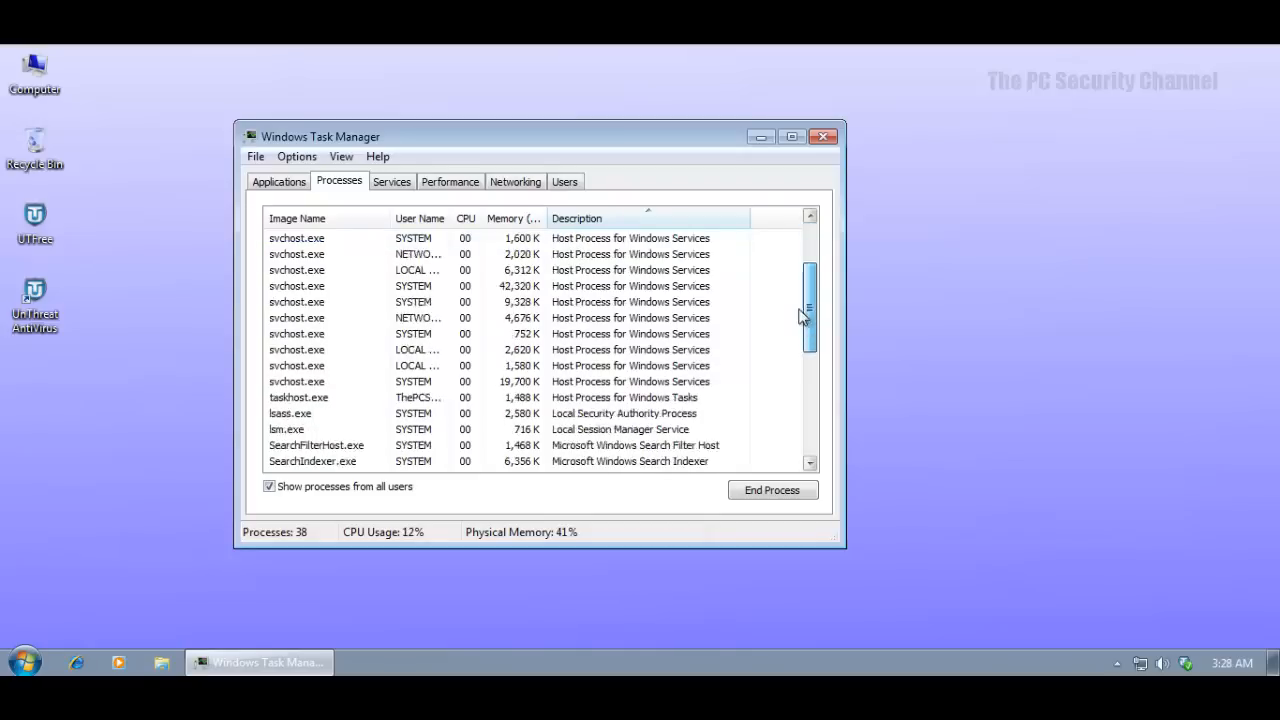
{"action": "scroll", "scroll_direction": "down", "scroll_amount": 3}
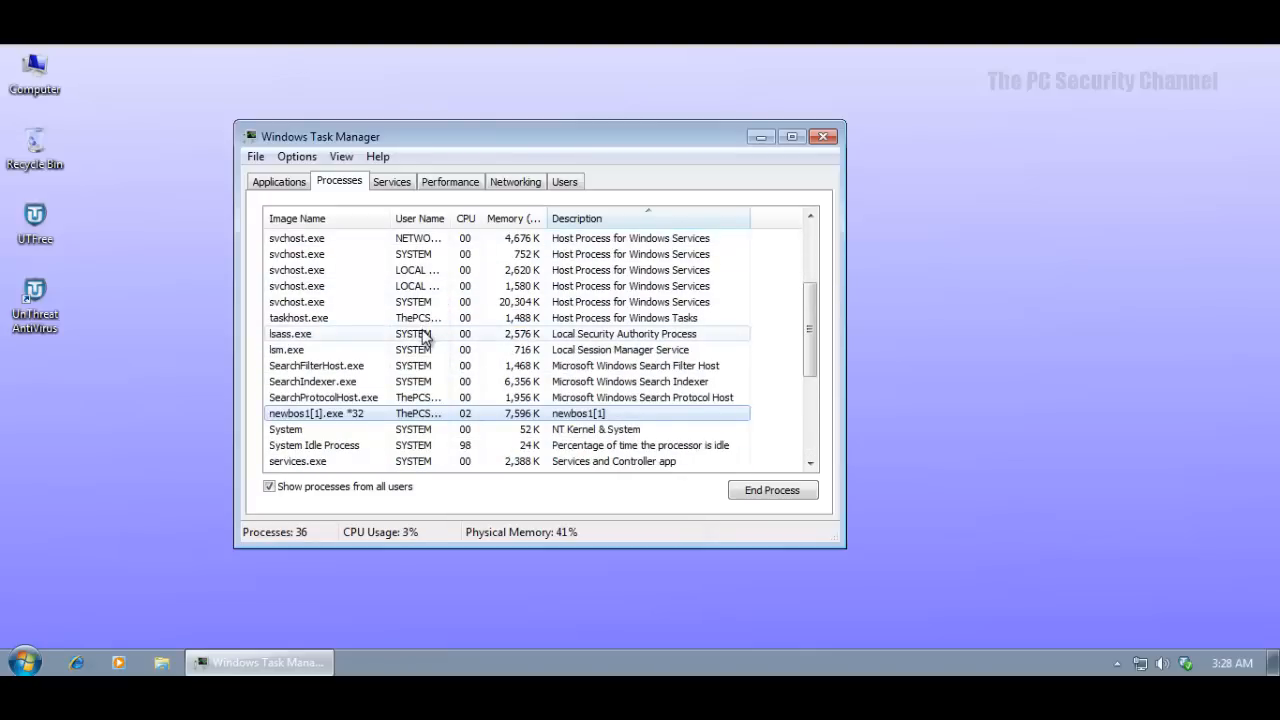
{"action": "scroll", "scroll_direction": "down", "scroll_amount": 3}
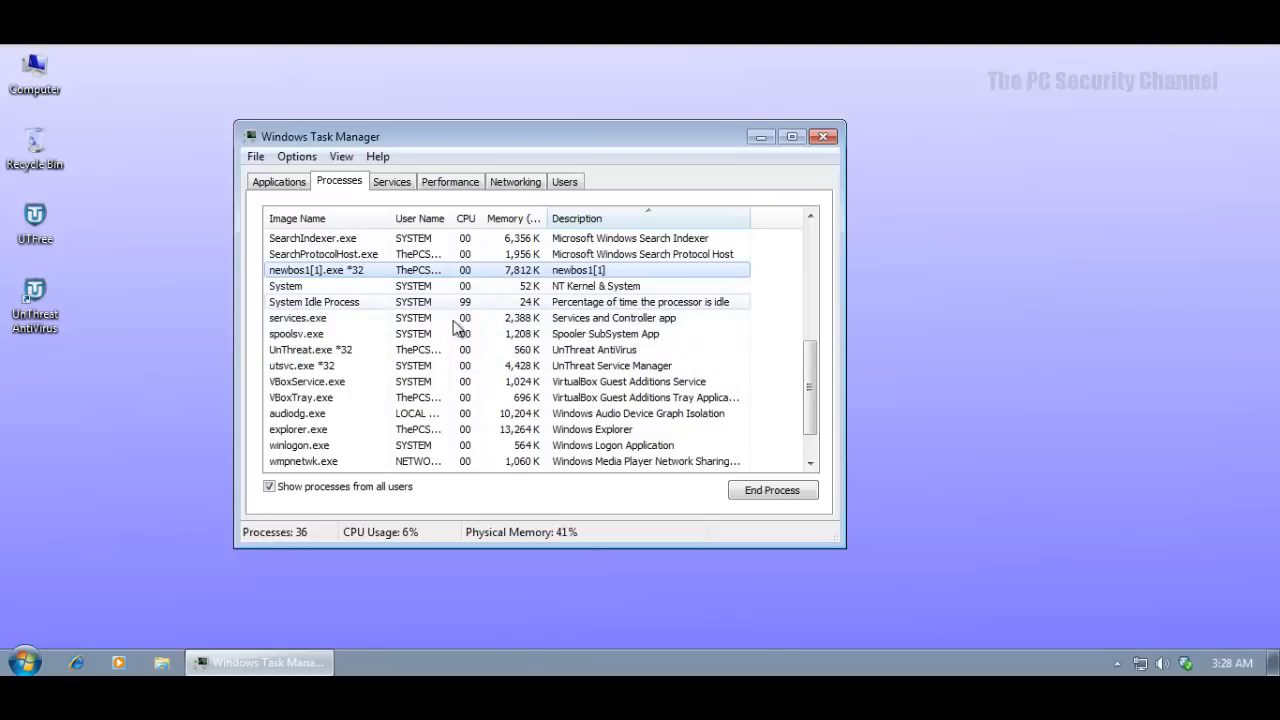
{"action": "scroll", "scroll_direction": "down", "scroll_amount": 3}
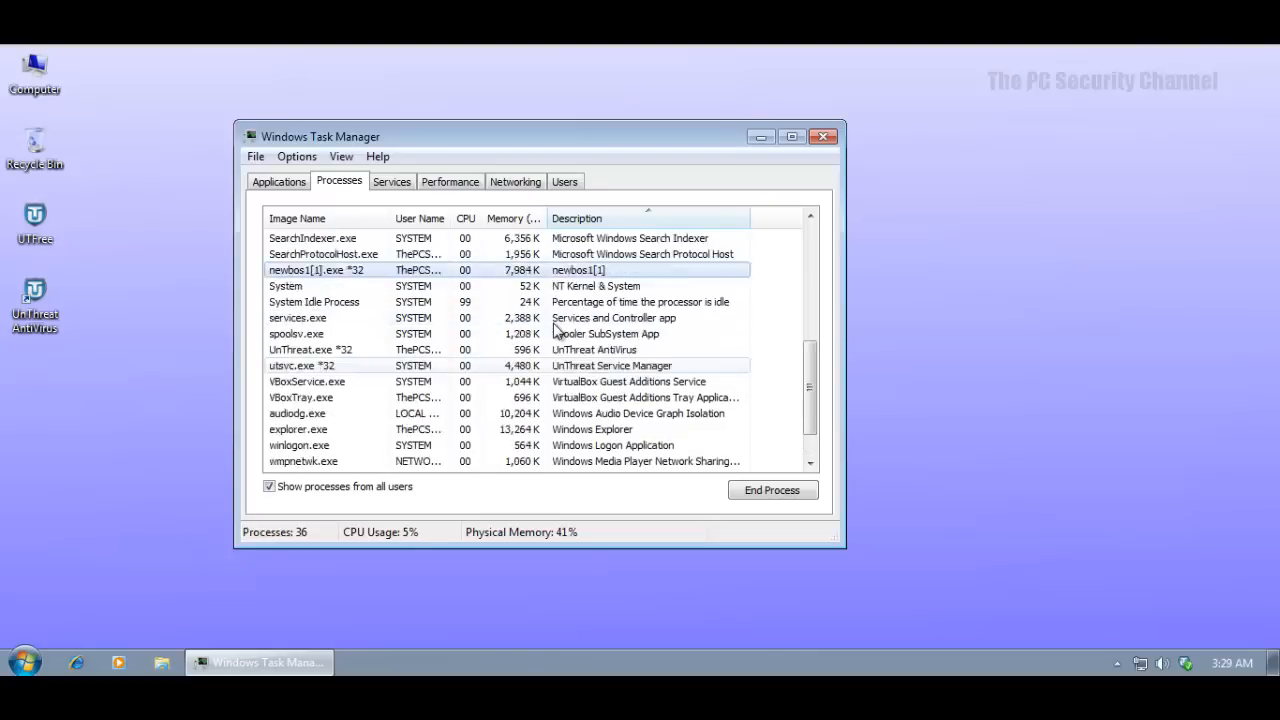
{"action": "left_click", "coordinate": [465, 218]}
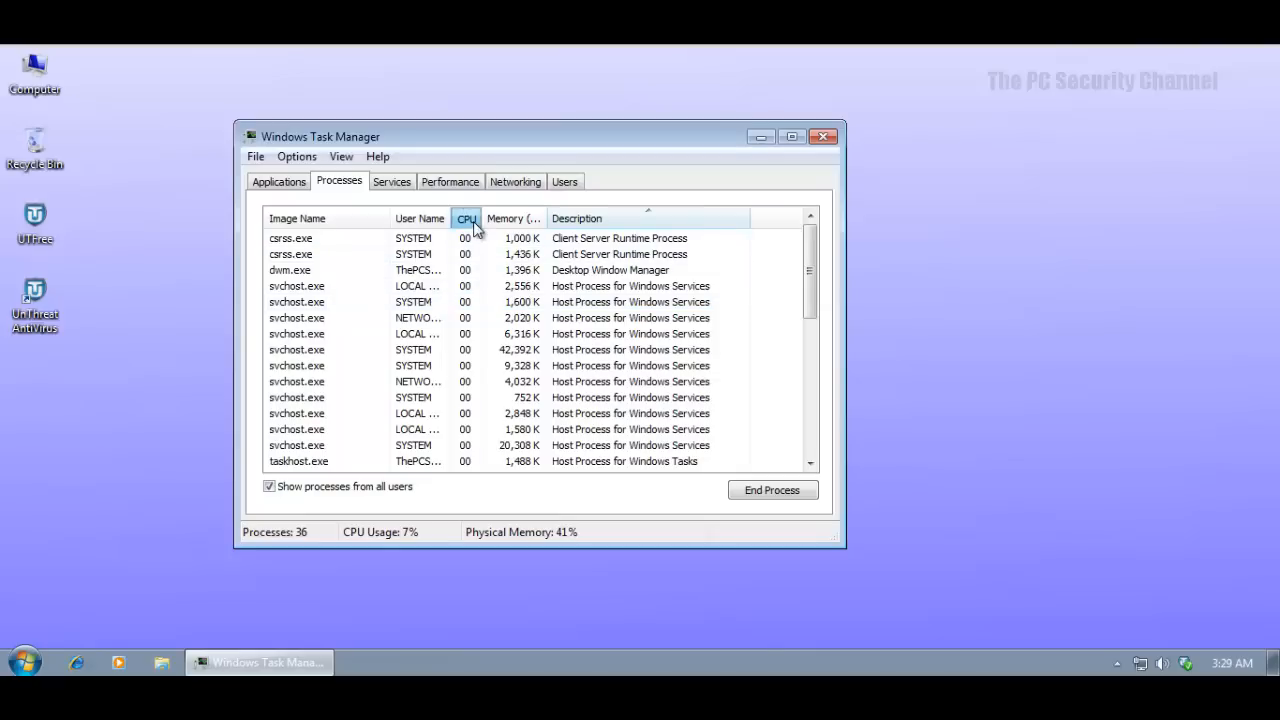
{"action": "left_click", "coordinate": [465, 218]}
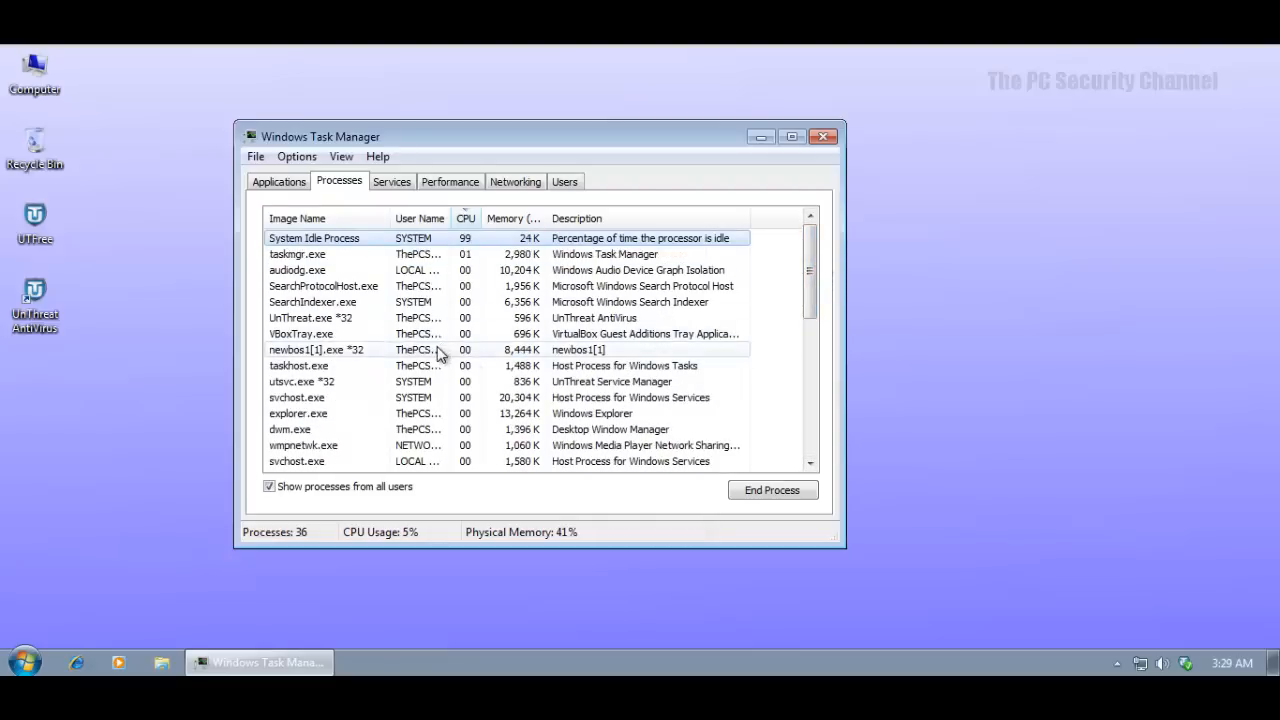
{"action": "left_click", "coordinate": [465, 218]}
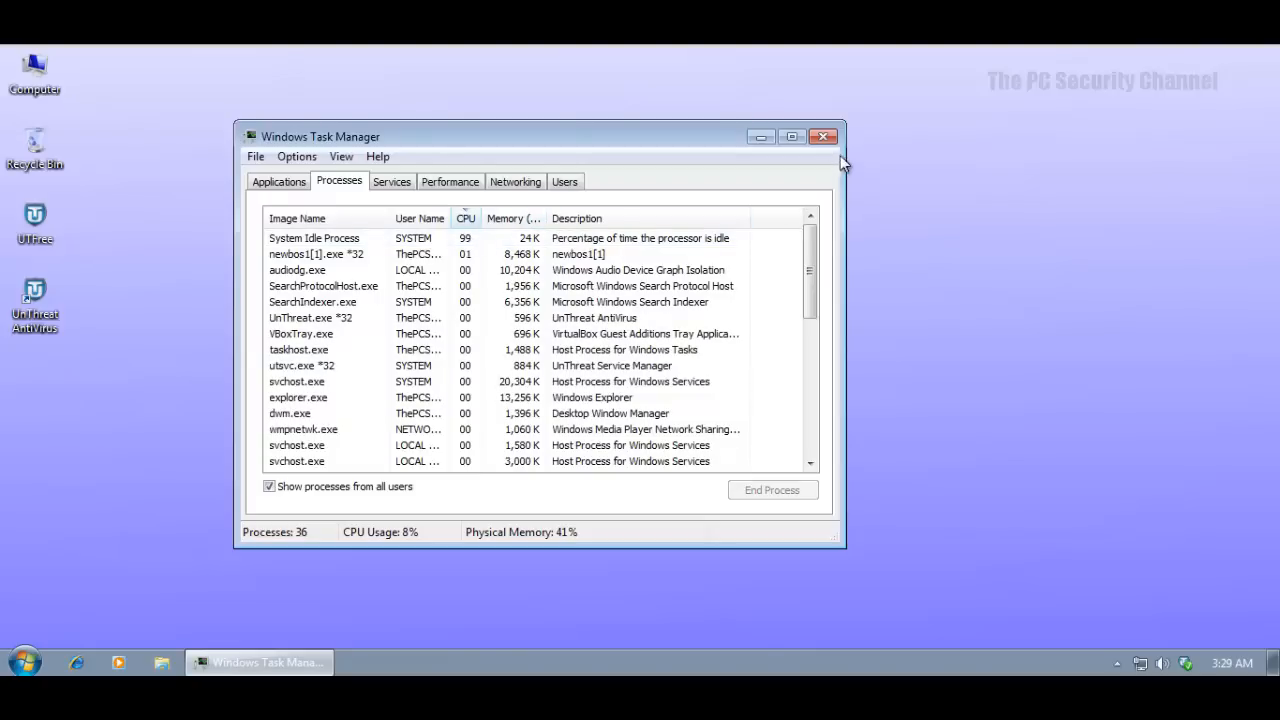
{"action": "left_click", "coordinate": [823, 137]}
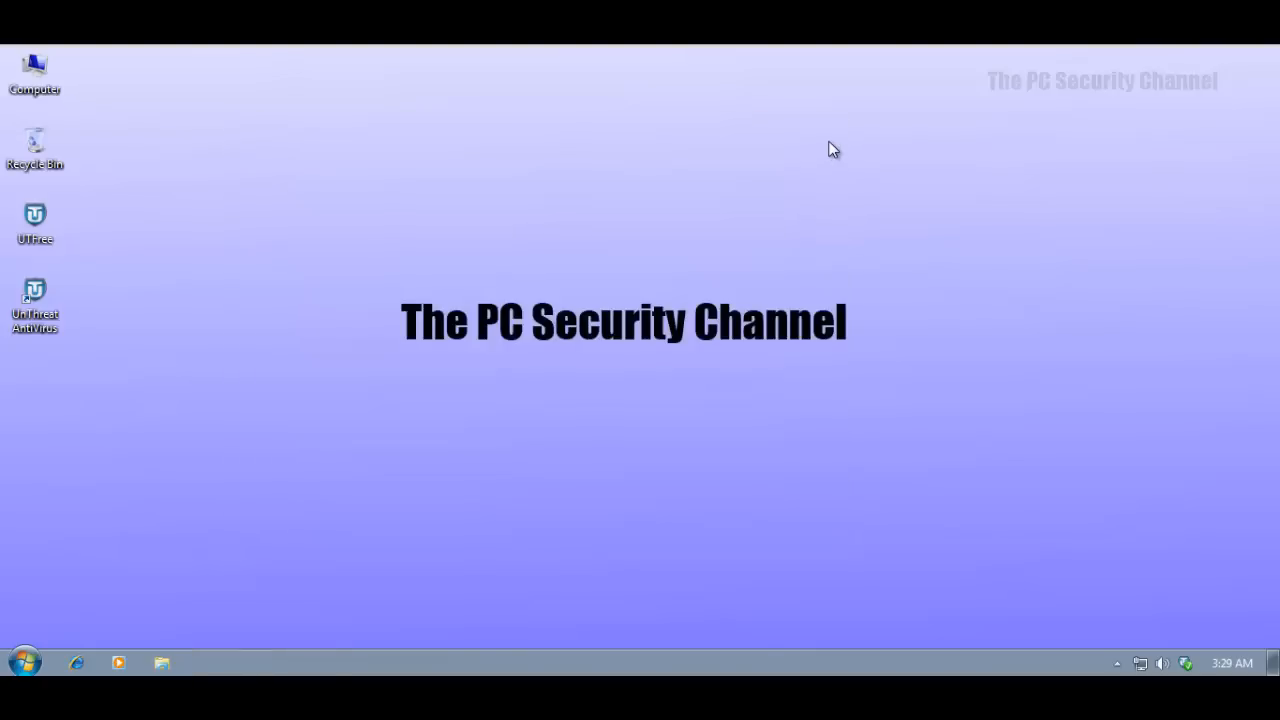
{"action": "mouse_move", "coordinate": [638, 399]}
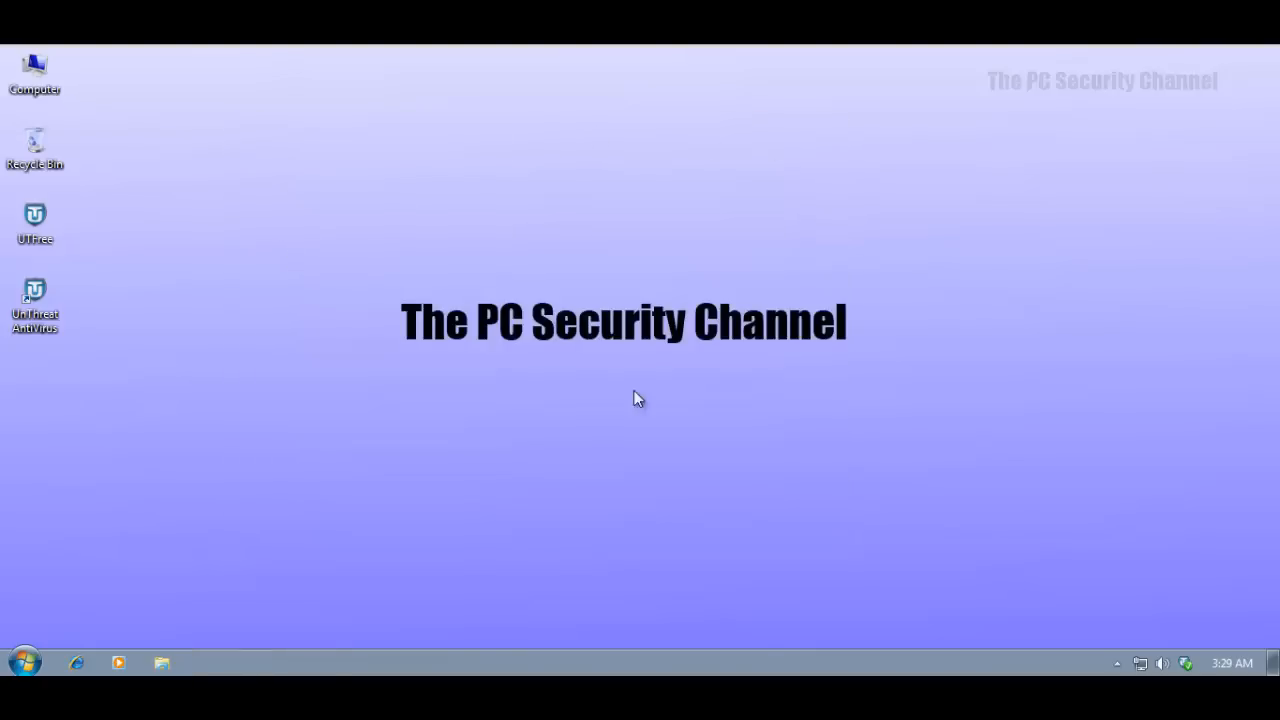
{"action": "mouse_move", "coordinate": [408, 433]}
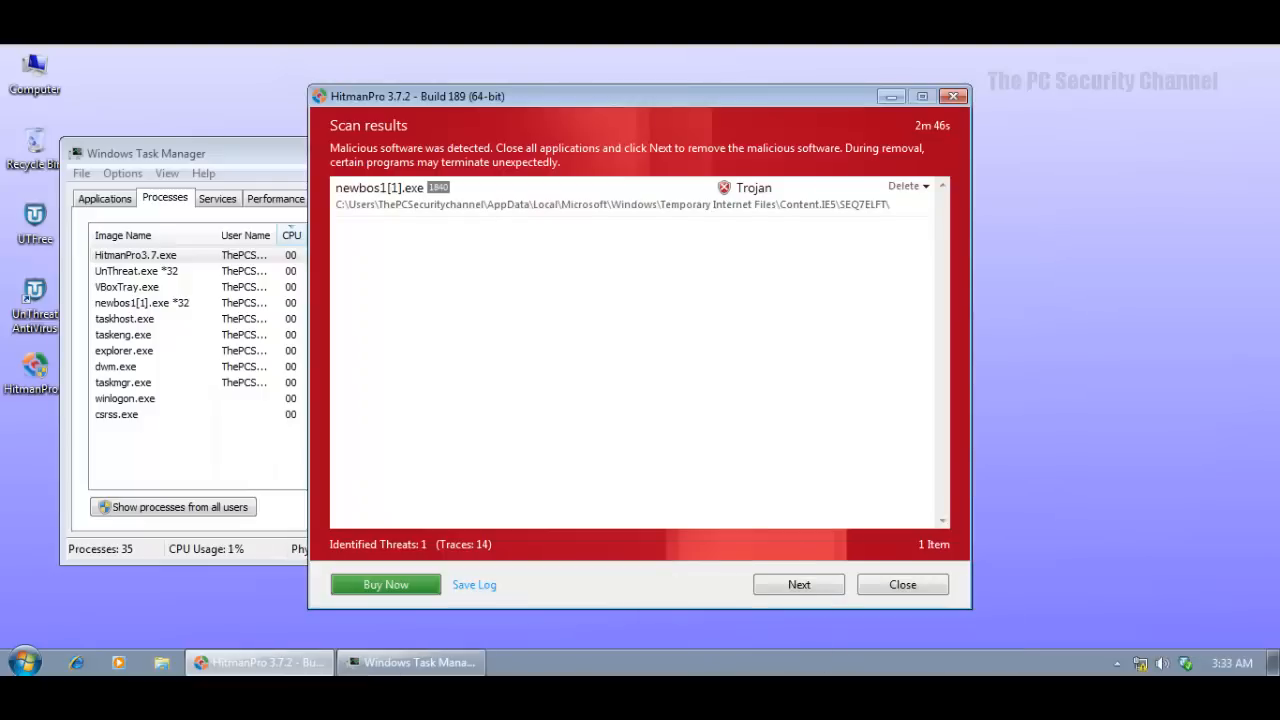
{"action": "mouse_move", "coordinate": [310, 378]}
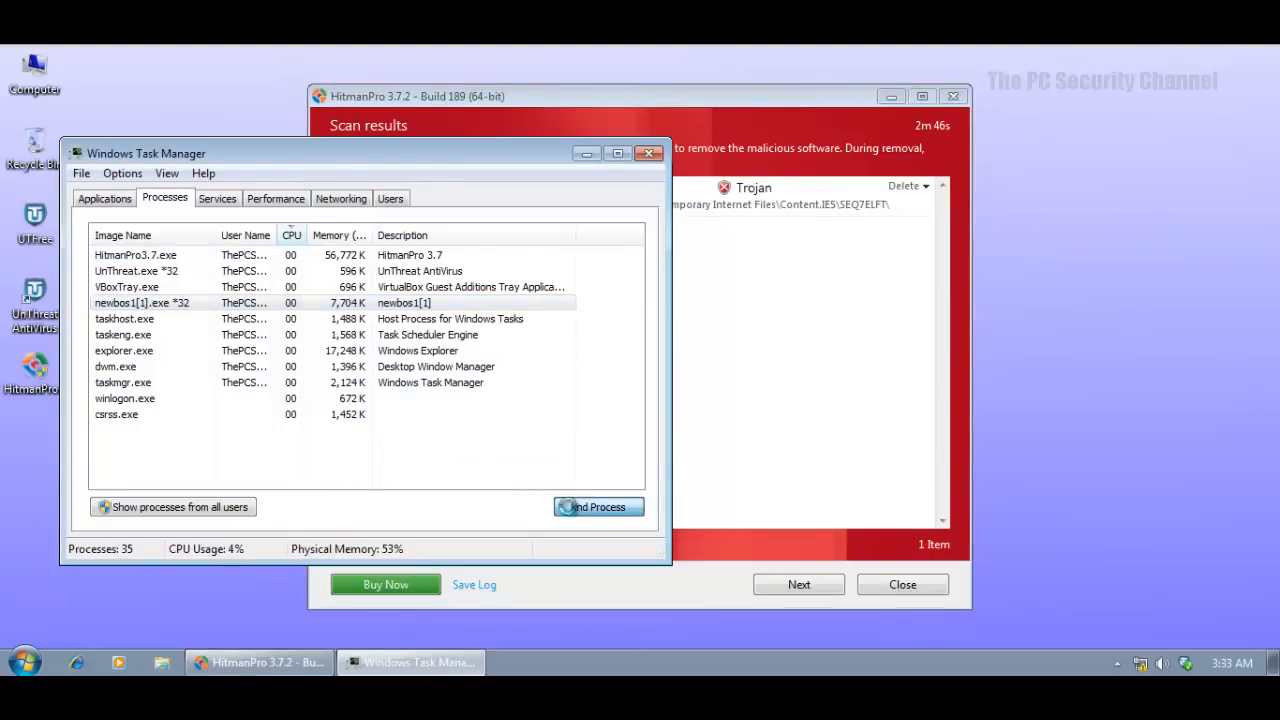
End the newbos1[1].exe malware process and close Task Manager.
{"action": "left_click", "coordinate": [597, 507]}
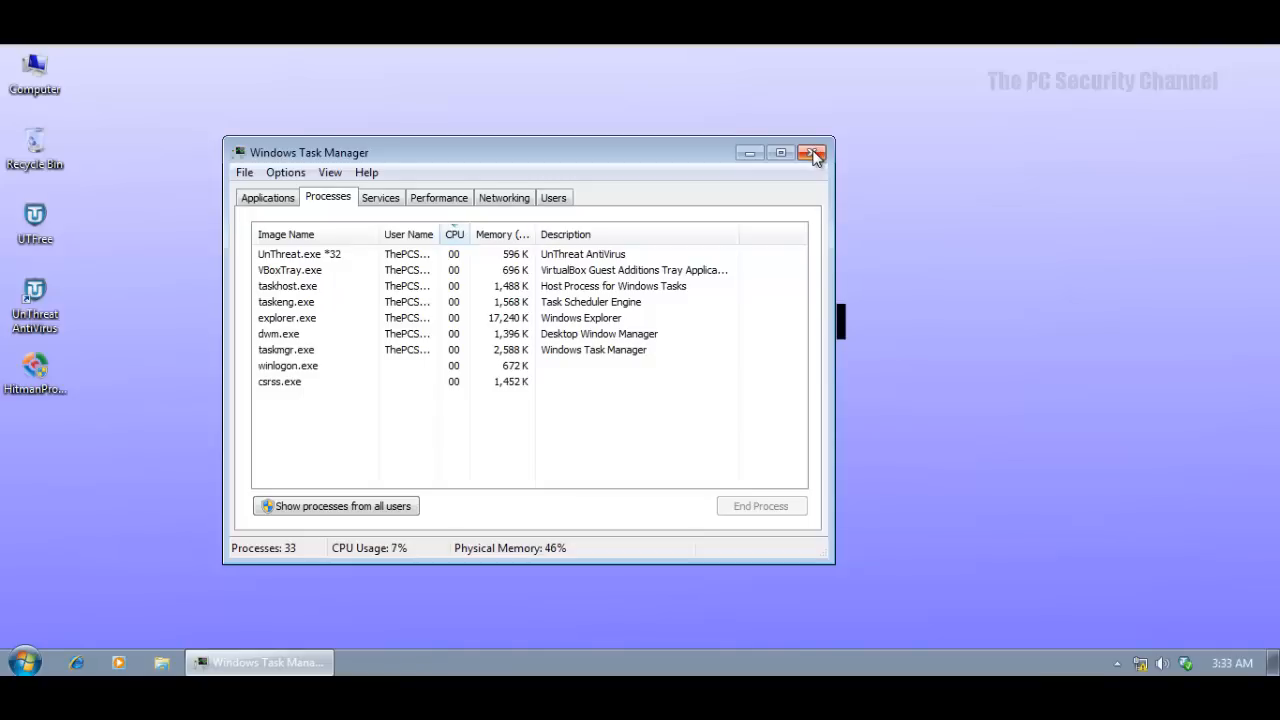
{"action": "mouse_move", "coordinate": [812, 152]}
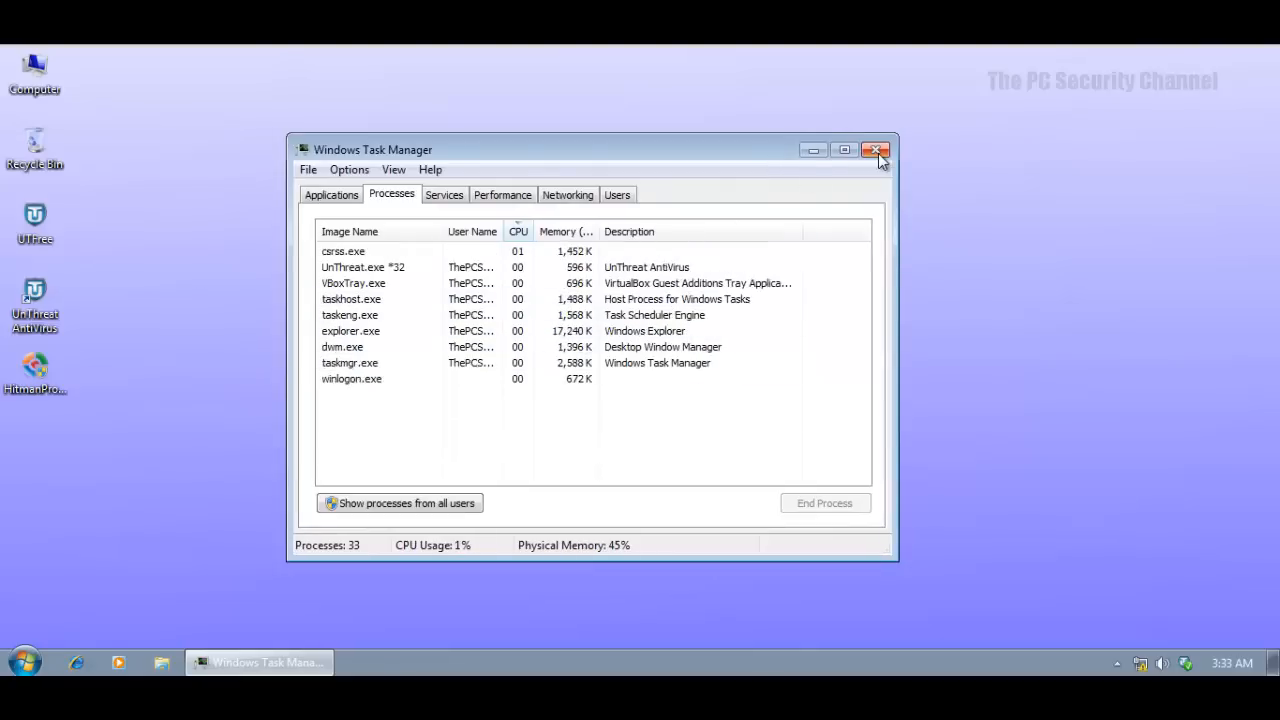
{"action": "mouse_move", "coordinate": [877, 150]}
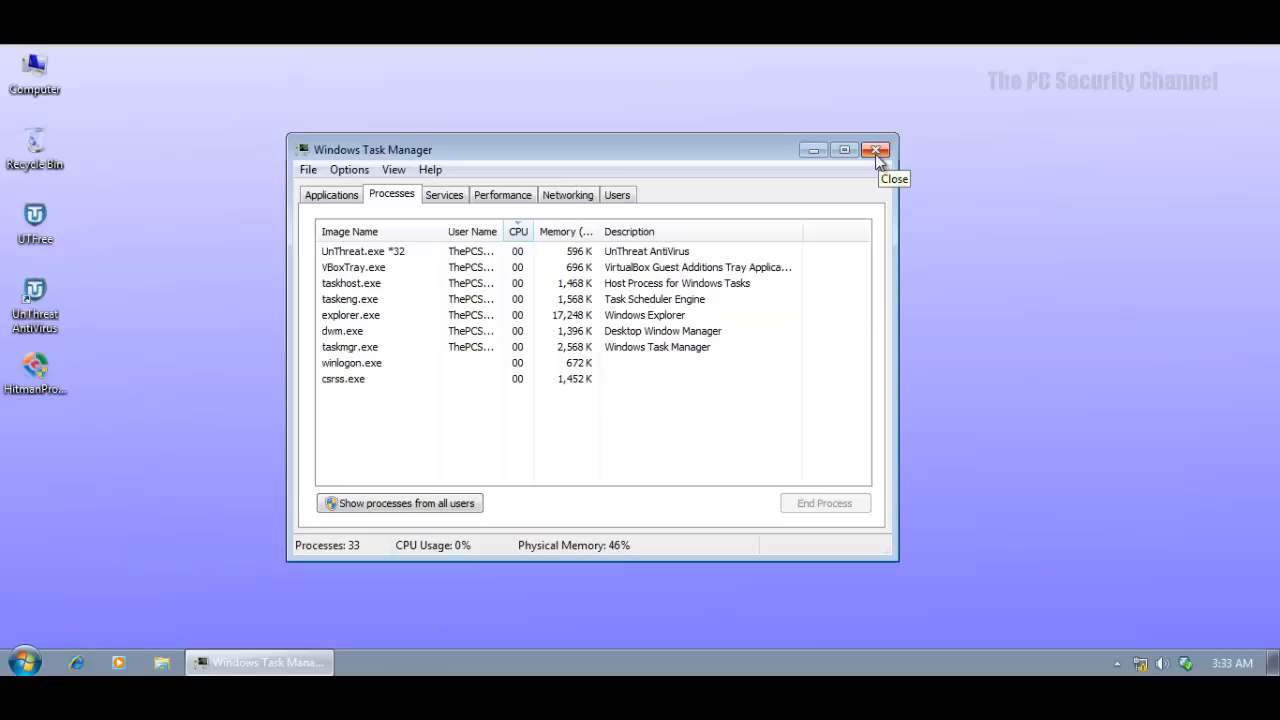
{"action": "left_click", "coordinate": [875, 149]}
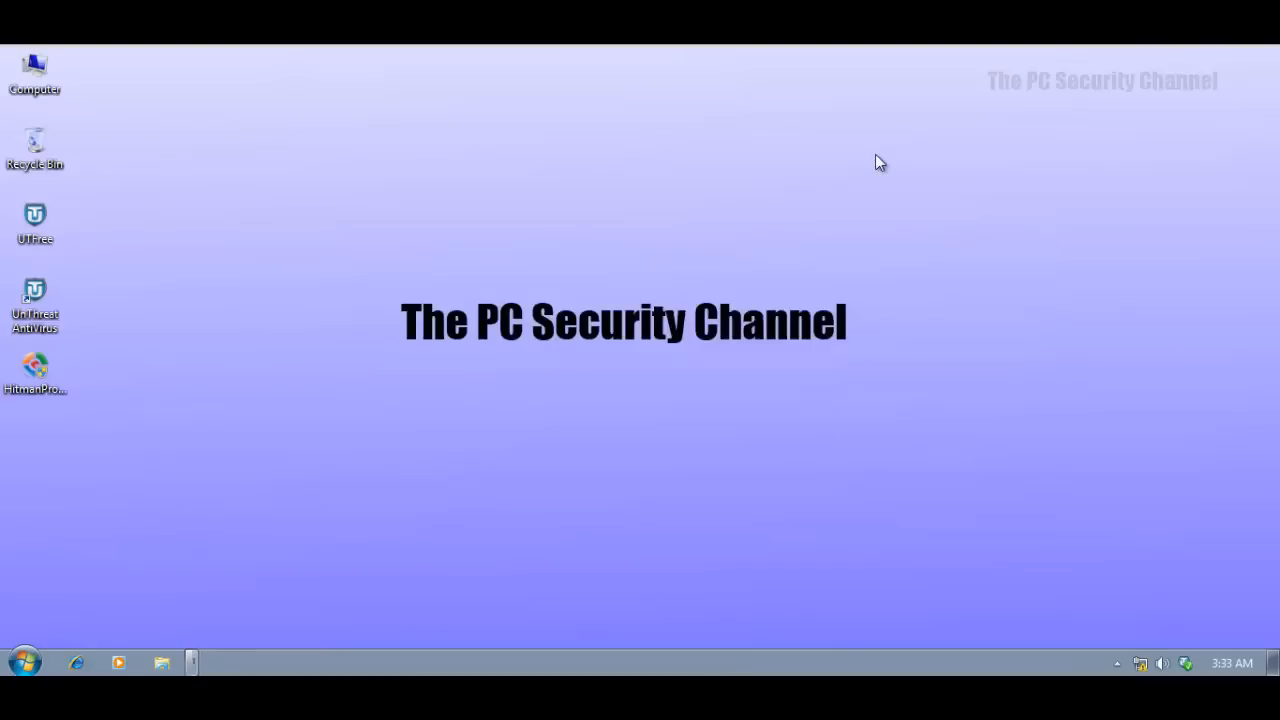
{"action": "mouse_move", "coordinate": [640, 515]}
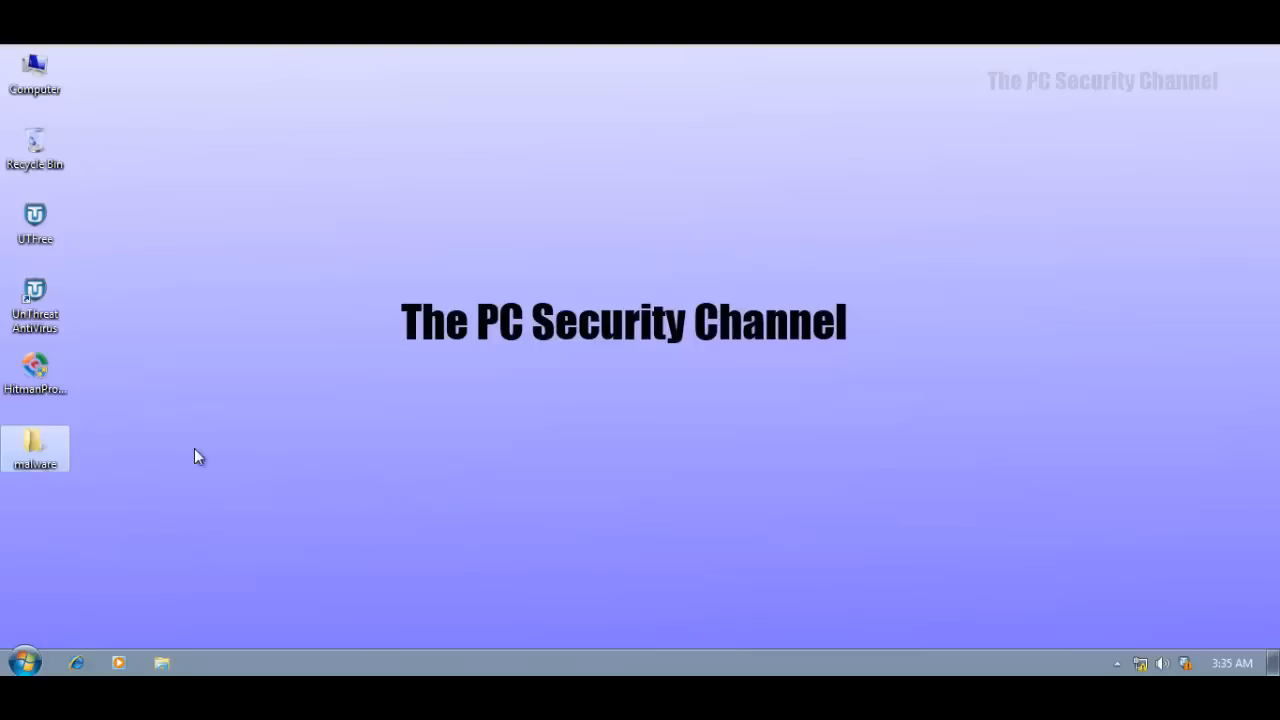
{"action": "mouse_move", "coordinate": [45, 448]}
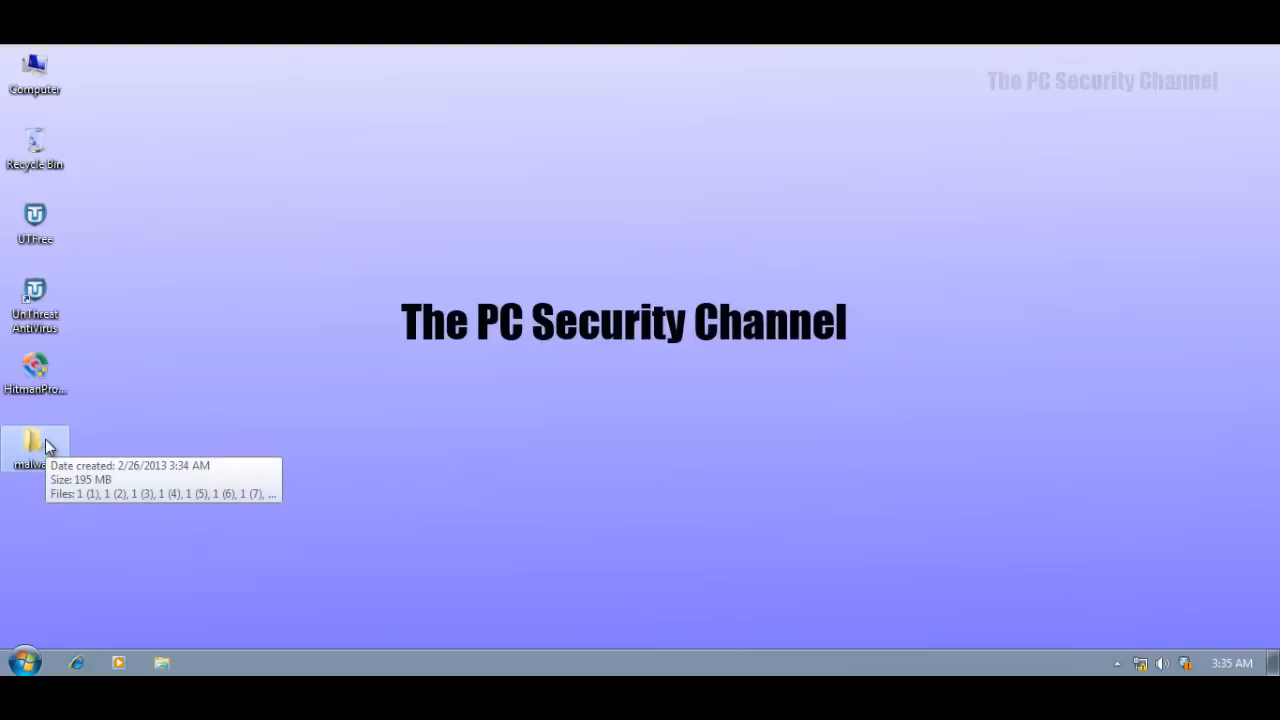
Browse the desktop malware folder's 500 application files and close its Explorer window.
{"action": "double_click", "coordinate": [34, 445]}
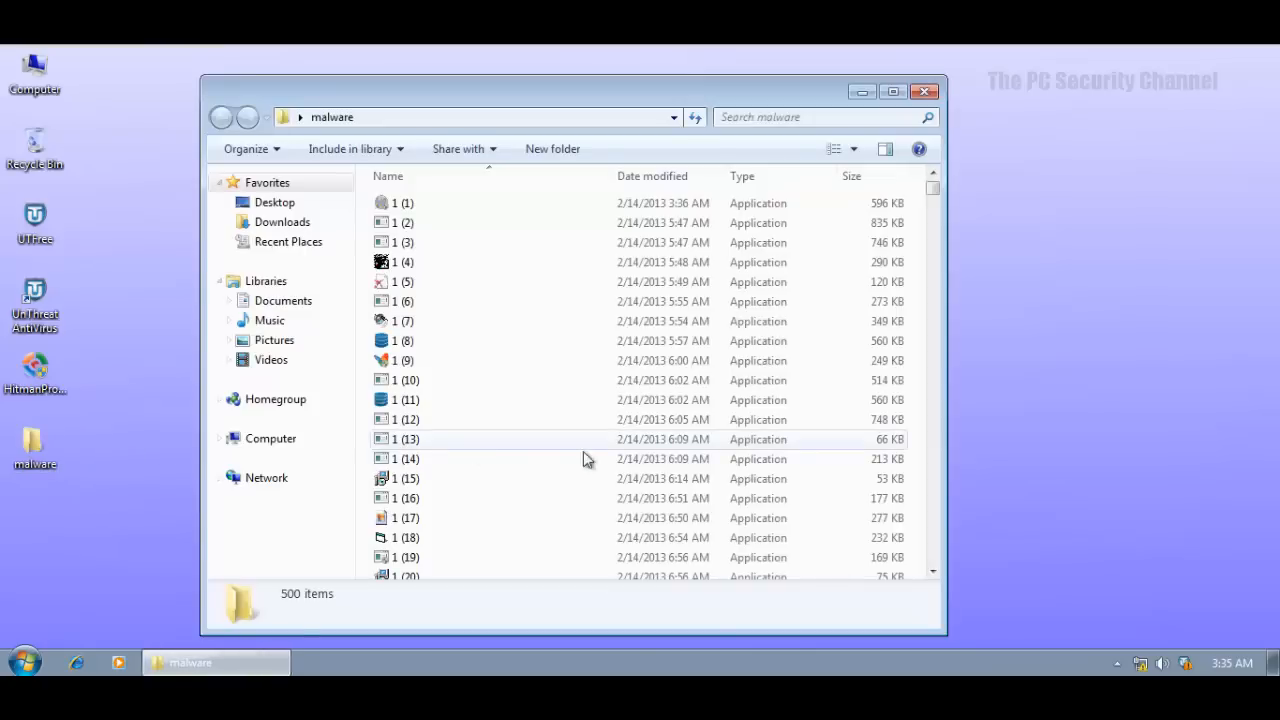
{"action": "scroll", "scroll_direction": "down", "scroll_amount": 3}
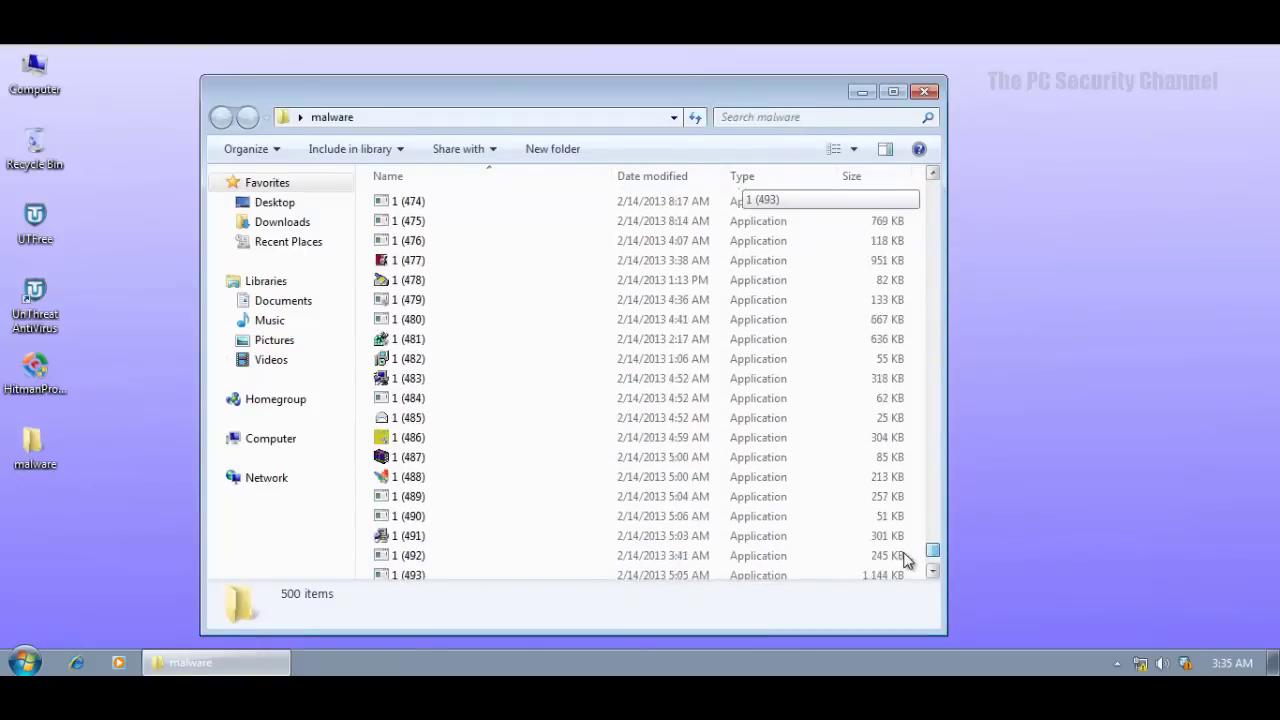
{"action": "scroll", "scroll_direction": "up", "scroll_amount": 3}
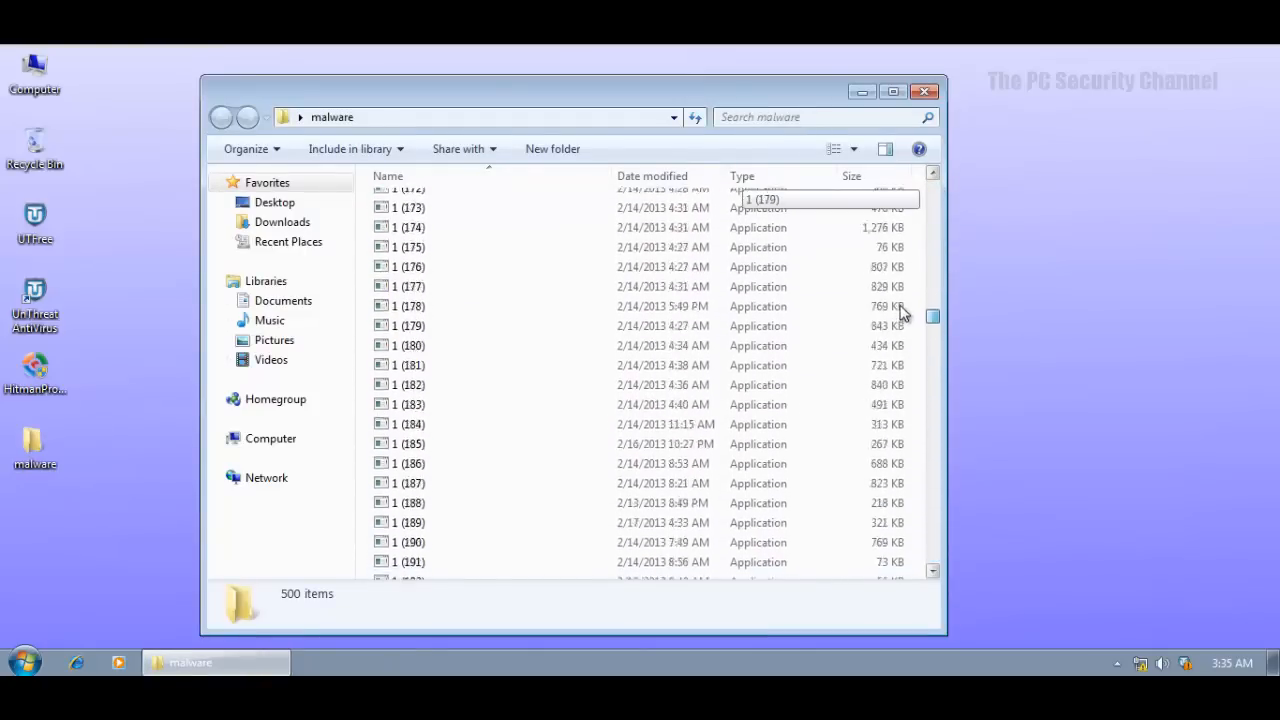
{"action": "scroll", "scroll_direction": "up", "scroll_amount": 3}
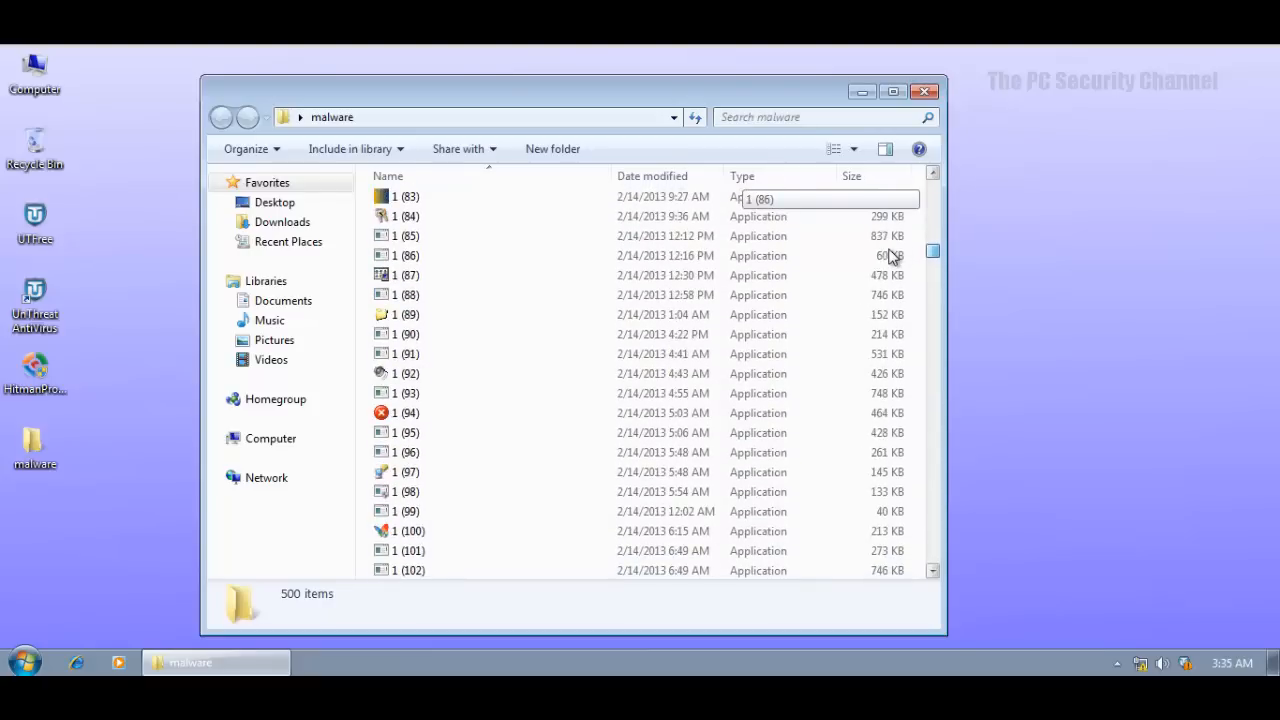
{"action": "left_click", "coordinate": [924, 91]}
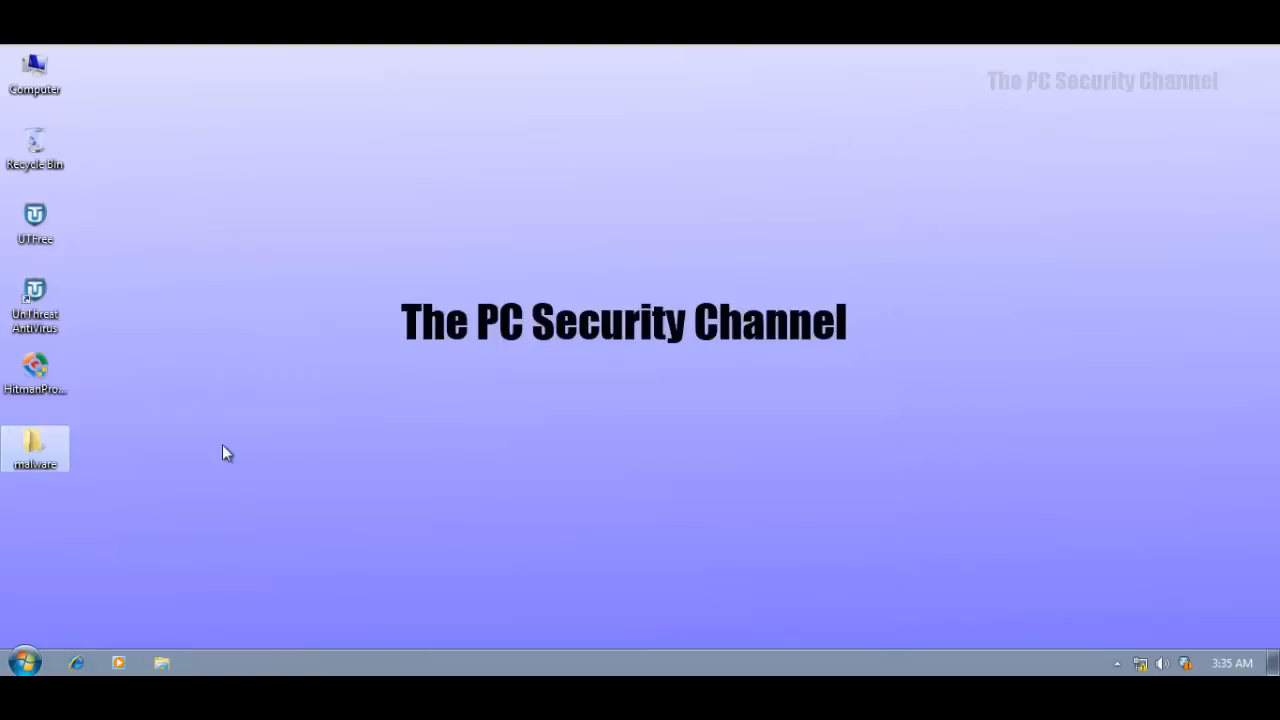
Scan the malware folder with UnThreat AntiVirus from its context menu.
{"action": "right_click", "coordinate": [35, 448]}
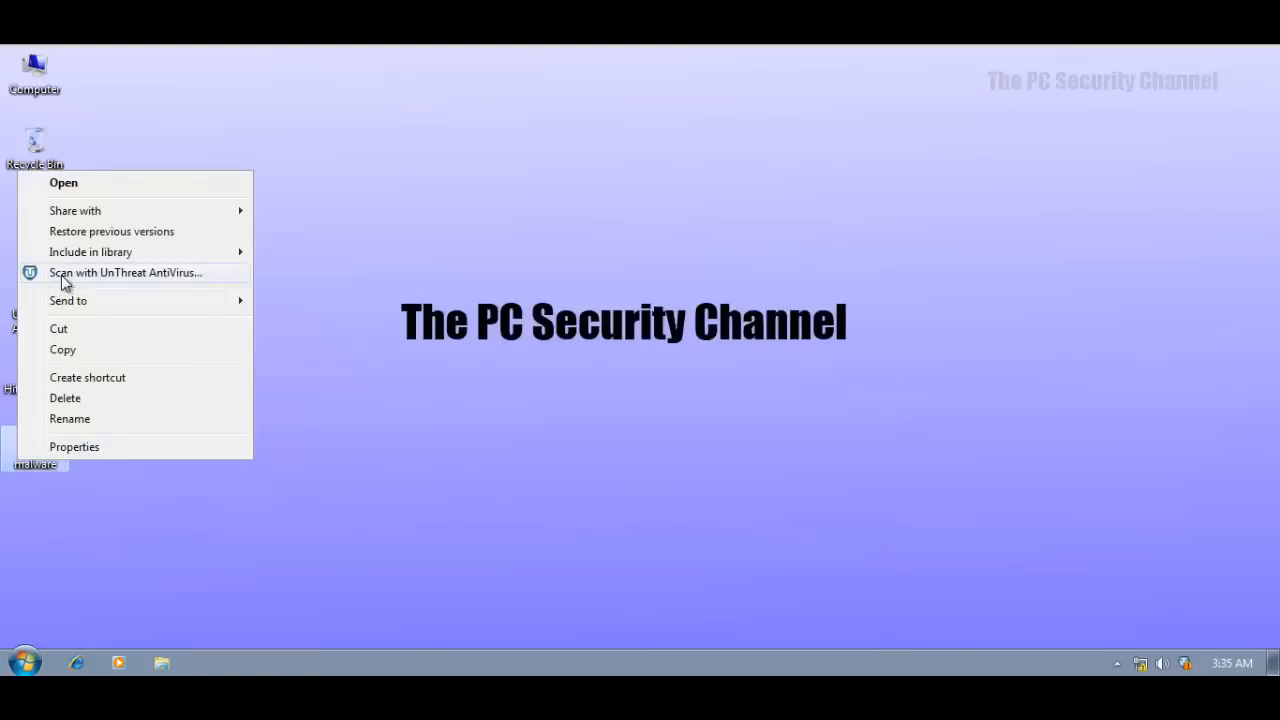
{"action": "left_click", "coordinate": [125, 272]}
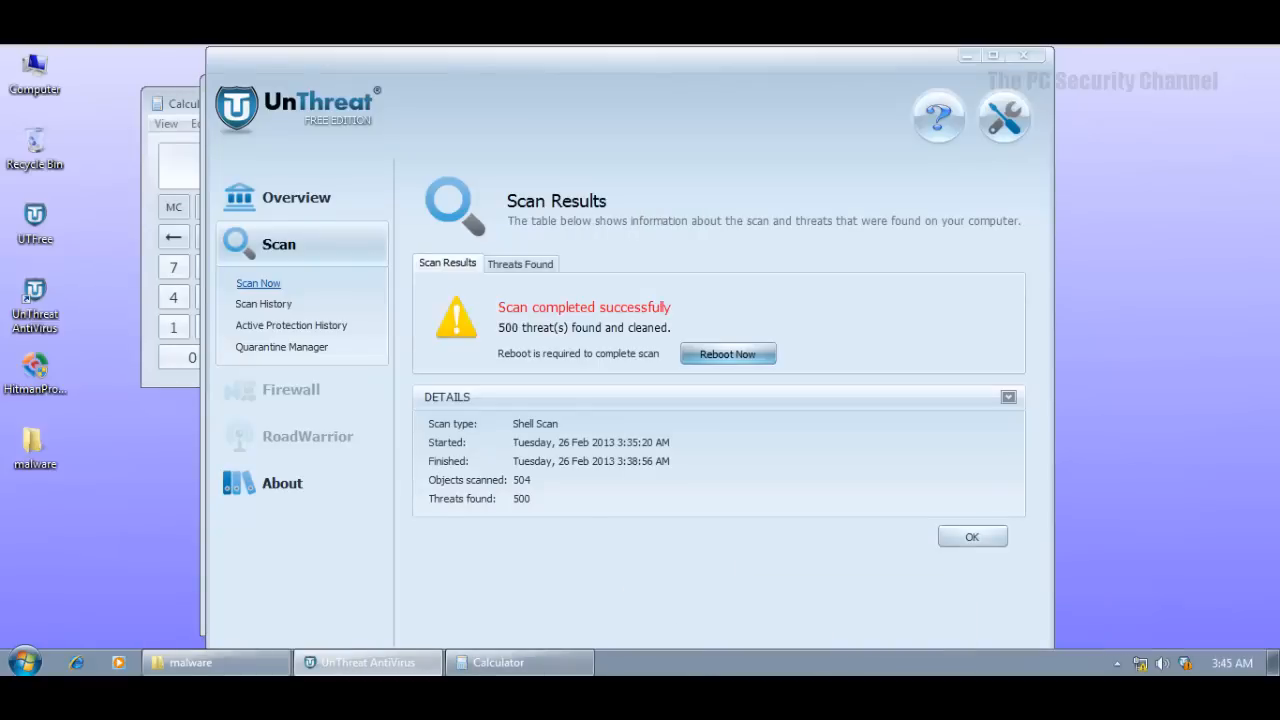
{"action": "mouse_move", "coordinate": [516, 600]}
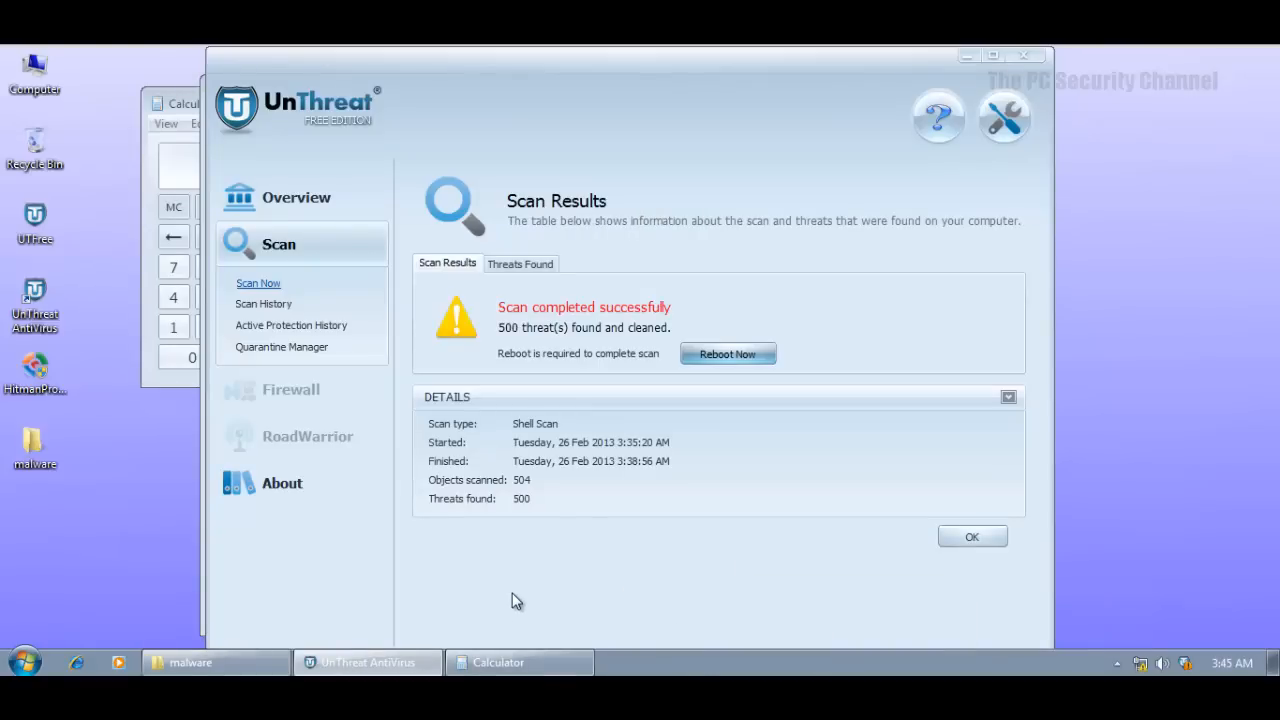
{"action": "mouse_move", "coordinate": [517, 503]}
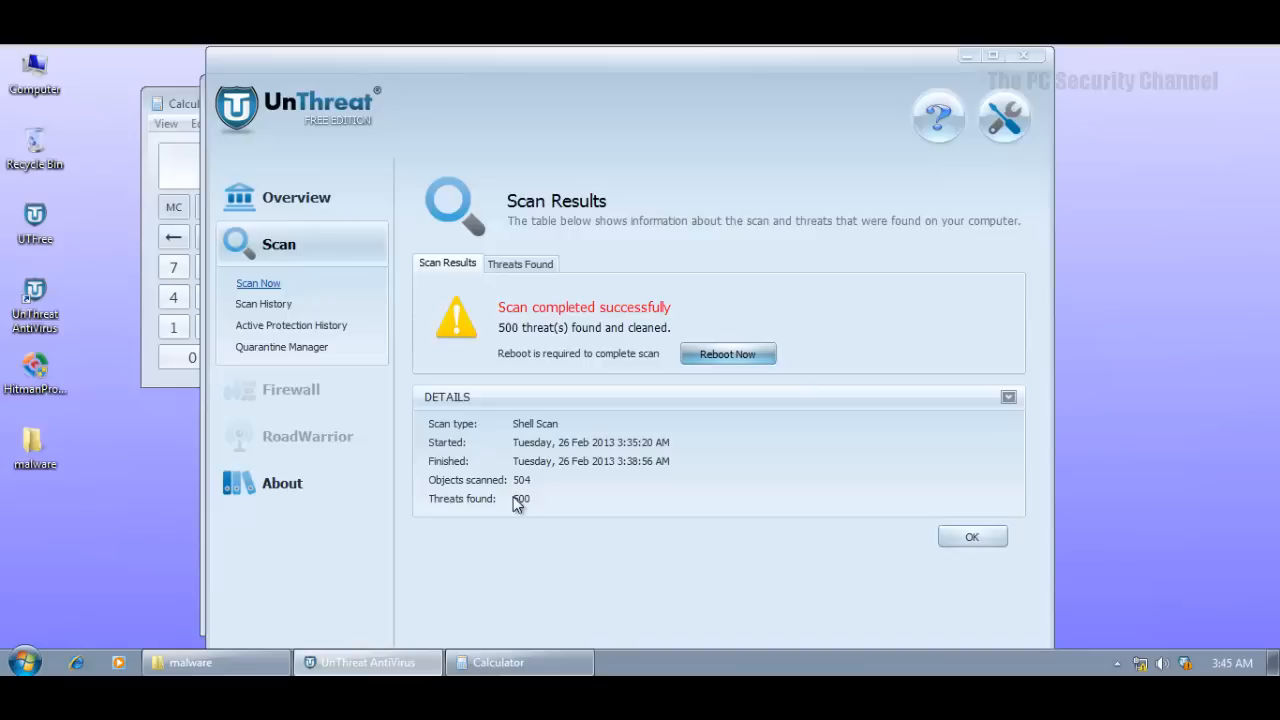
{"action": "mouse_move", "coordinate": [518, 370]}
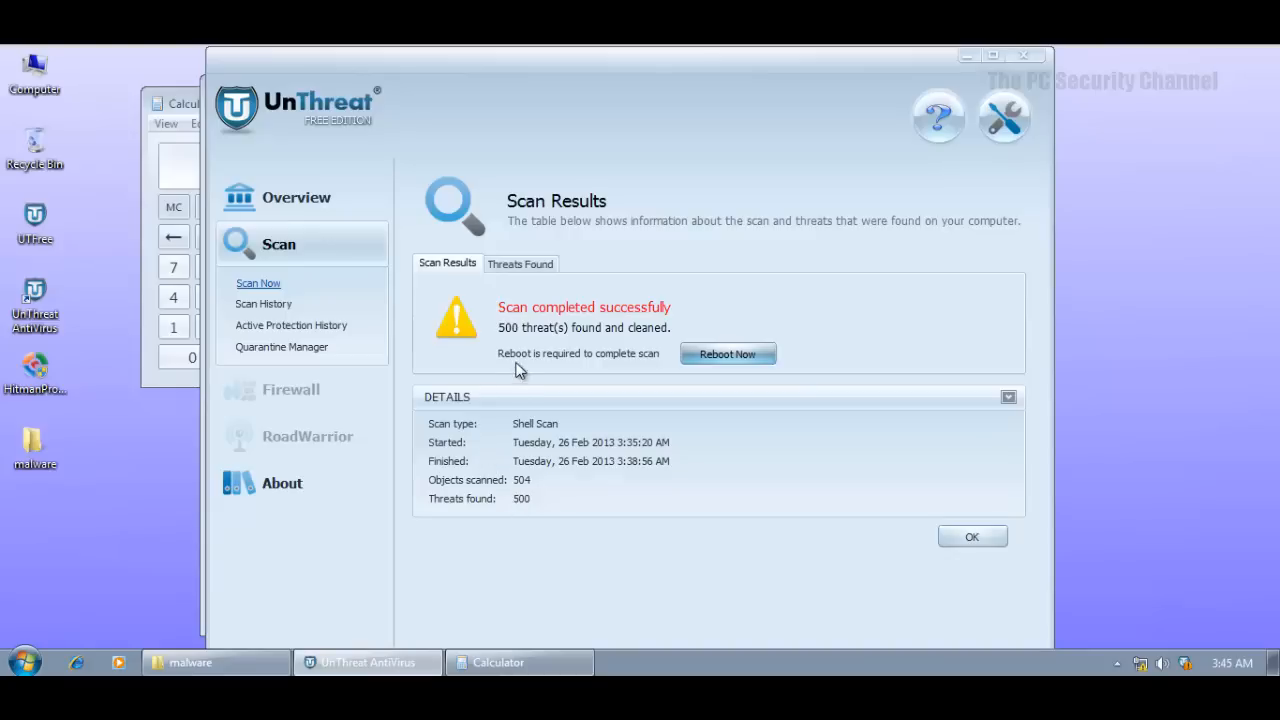
{"action": "mouse_move", "coordinate": [513, 337]}
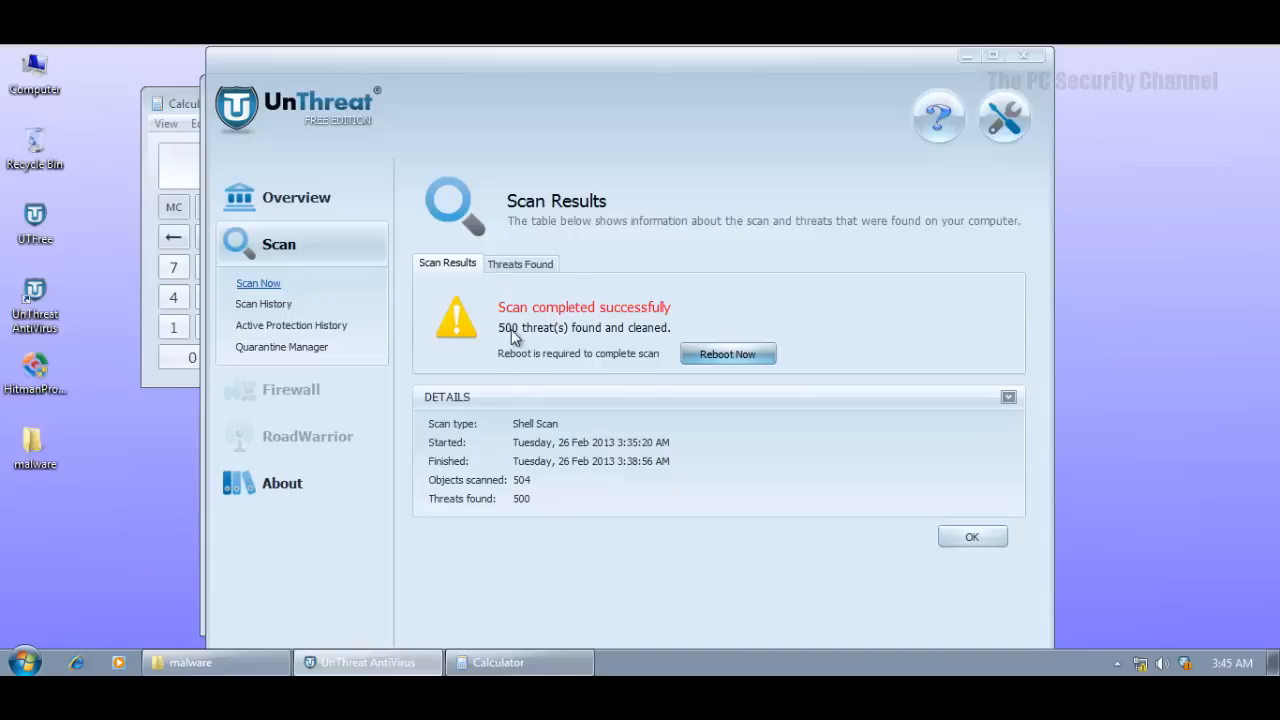
{"action": "mouse_move", "coordinate": [500, 343]}
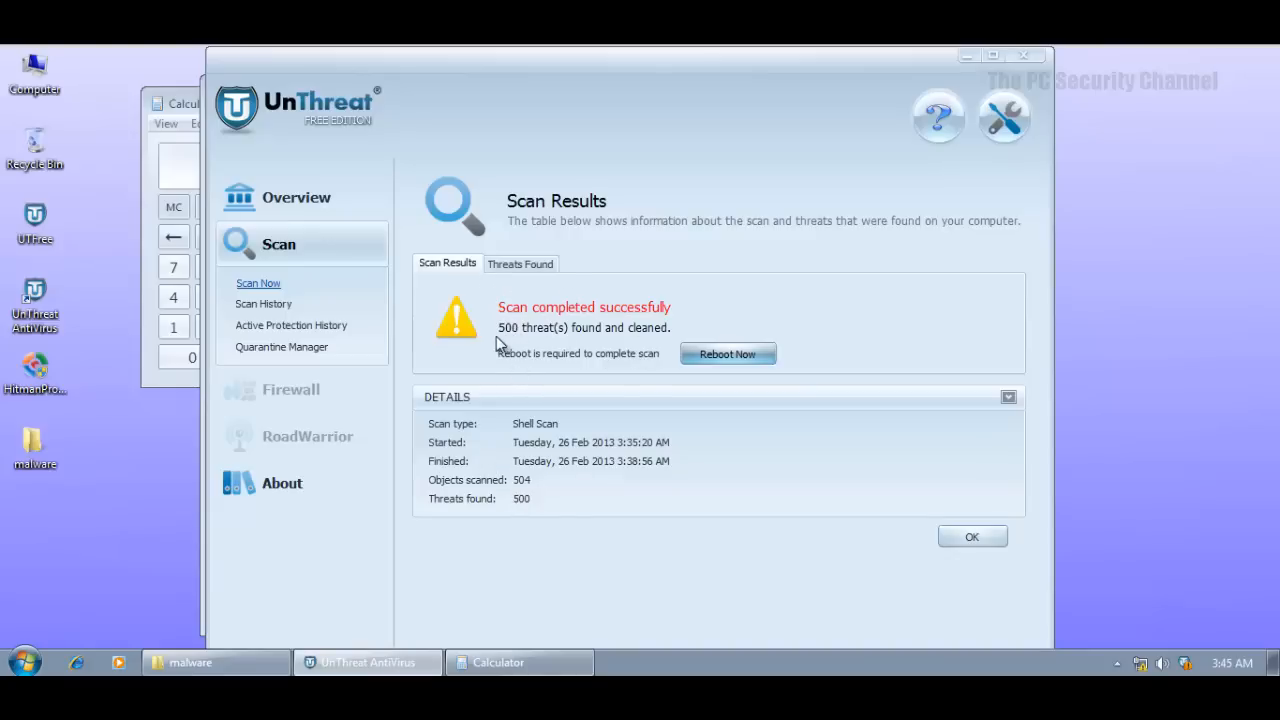
{"action": "mouse_move", "coordinate": [570, 326]}
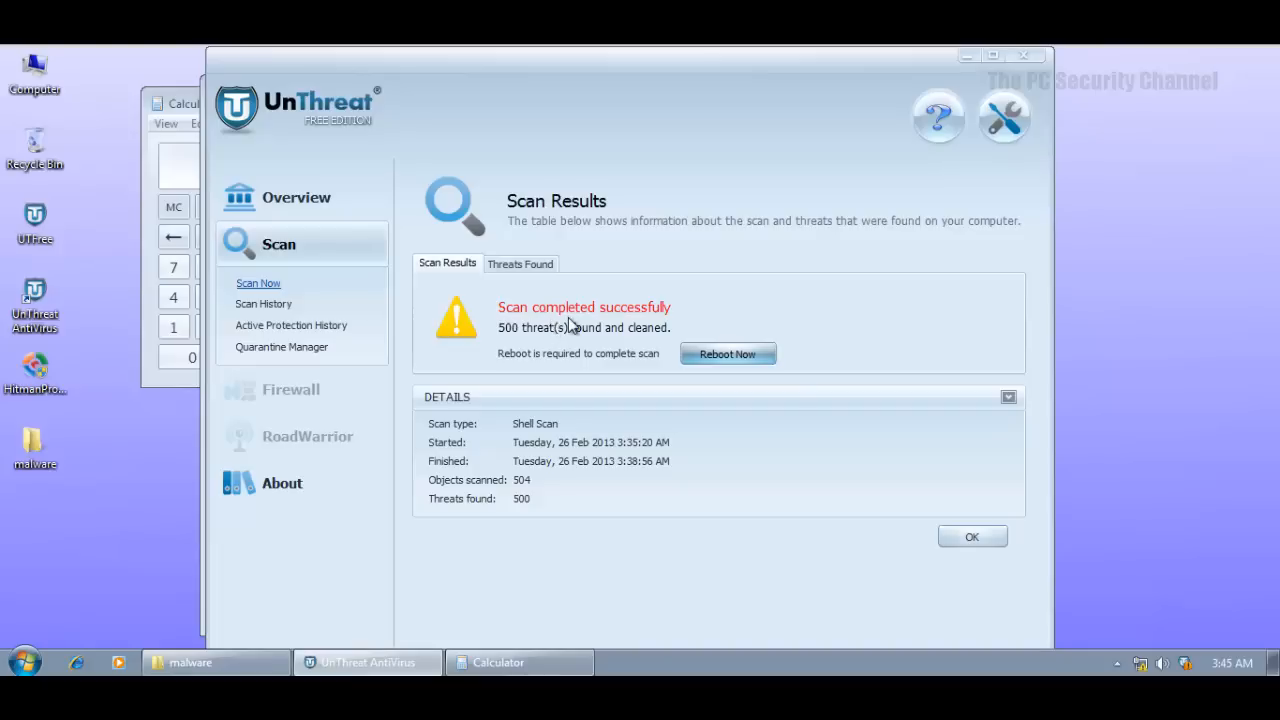
{"action": "mouse_move", "coordinate": [288, 404]}
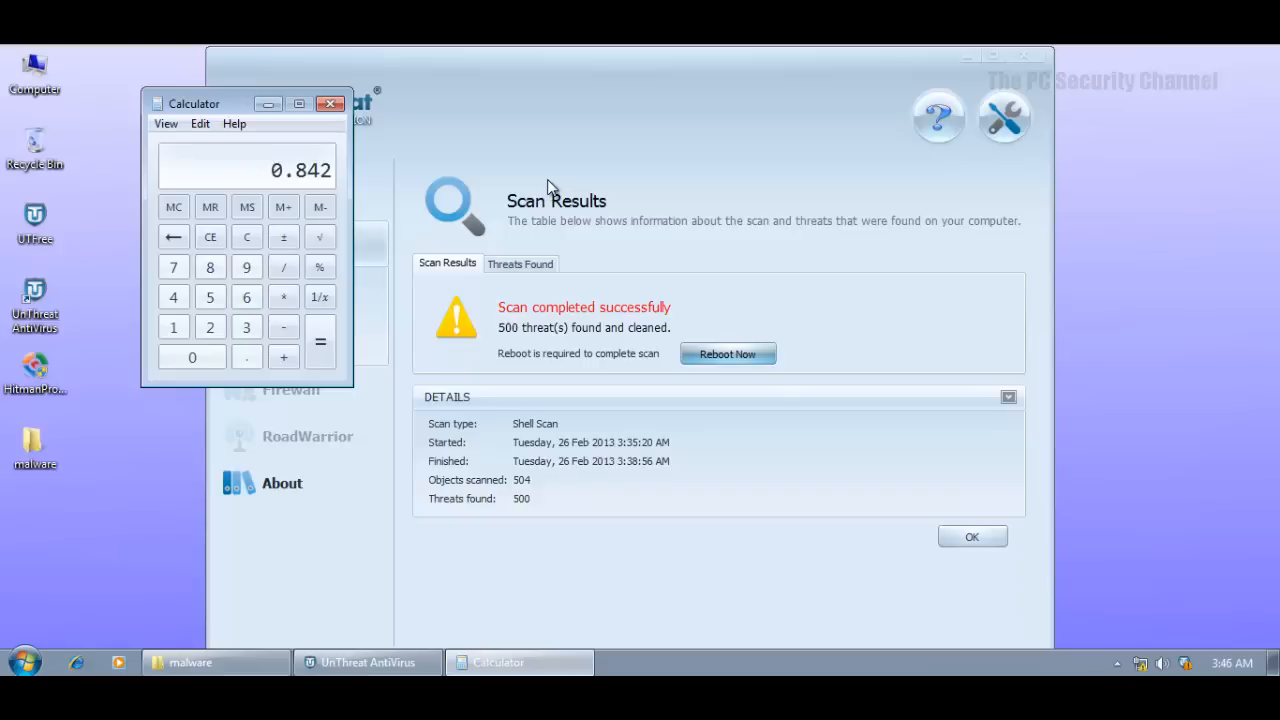
{"action": "mouse_move", "coordinate": [531, 186]}
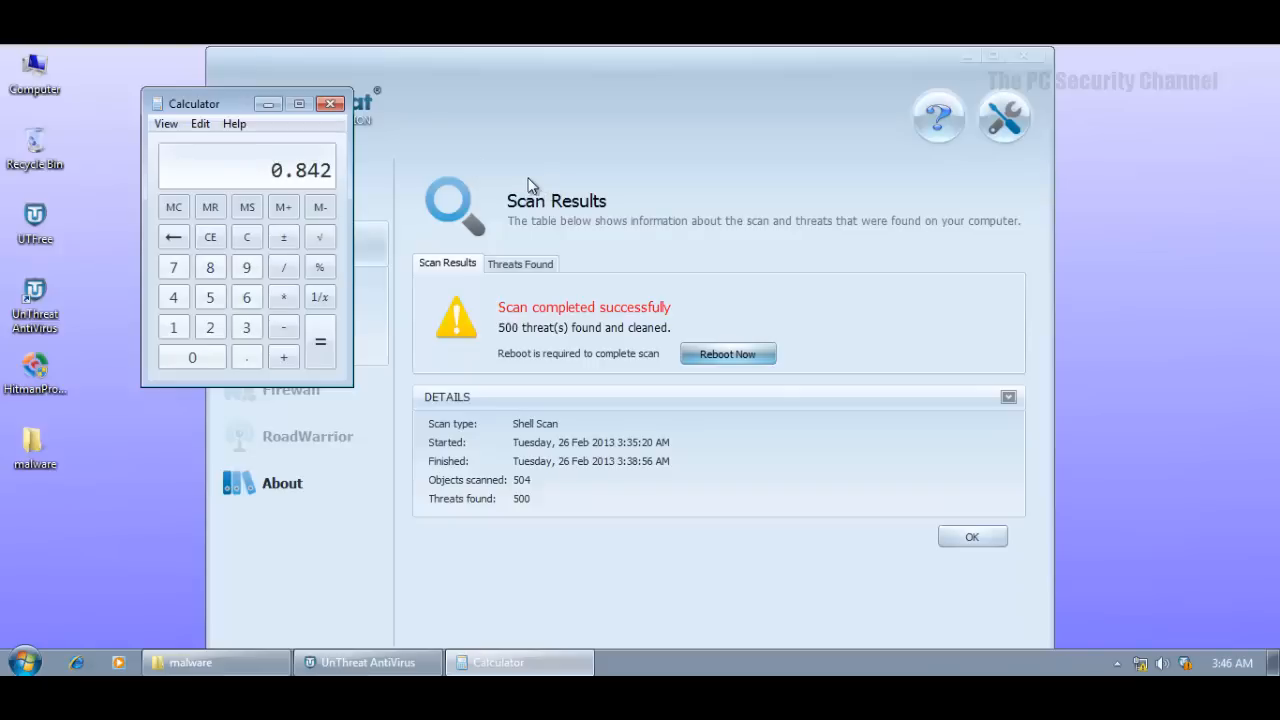
Move the Calculator showing 0.842 aside over the scan results and close it.
{"action": "left_click_drag", "start_coordinate": [195, 103], "coordinate": [204, 151]}
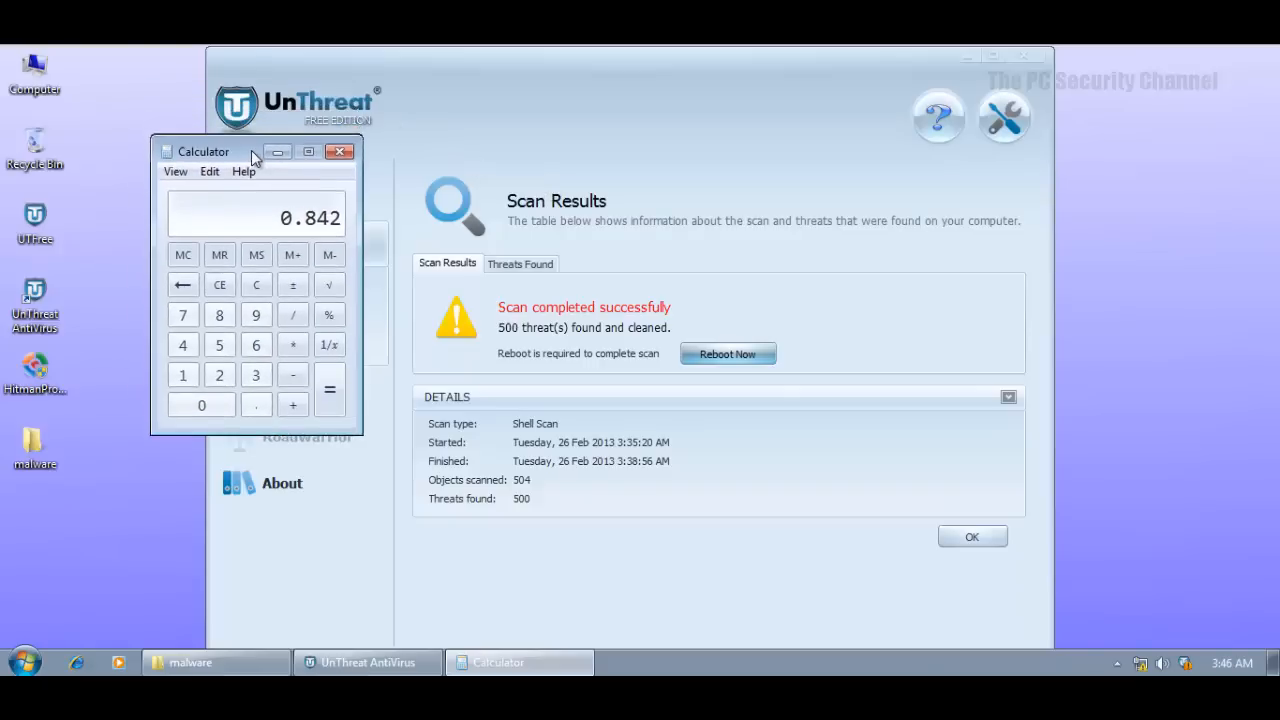
{"action": "left_click_drag", "start_coordinate": [203, 151], "coordinate": [265, 195]}
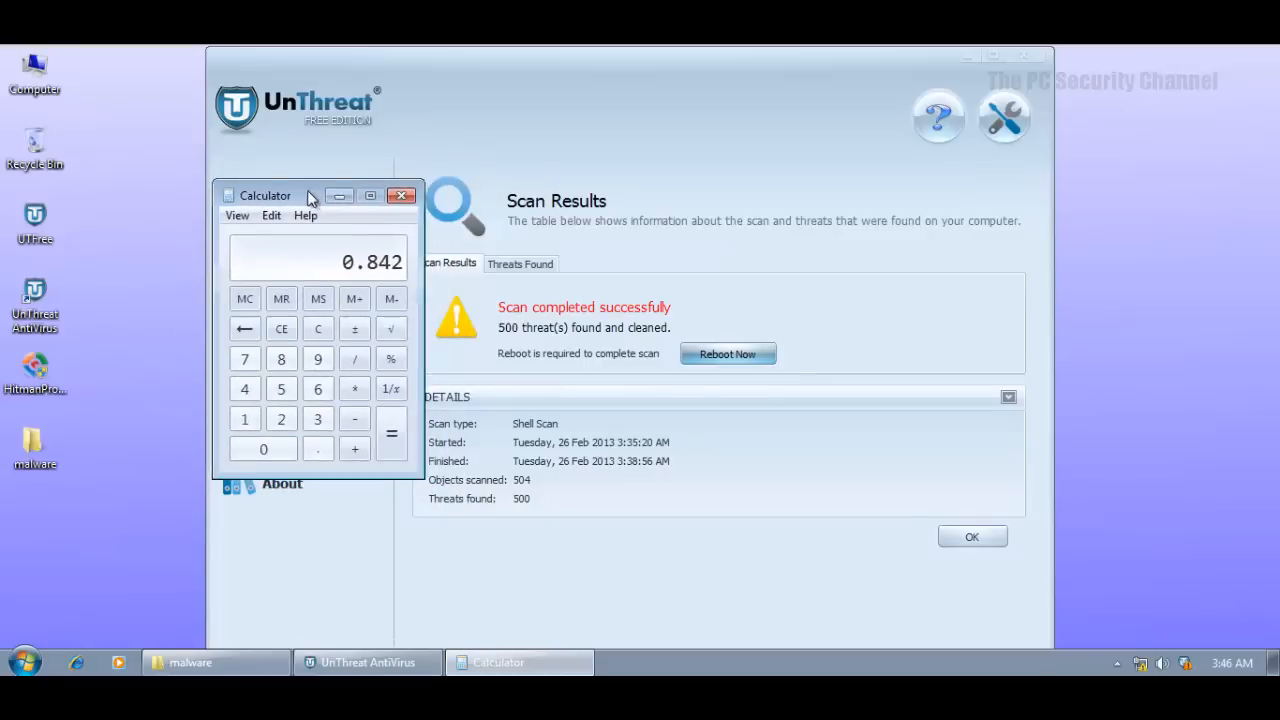
{"action": "left_click", "coordinate": [402, 195]}
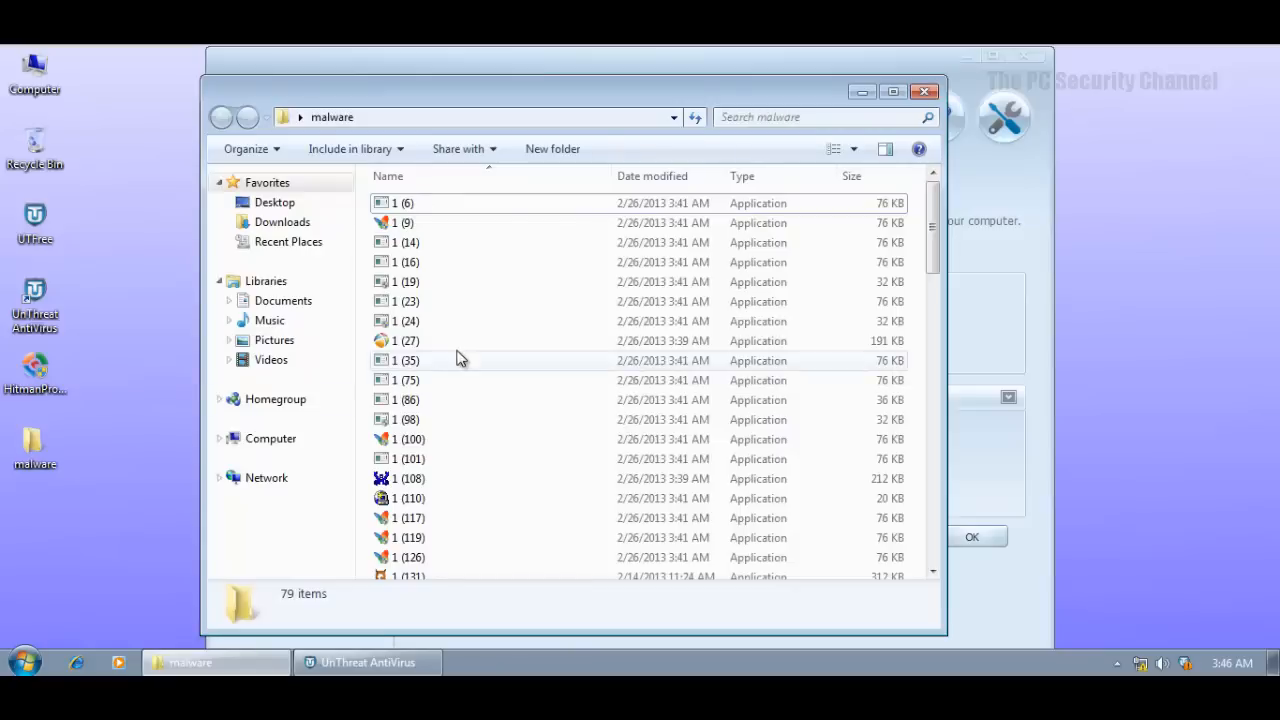
{"action": "mouse_move", "coordinate": [913, 63]}
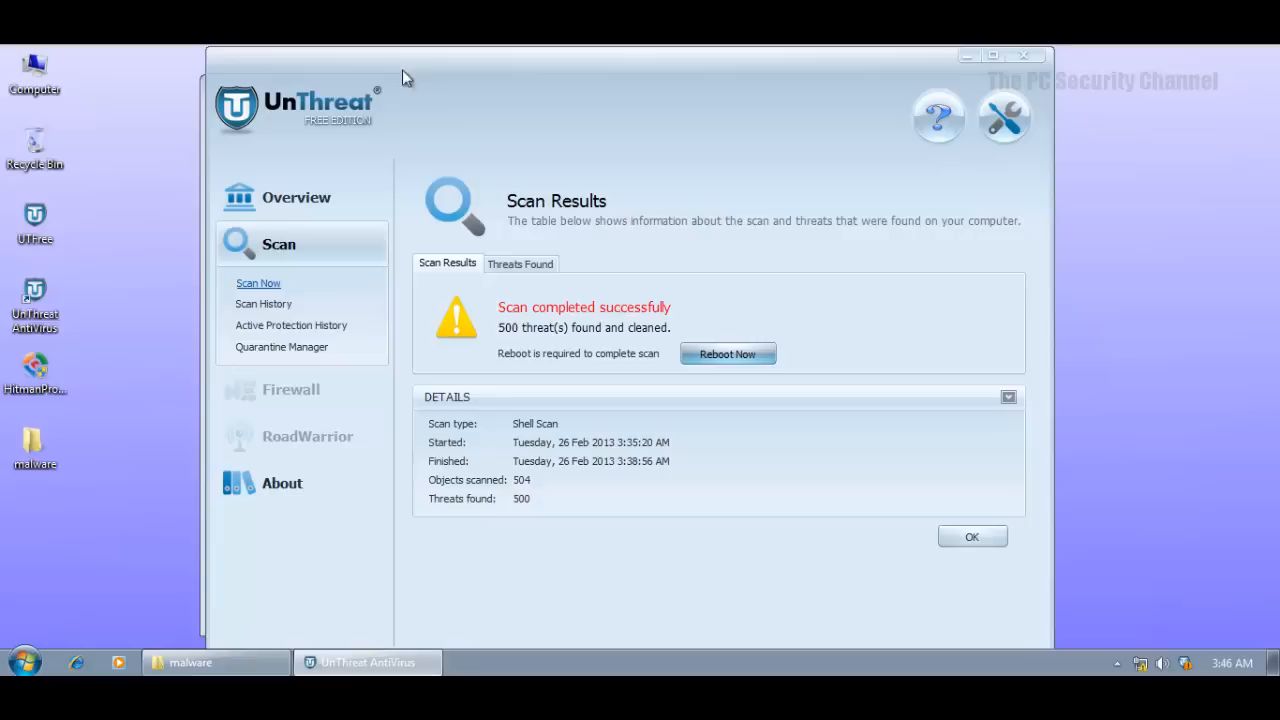
{"action": "mouse_move", "coordinate": [423, 71]}
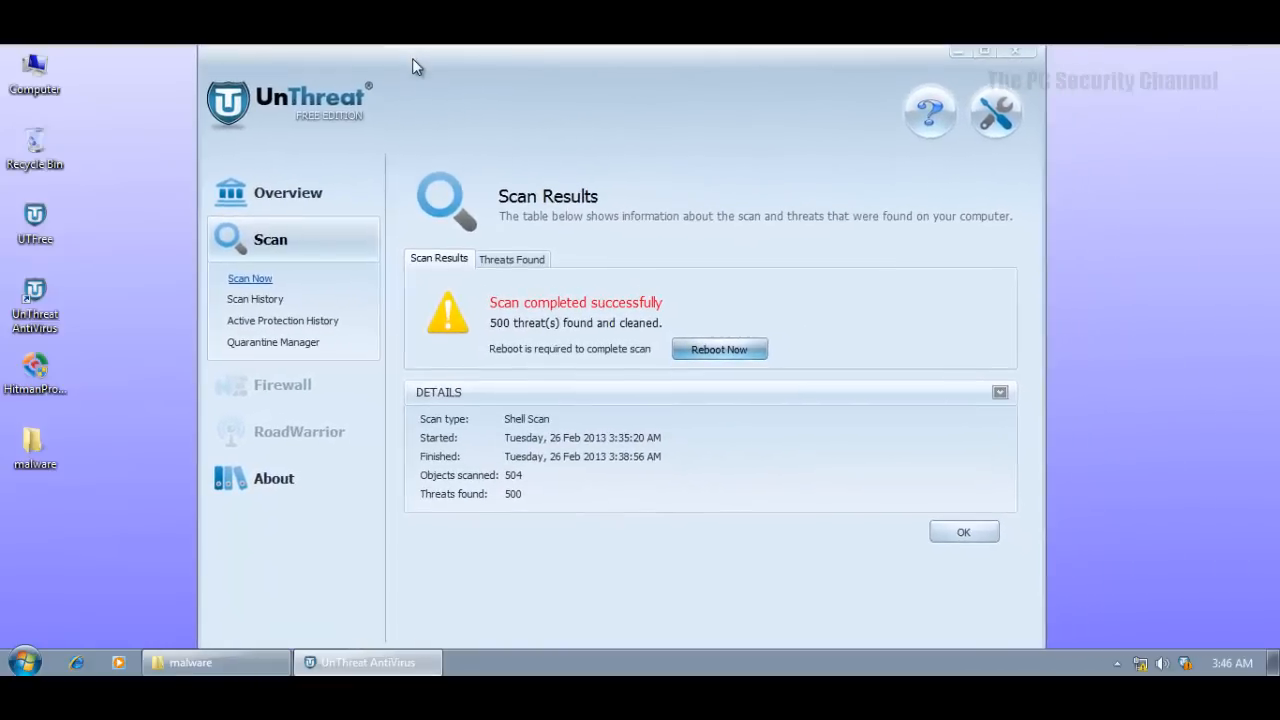
Dismiss Scan Results, FIX protection back to Protected status, and close the UnThreat window.
{"action": "left_click", "coordinate": [512, 262]}
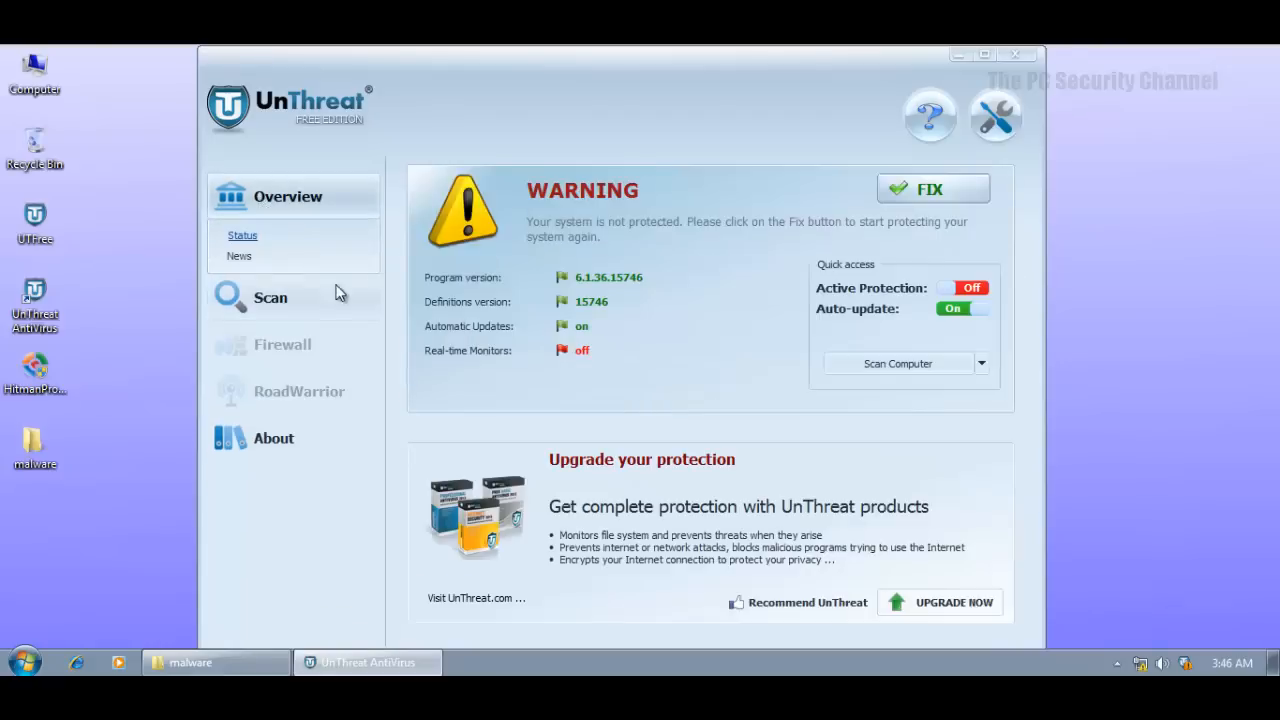
{"action": "mouse_move", "coordinate": [915, 200]}
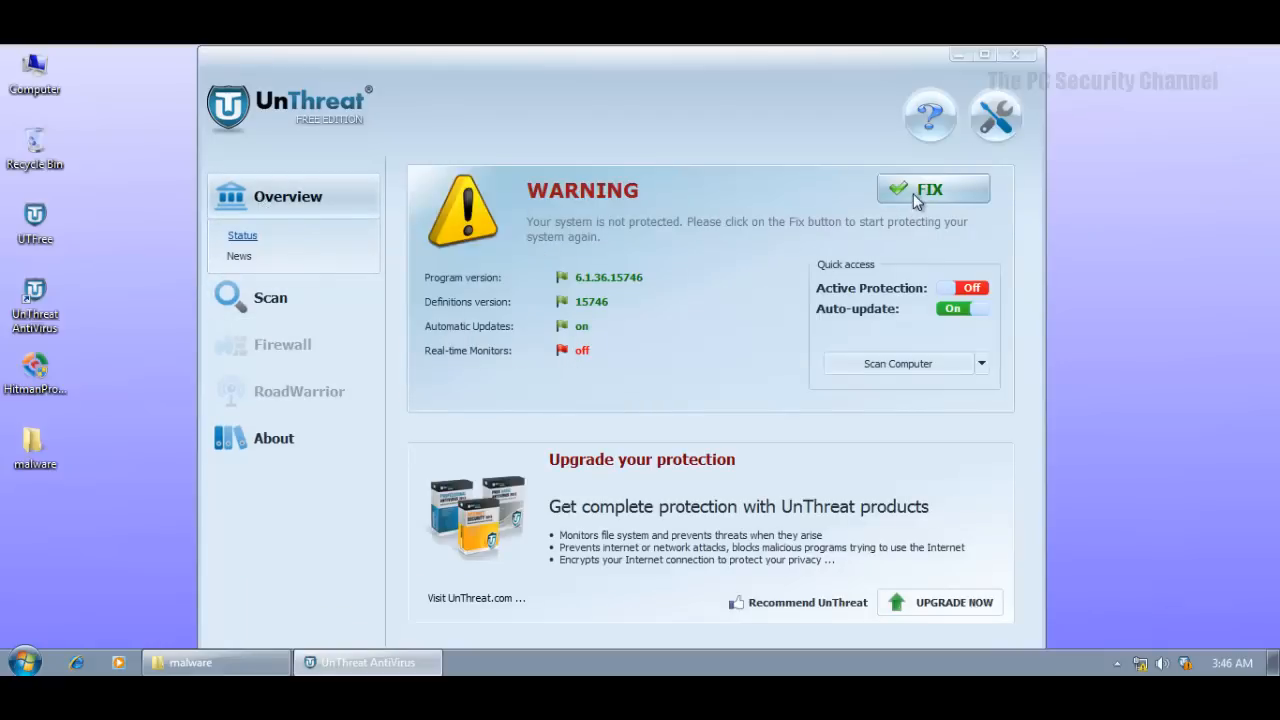
{"action": "left_click", "coordinate": [930, 189]}
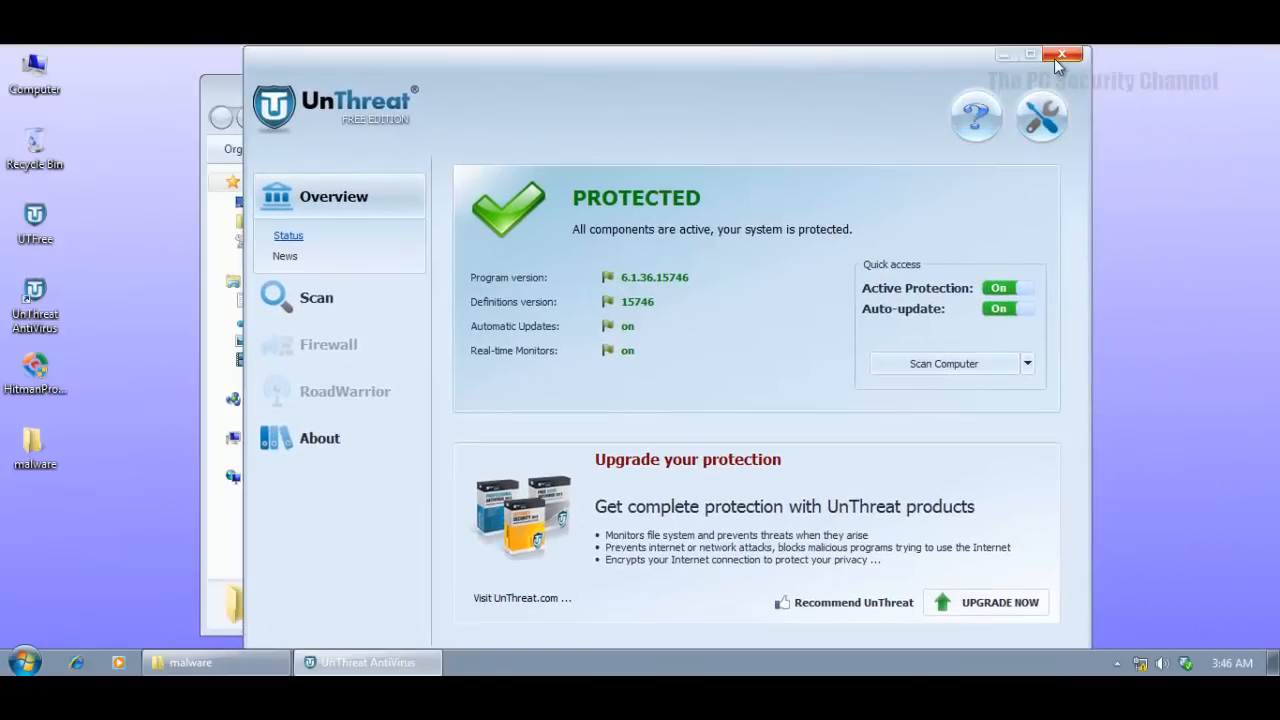
{"action": "left_click", "coordinate": [1063, 54]}
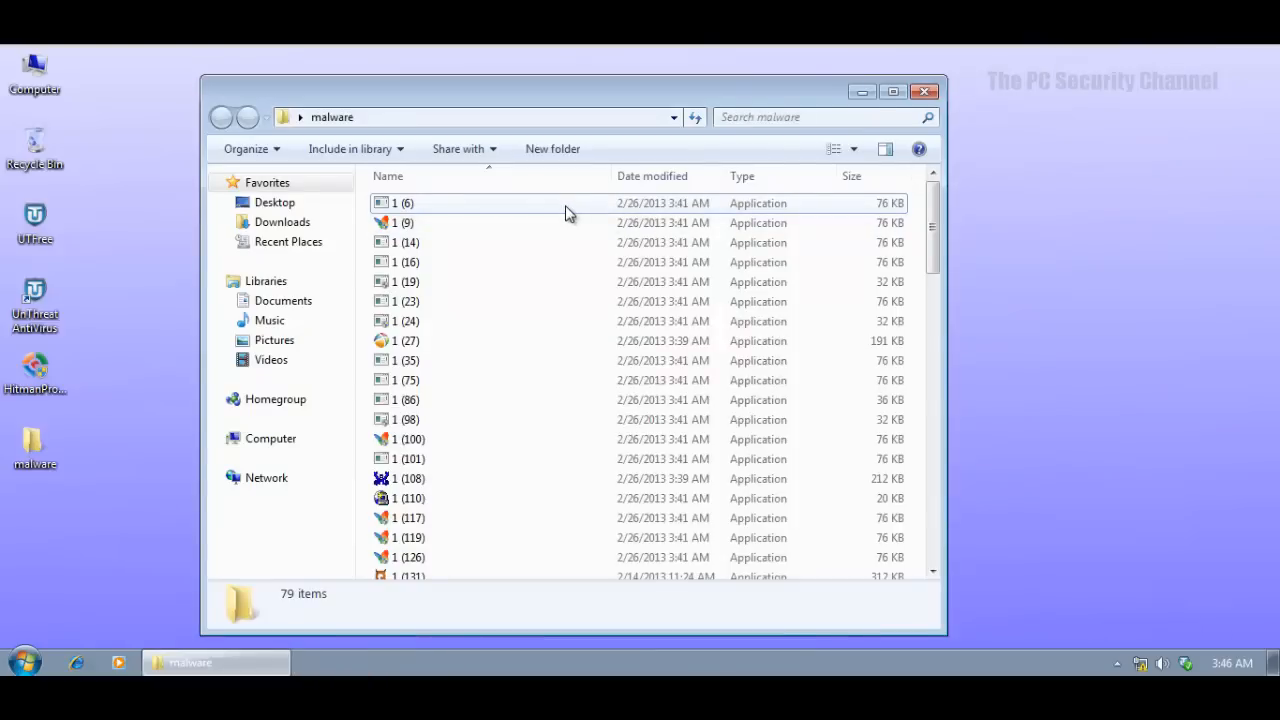
{"action": "scroll", "scroll_direction": "down", "scroll_amount": 3}
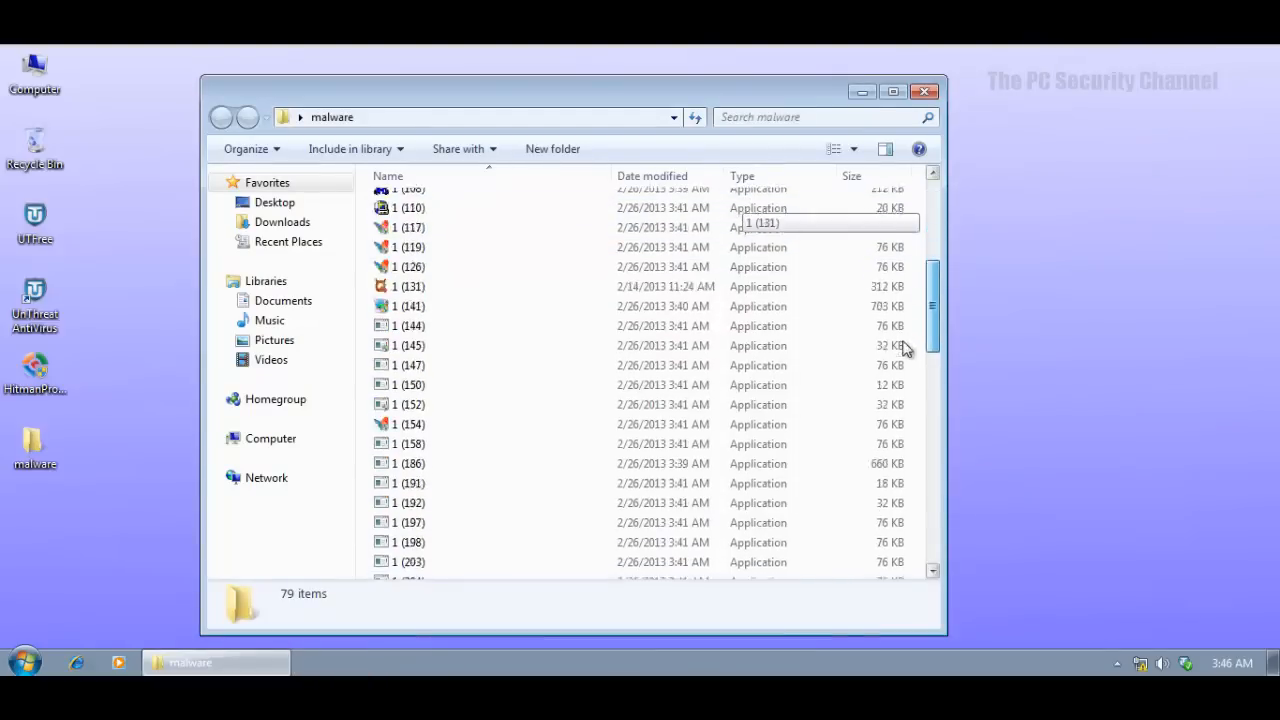
{"action": "scroll", "scroll_direction": "down", "scroll_amount": 3}
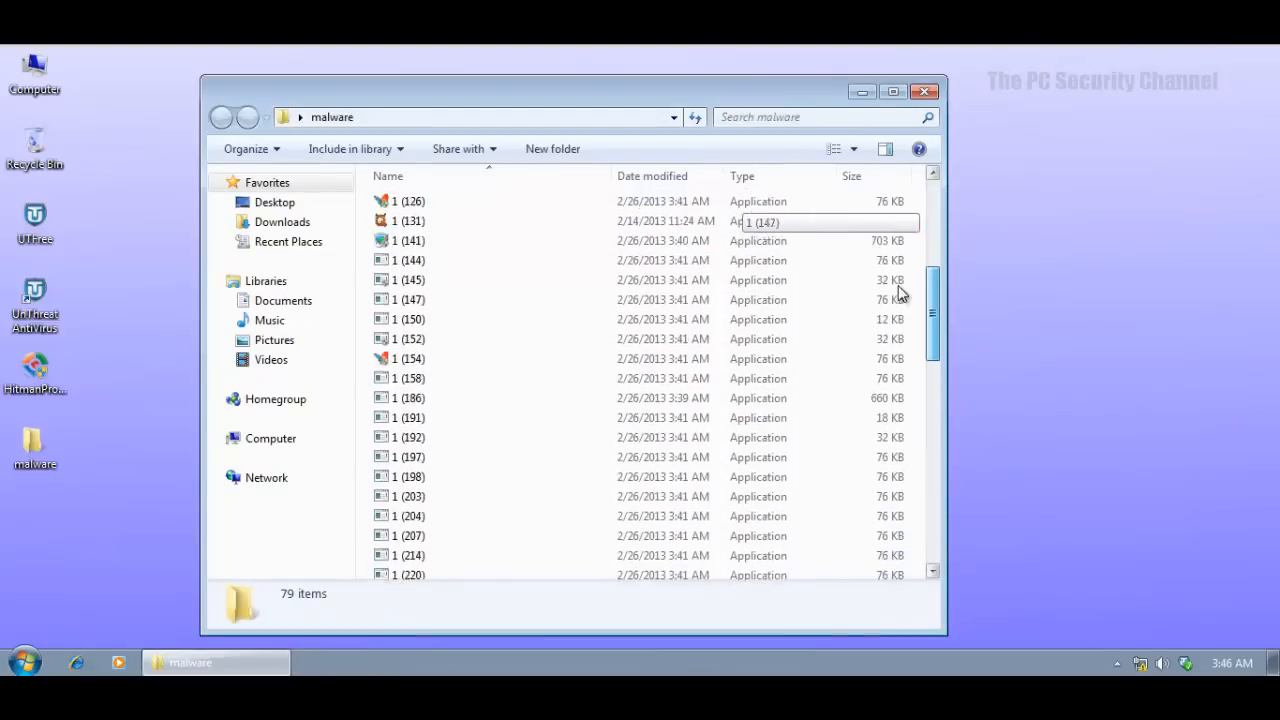
{"action": "scroll", "scroll_direction": "up", "scroll_amount": 3}
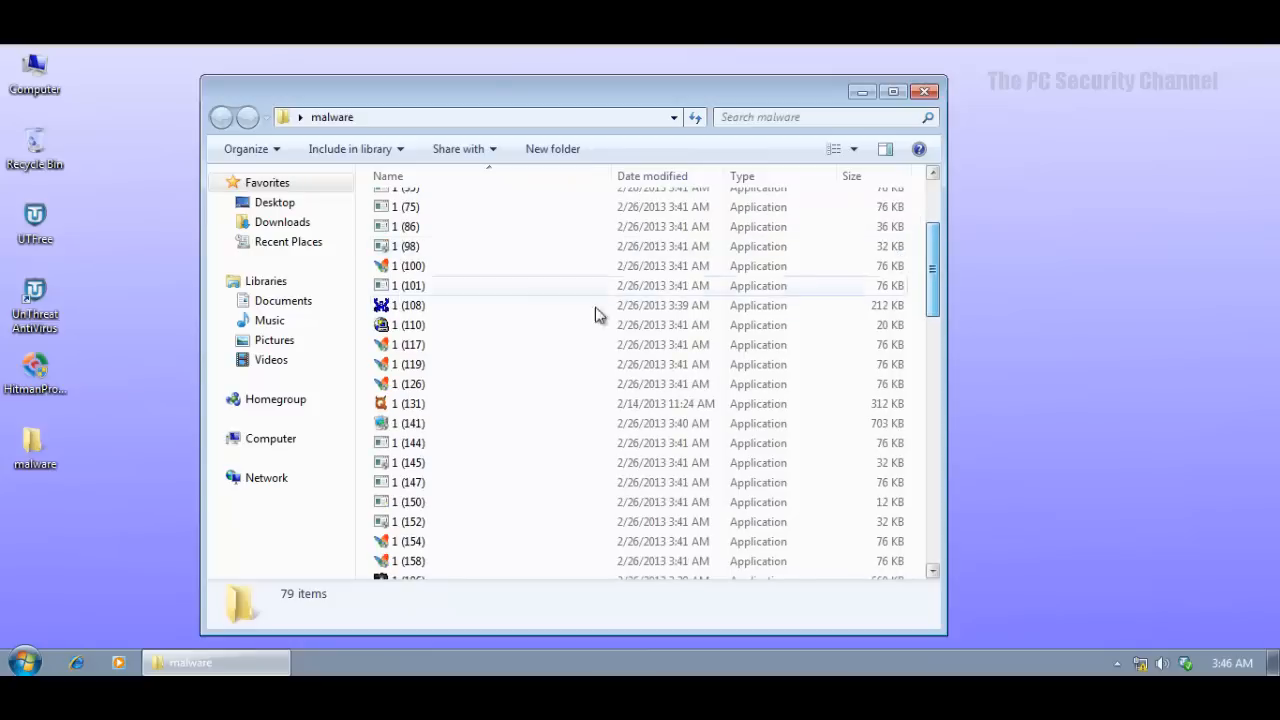
{"action": "scroll", "scroll_direction": "up", "scroll_amount": 3}
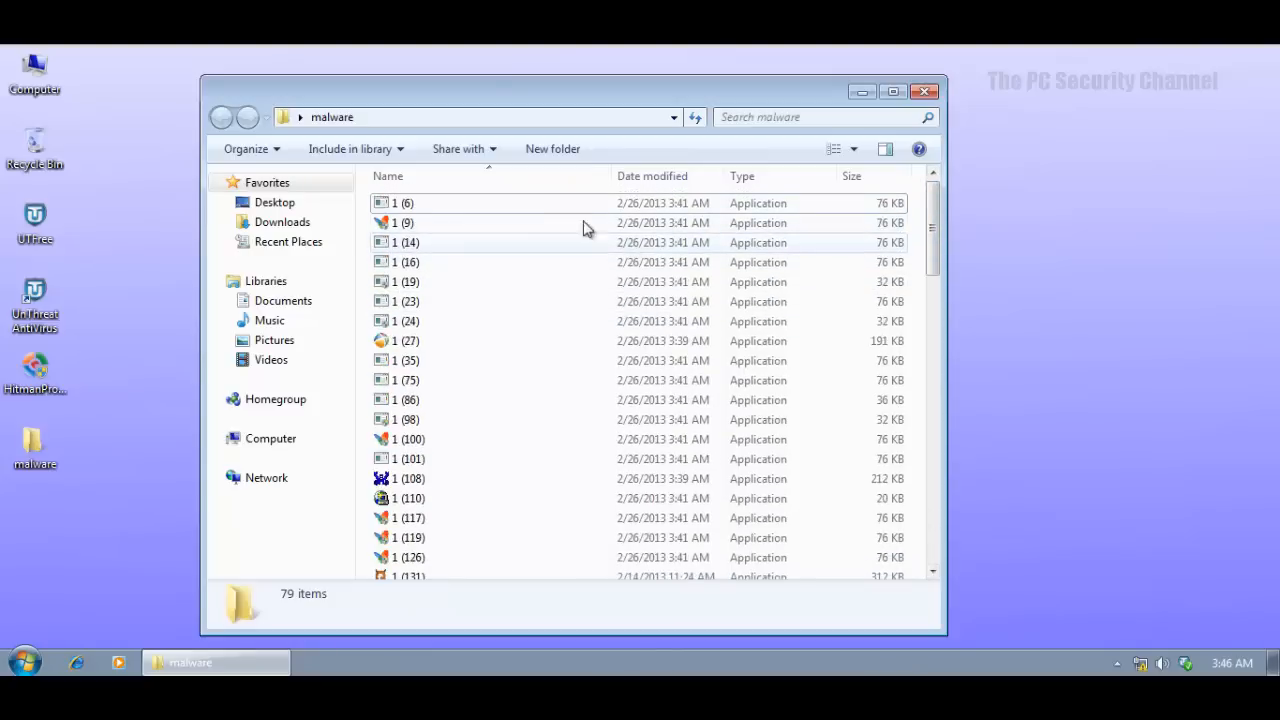
{"action": "mouse_move", "coordinate": [410, 245]}
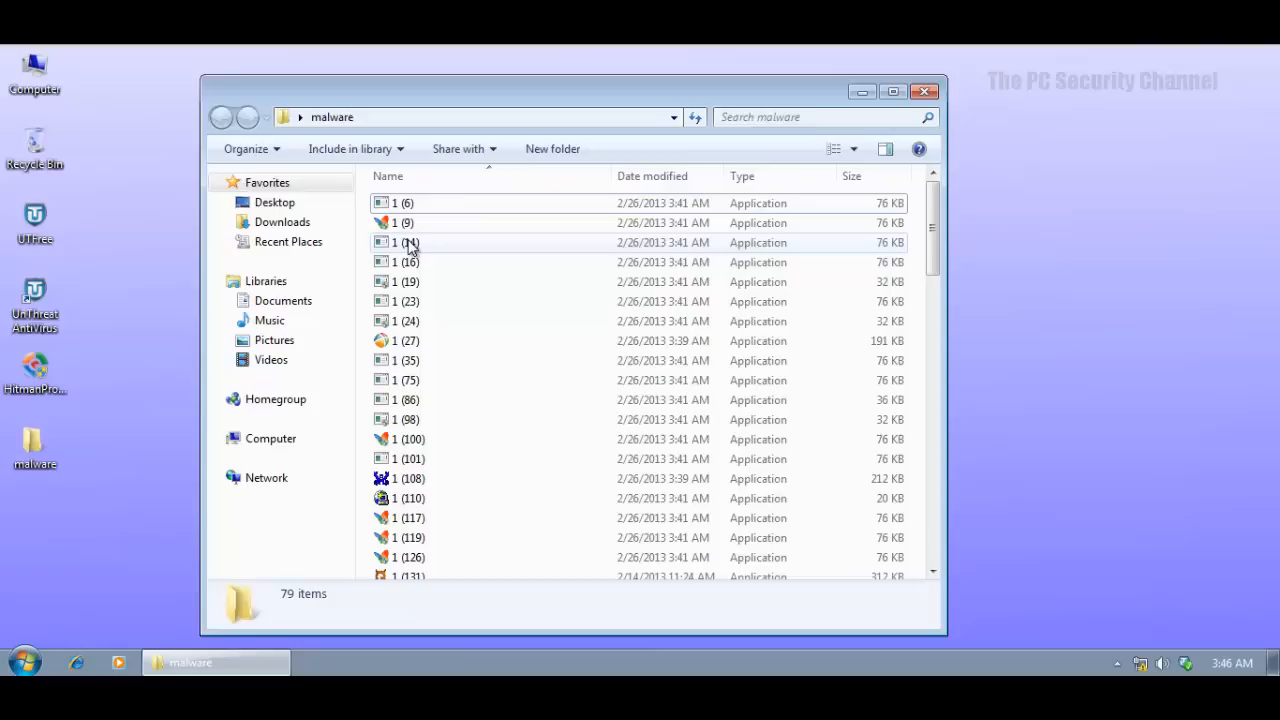
{"action": "mouse_move", "coordinate": [433, 227]}
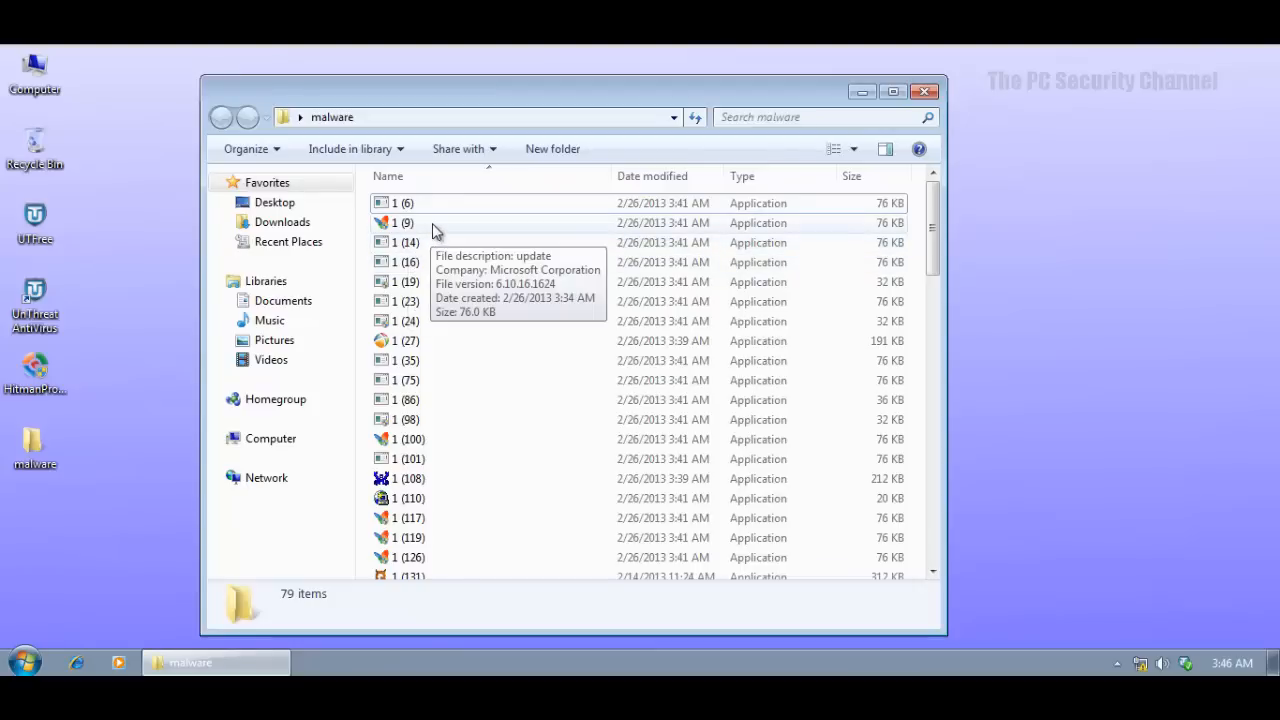
{"action": "left_click", "coordinate": [406, 223]}
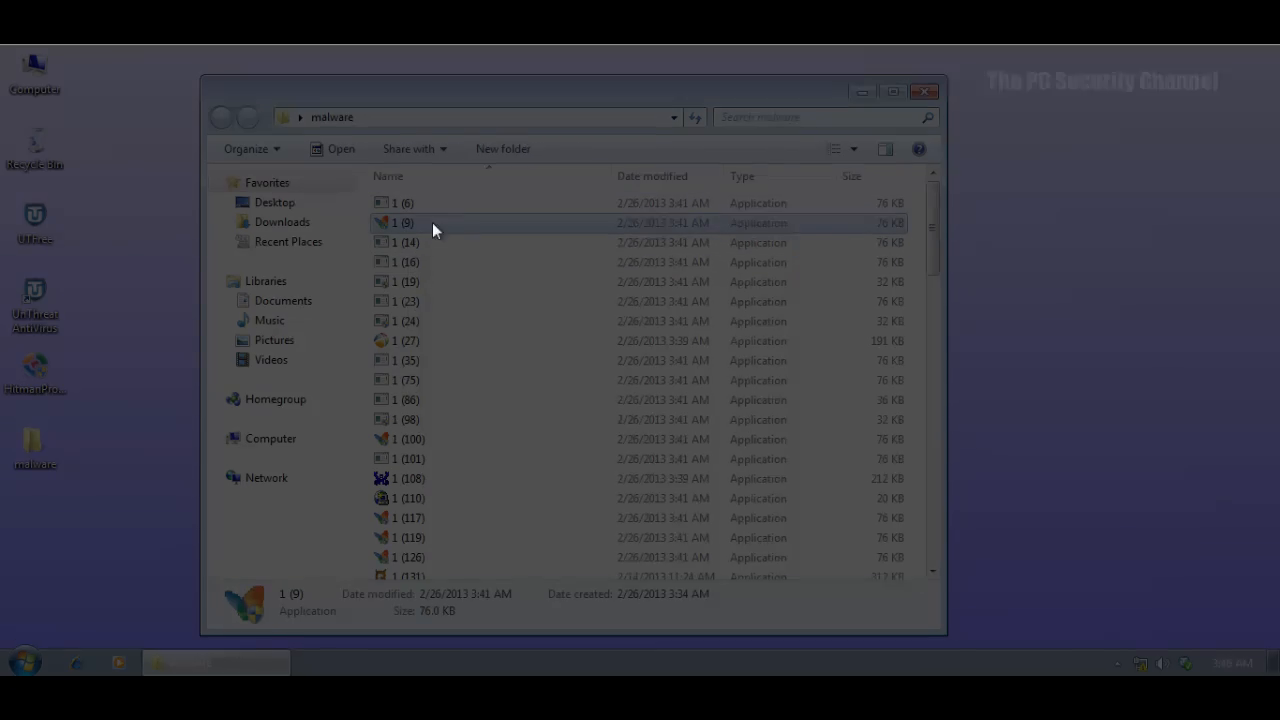
{"action": "mouse_move", "coordinate": [655, 415]}
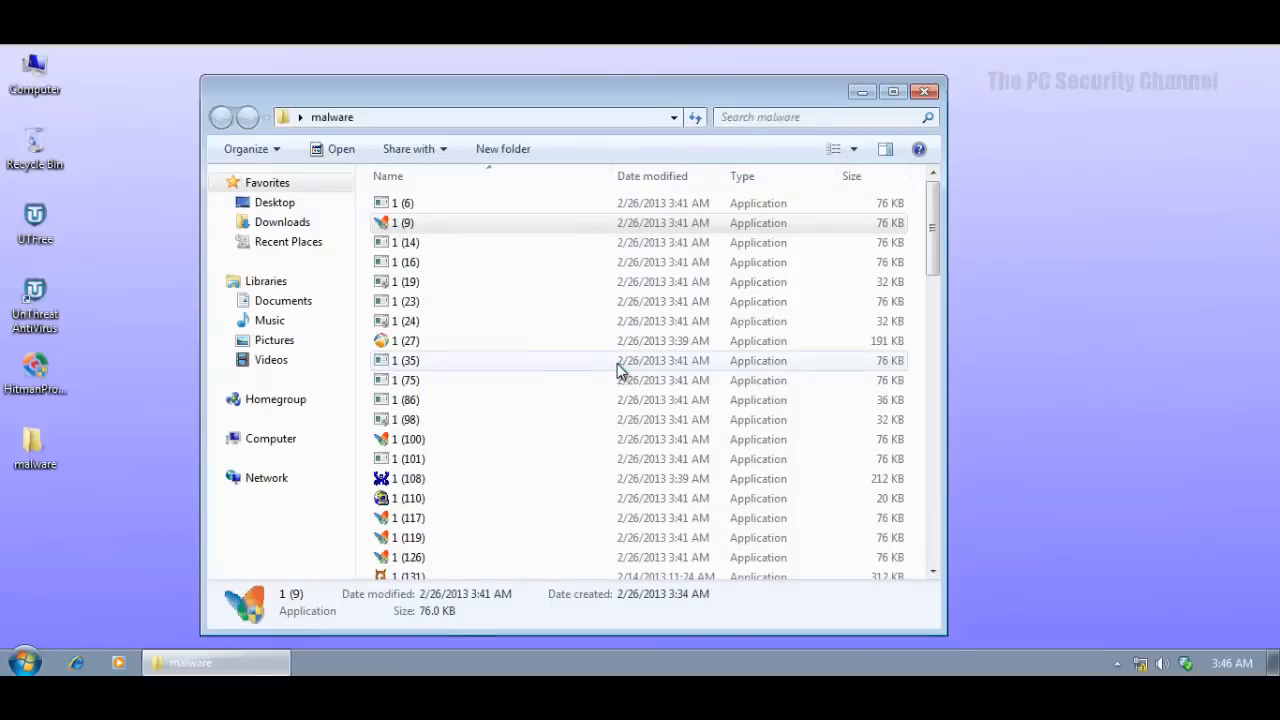
{"action": "left_click", "coordinate": [407, 321]}
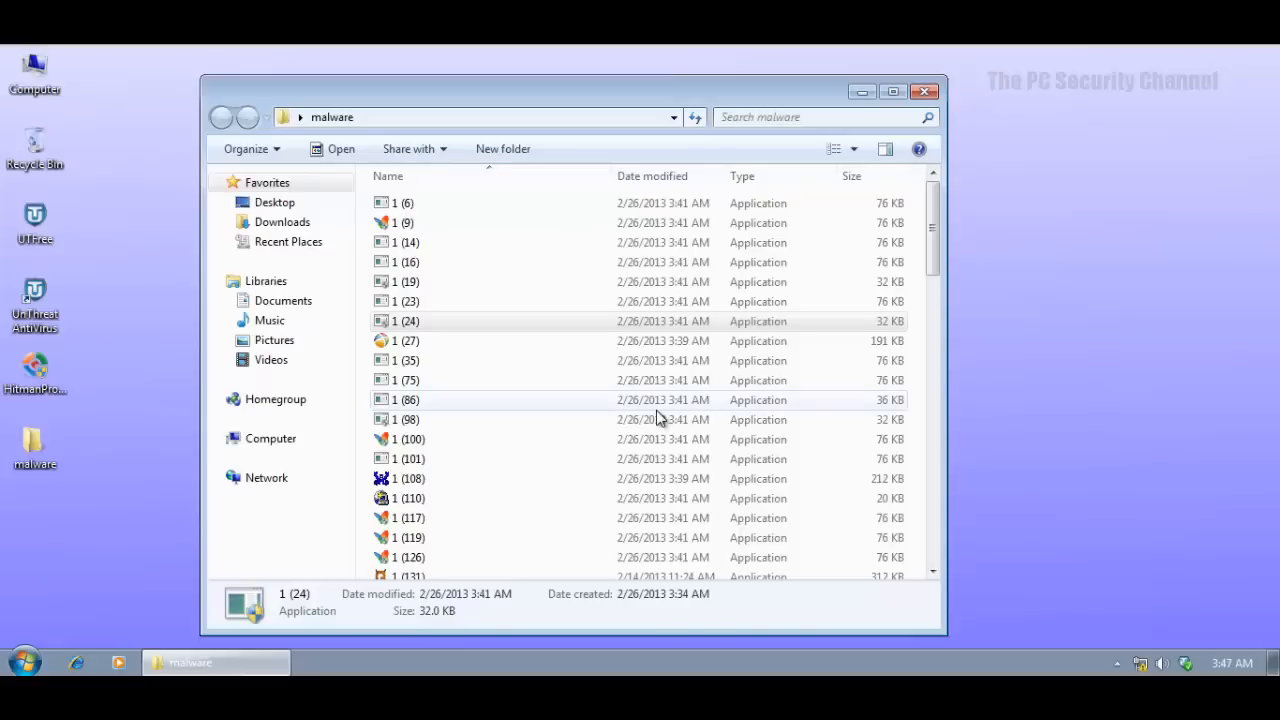
Run samples 1 (27), 1 (108), 1 (110) and 1 (131), dismissing their warnings and pop-ups.
{"action": "left_click", "coordinate": [406, 341]}
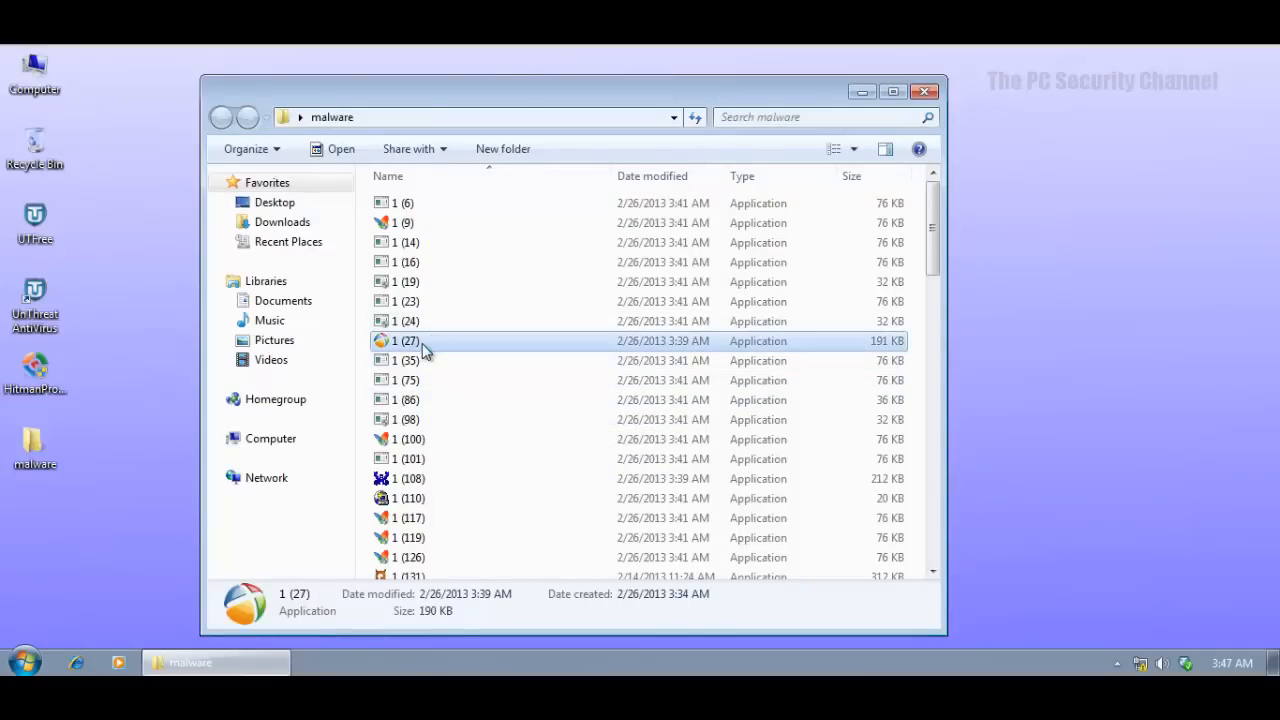
{"action": "mouse_move", "coordinate": [420, 341]}
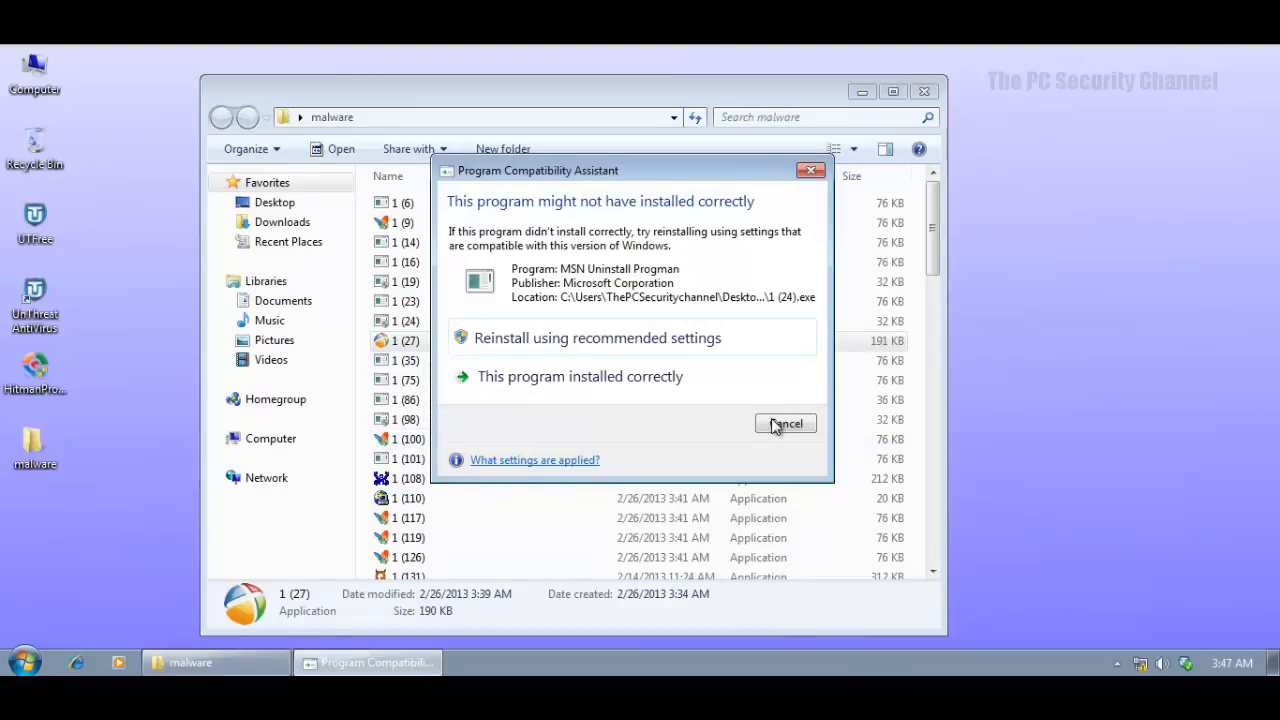
{"action": "left_click", "coordinate": [785, 423]}
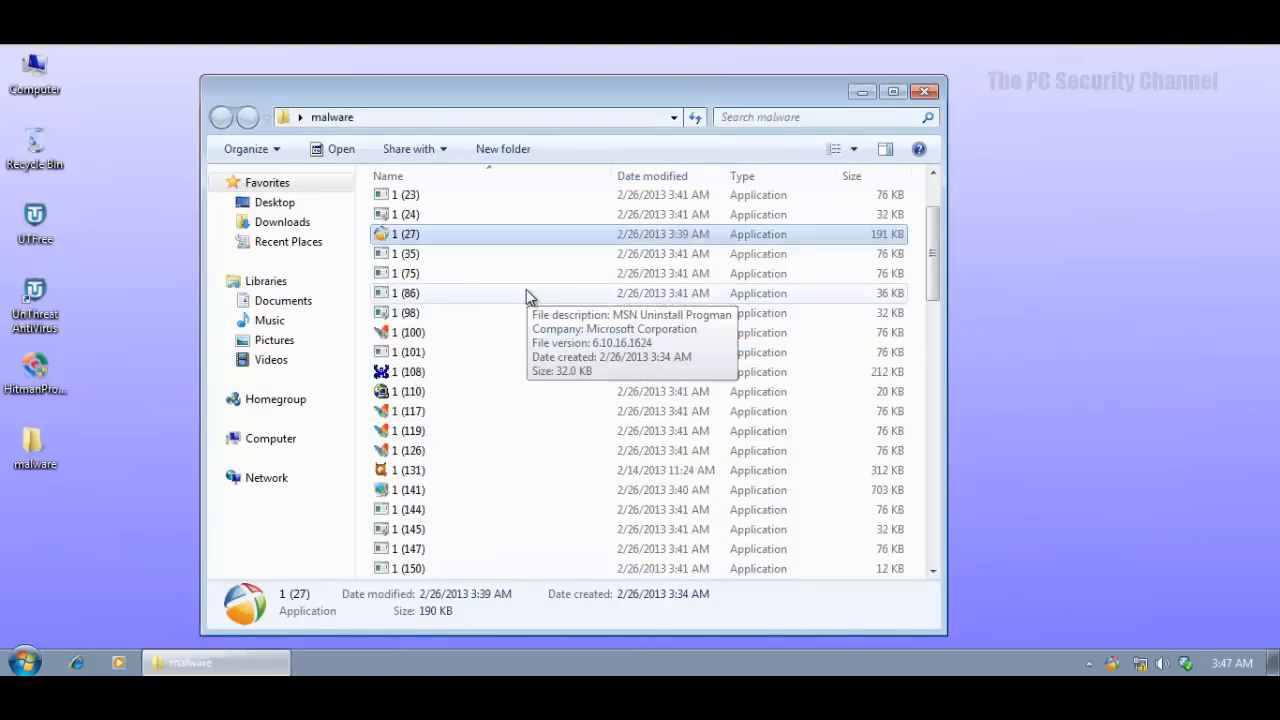
{"action": "scroll", "scroll_direction": "down", "scroll_amount": 3}
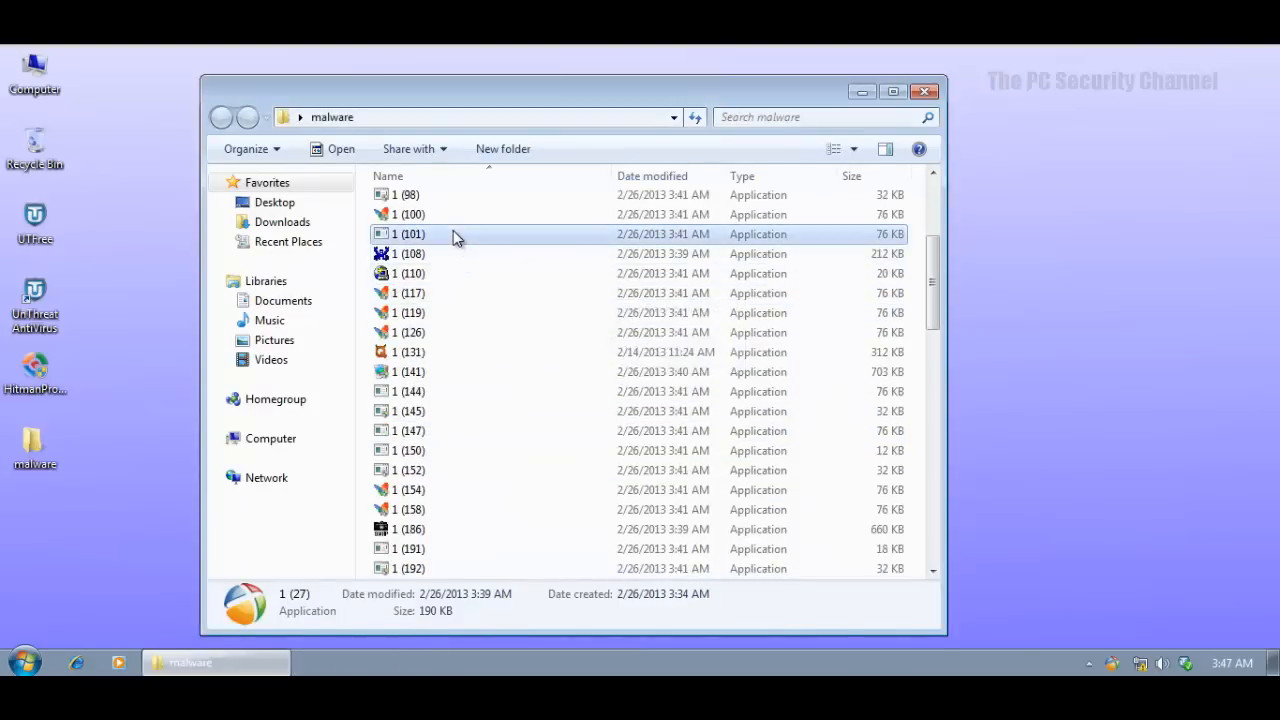
{"action": "left_click", "coordinate": [410, 234]}
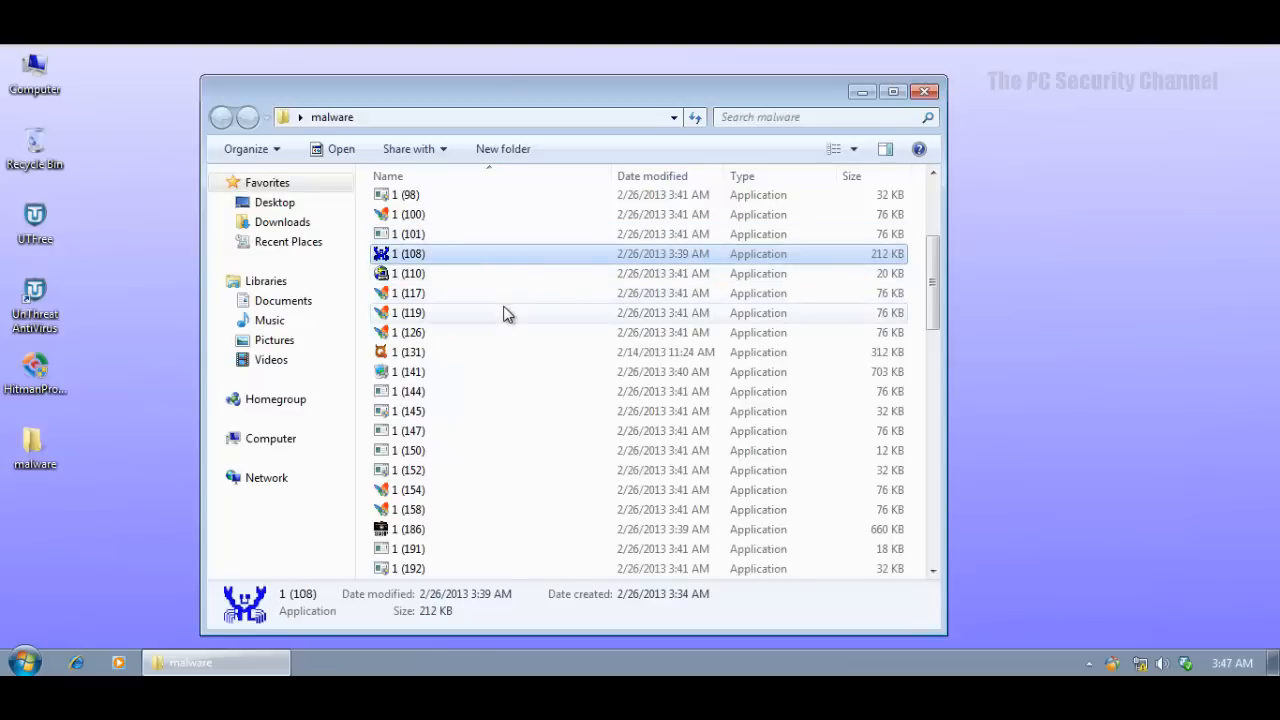
{"action": "double_click", "coordinate": [408, 273]}
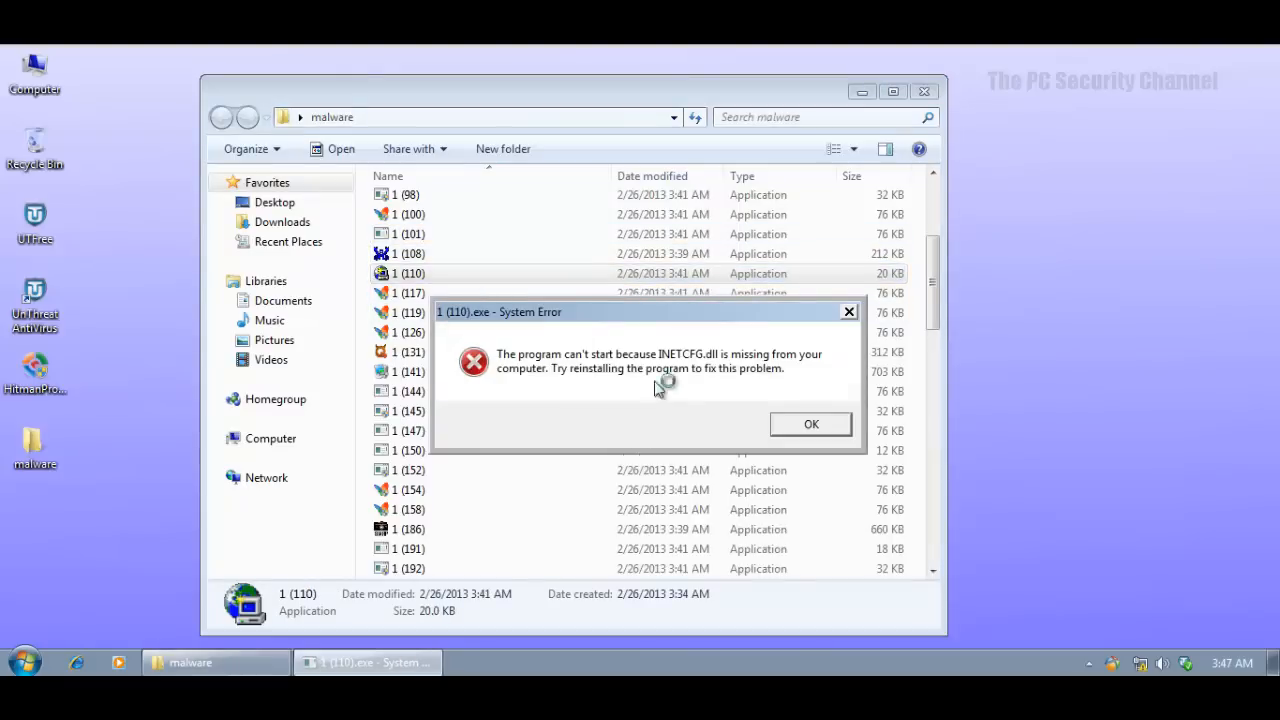
{"action": "left_click", "coordinate": [811, 424]}
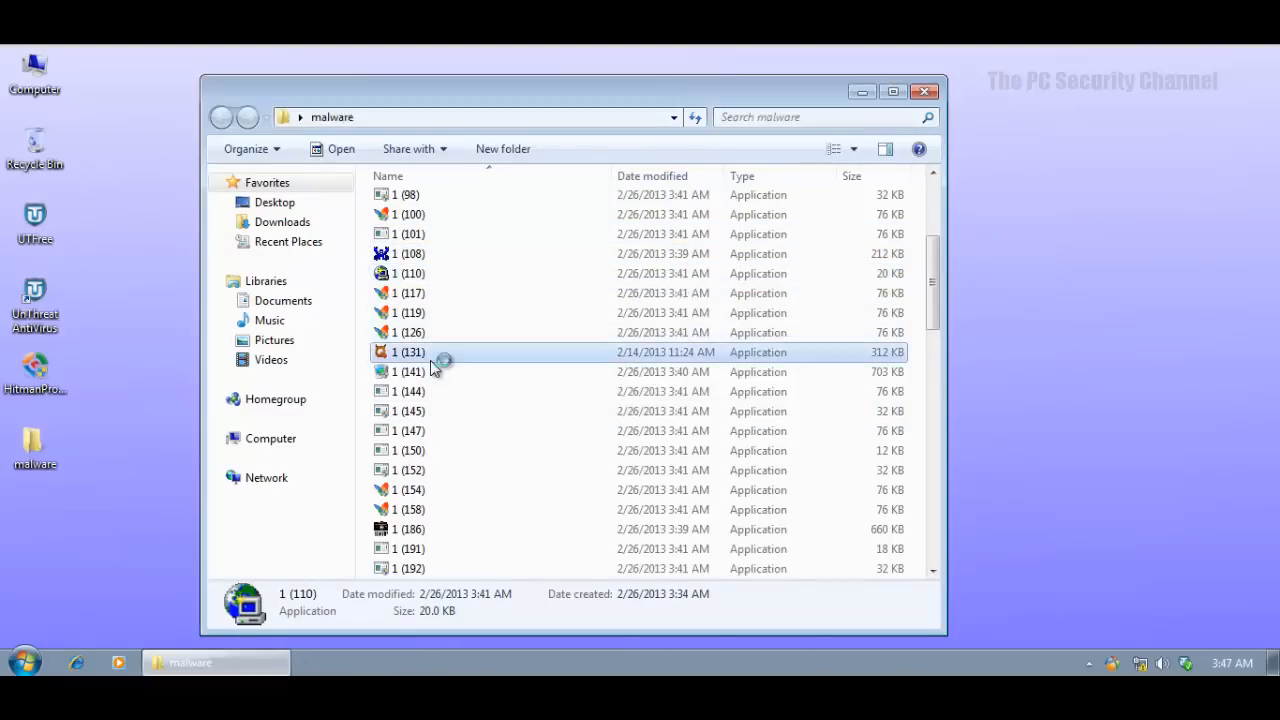
{"action": "left_click", "coordinate": [407, 352]}
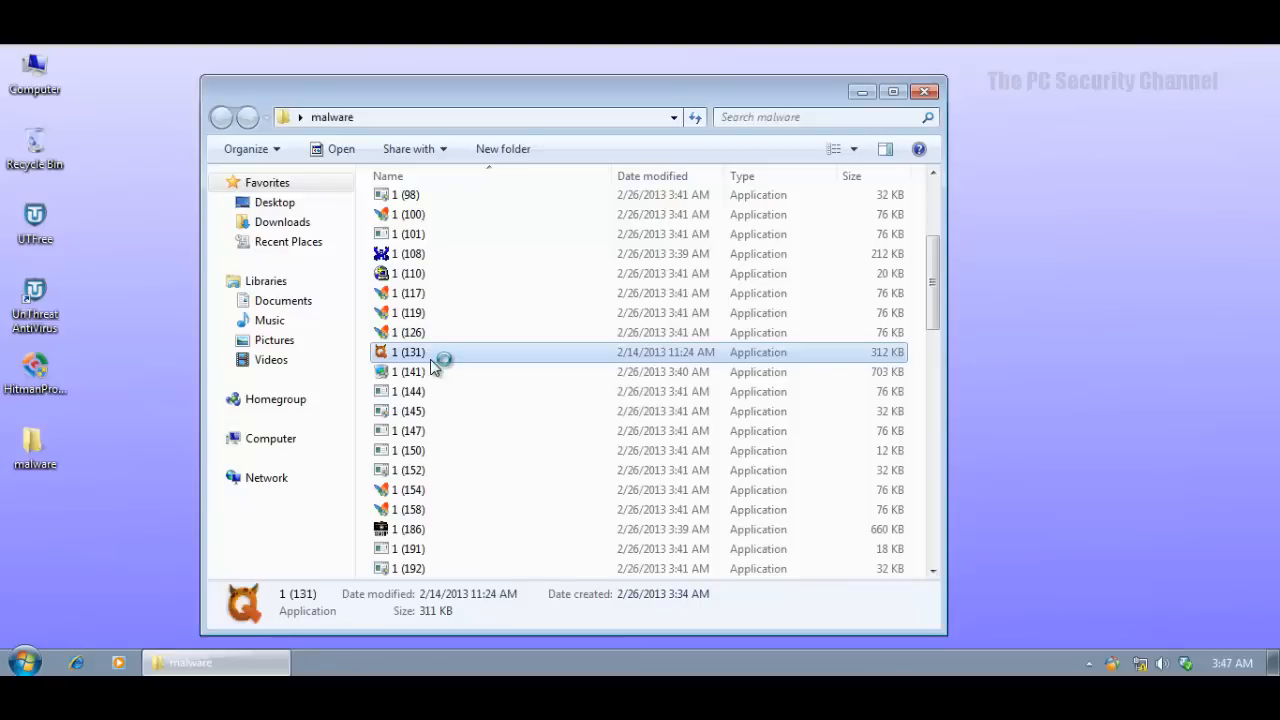
{"action": "scroll", "scroll_direction": "down", "scroll_amount": 3}
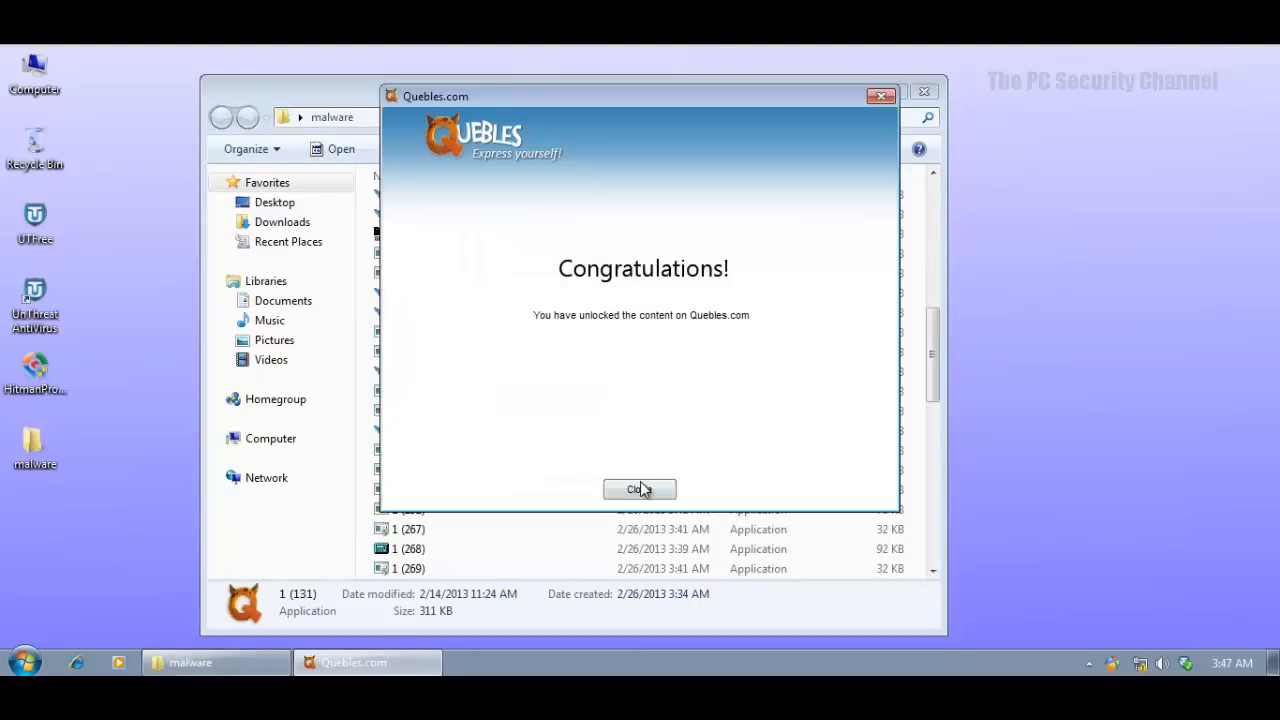
{"action": "left_click", "coordinate": [639, 489]}
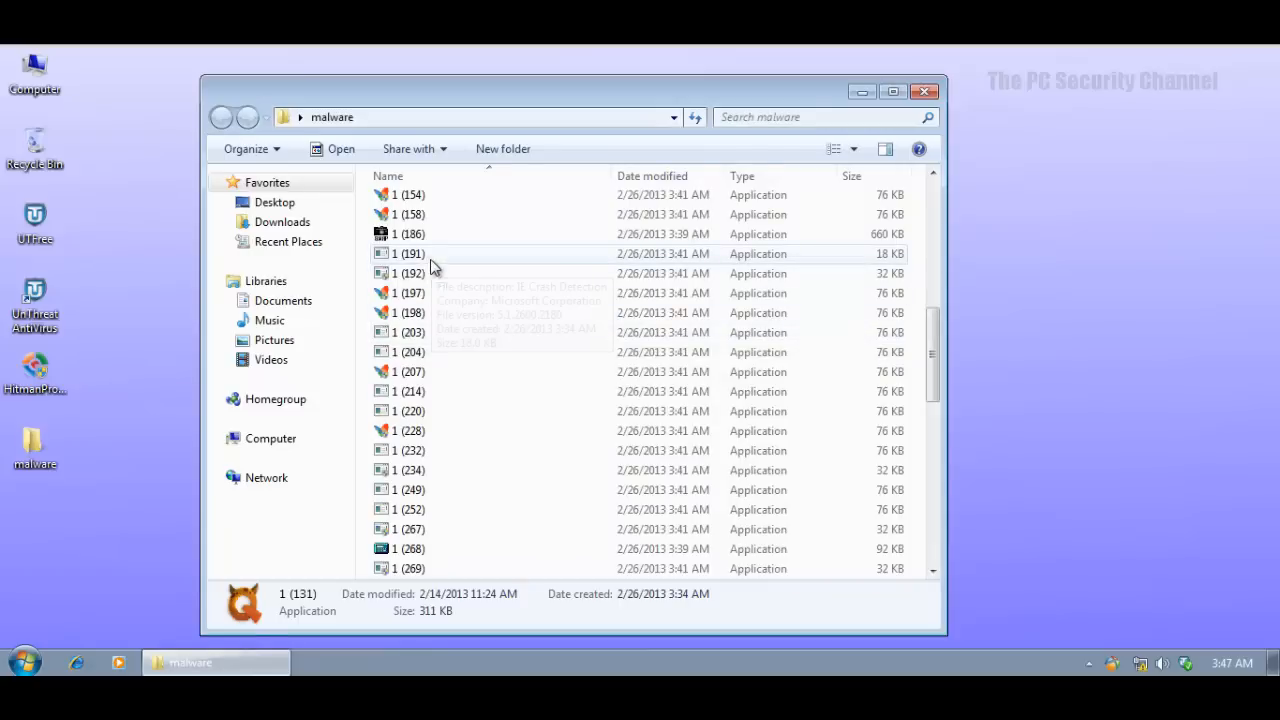
Run samples 1 (186), 1 (463) and 1 (439), dismissing UnThreat's Trojan.Win32.Generic!BT blocked alerts.
{"action": "left_click", "coordinate": [408, 234]}
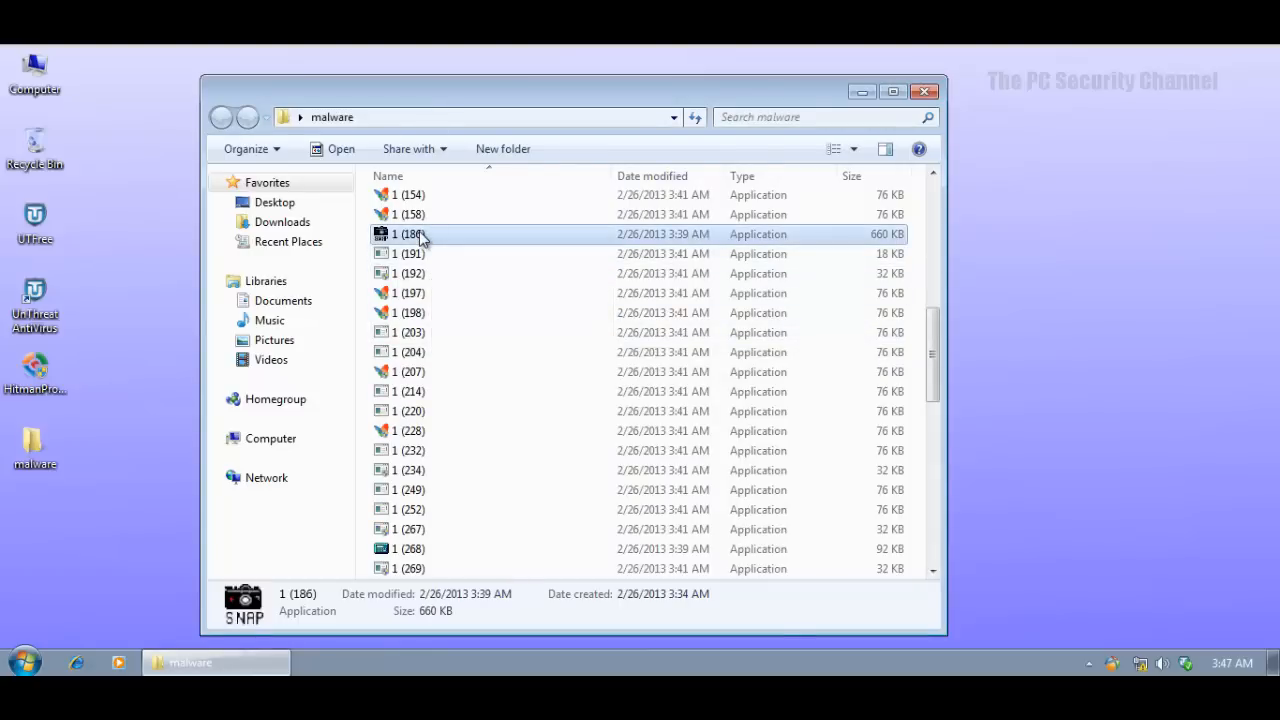
{"action": "scroll", "scroll_direction": "down", "scroll_amount": 3}
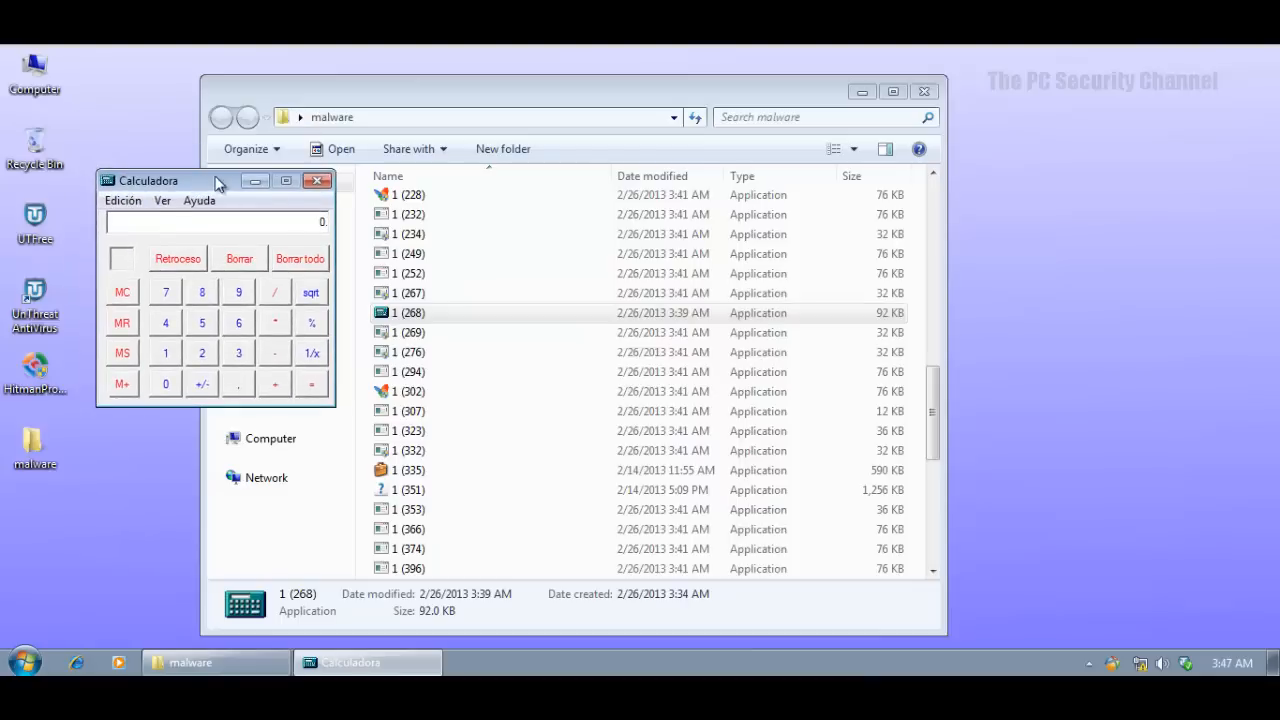
{"action": "left_click", "coordinate": [318, 180]}
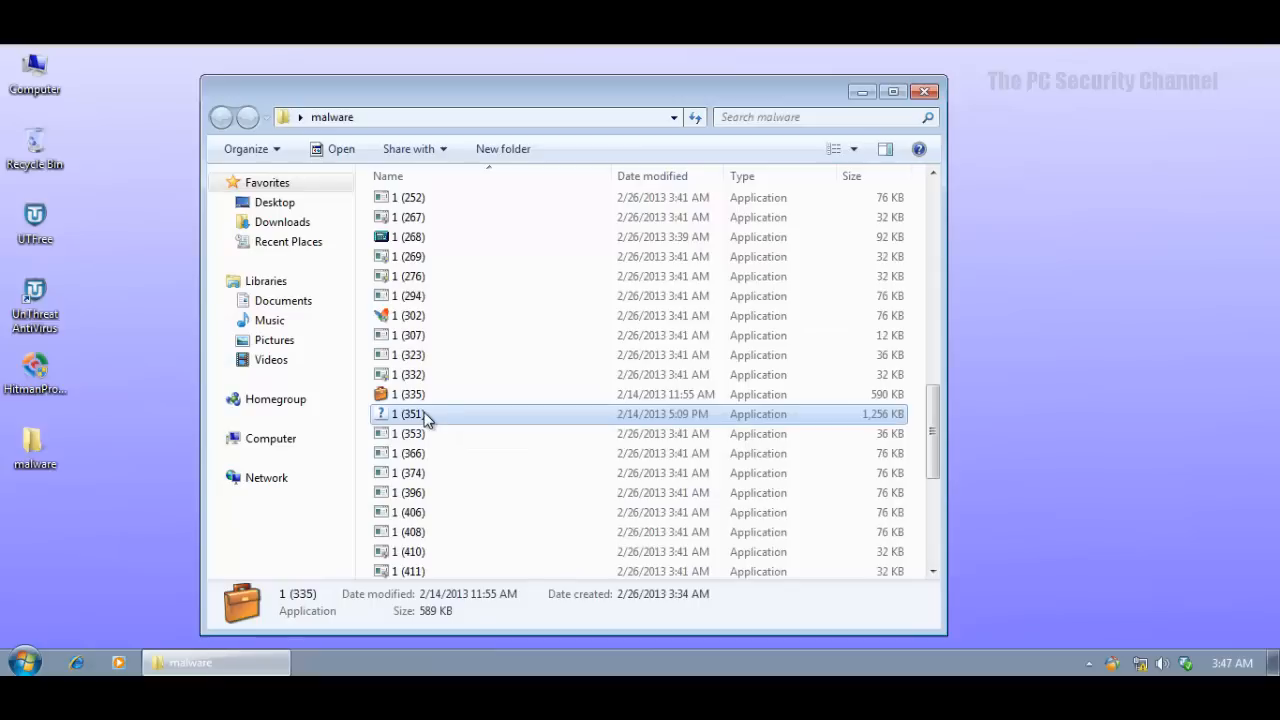
{"action": "scroll", "scroll_direction": "down", "scroll_amount": 3}
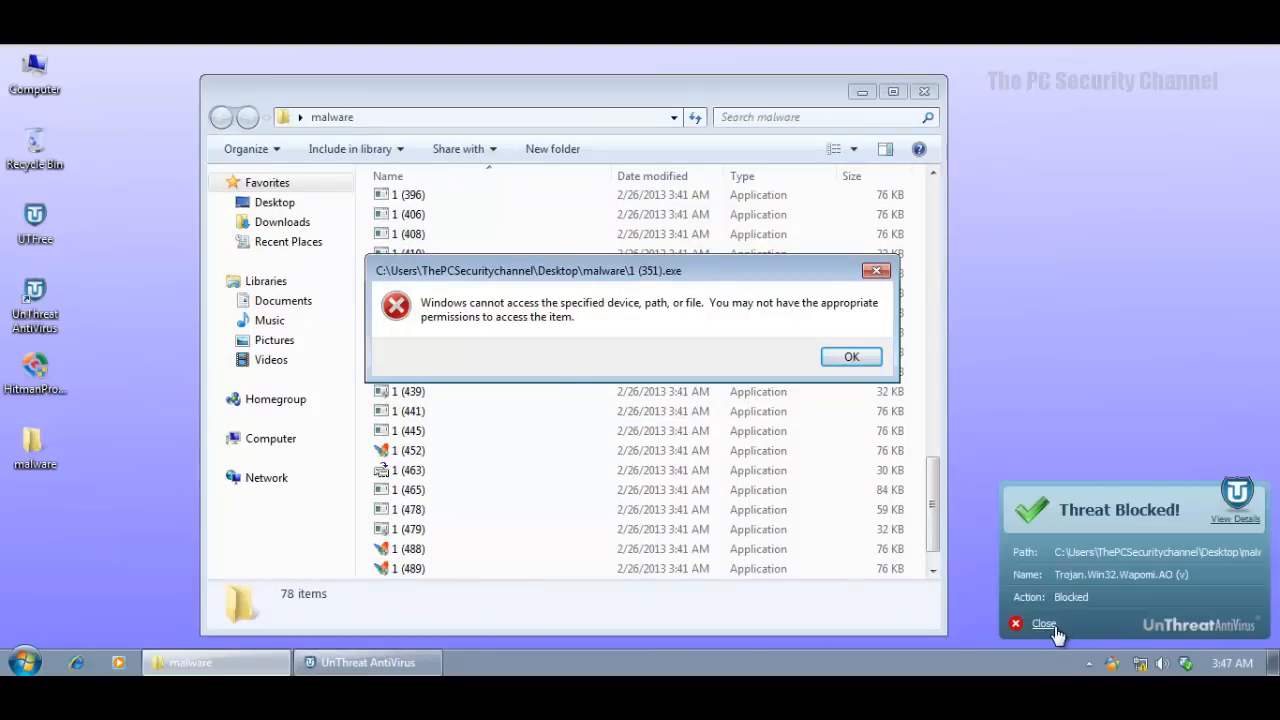
{"action": "left_click", "coordinate": [1044, 623]}
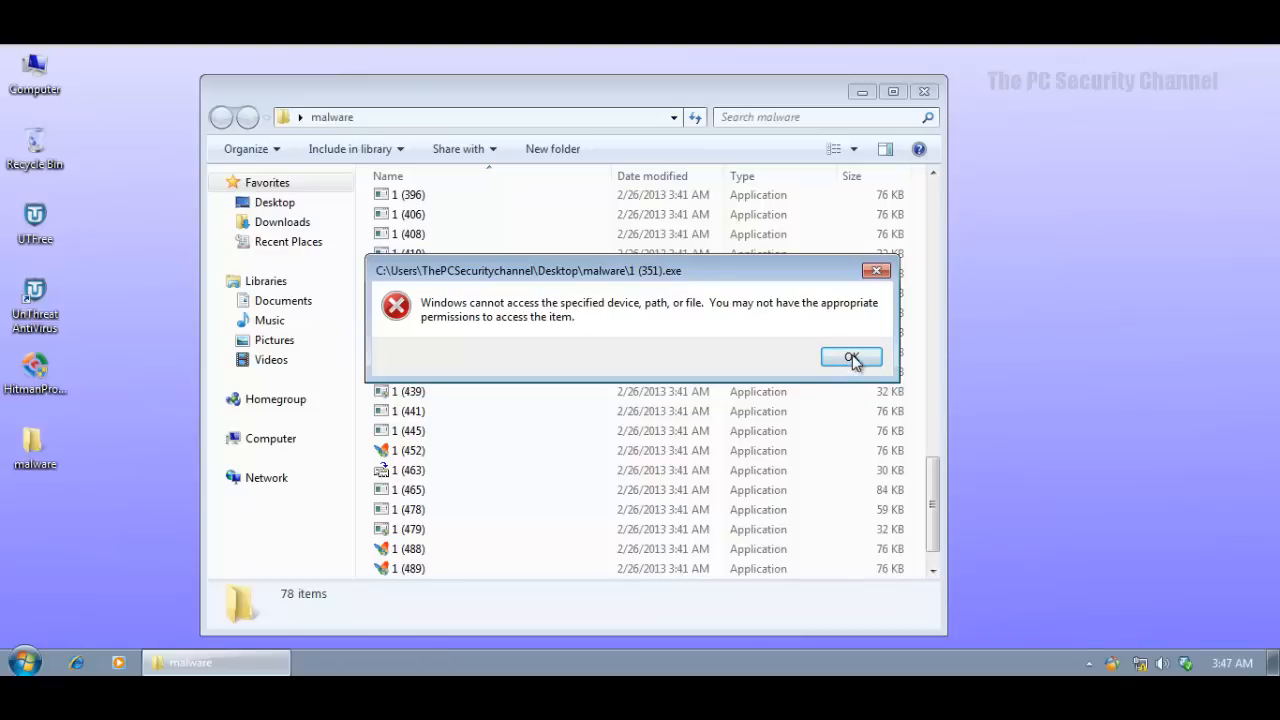
{"action": "left_click", "coordinate": [851, 358]}
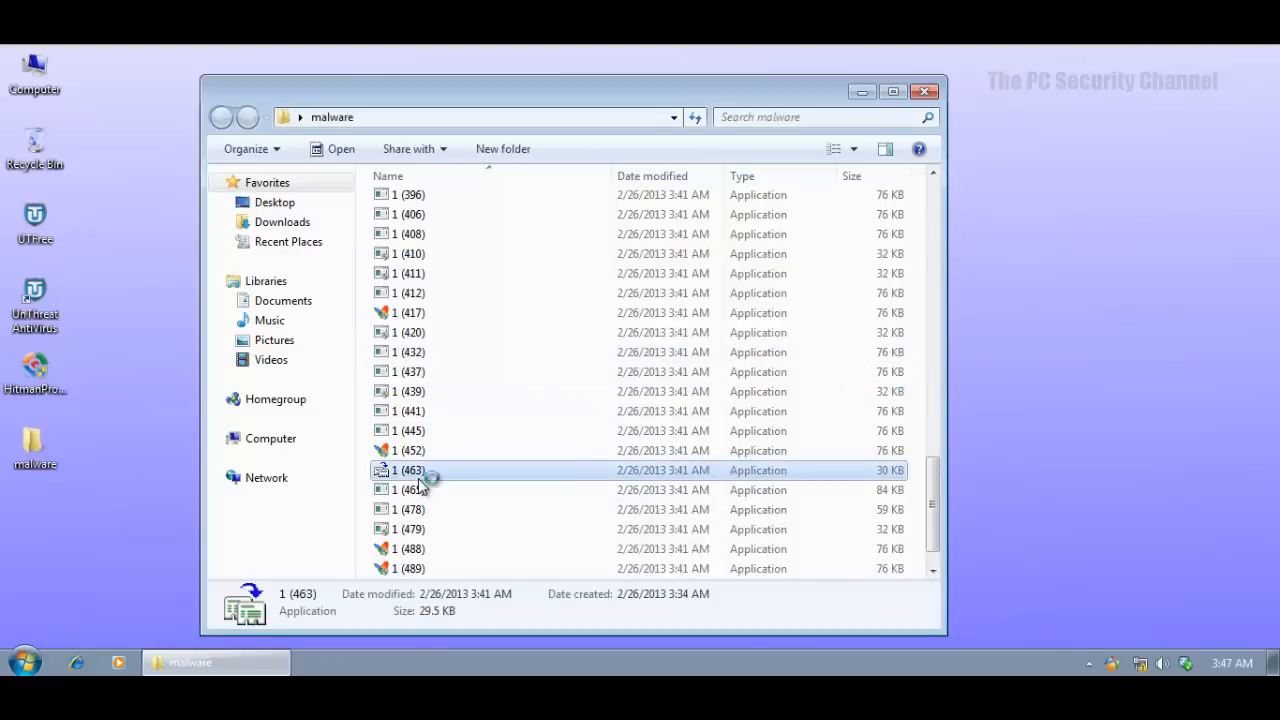
{"action": "scroll", "scroll_direction": "down", "scroll_amount": 3}
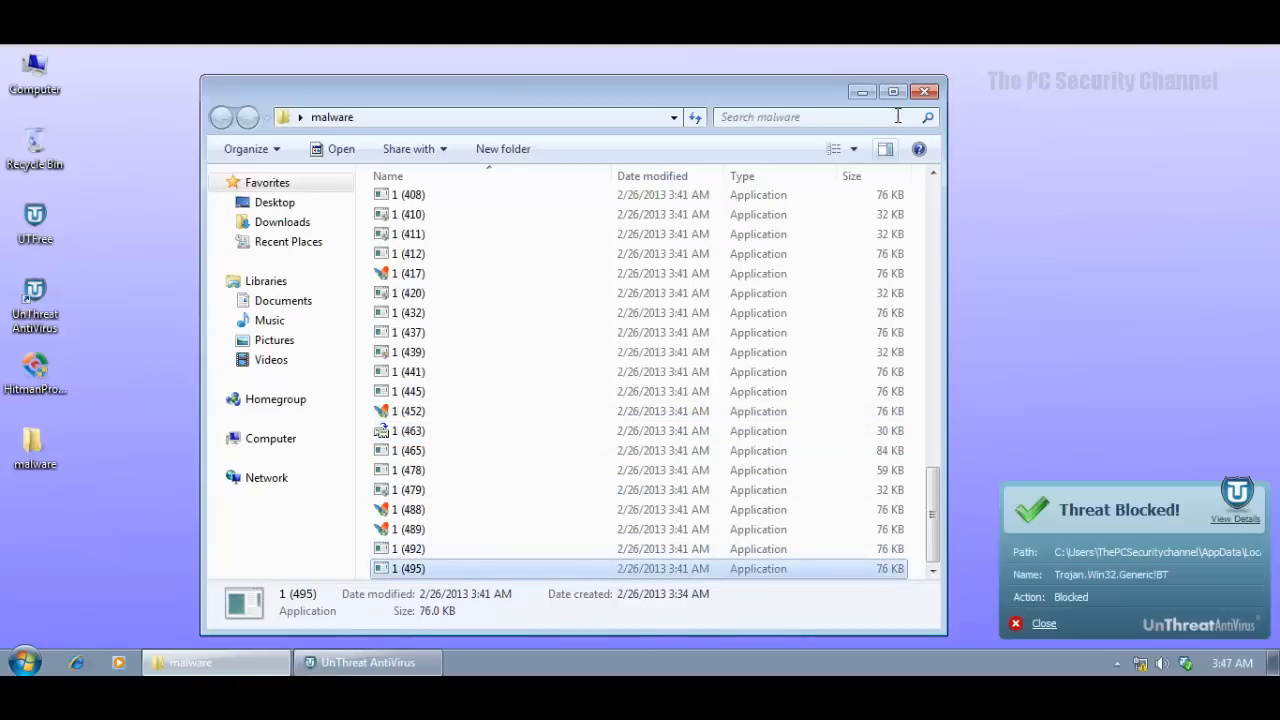
{"action": "mouse_move", "coordinate": [1150, 592]}
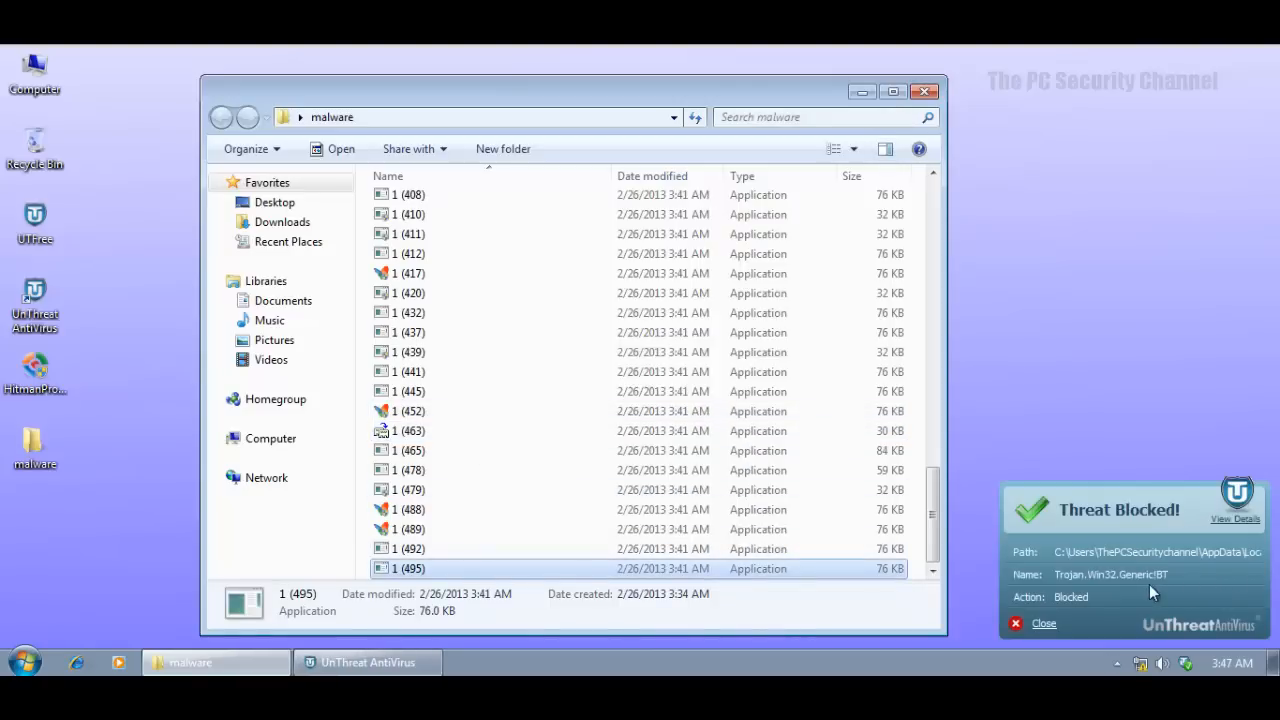
{"action": "mouse_move", "coordinate": [1107, 560]}
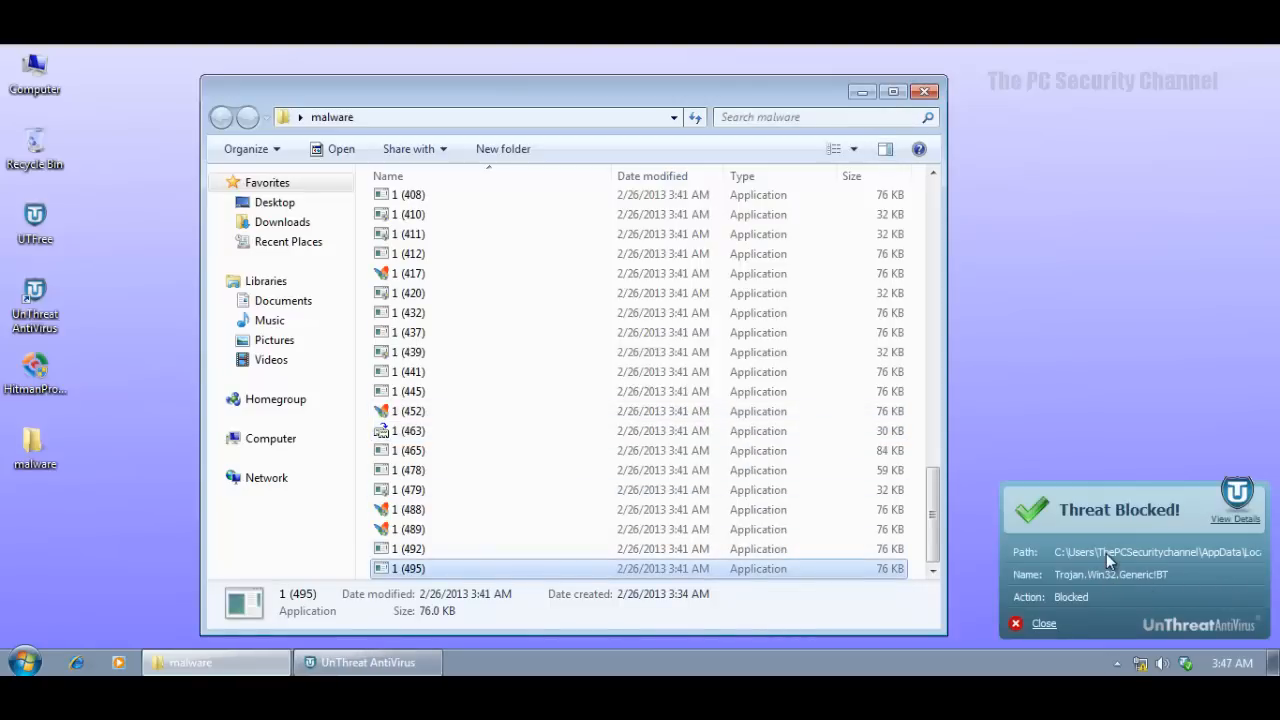
{"action": "mouse_move", "coordinate": [1130, 607]}
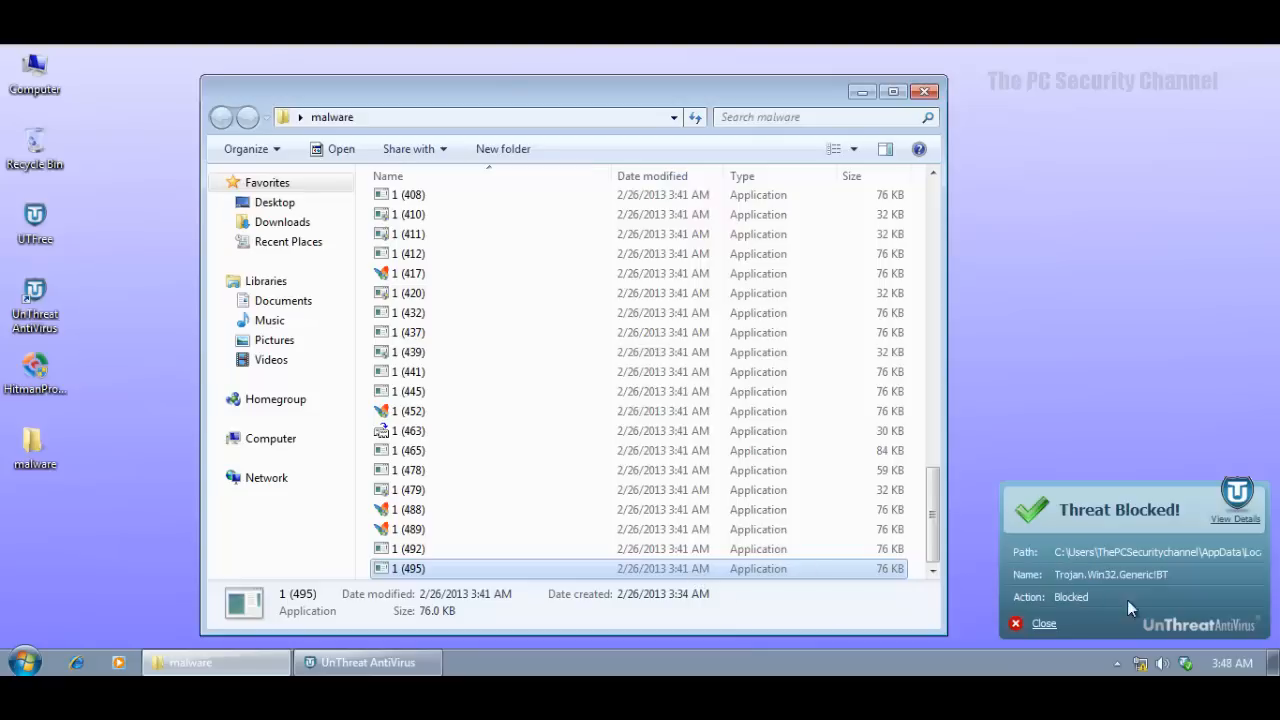
{"action": "left_click", "coordinate": [1037, 623]}
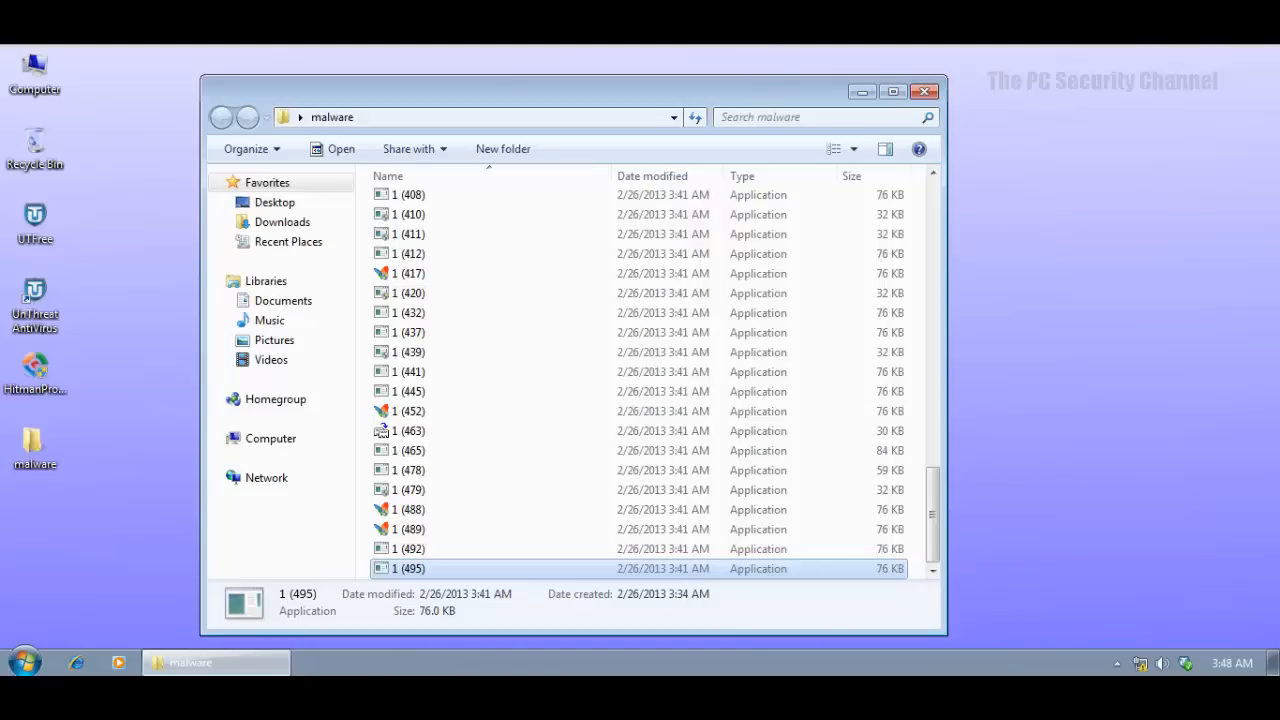
{"action": "mouse_move", "coordinate": [395, 400]}
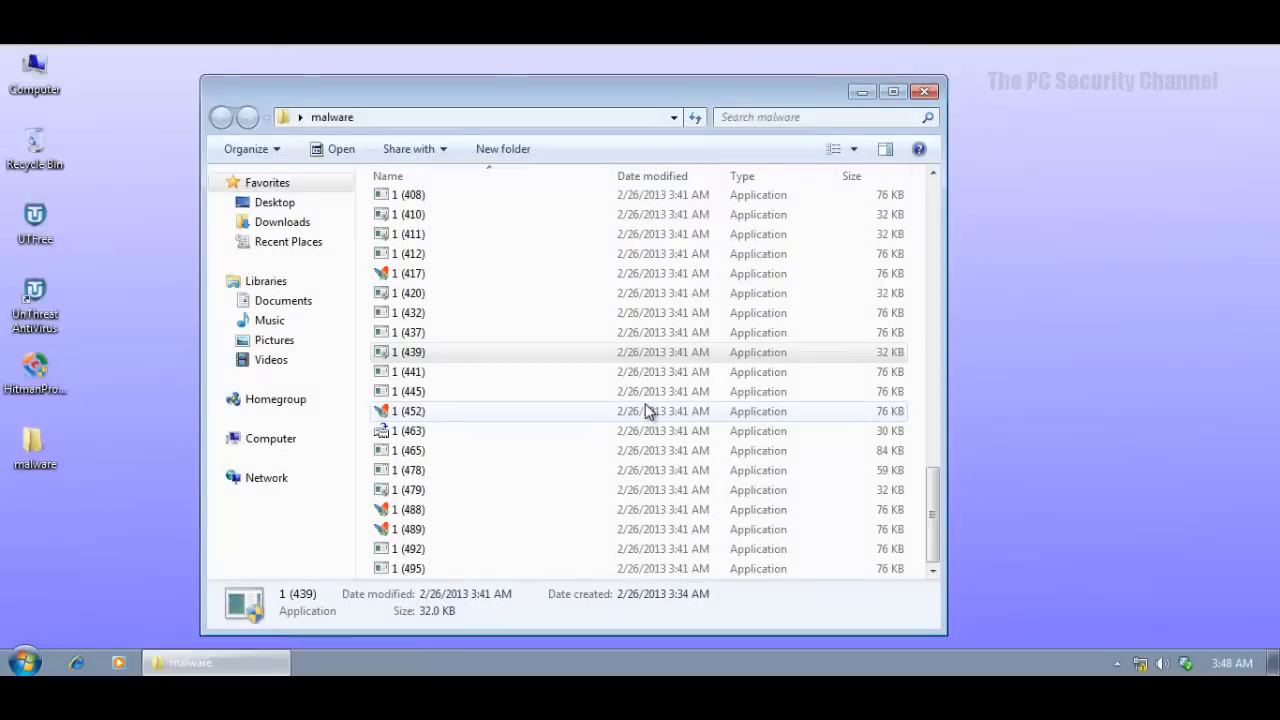
{"action": "double_click", "coordinate": [410, 351]}
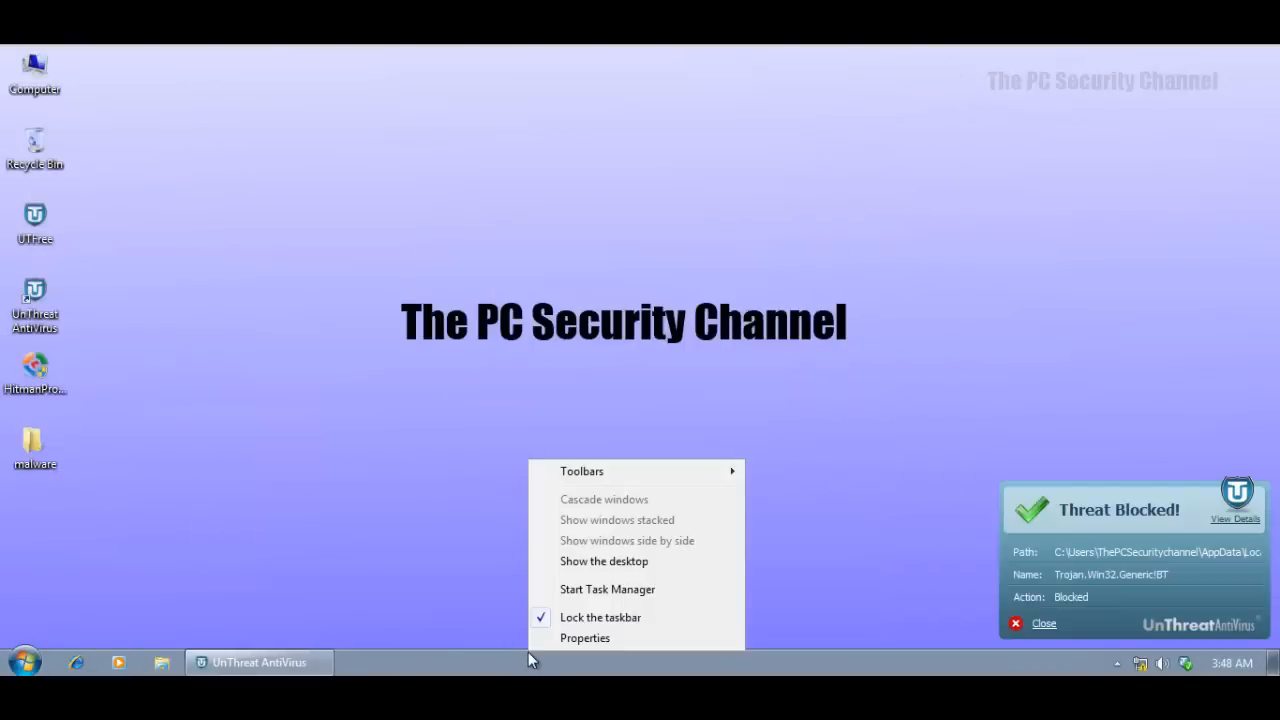
Review all users' processes in Task Manager, finding 1 (335).exe running, then close it and the threat alert.
{"action": "left_click", "coordinate": [607, 589]}
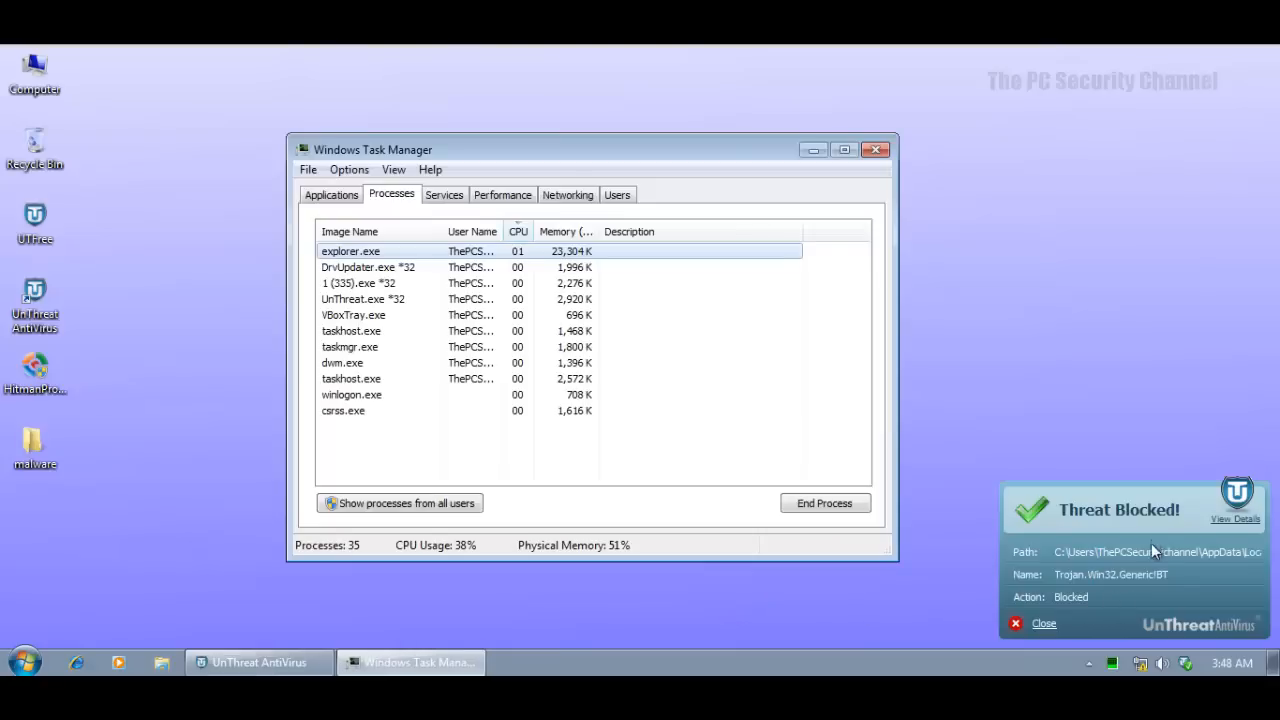
{"action": "left_click", "coordinate": [1043, 623]}
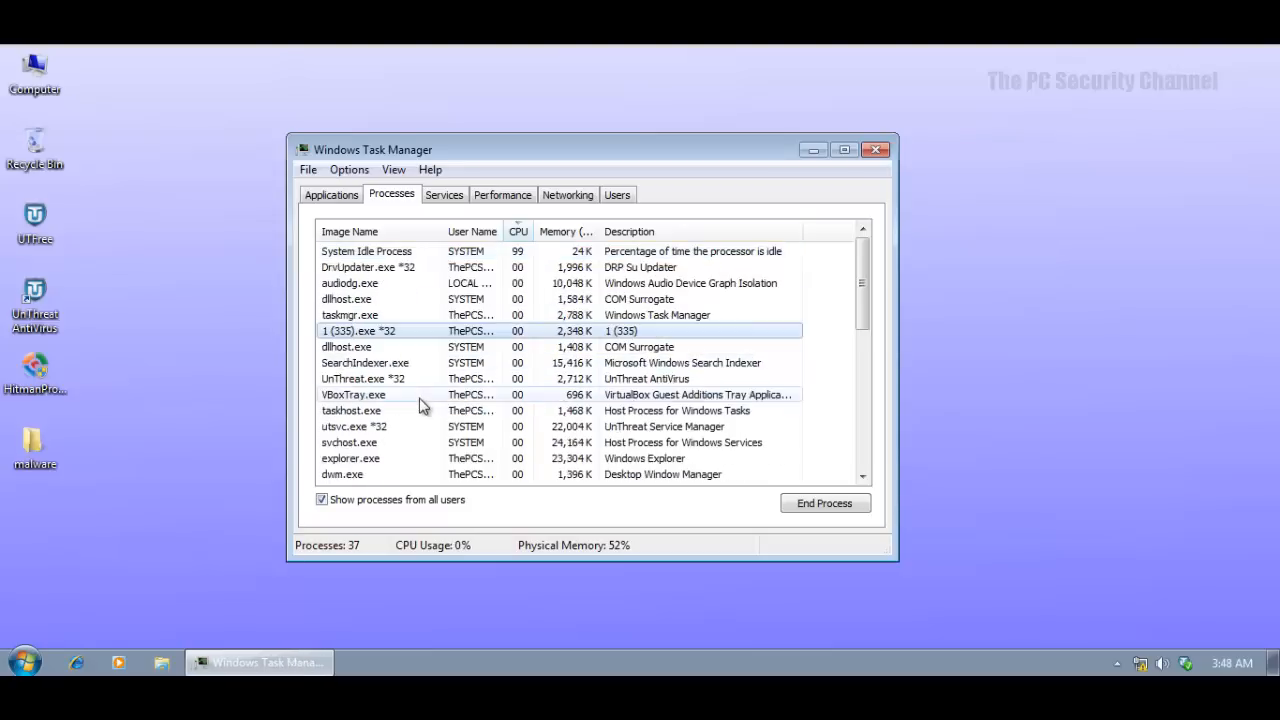
{"action": "scroll", "scroll_direction": "down", "scroll_amount": 3}
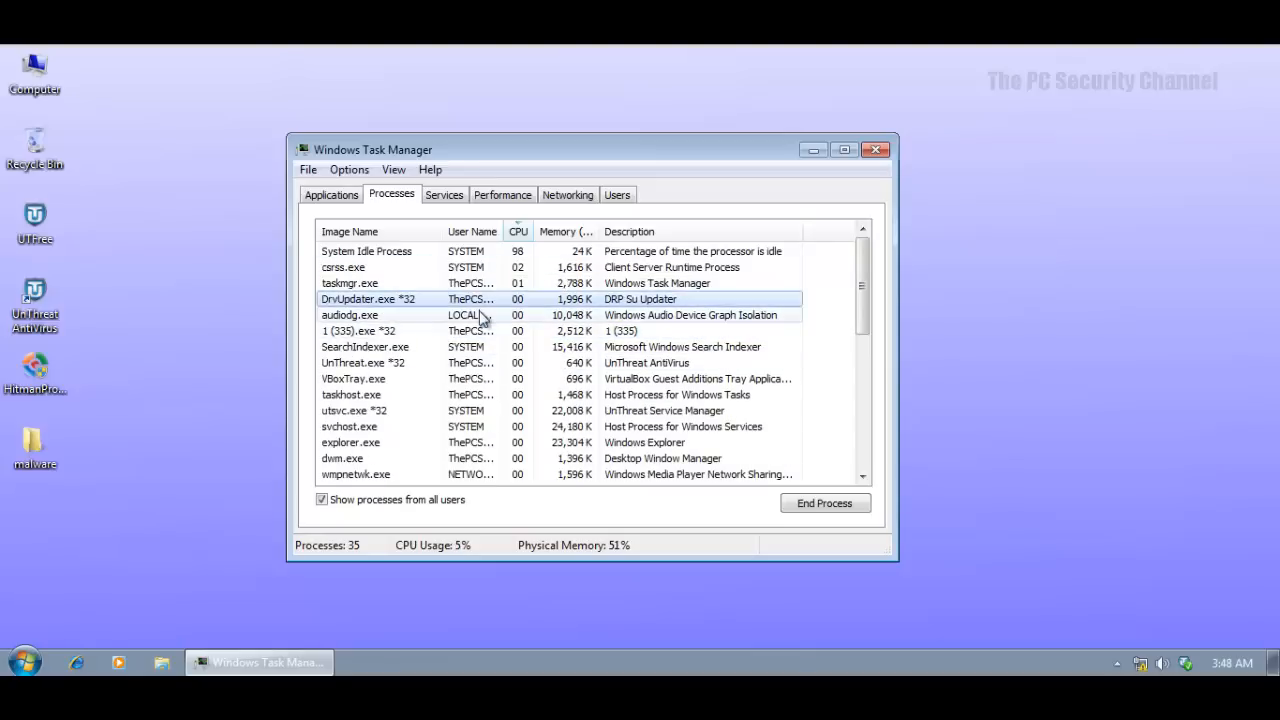
{"action": "scroll", "scroll_direction": "down", "scroll_amount": 3}
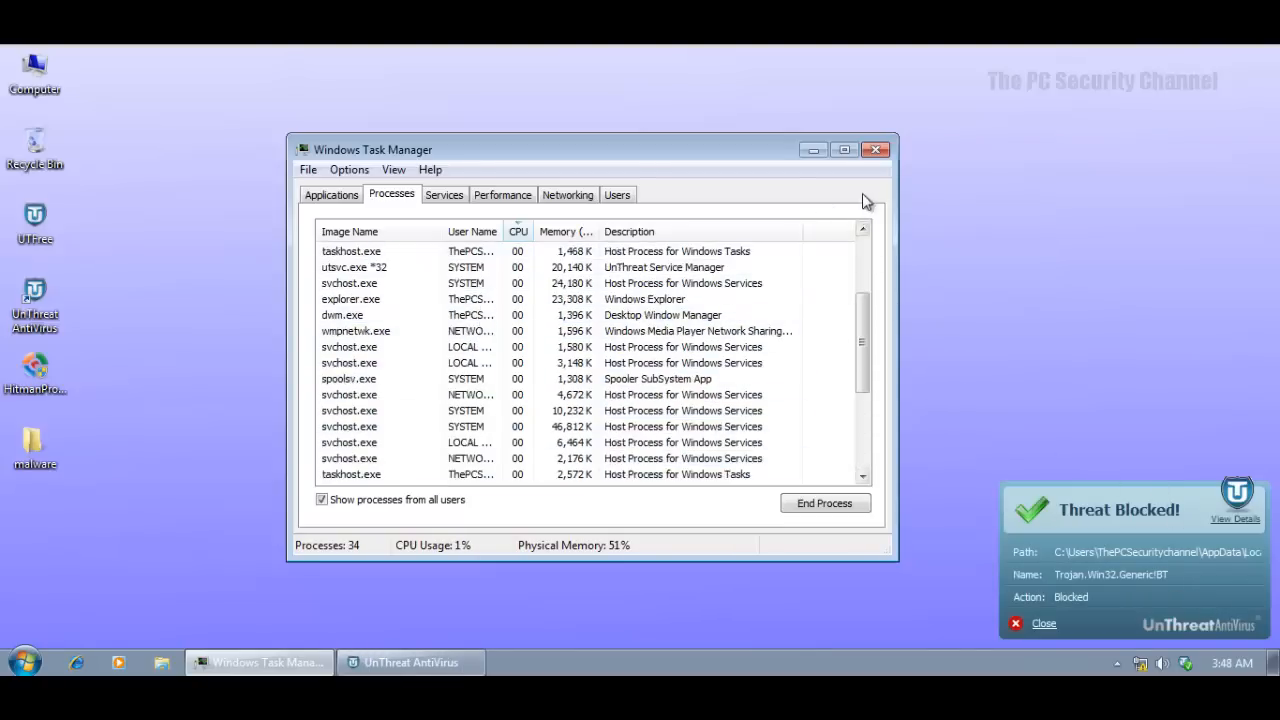
{"action": "left_click", "coordinate": [875, 149]}
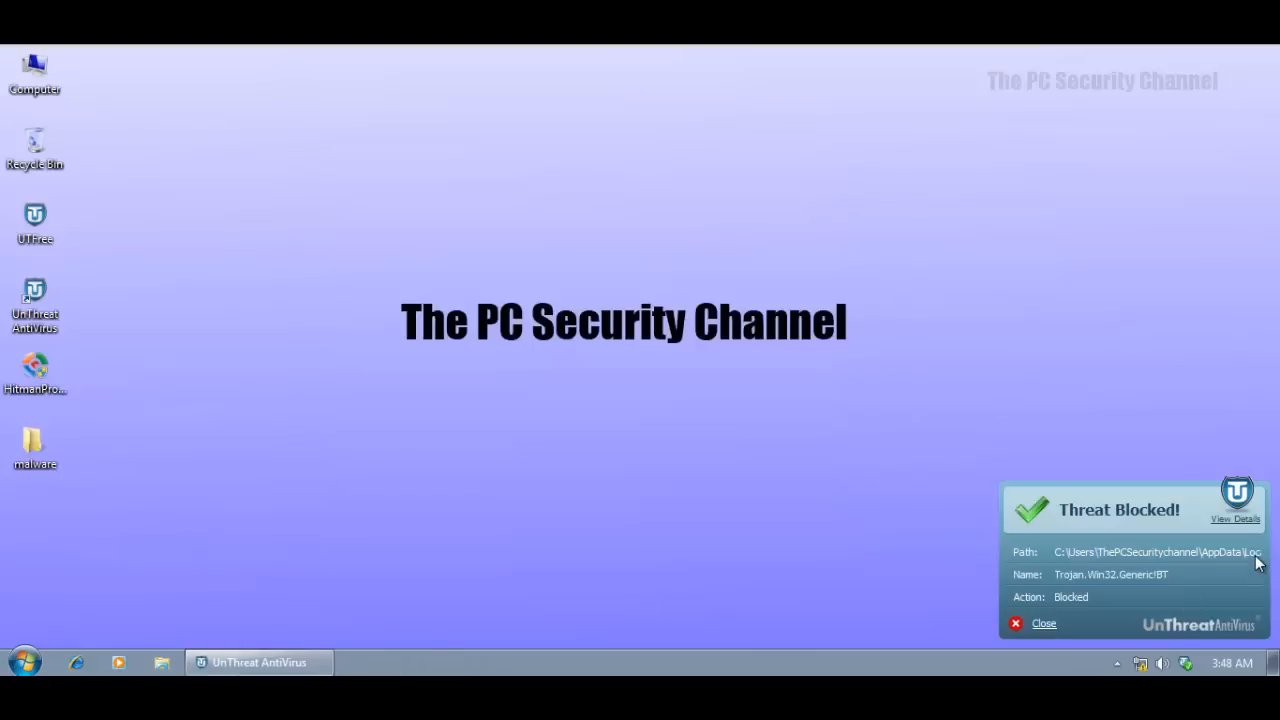
{"action": "mouse_move", "coordinate": [1038, 612]}
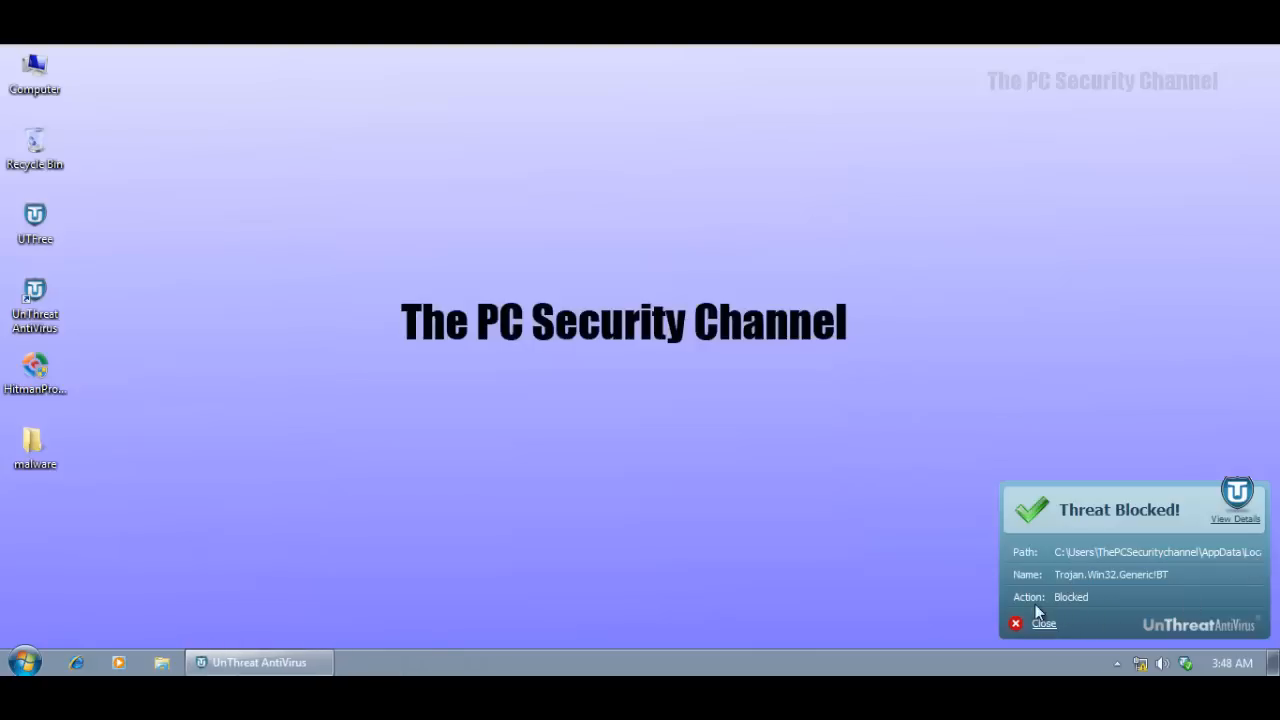
{"action": "left_click", "coordinate": [1043, 623]}
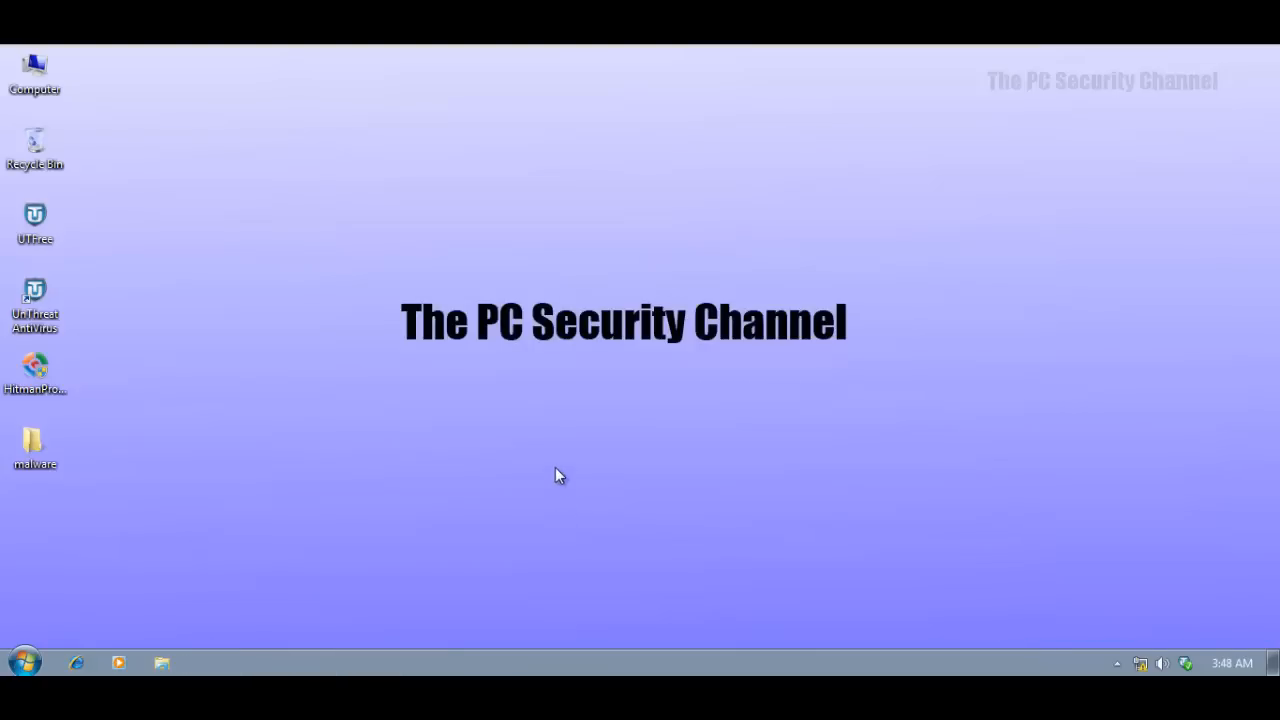
Select the malware folder on the desktop for removal.
{"action": "left_click", "coordinate": [34, 445]}
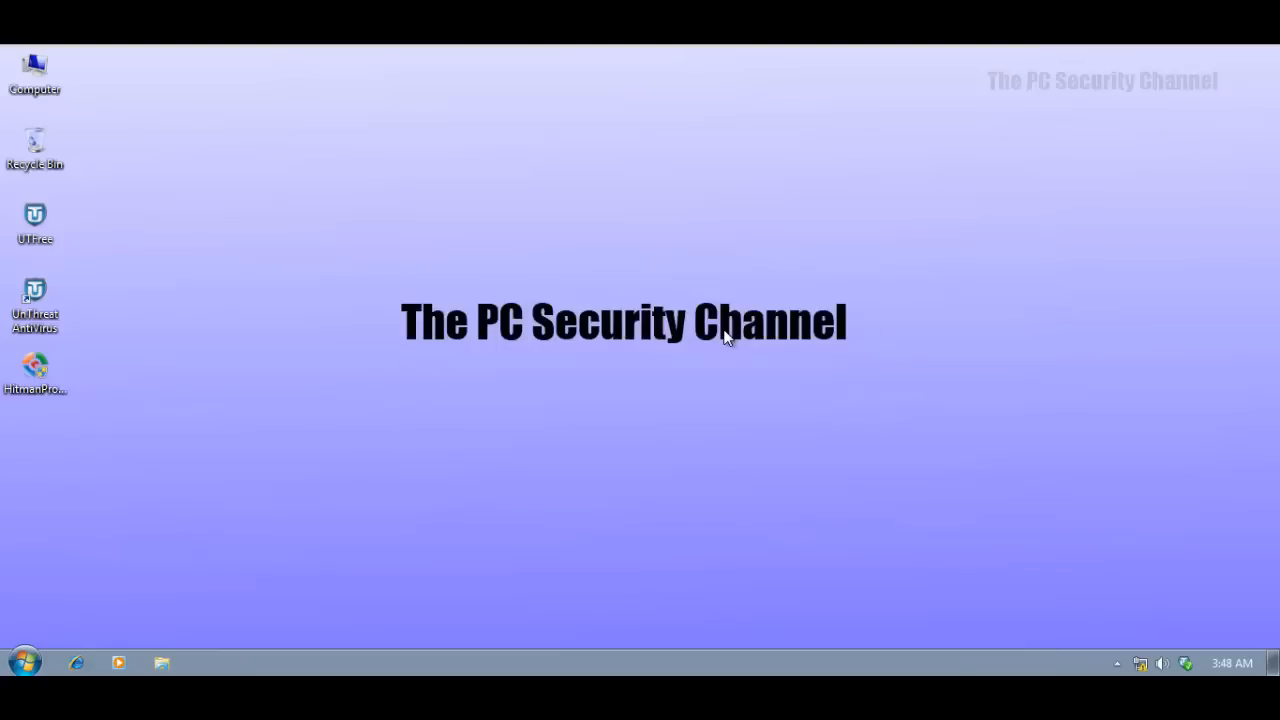
{"action": "mouse_move", "coordinate": [673, 284]}
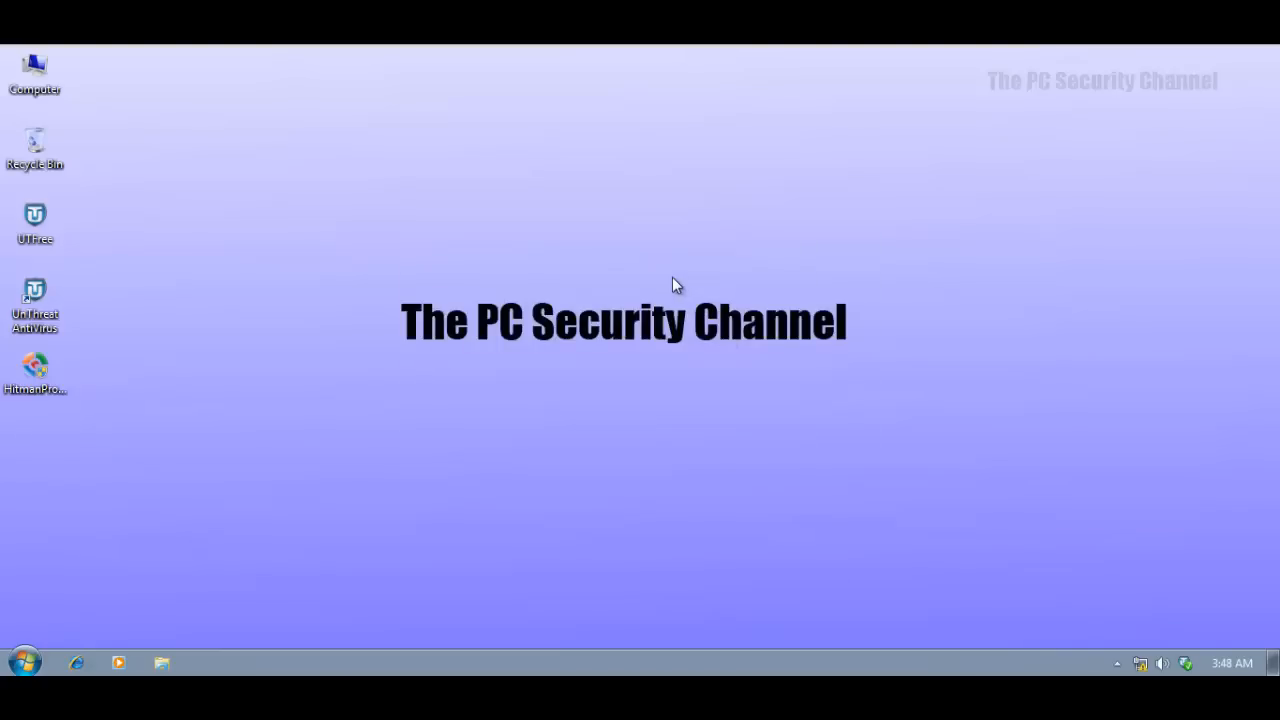
{"action": "mouse_move", "coordinate": [25, 662]}
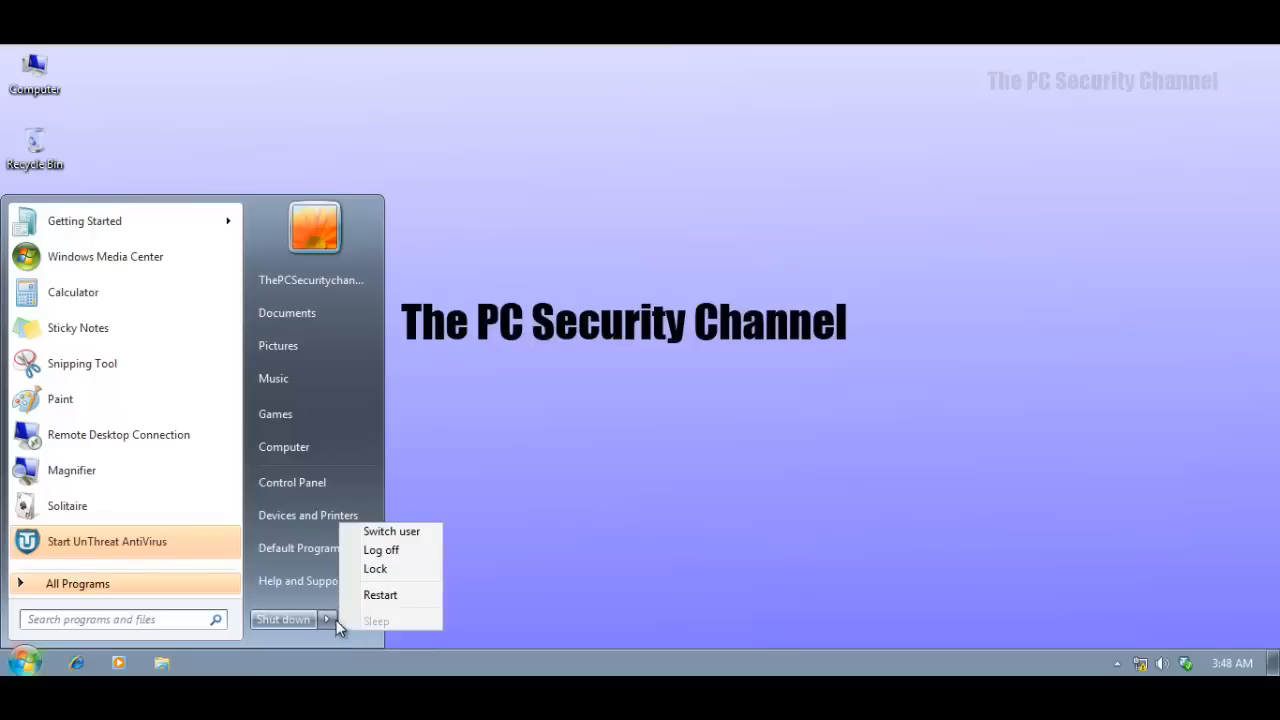
{"action": "mouse_move", "coordinate": [398, 595]}
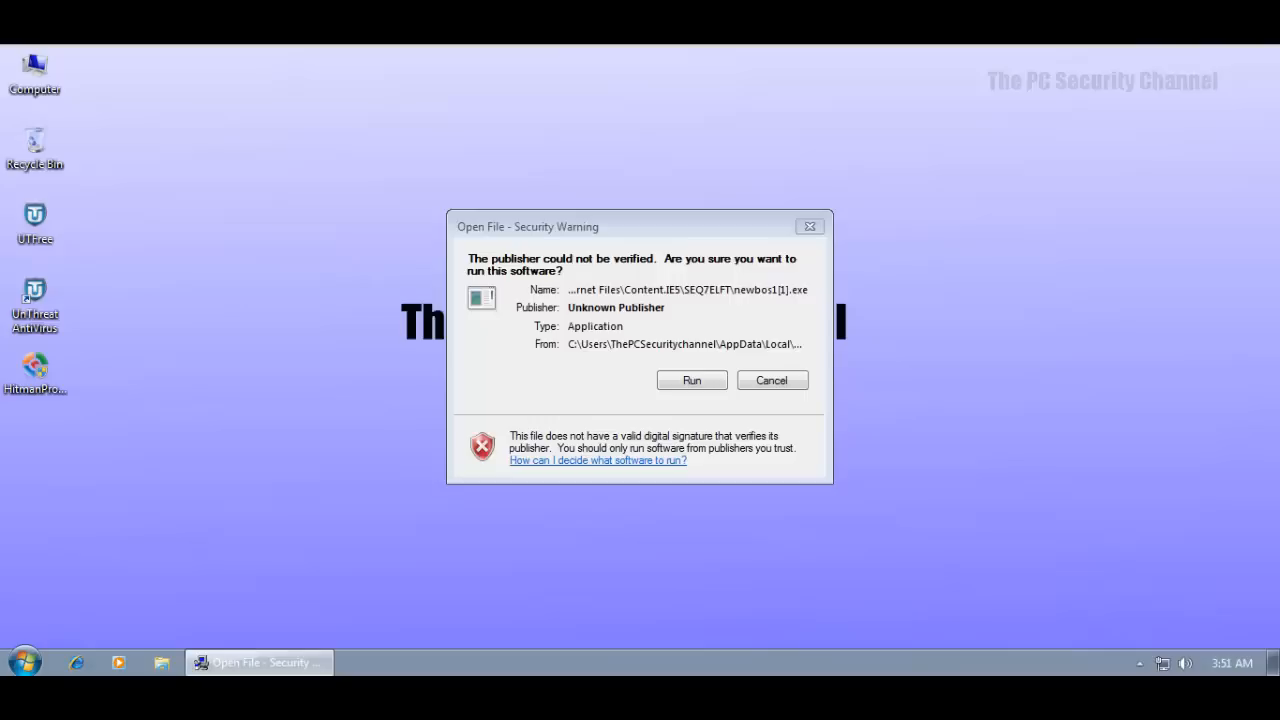
{"action": "mouse_move", "coordinate": [625, 268]}
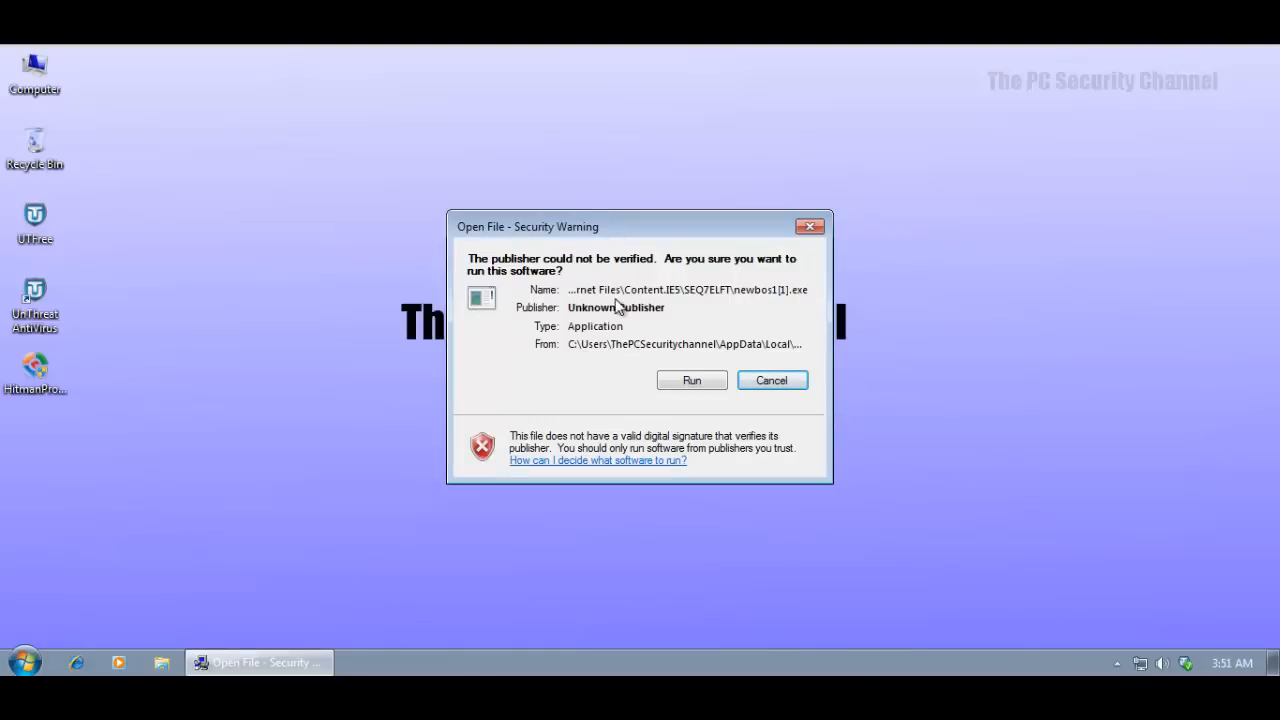
{"action": "mouse_move", "coordinate": [628, 300]}
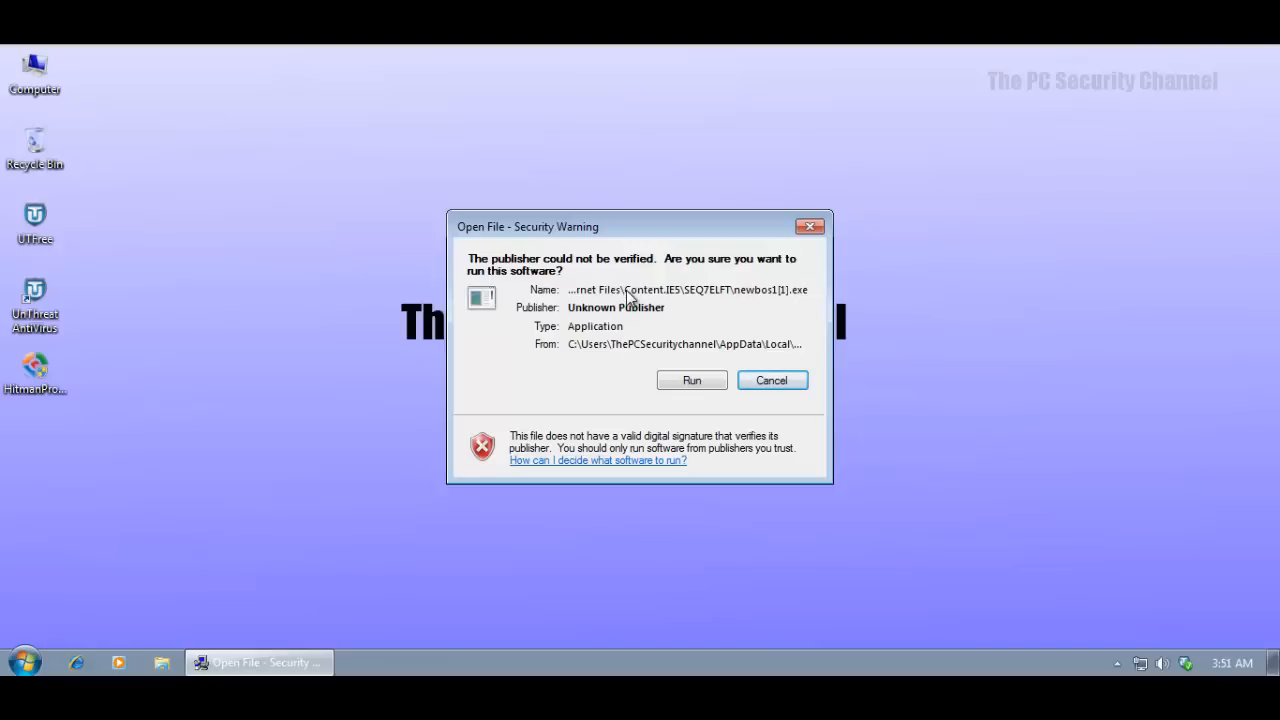
{"action": "mouse_move", "coordinate": [760, 305]}
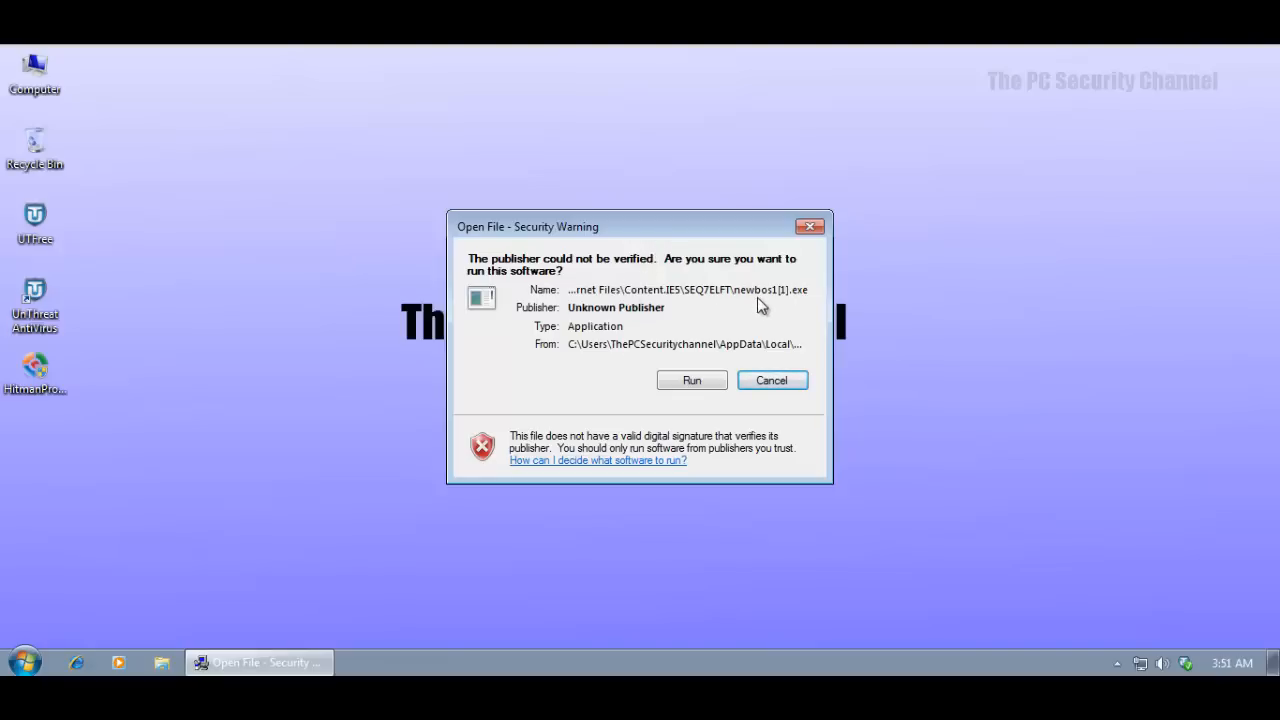
{"action": "mouse_move", "coordinate": [793, 307]}
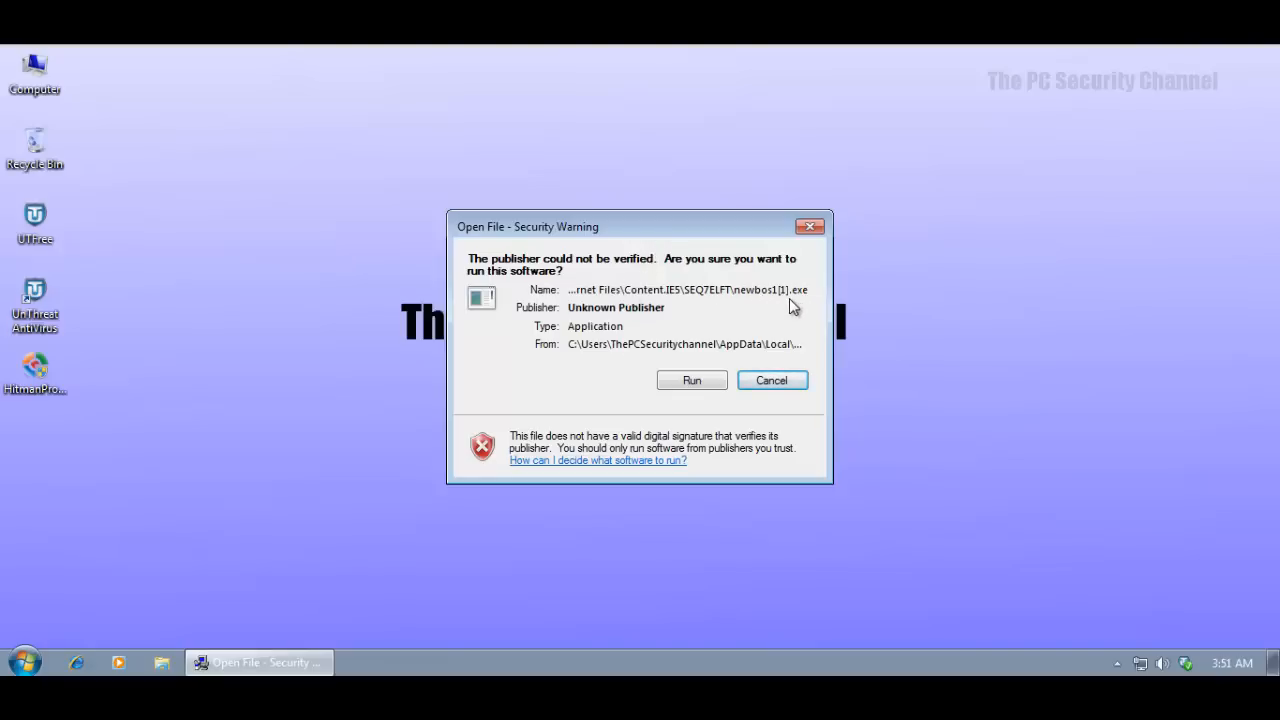
{"action": "mouse_move", "coordinate": [738, 300]}
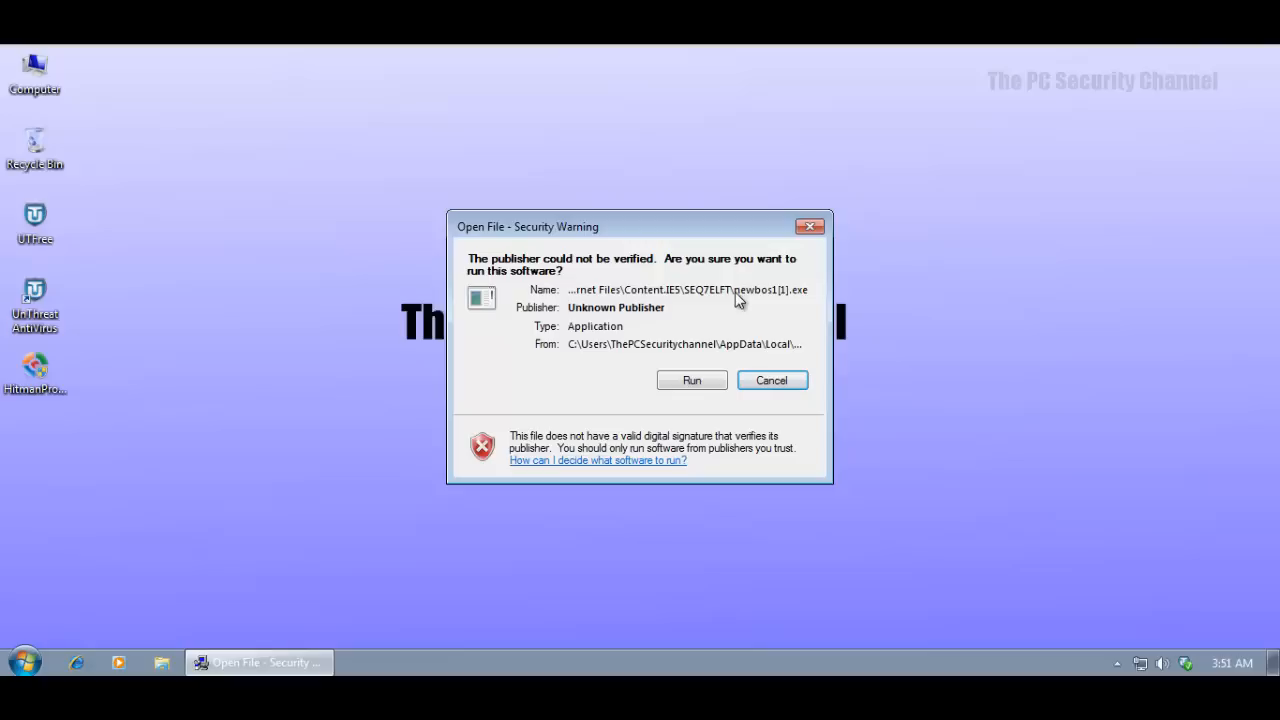
{"action": "mouse_move", "coordinate": [585, 290]}
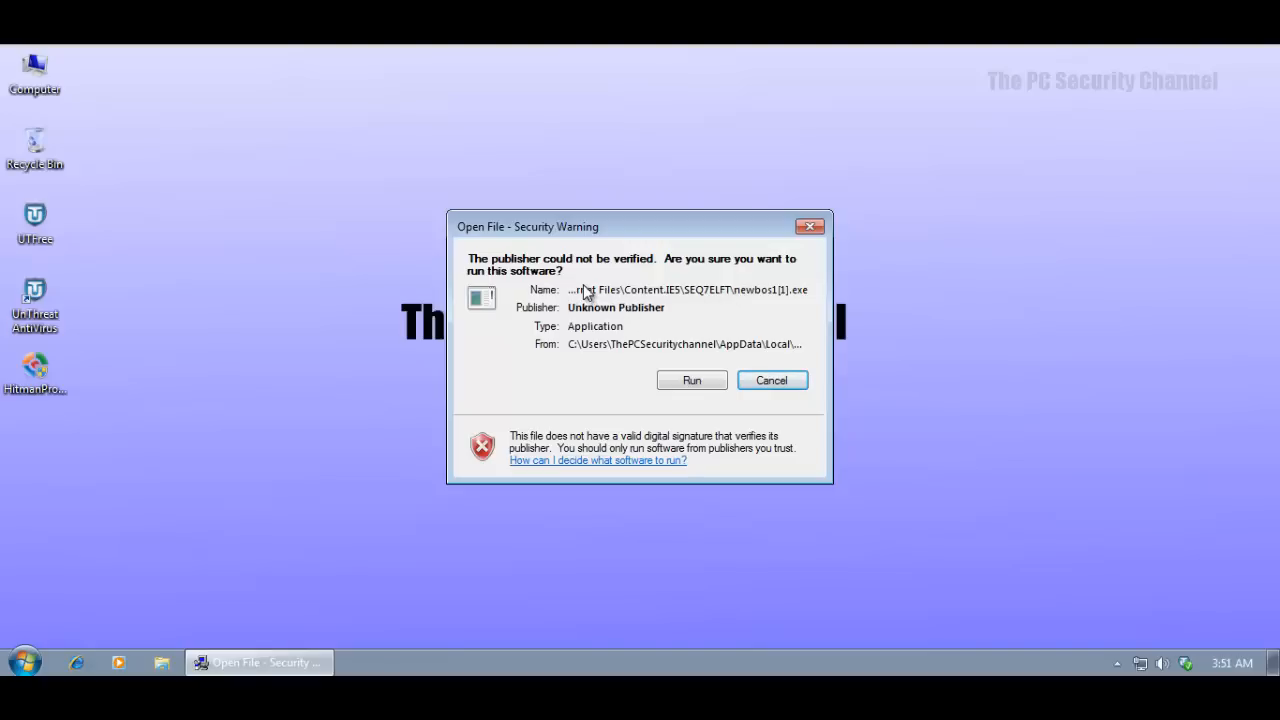
{"action": "mouse_move", "coordinate": [595, 305]}
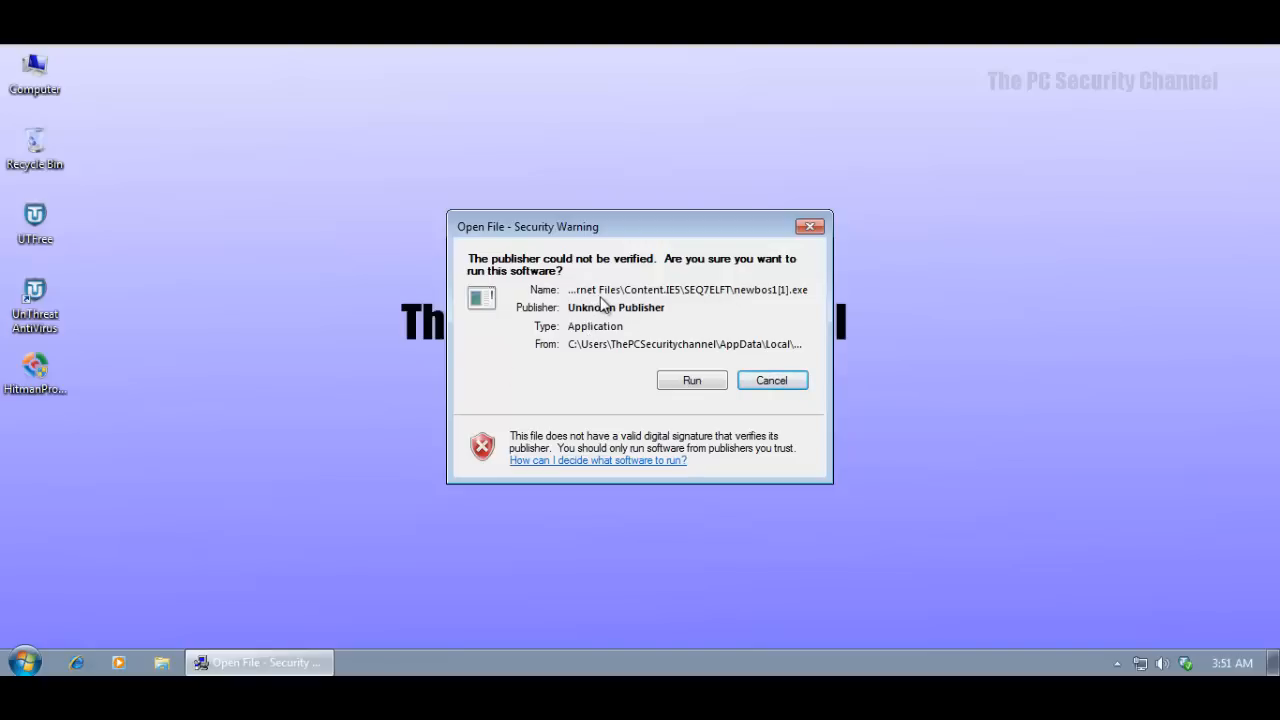
{"action": "mouse_move", "coordinate": [608, 310]}
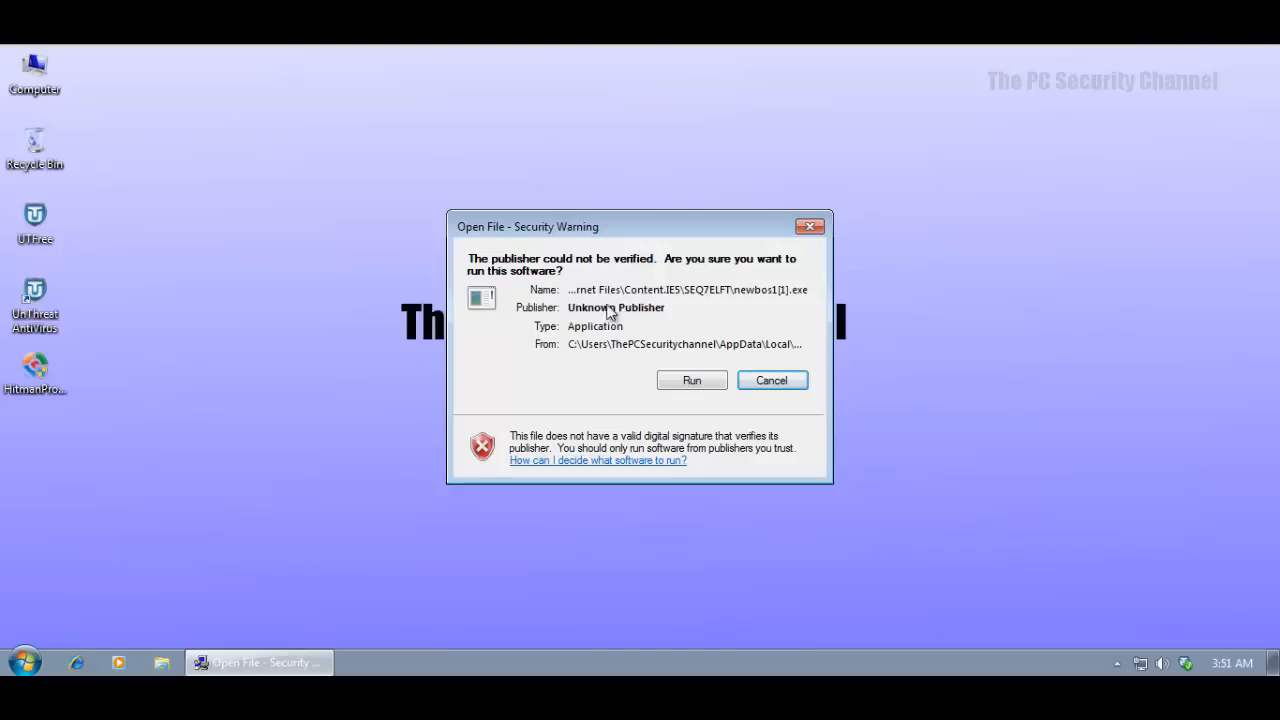
{"action": "mouse_move", "coordinate": [700, 313]}
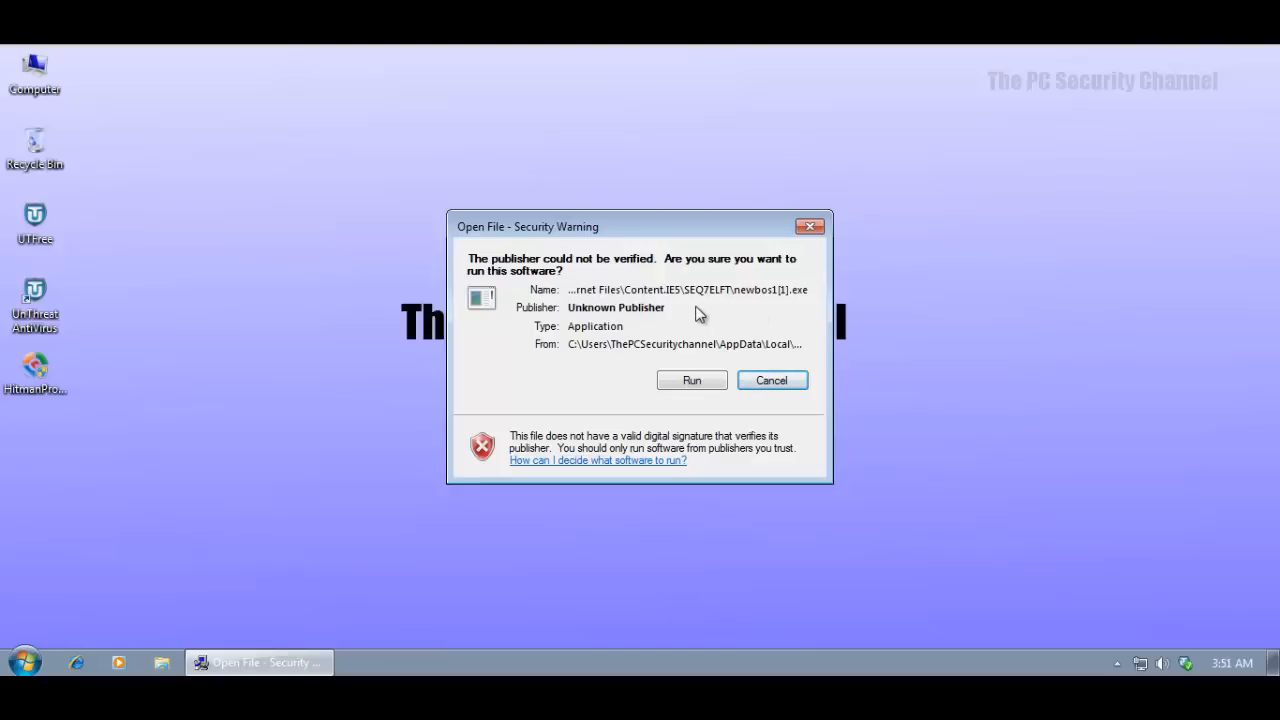
{"action": "mouse_move", "coordinate": [513, 305]}
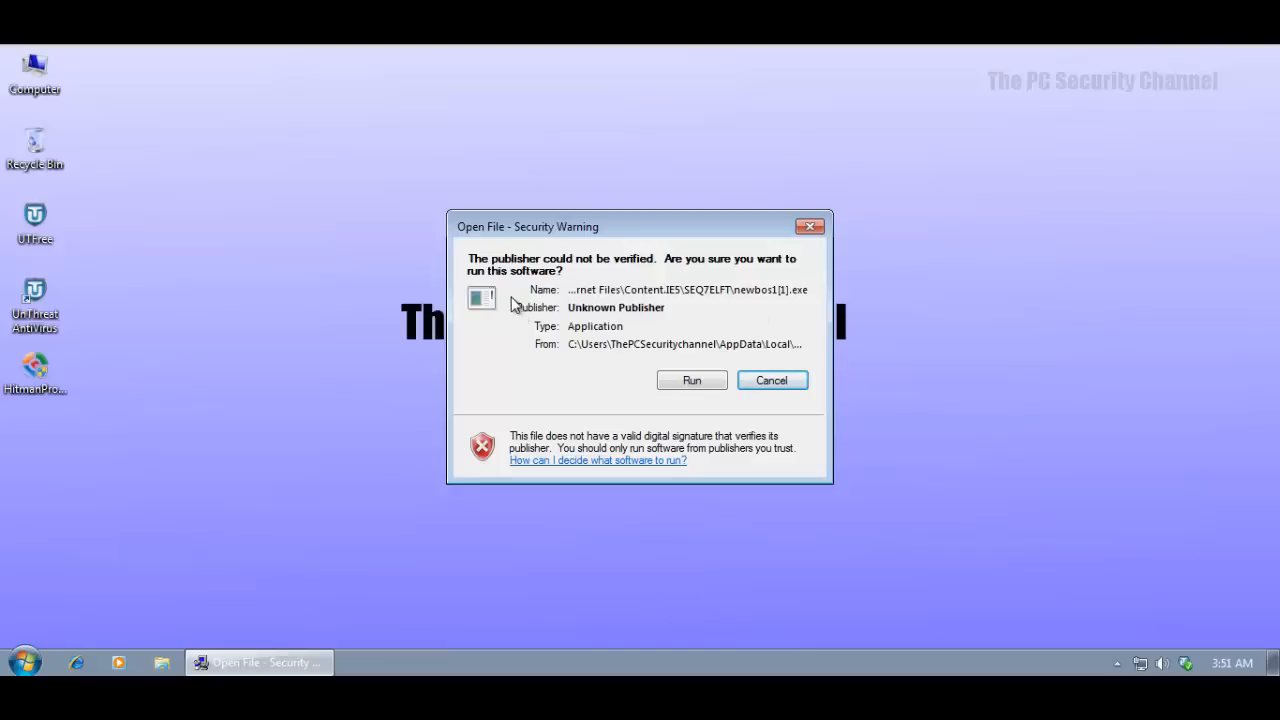
{"action": "mouse_move", "coordinate": [702, 404]}
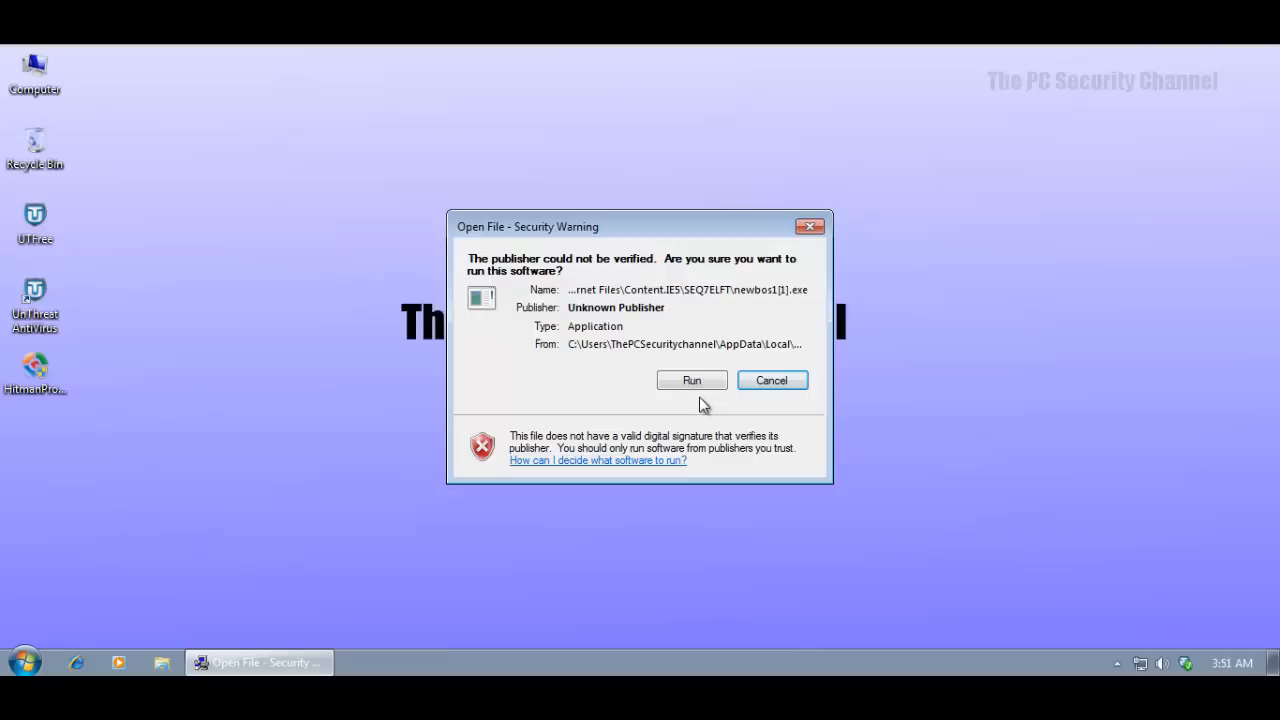
{"action": "mouse_move", "coordinate": [703, 284]}
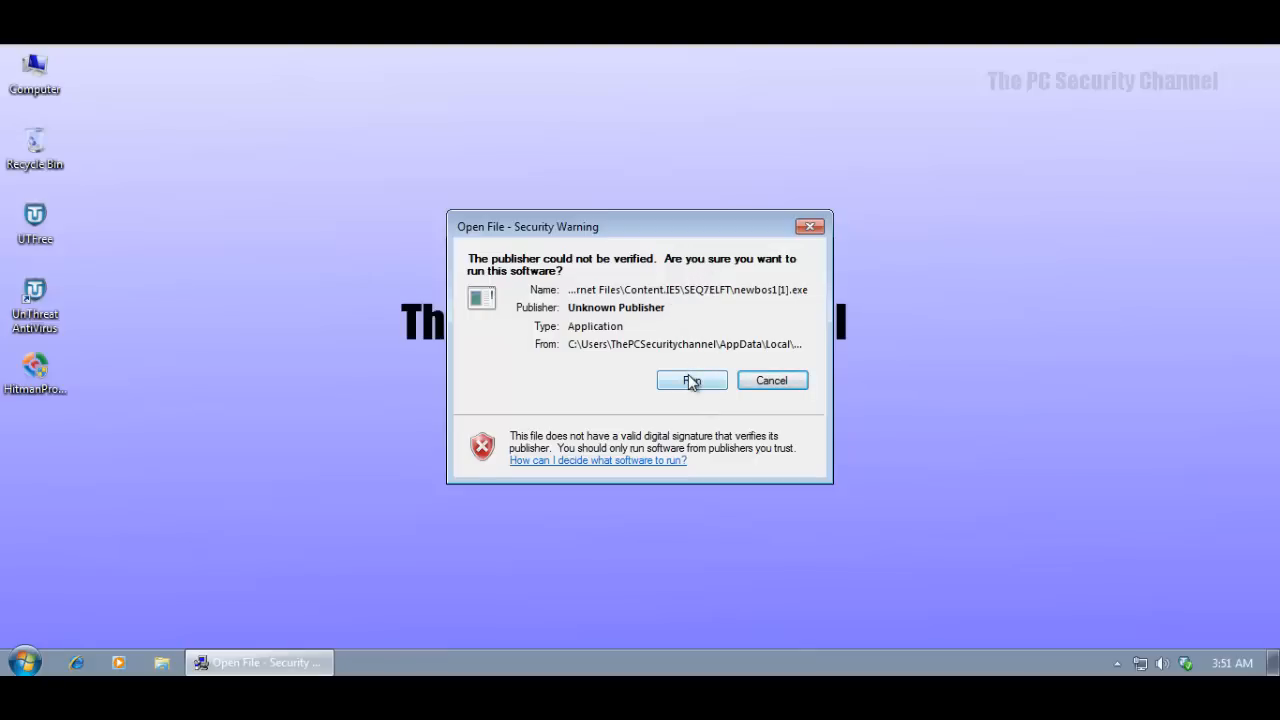
{"action": "mouse_move", "coordinate": [668, 377]}
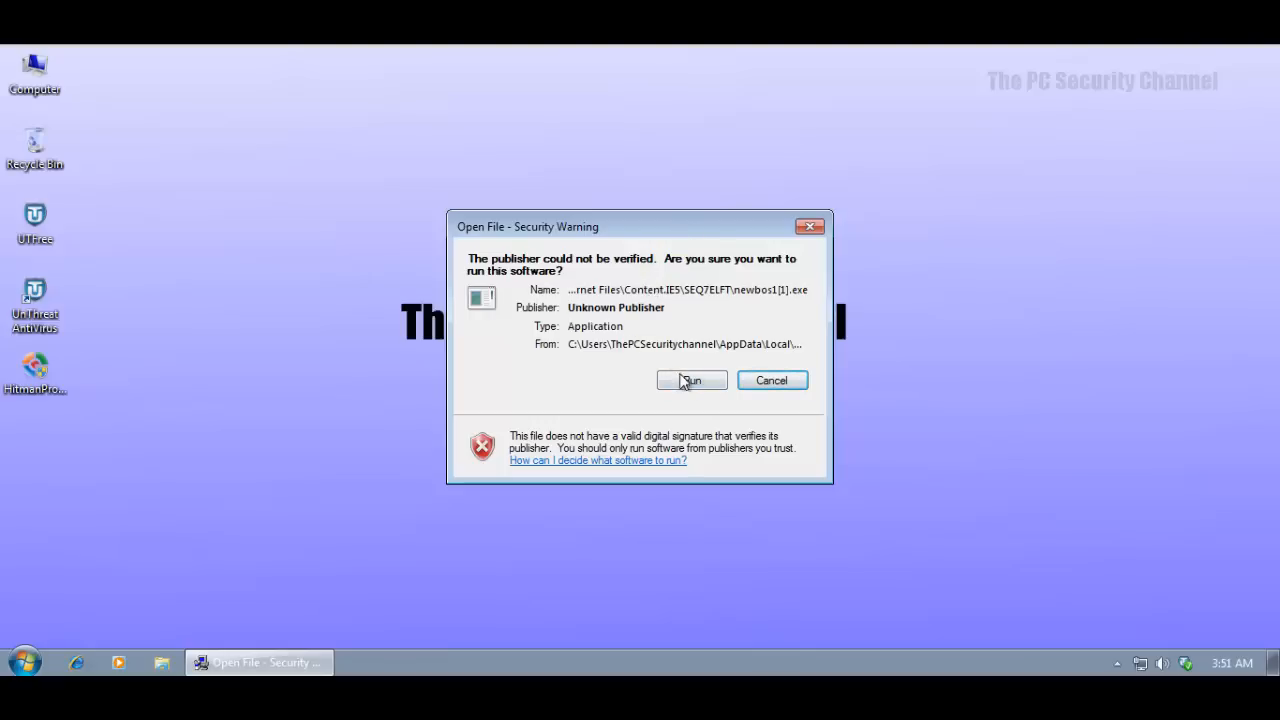
Run the unsigned newbos1[1].exe despite the Open File security warning.
{"action": "left_click", "coordinate": [691, 380]}
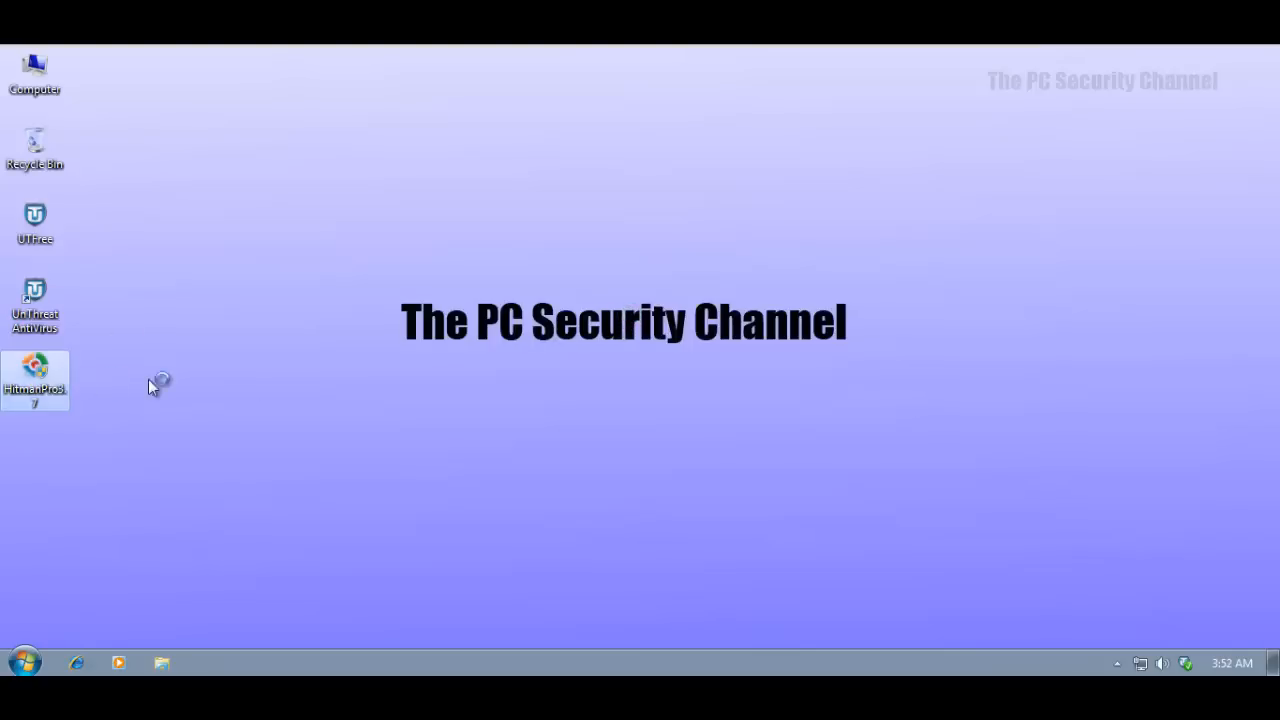
{"action": "mouse_move", "coordinate": [260, 388]}
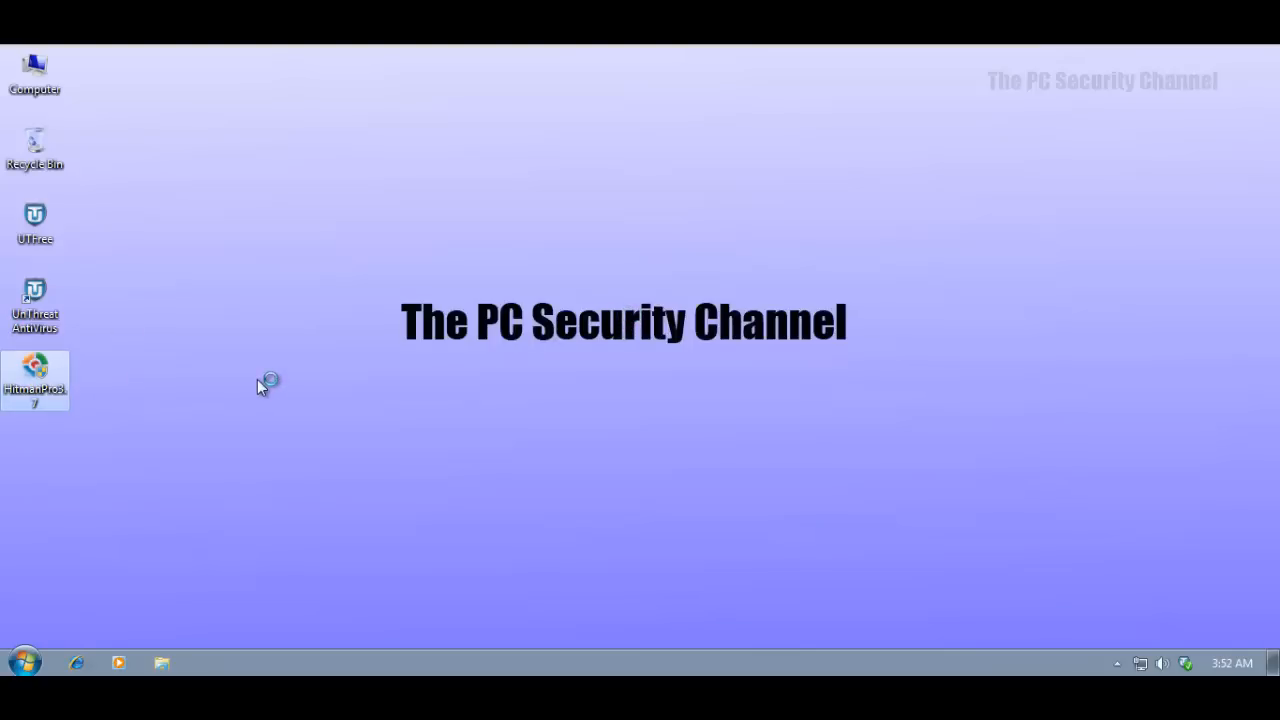
Launch HitmanPro, run a one-time scan, and expand the newbos1[1].exe Trojan detection names.
{"action": "double_click", "coordinate": [34, 380]}
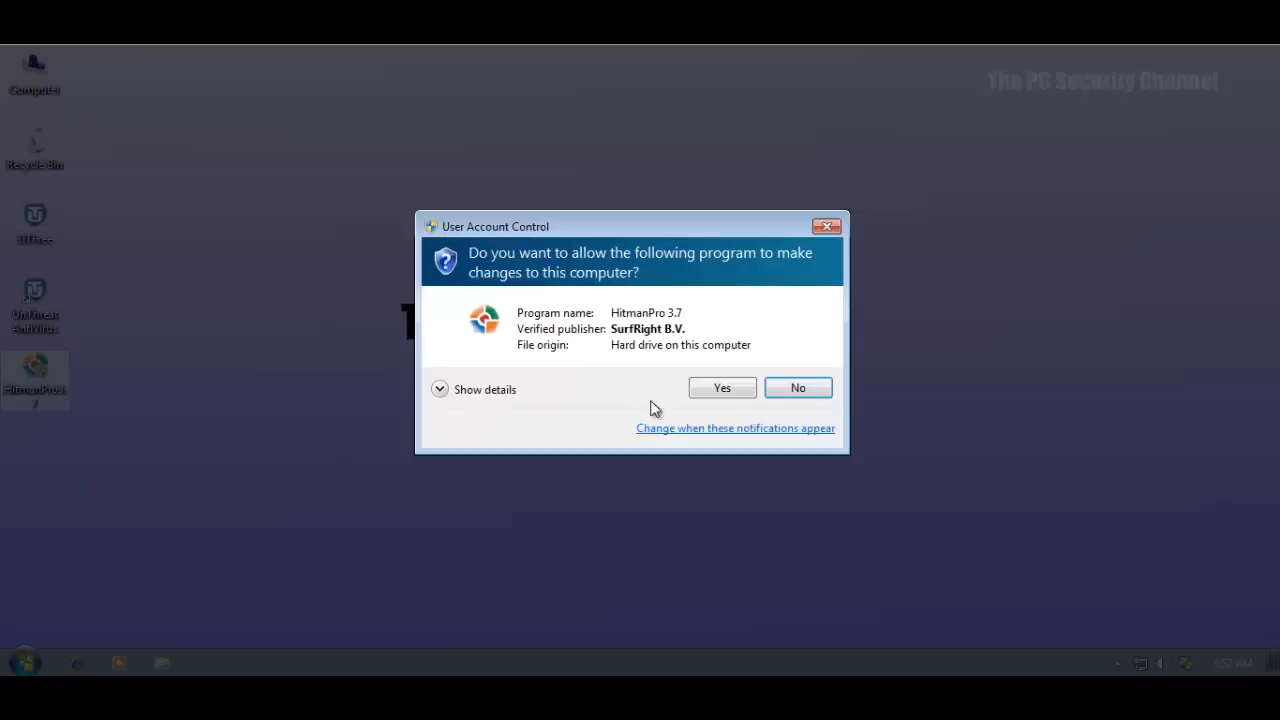
{"action": "left_click", "coordinate": [721, 387]}
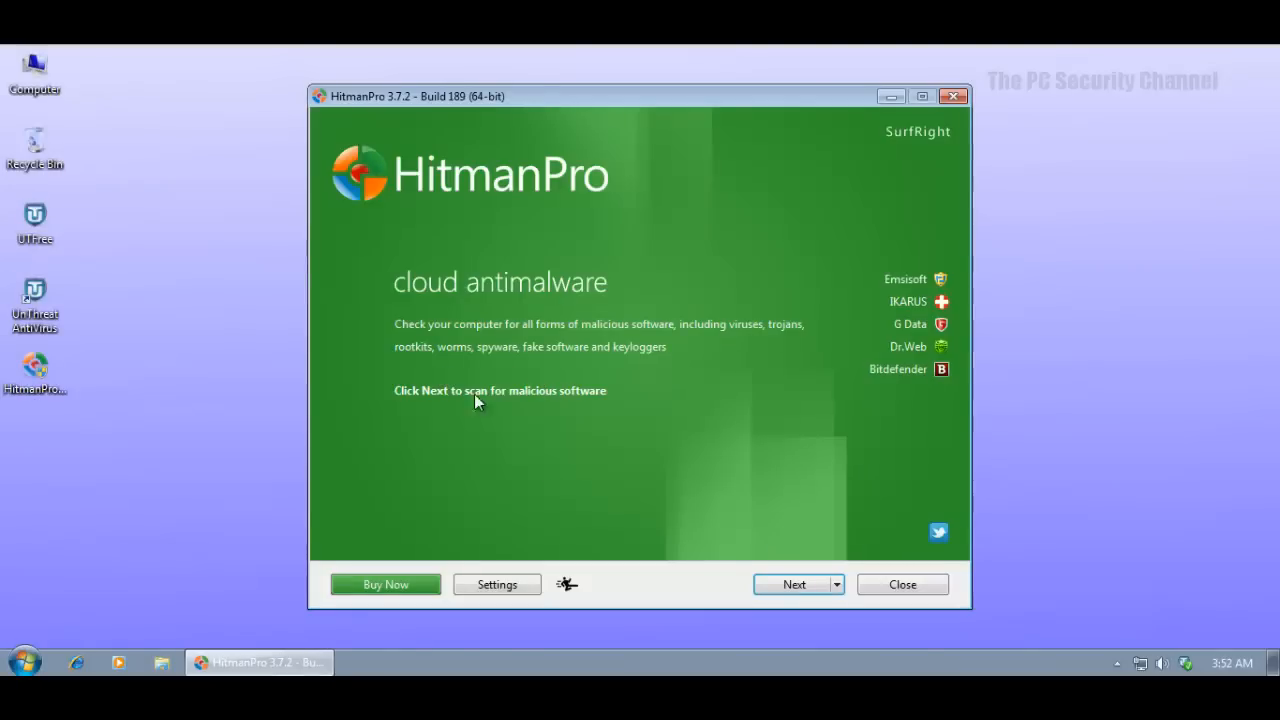
{"action": "left_click", "coordinate": [794, 584]}
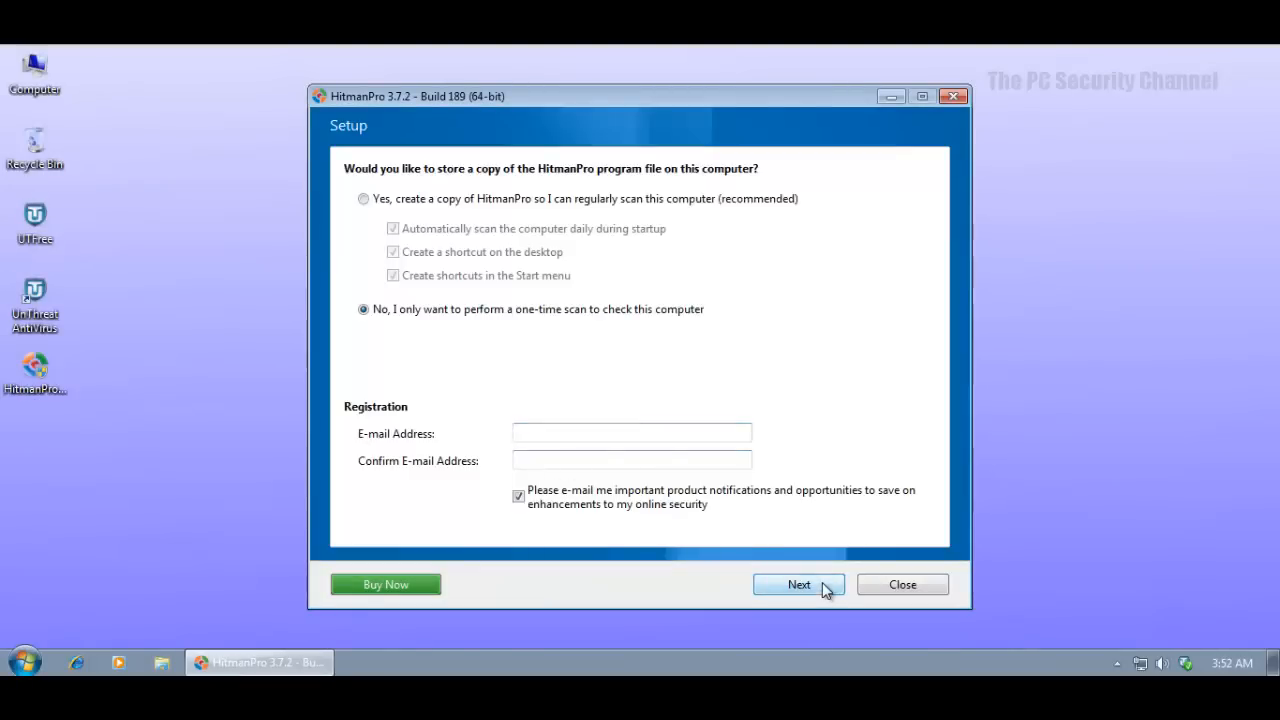
{"action": "left_click", "coordinate": [798, 584]}
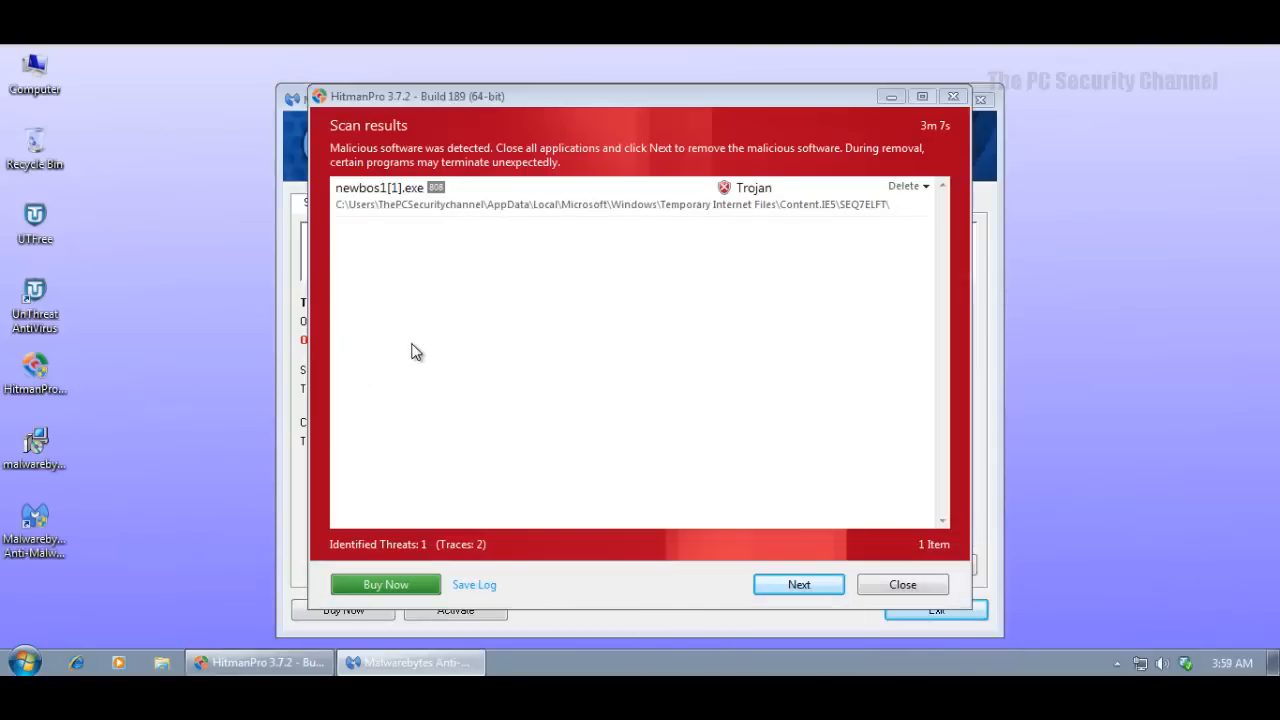
{"action": "mouse_move", "coordinate": [551, 113]}
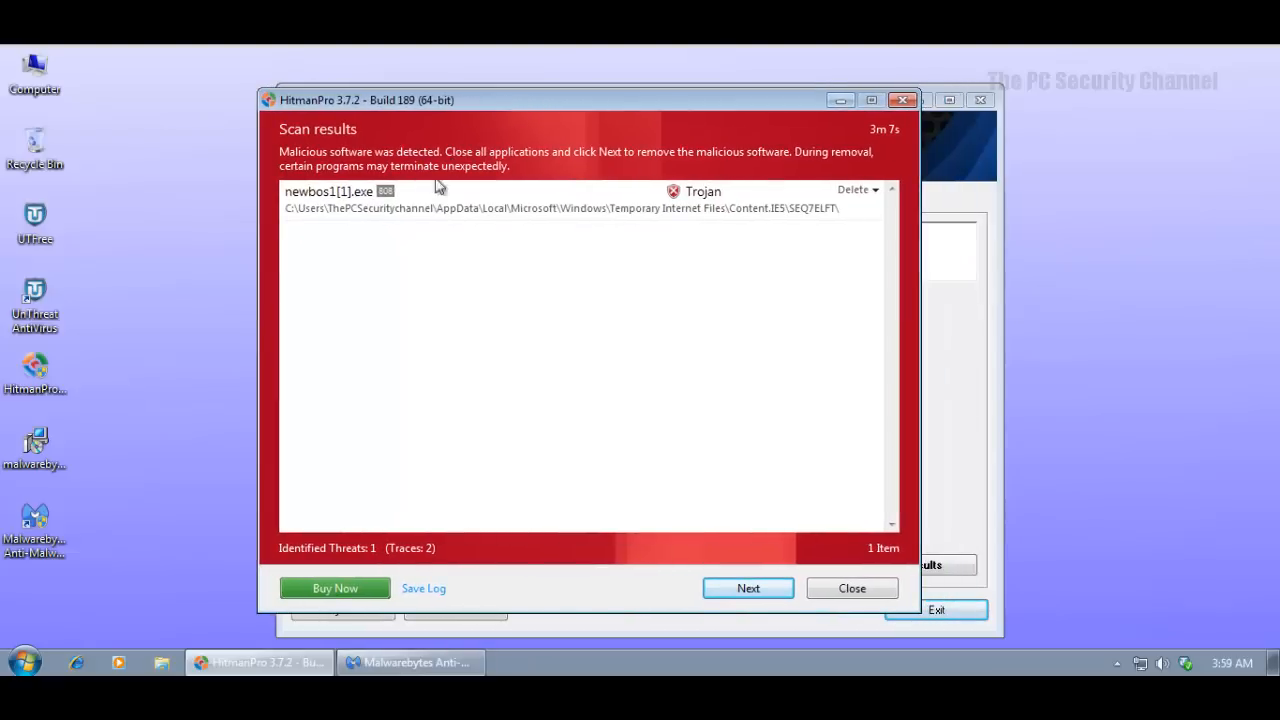
{"action": "left_click", "coordinate": [340, 191]}
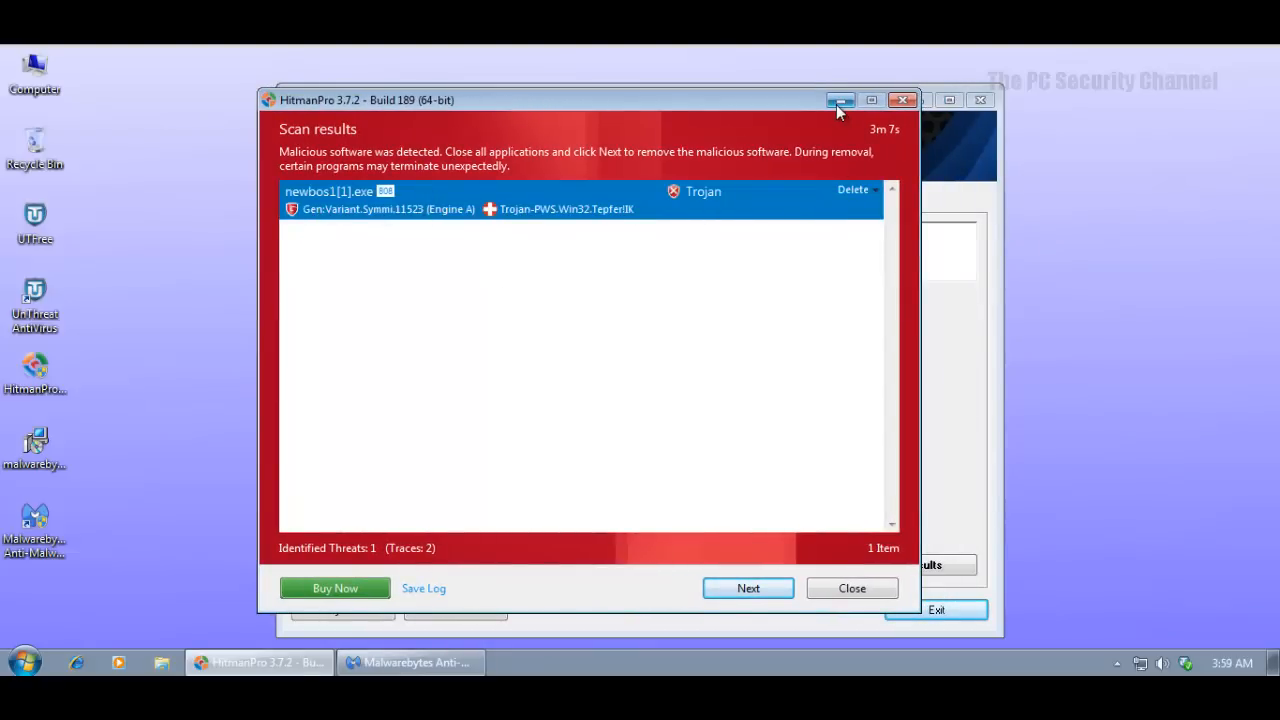
Dismiss HitmanPro's results and Malwarebytes' completion message, then show the detected objects list.
{"action": "left_click", "coordinate": [840, 100]}
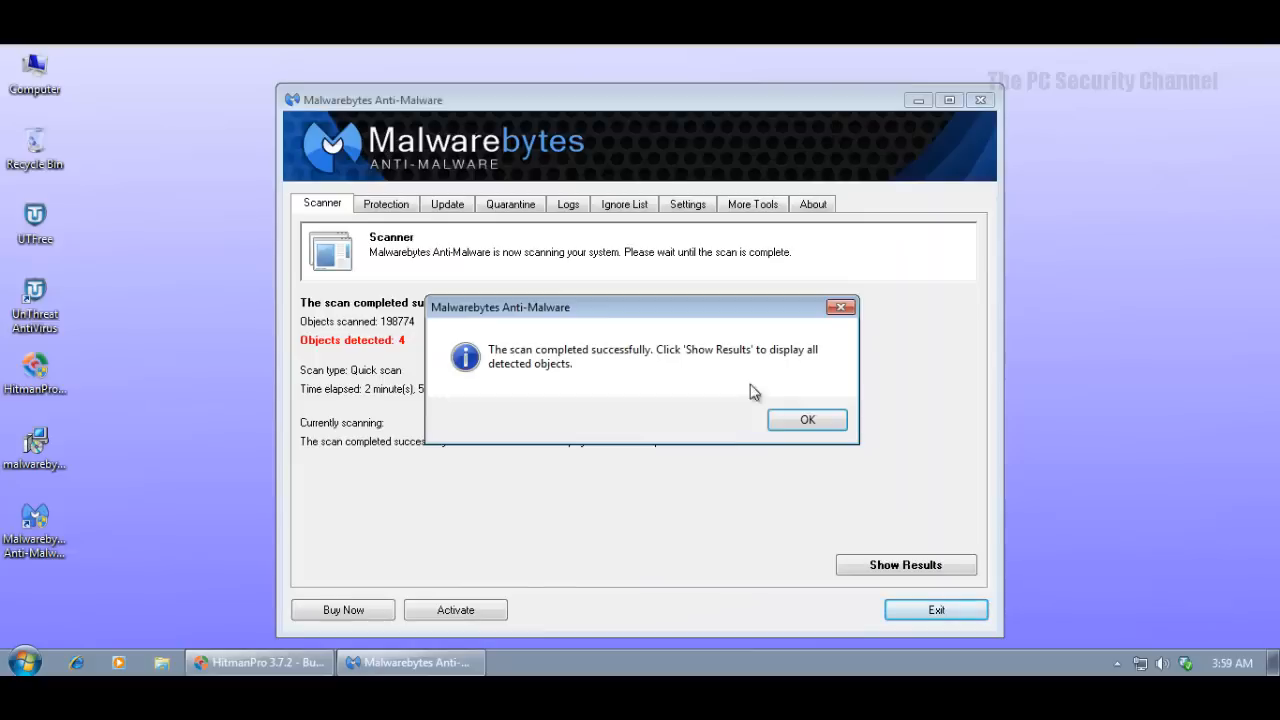
{"action": "left_click", "coordinate": [807, 419]}
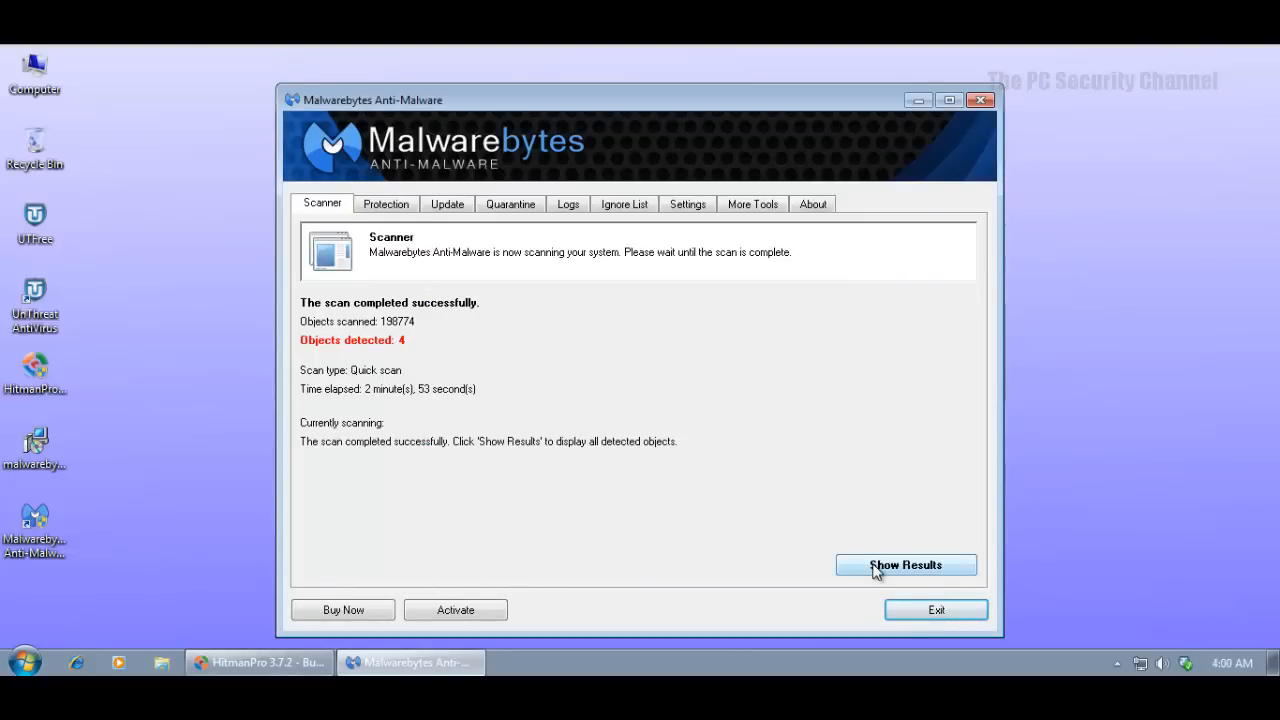
{"action": "left_click", "coordinate": [905, 565]}
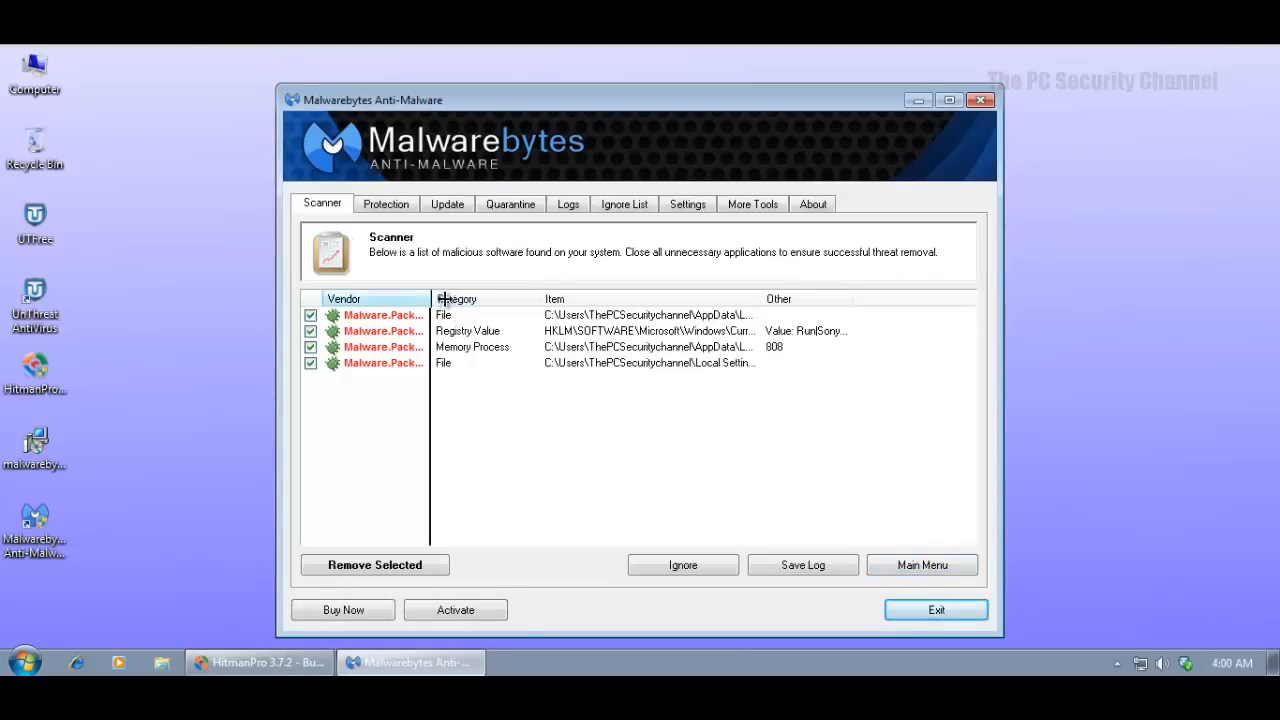
{"action": "left_click", "coordinate": [398, 315]}
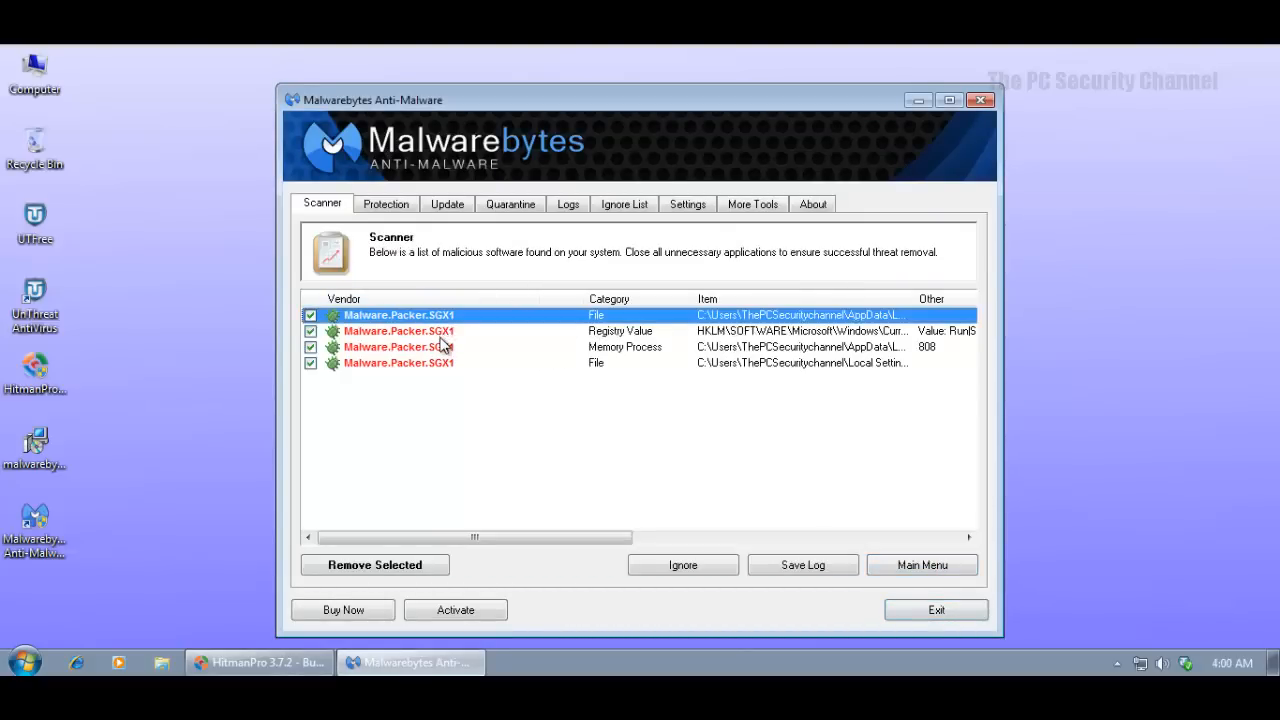
{"action": "left_click", "coordinate": [398, 362]}
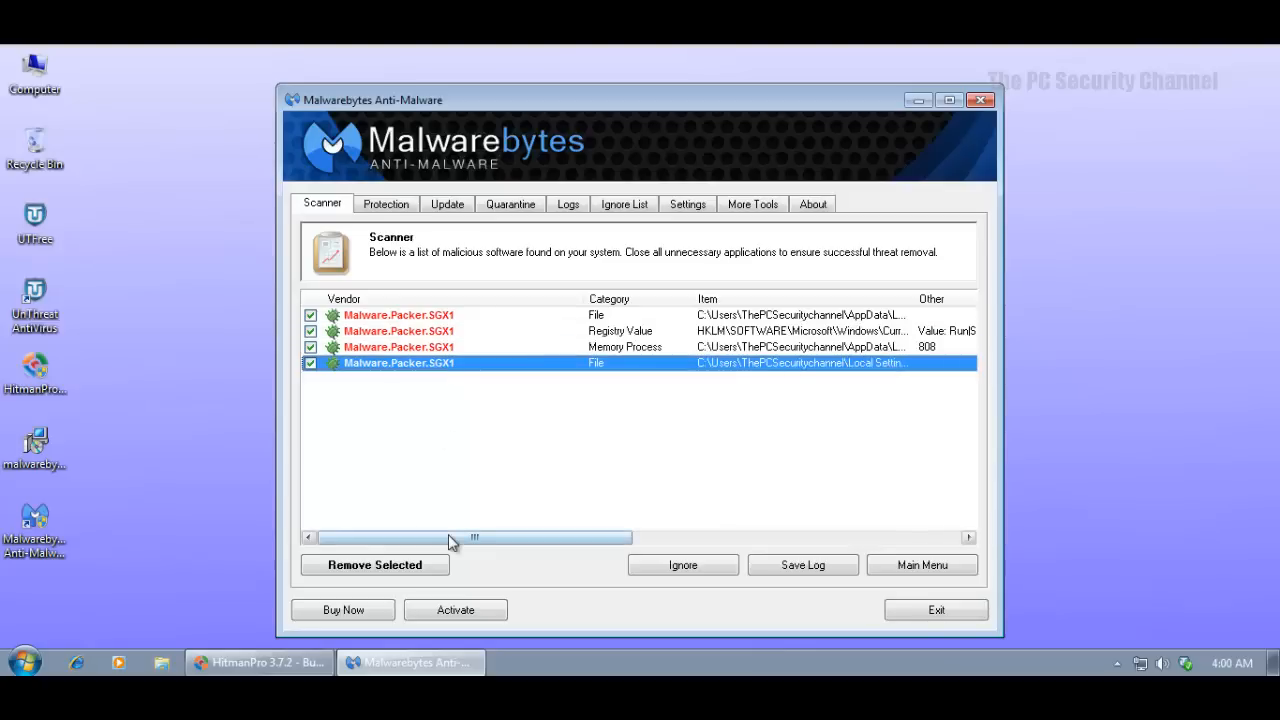
Widen the Item column to reveal full paths and review the file and registry detections.
{"action": "left_click_drag", "start_coordinate": [450, 538], "coordinate": [590, 538]}
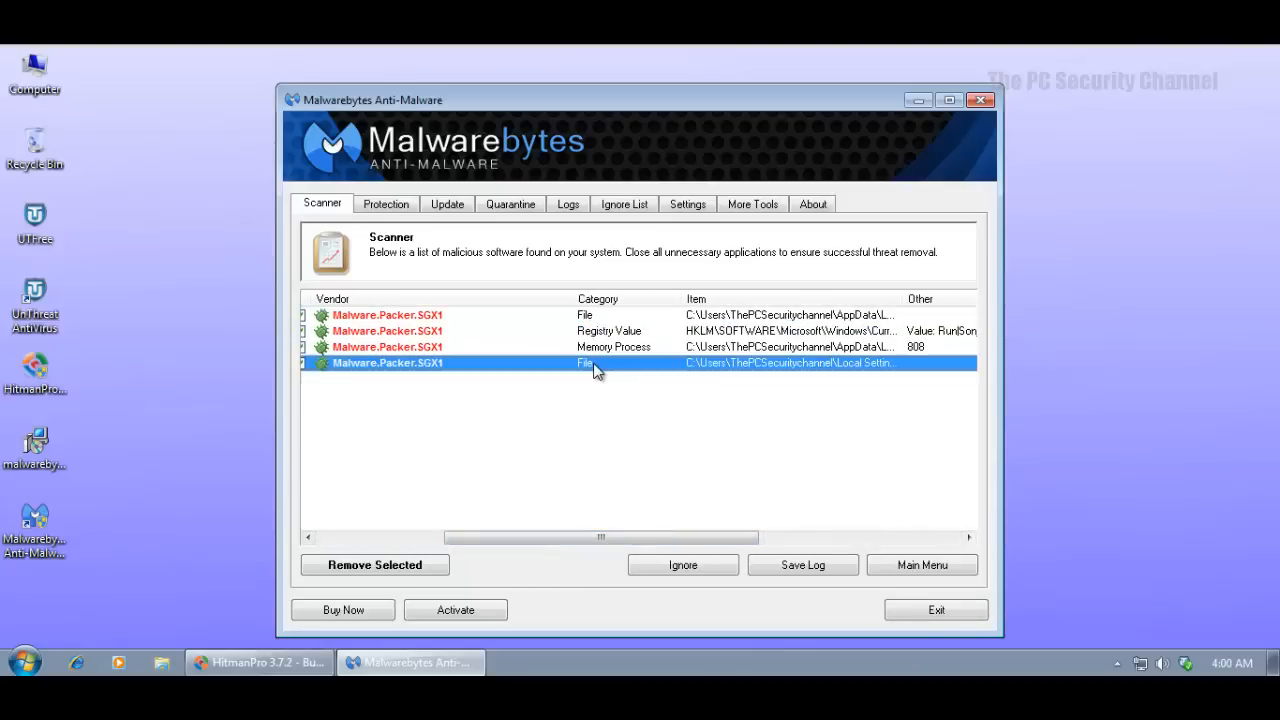
{"action": "mouse_move", "coordinate": [603, 363]}
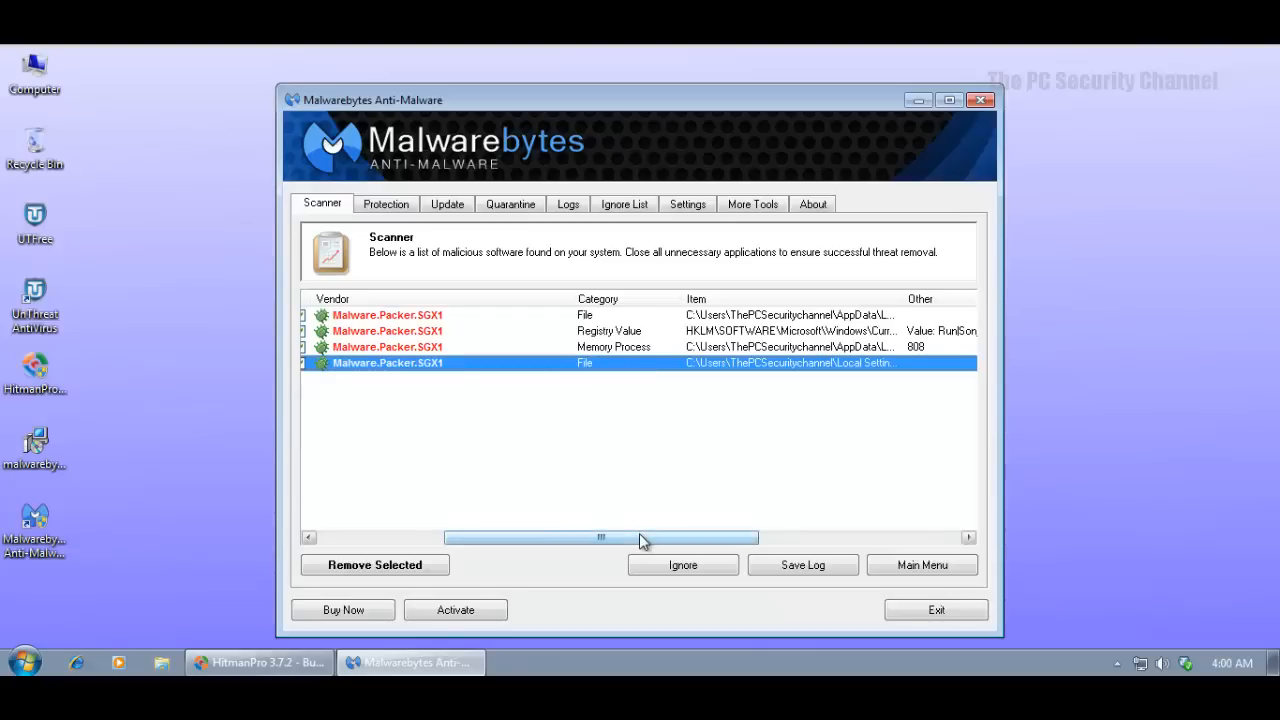
{"action": "left_click_drag", "start_coordinate": [600, 538], "coordinate": [723, 538]}
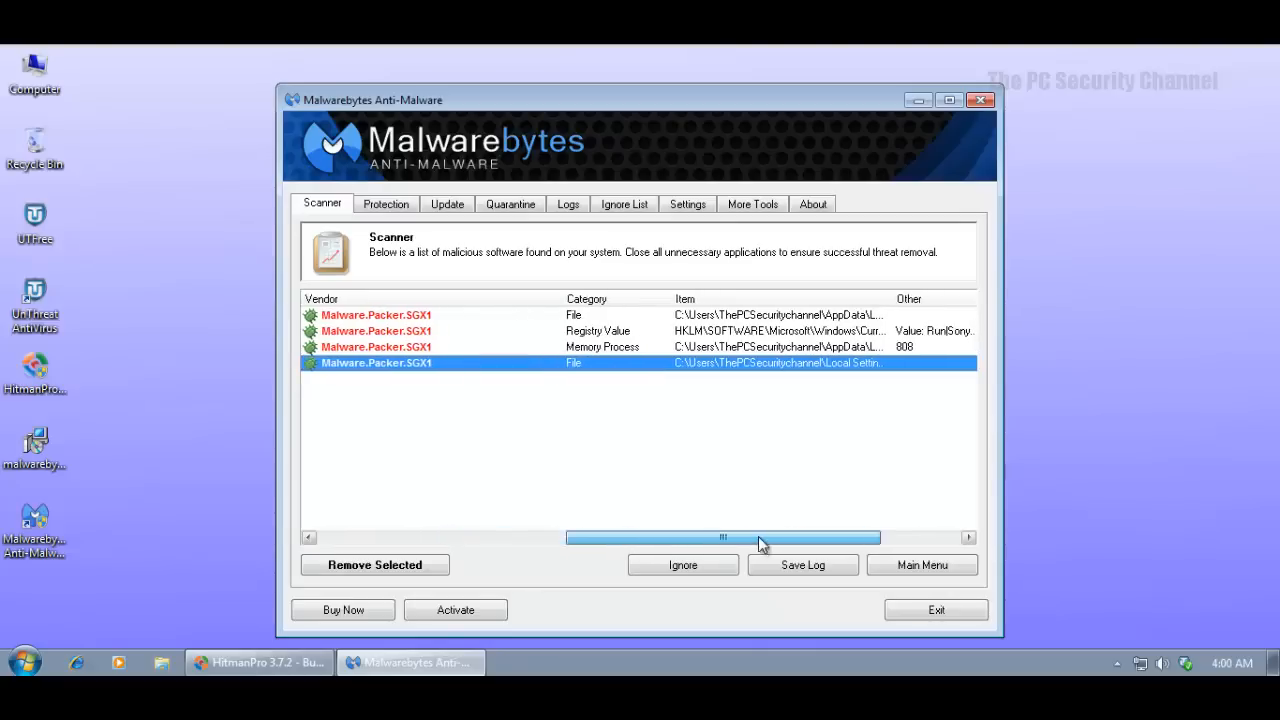
{"action": "left_click_drag", "start_coordinate": [723, 538], "coordinate": [793, 538]}
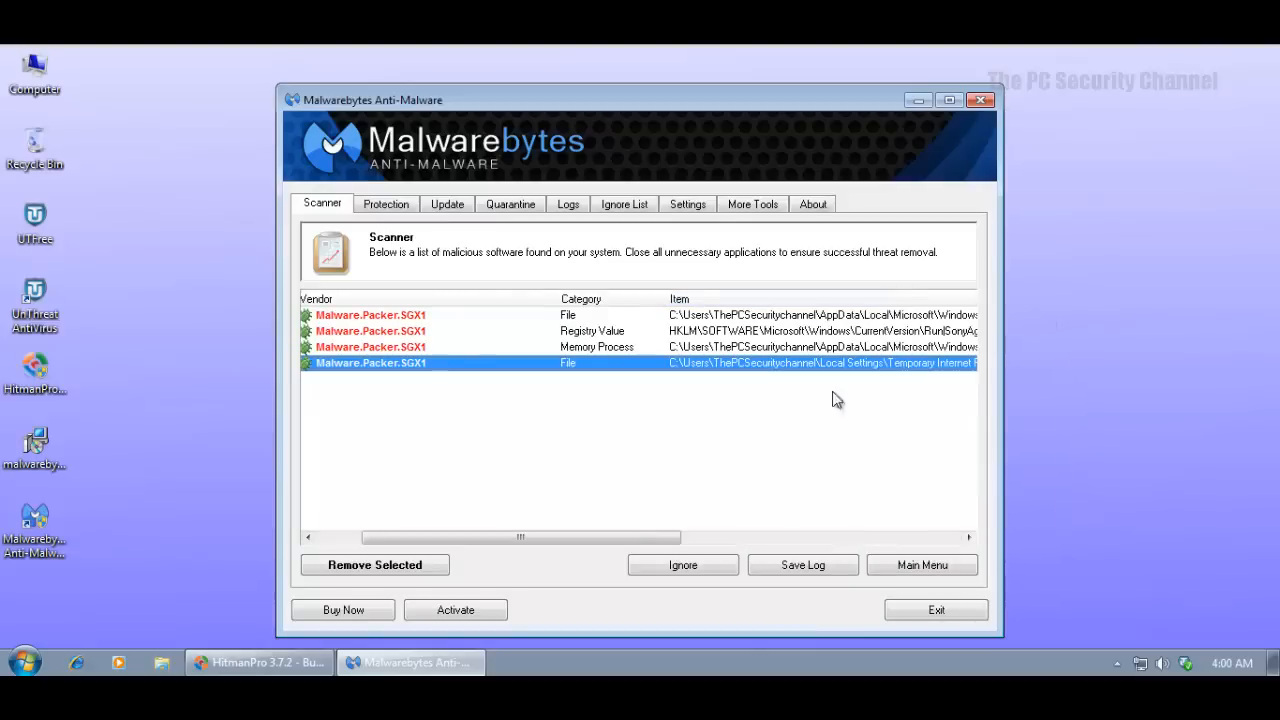
{"action": "left_click_drag", "start_coordinate": [520, 537], "coordinate": [757, 537]}
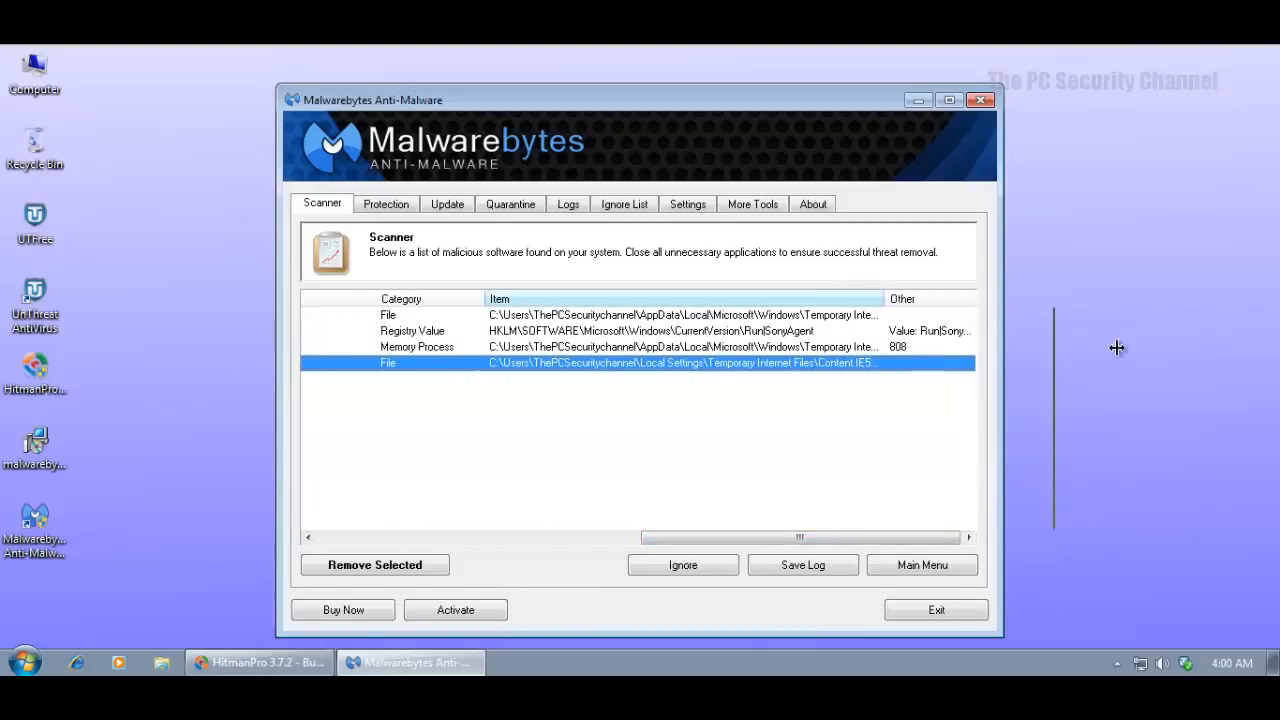
{"action": "scroll", "scroll_direction": "right", "scroll_amount": 3}
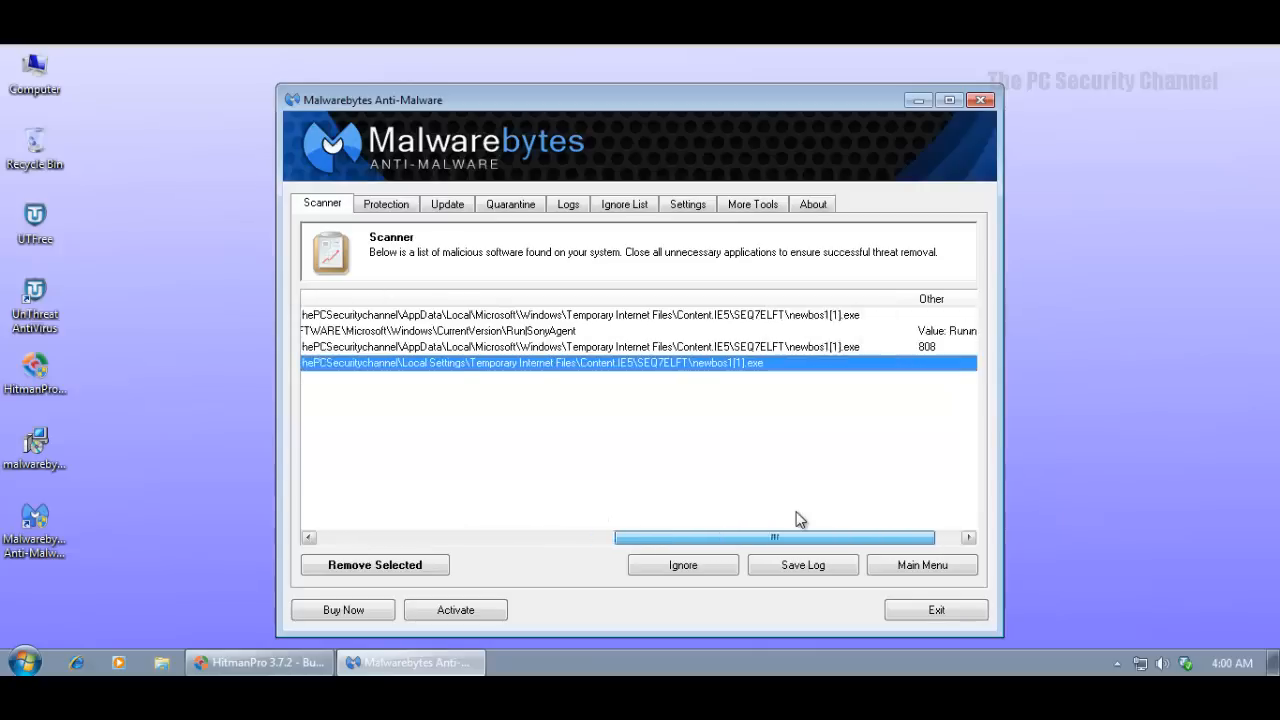
{"action": "scroll", "scroll_direction": "left", "scroll_amount": 3}
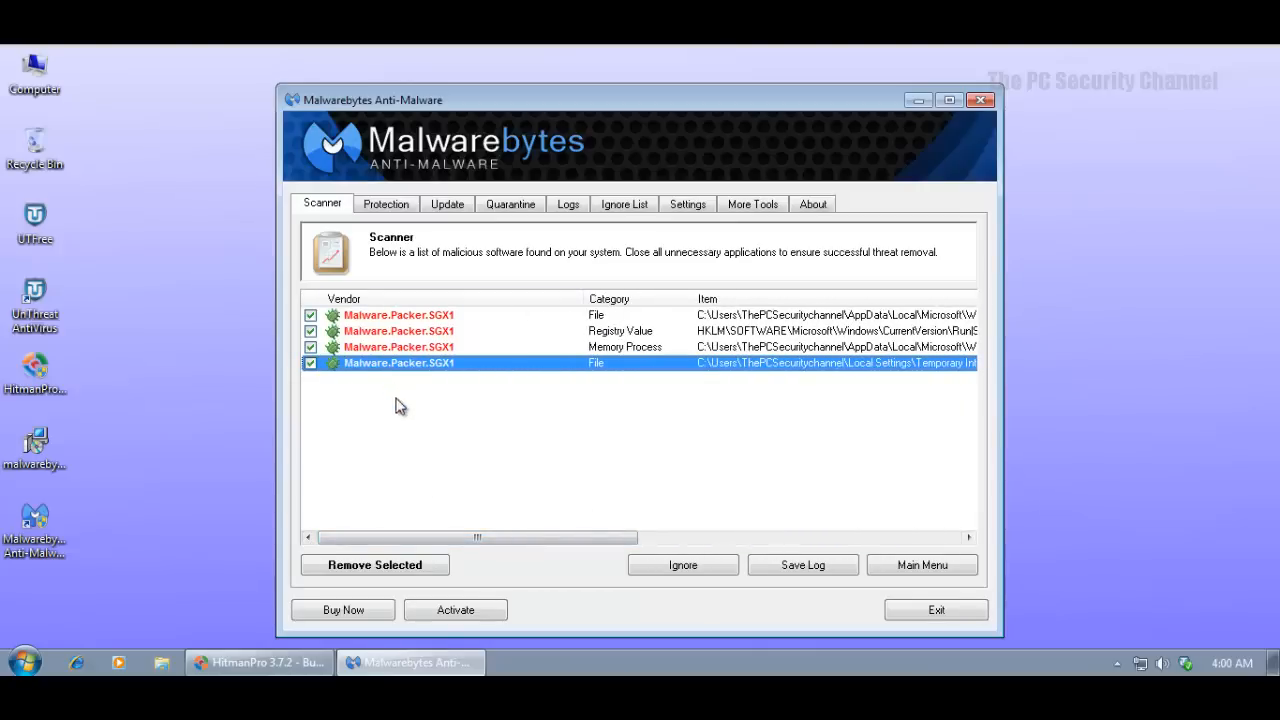
{"action": "mouse_move", "coordinate": [630, 352]}
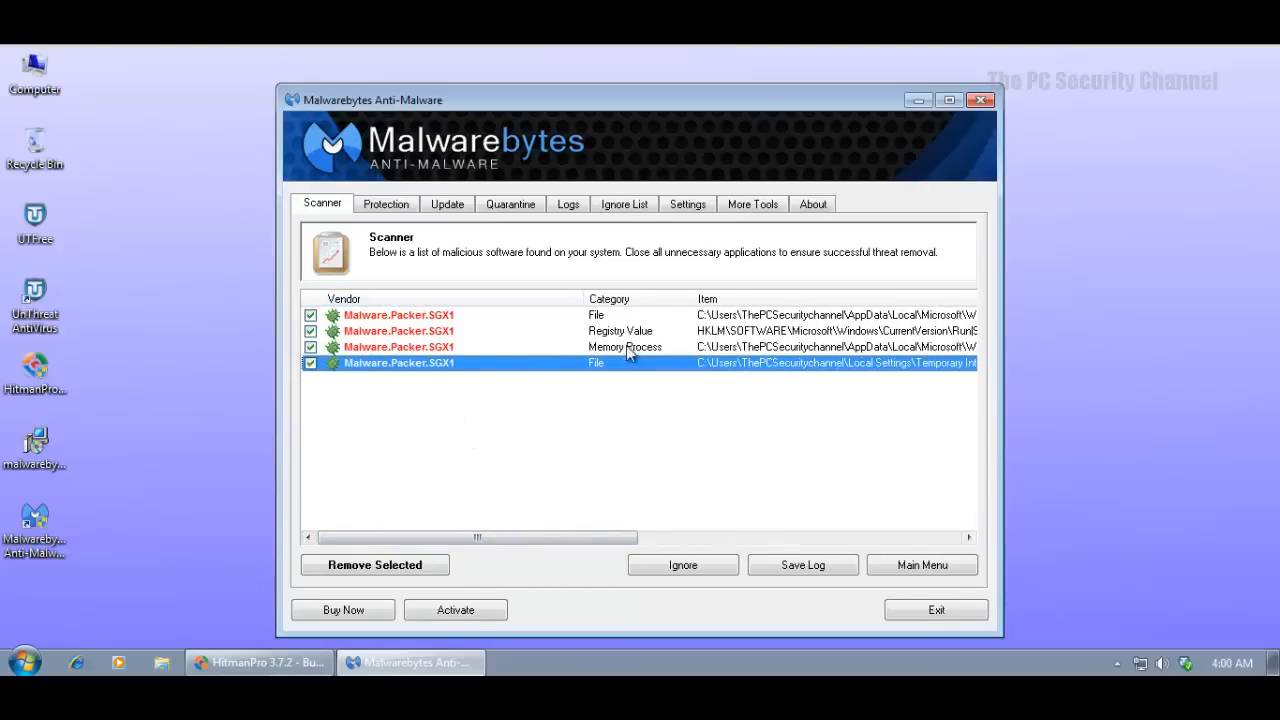
{"action": "left_click", "coordinate": [398, 315]}
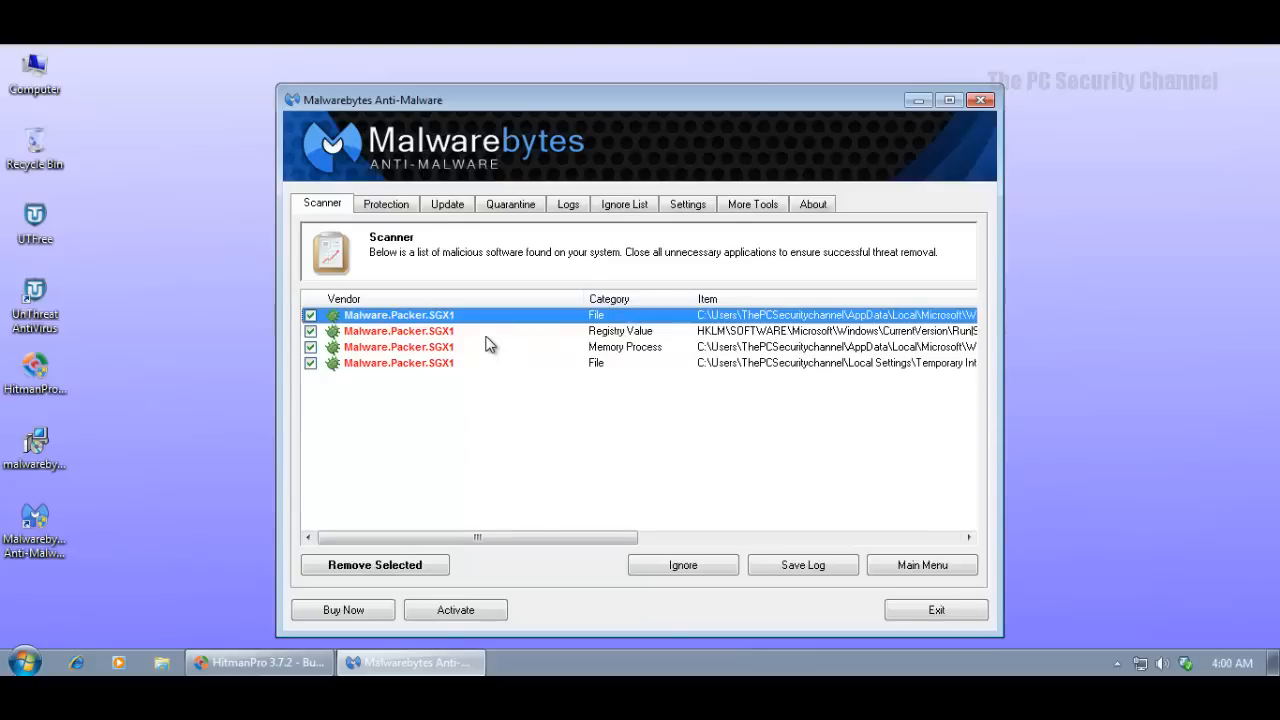
{"action": "left_click", "coordinate": [450, 331]}
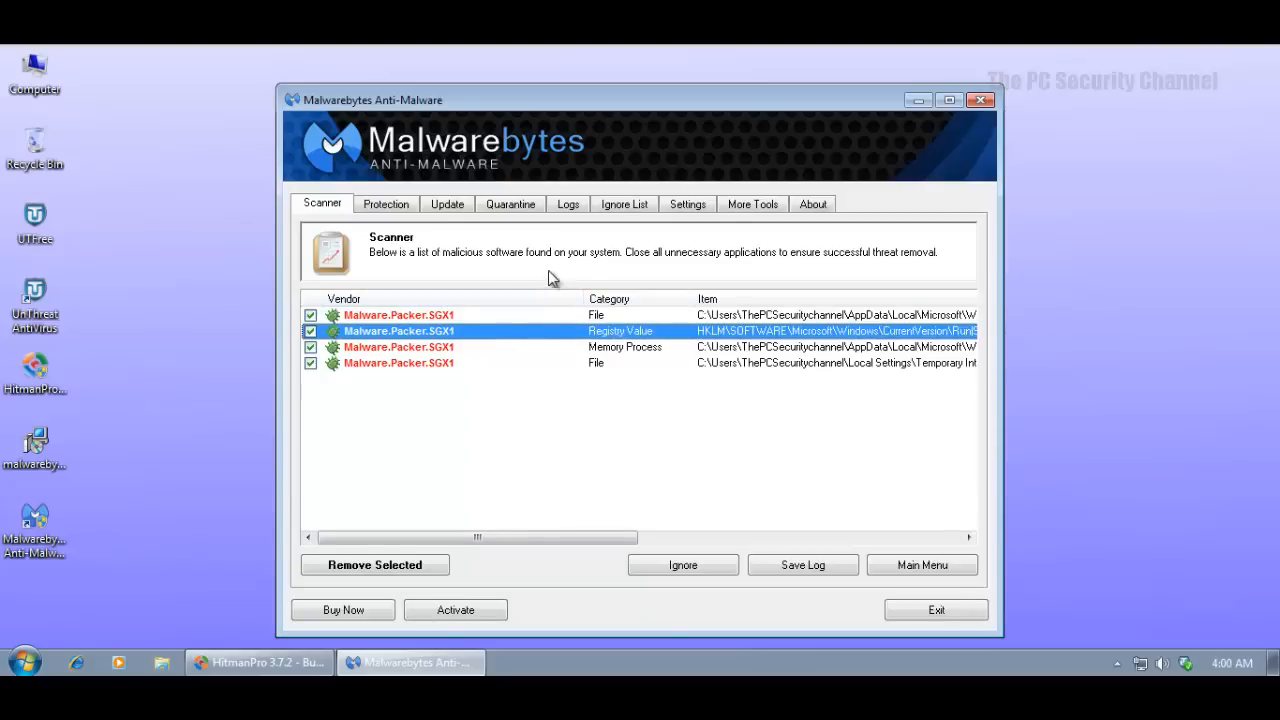
{"action": "mouse_move", "coordinate": [529, 261]}
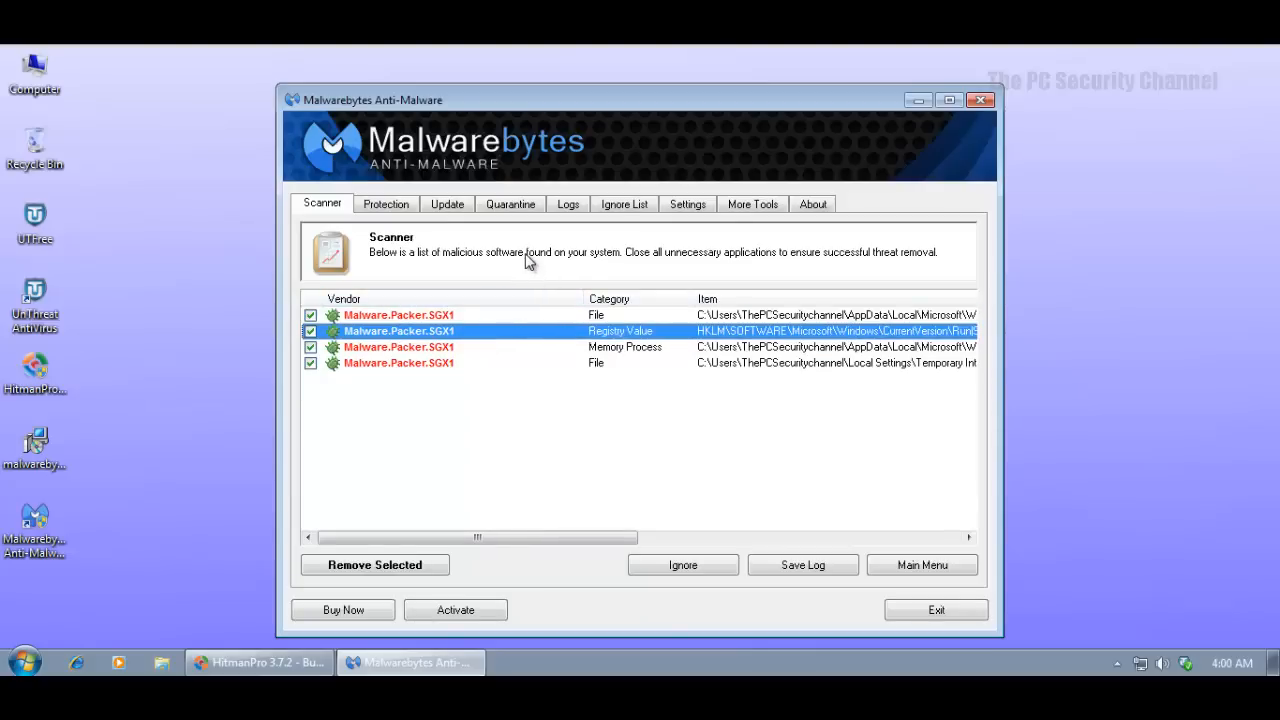
{"action": "mouse_move", "coordinate": [447, 218]}
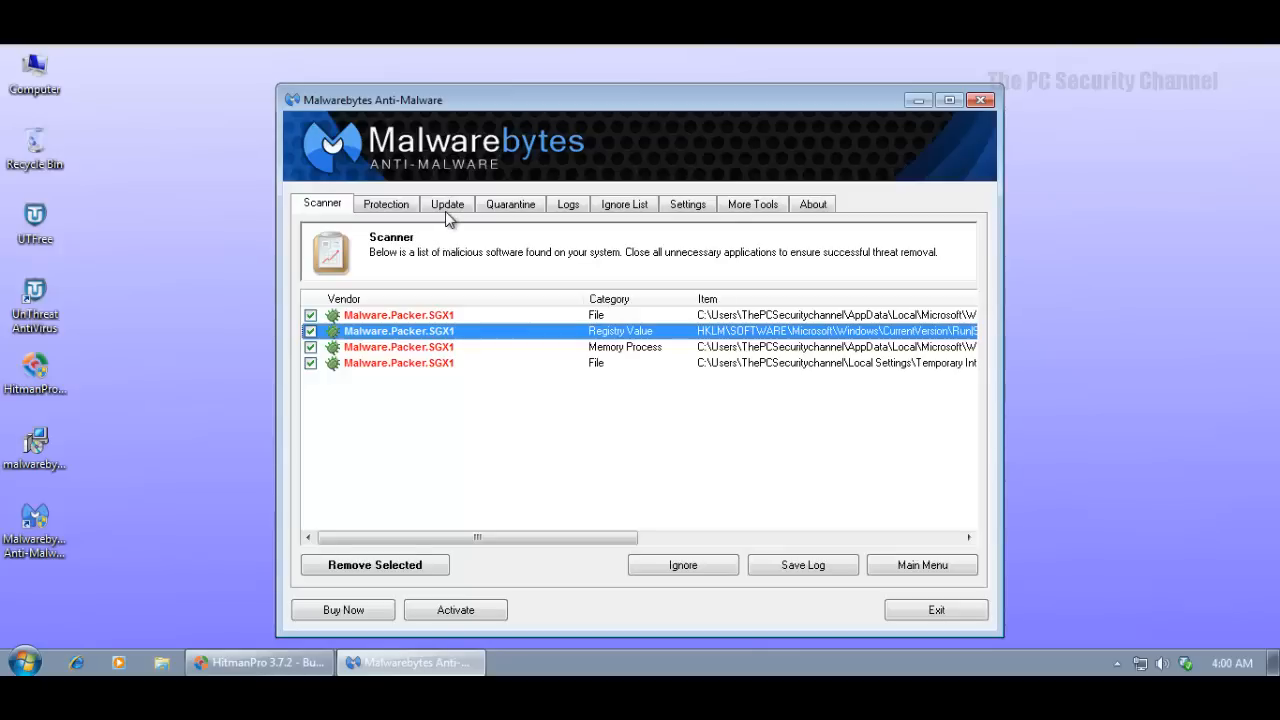
{"action": "mouse_move", "coordinate": [840, 160]}
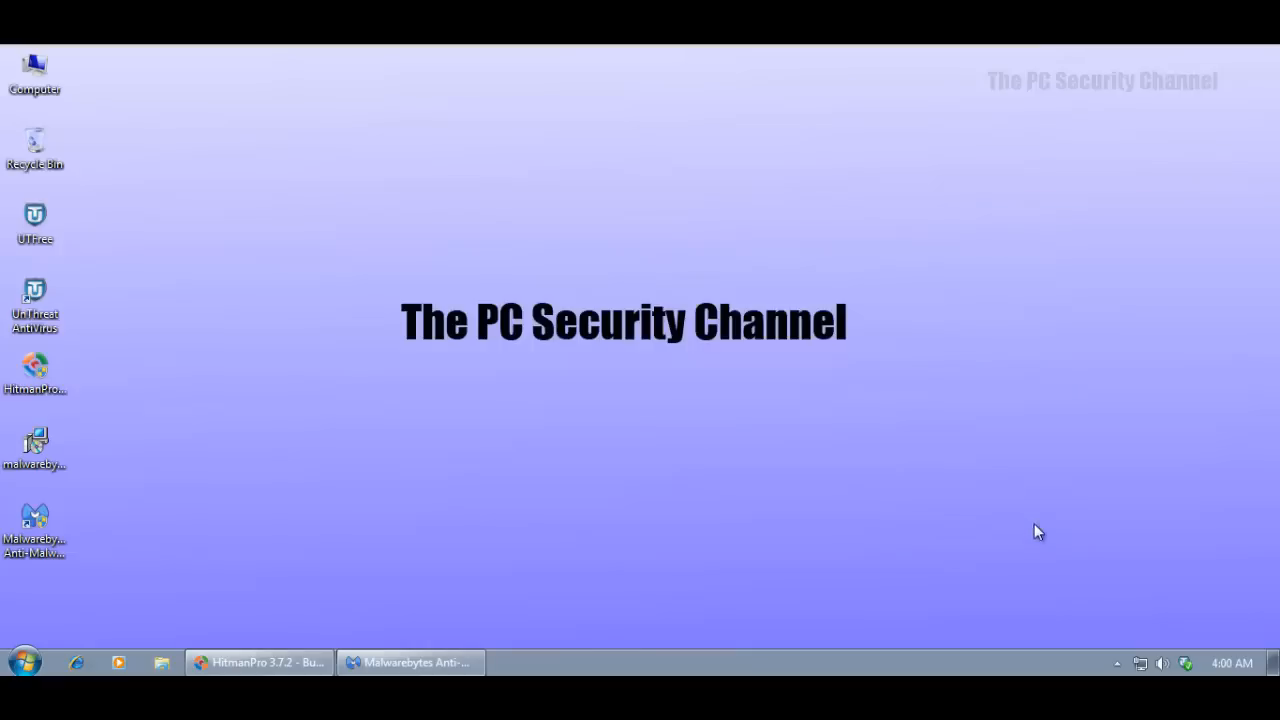
{"action": "mouse_move", "coordinate": [1185, 660]}
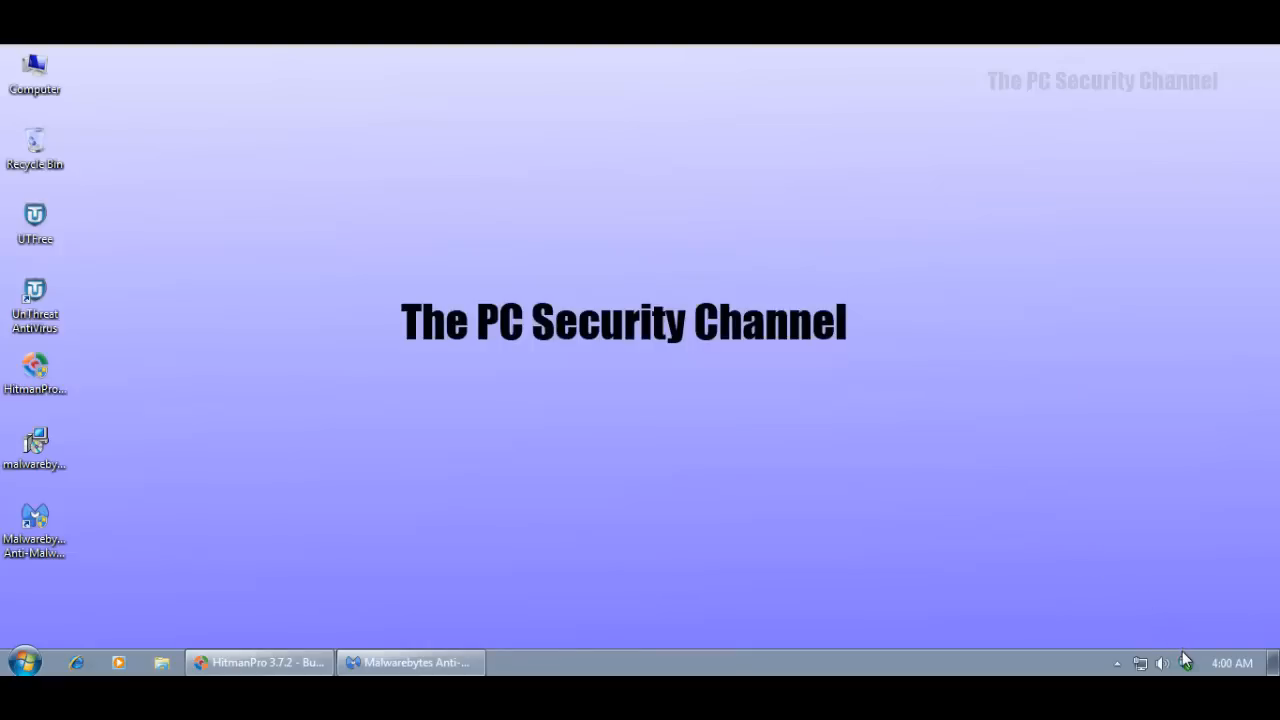
Launch UnThreat AntiVirus from its desktop shortcut onto Scan History.
{"action": "double_click", "coordinate": [34, 300]}
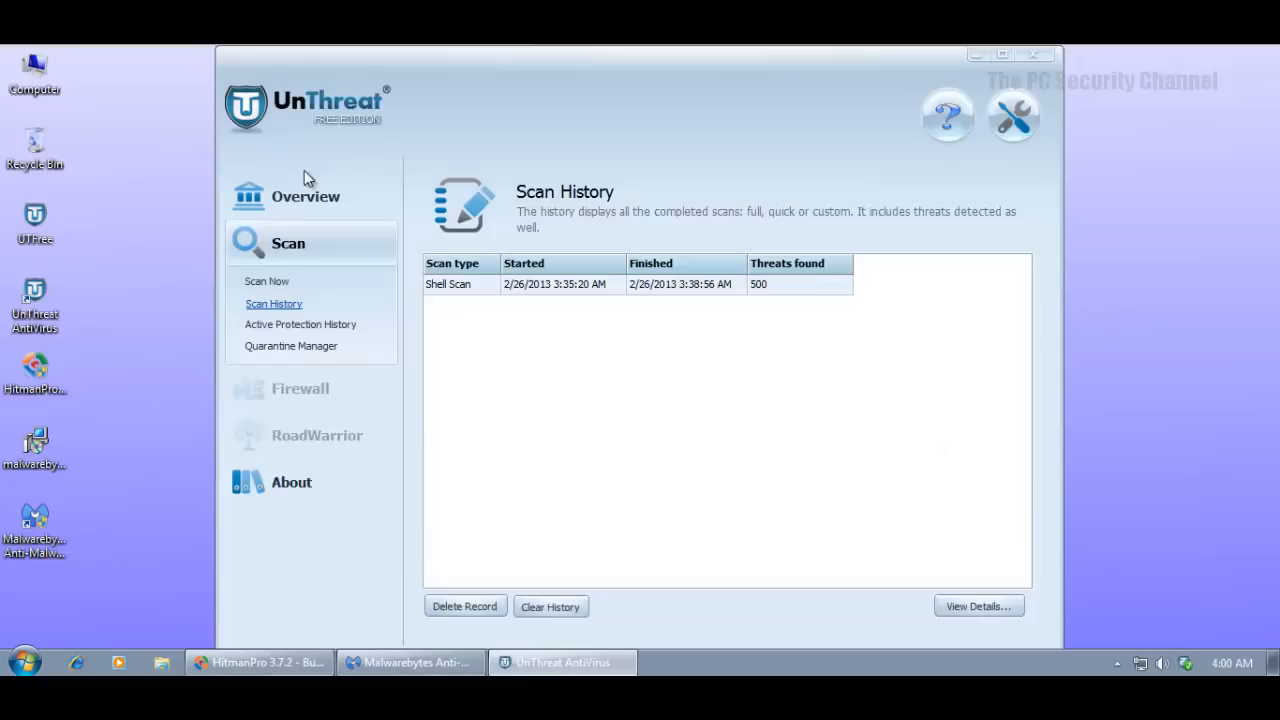
Return to the Status overview showing PROTECTED with Active Protection and Auto-update on.
{"action": "left_click", "coordinate": [306, 195]}
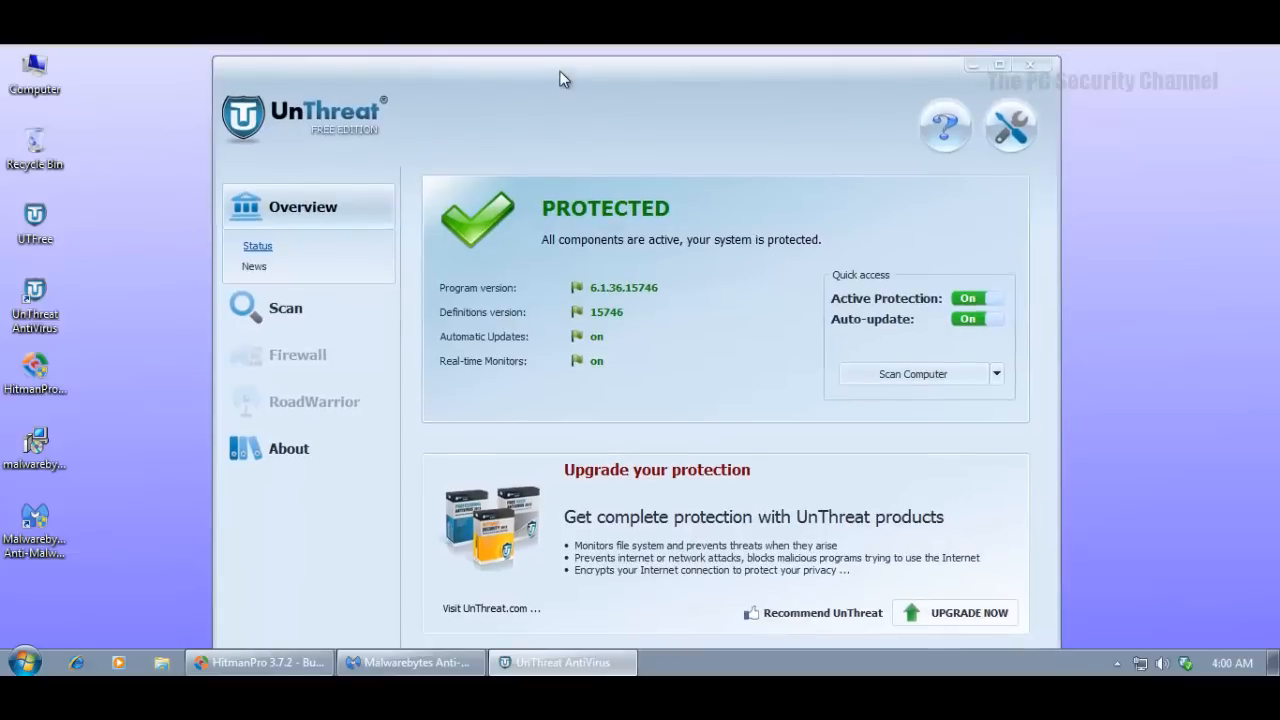
{"action": "mouse_move", "coordinate": [420, 456]}
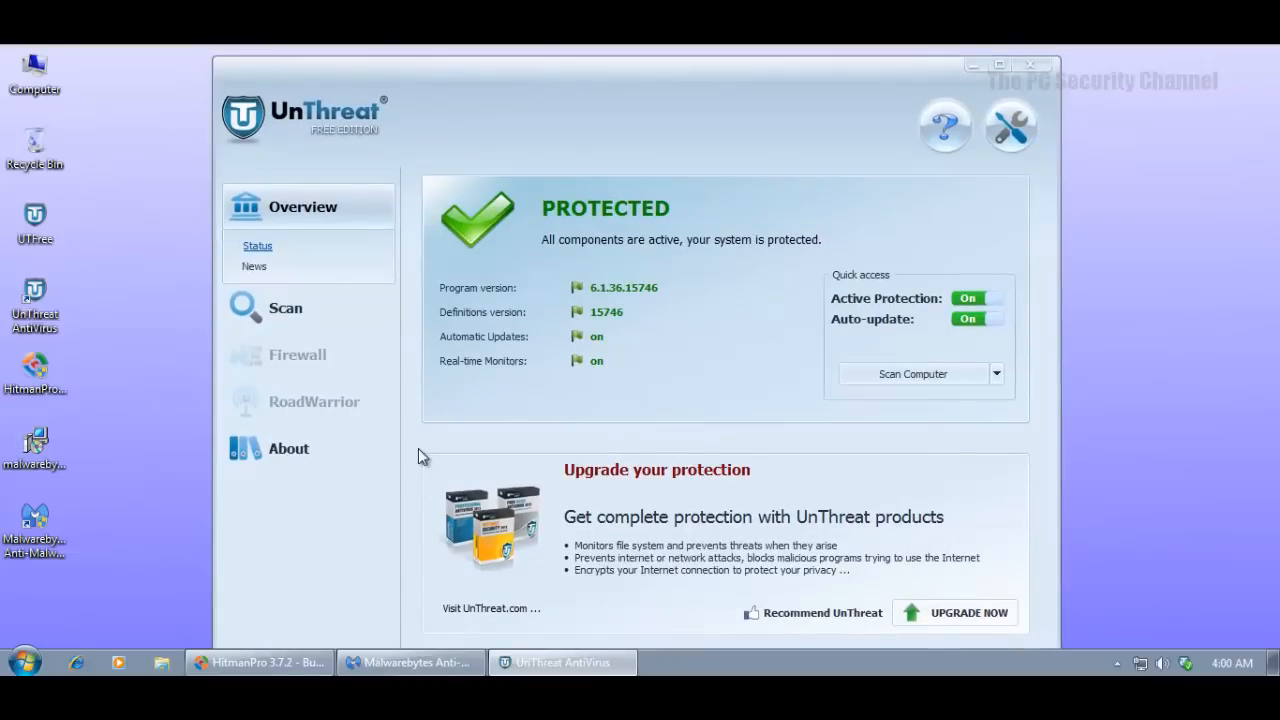
{"action": "mouse_move", "coordinate": [510, 85]}
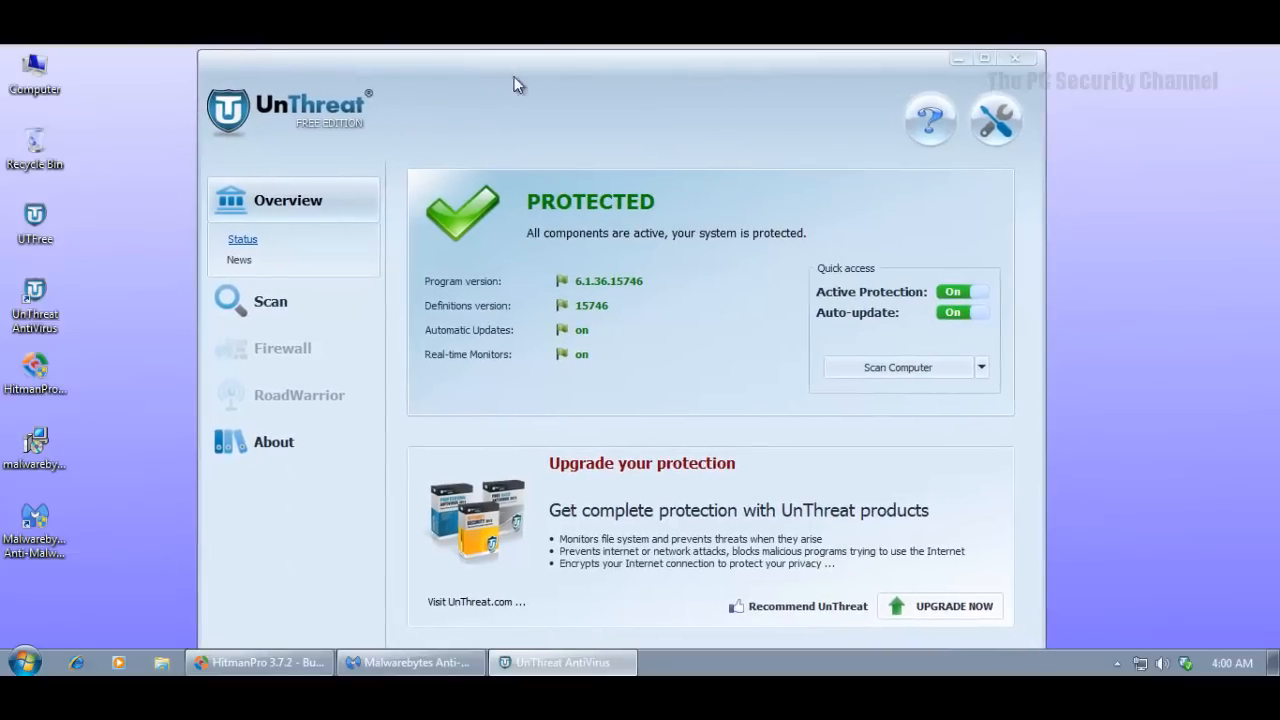
{"action": "mouse_move", "coordinate": [589, 176]}
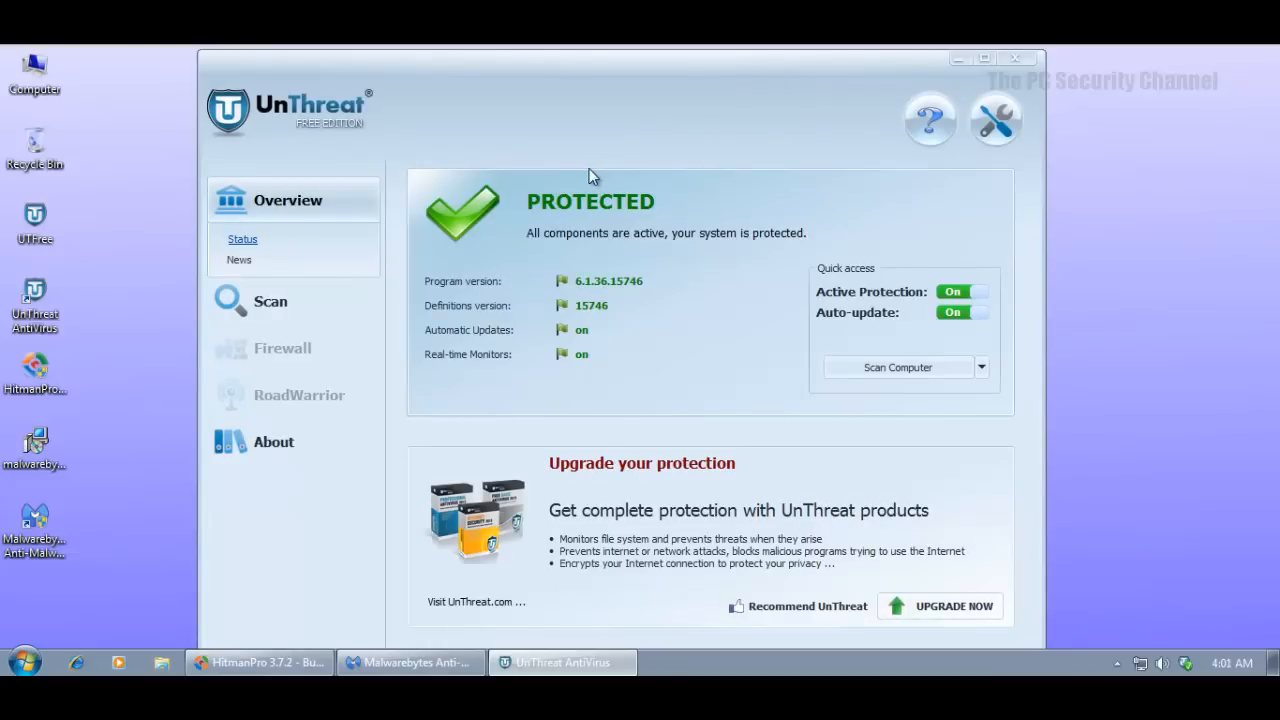
{"action": "mouse_move", "coordinate": [705, 139]}
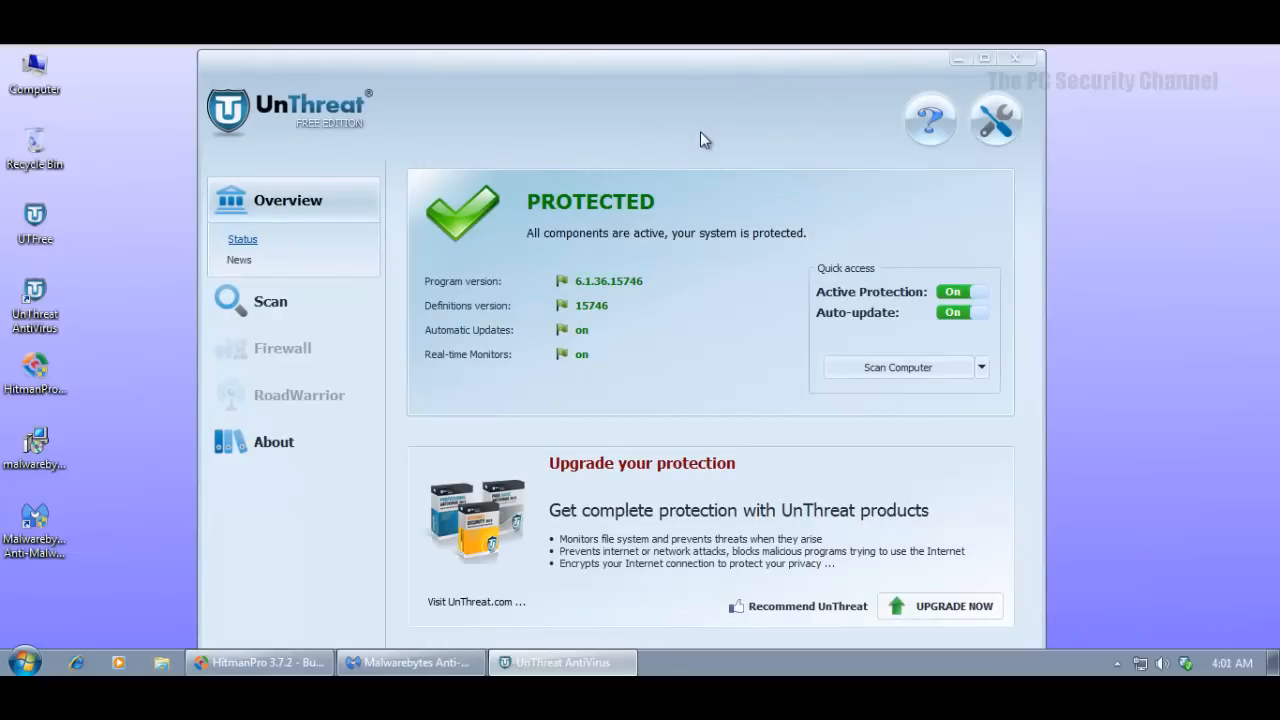
{"action": "mouse_move", "coordinate": [730, 283]}
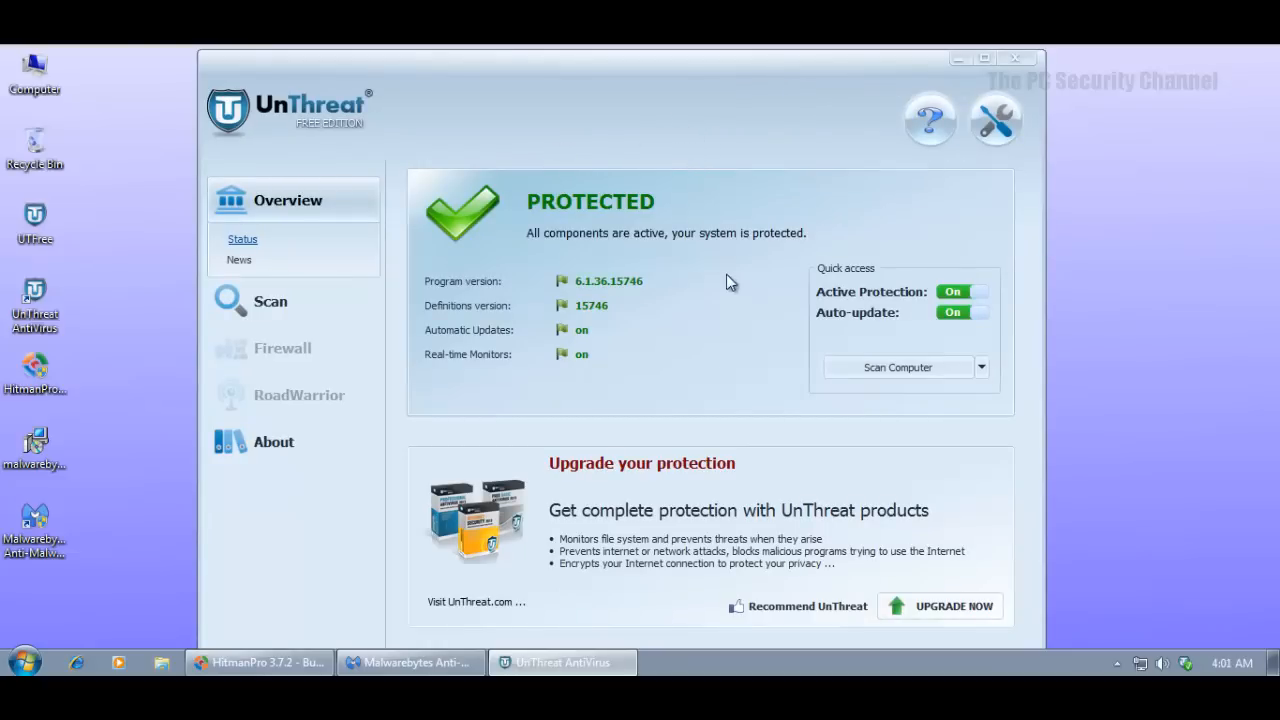
{"action": "mouse_move", "coordinate": [1053, 642]}
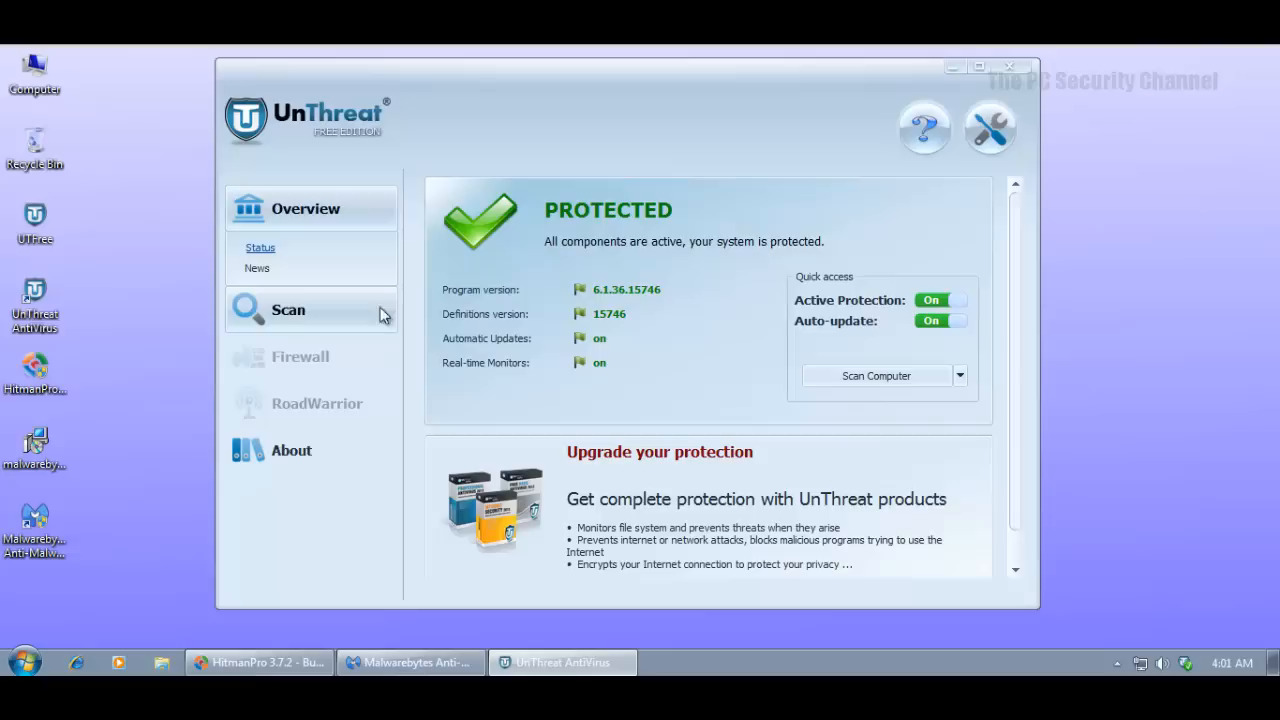
{"action": "mouse_move", "coordinate": [604, 100]}
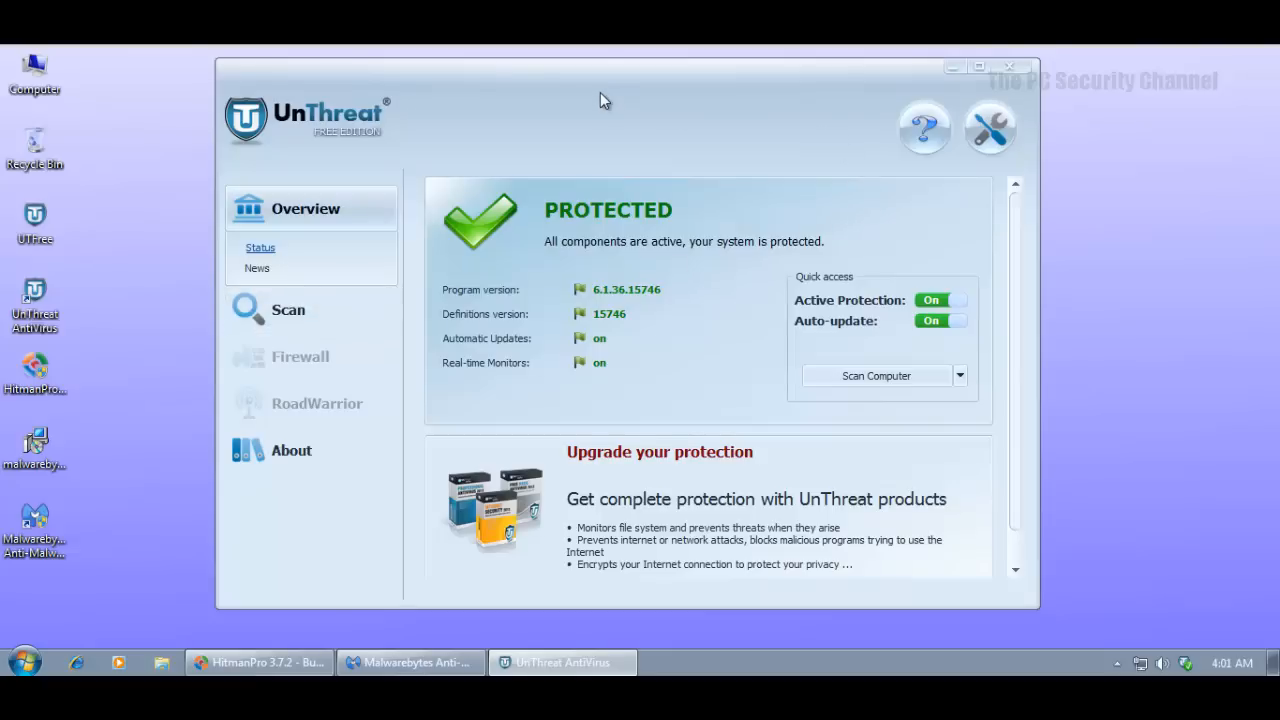
{"action": "mouse_move", "coordinate": [570, 107]}
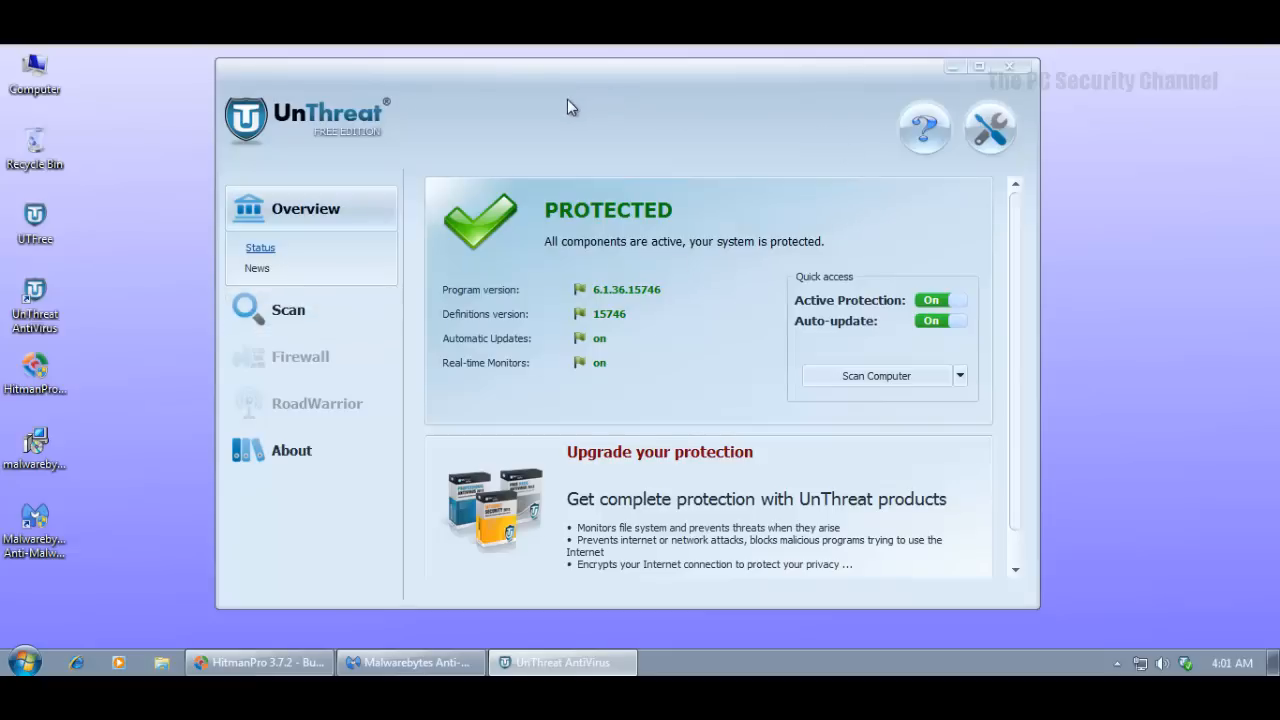
{"action": "mouse_move", "coordinate": [968, 84]}
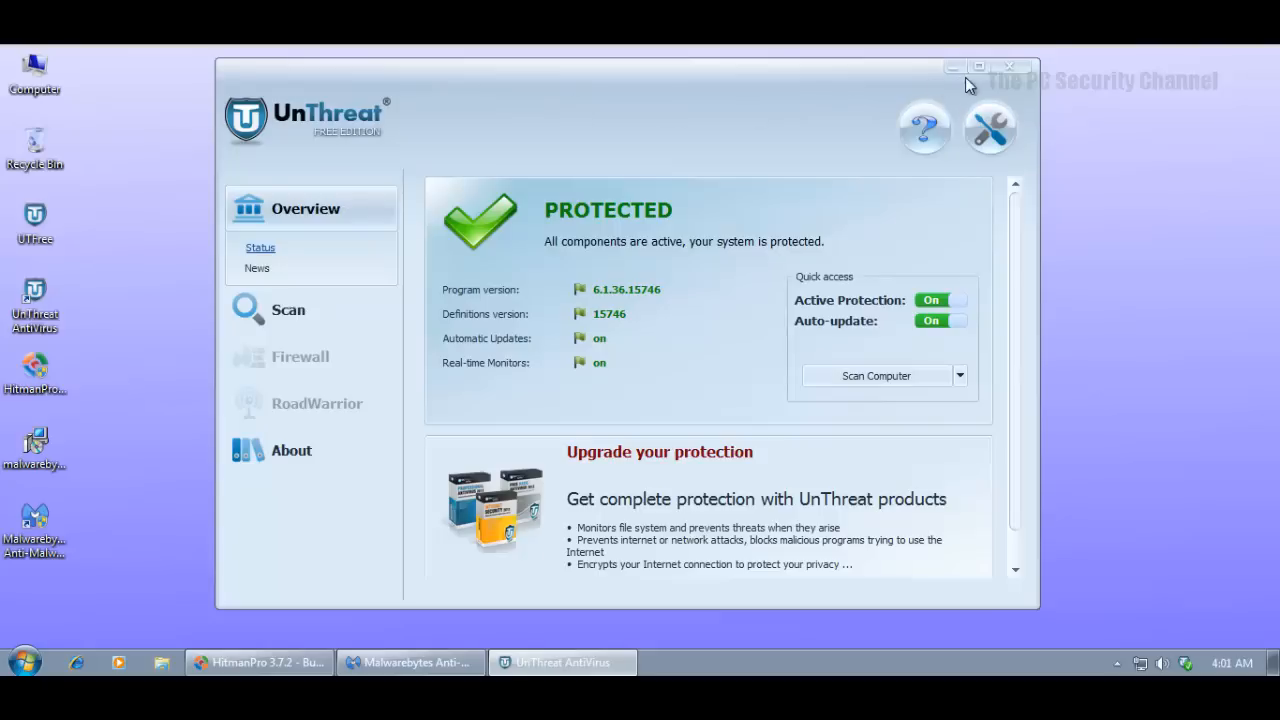
{"action": "mouse_move", "coordinate": [763, 80]}
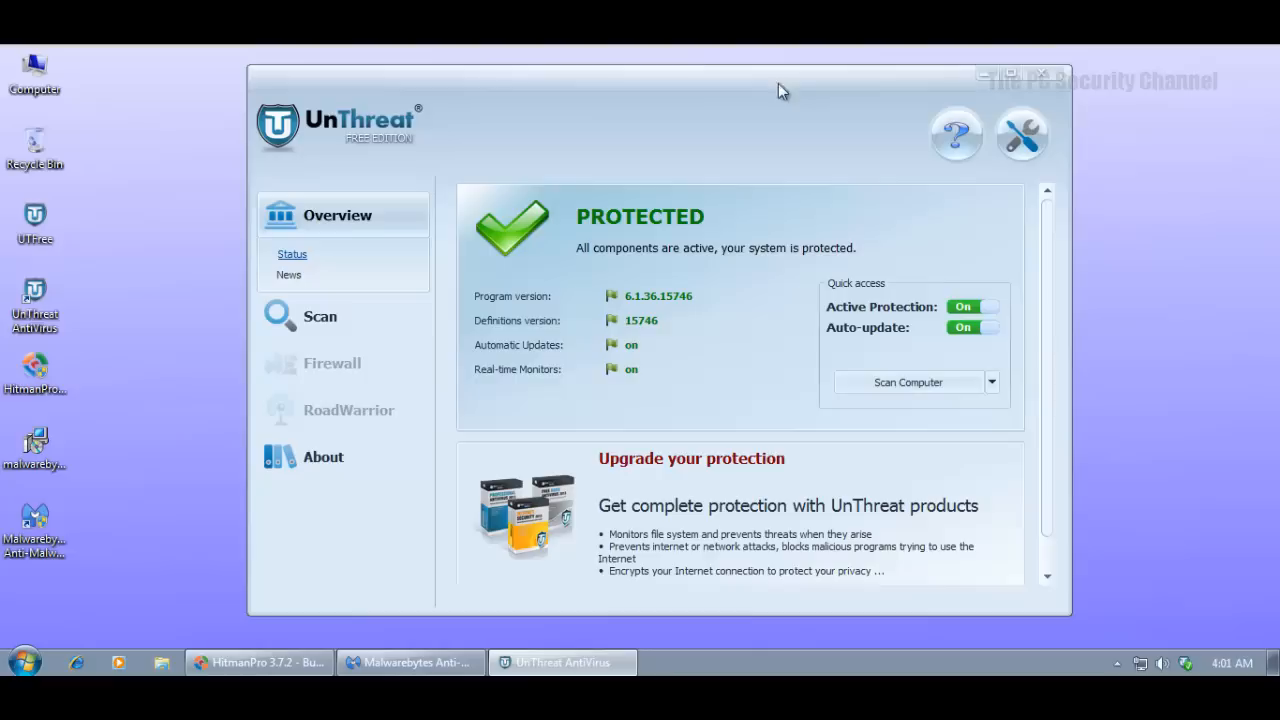
{"action": "mouse_move", "coordinate": [1053, 250]}
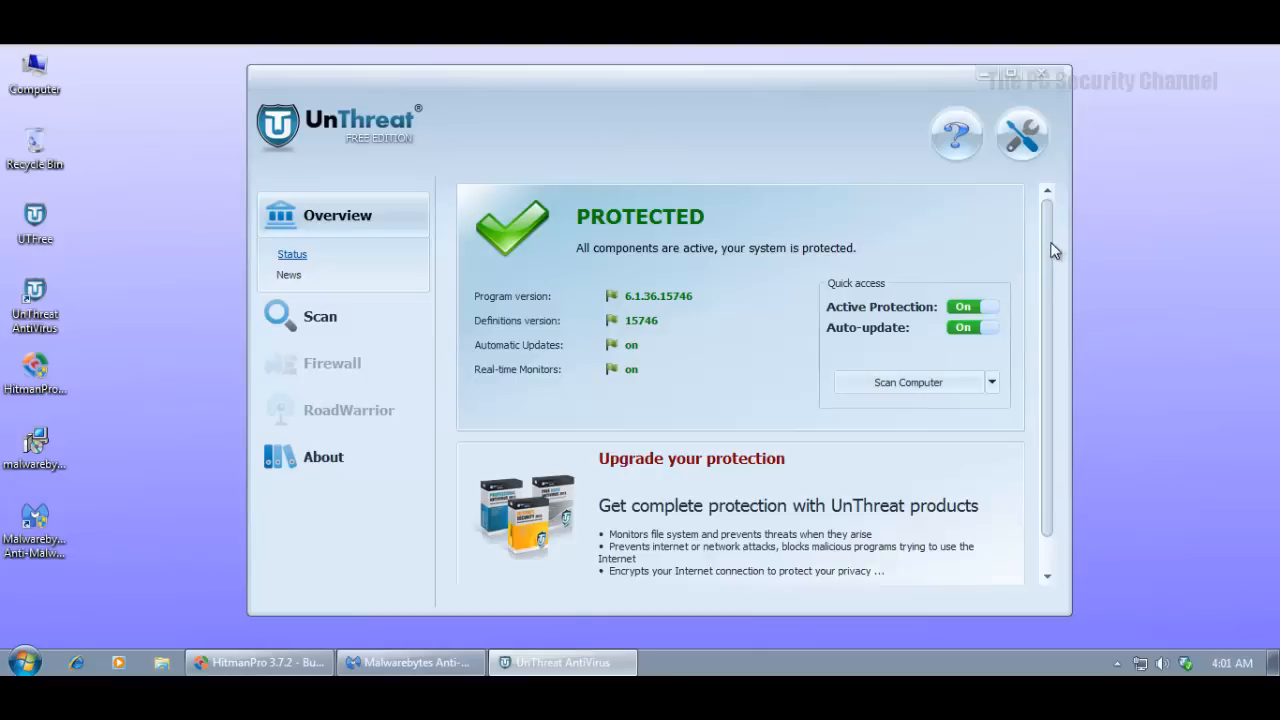
{"action": "scroll", "scroll_direction": "down", "scroll_amount": 3}
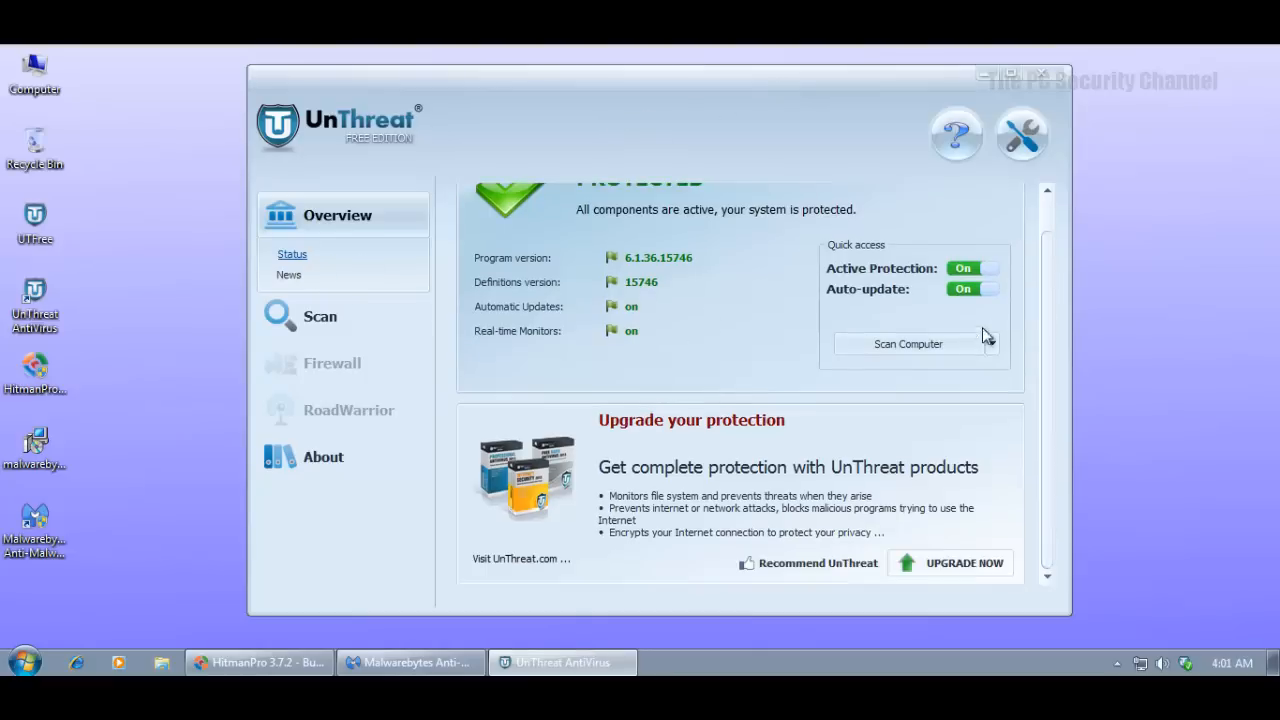
{"action": "scroll", "scroll_direction": "up", "scroll_amount": 3}
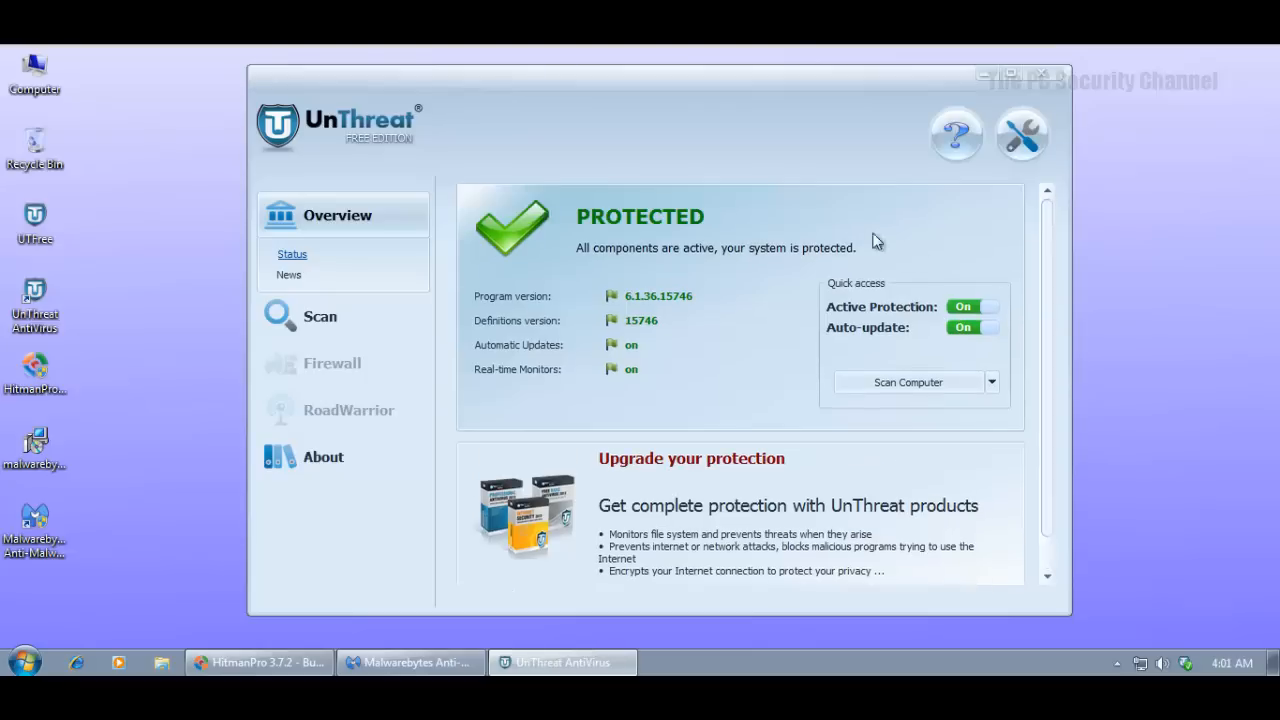
{"action": "mouse_move", "coordinate": [576, 96]}
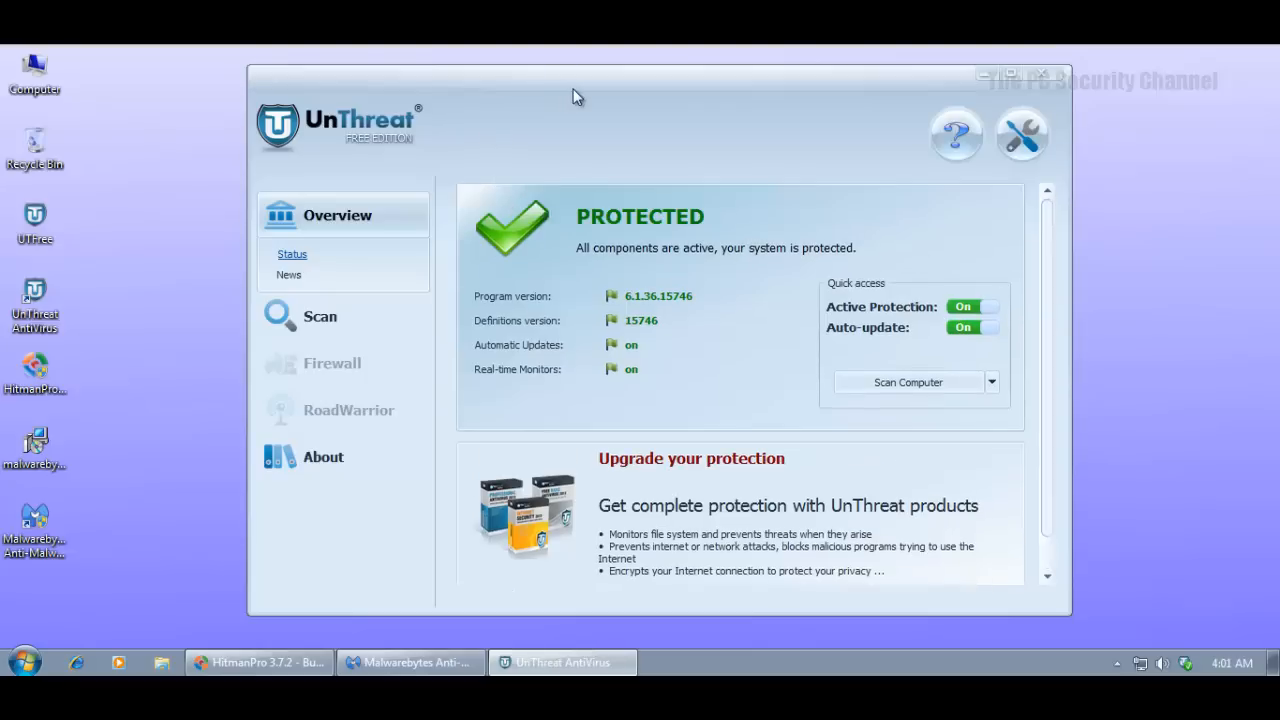
{"action": "mouse_move", "coordinate": [997, 177]}
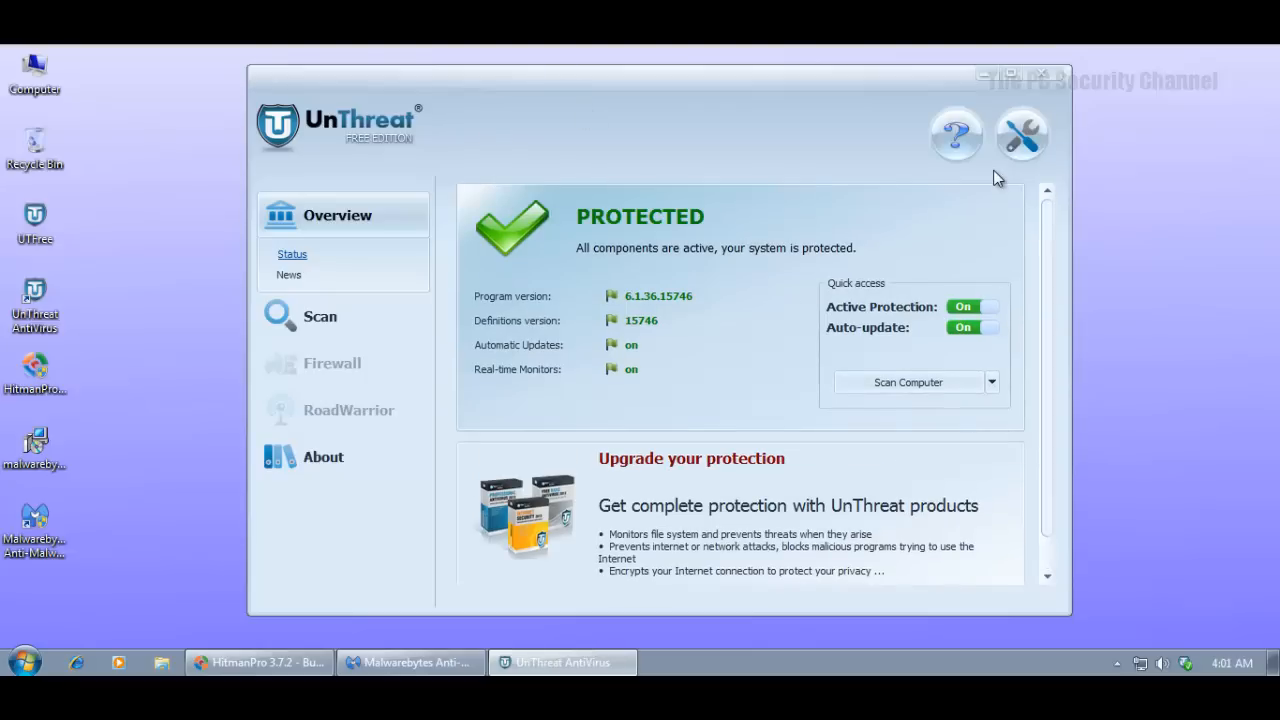
{"action": "mouse_move", "coordinate": [714, 588]}
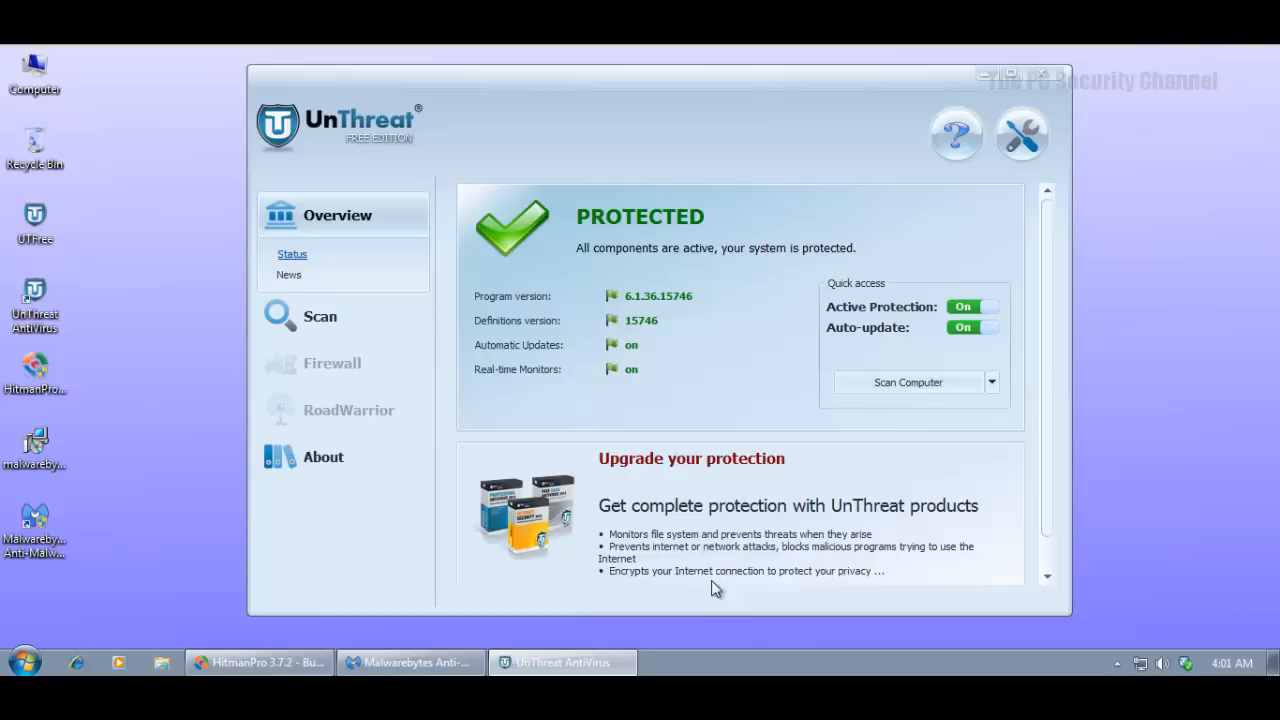
{"action": "mouse_move", "coordinate": [1058, 610]}
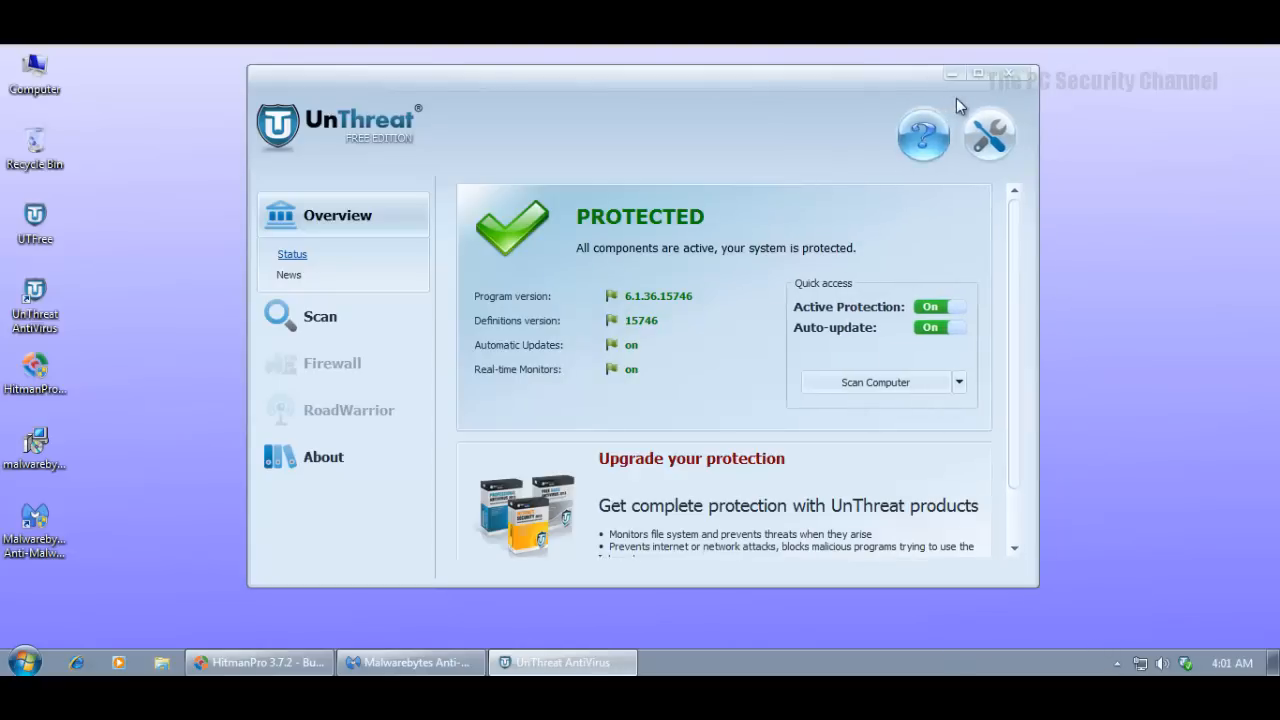
{"action": "mouse_move", "coordinate": [860, 88]}
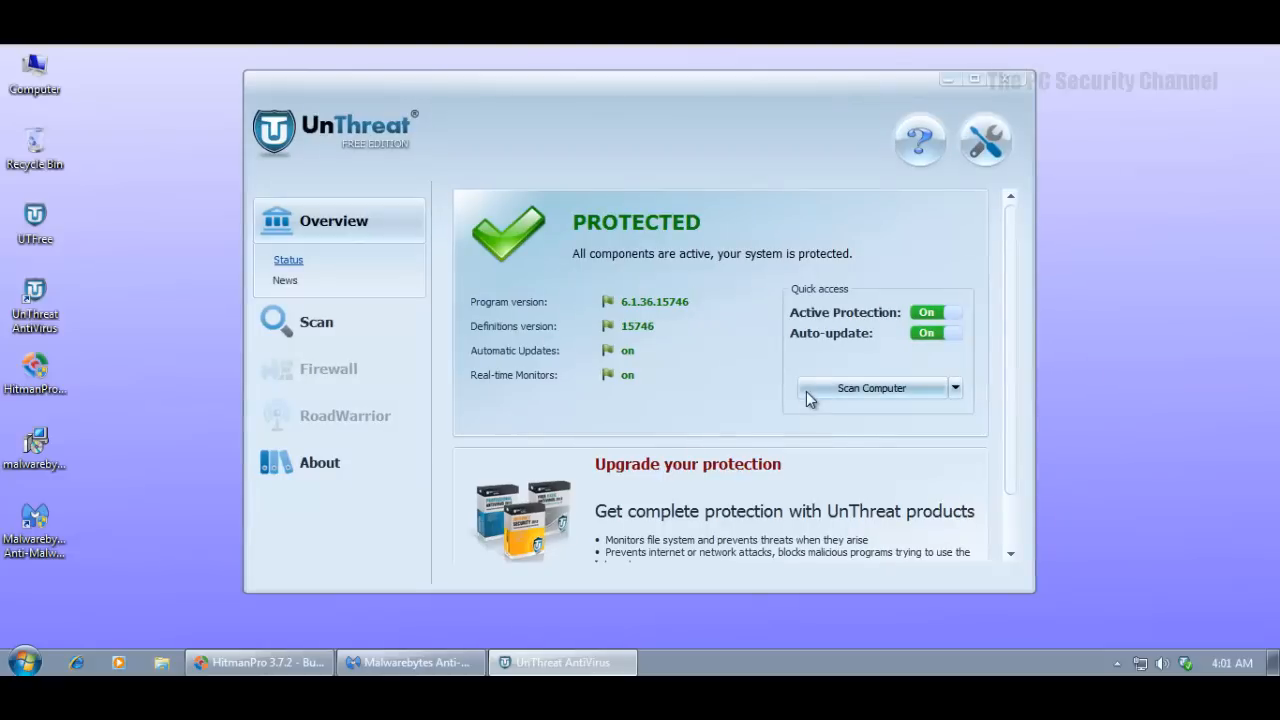
{"action": "mouse_move", "coordinate": [835, 219]}
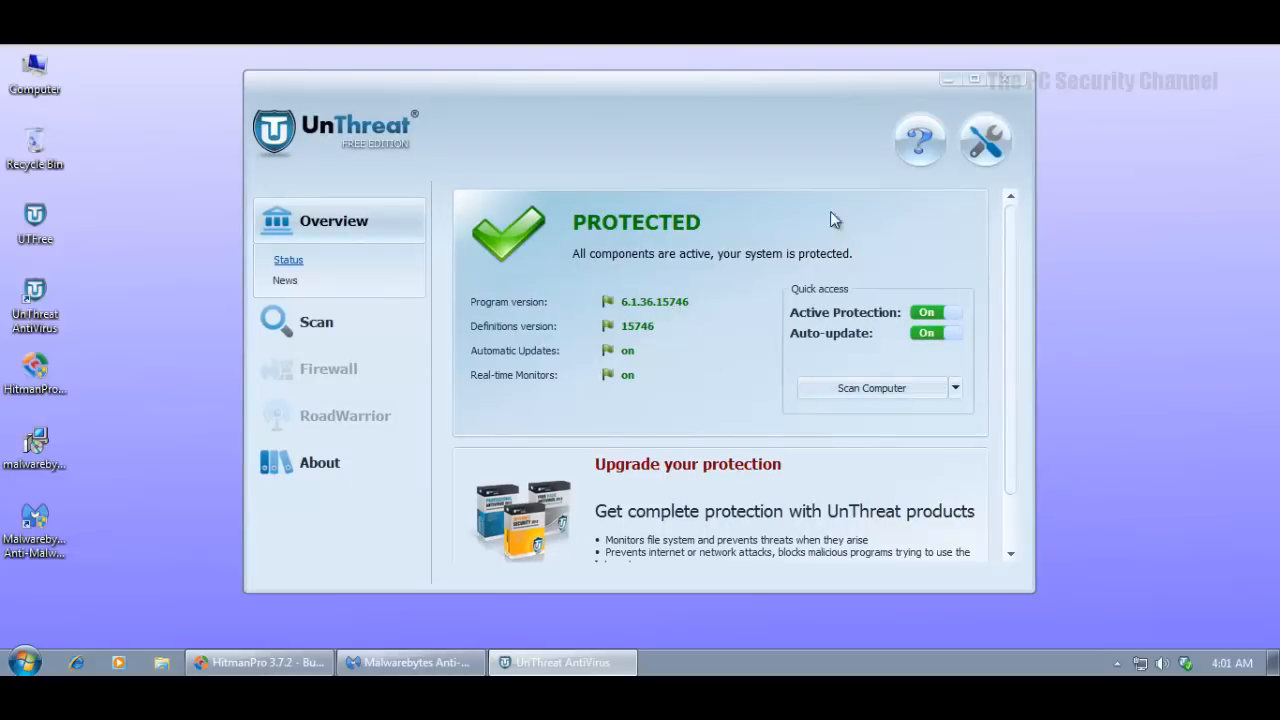
{"action": "mouse_move", "coordinate": [785, 157]}
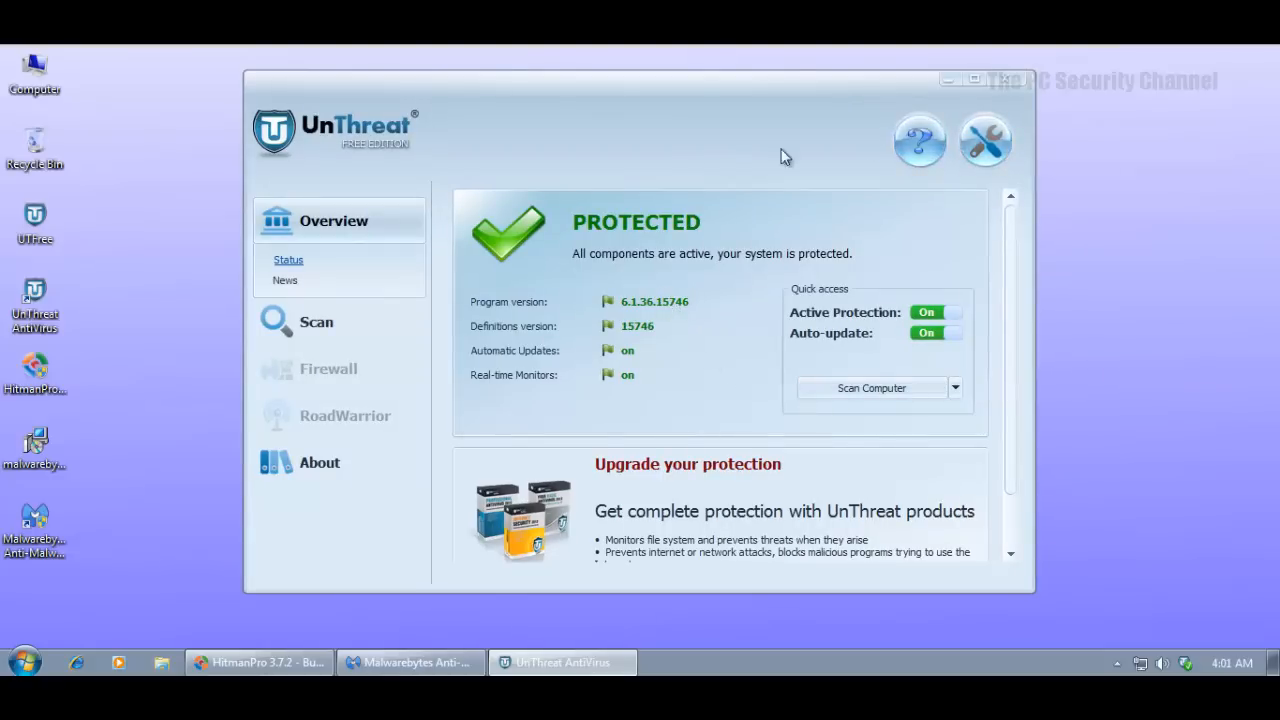
{"action": "left_click", "coordinate": [985, 140]}
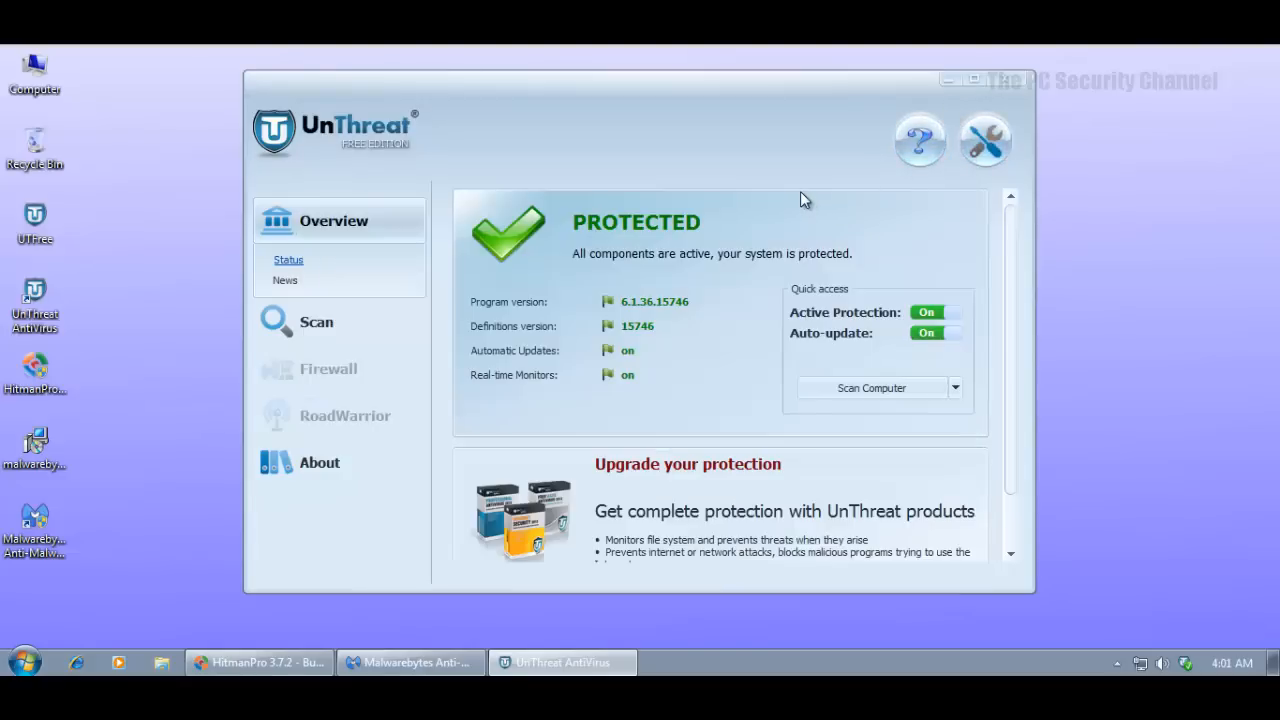
{"action": "mouse_move", "coordinate": [970, 120]}
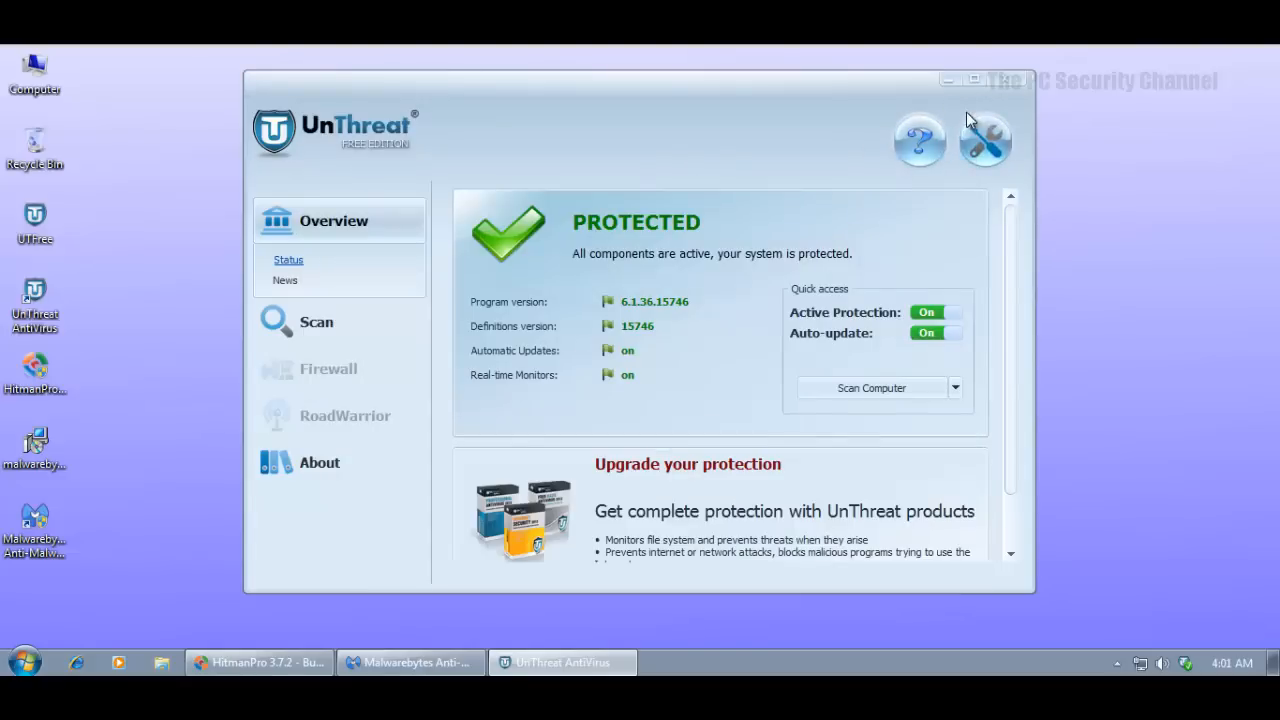